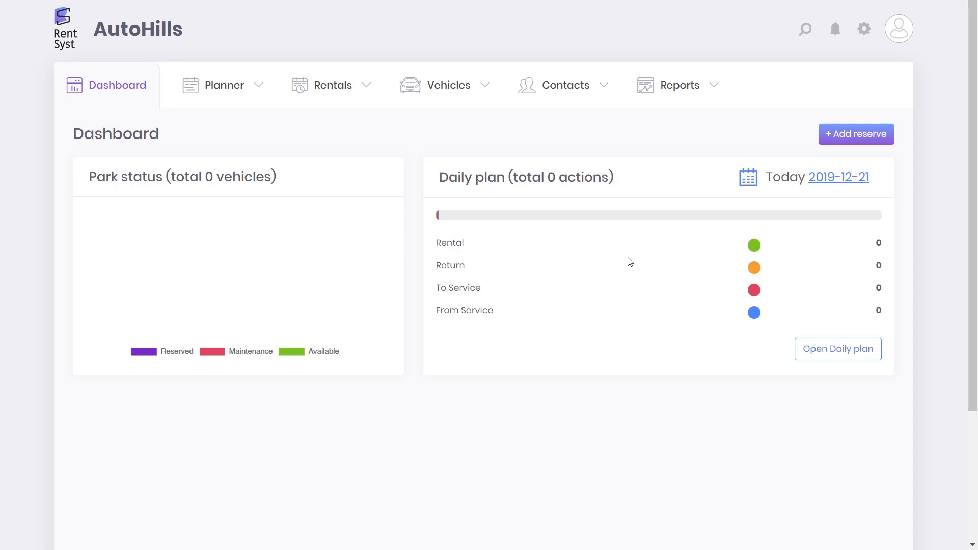
mouse_move(708, 191)
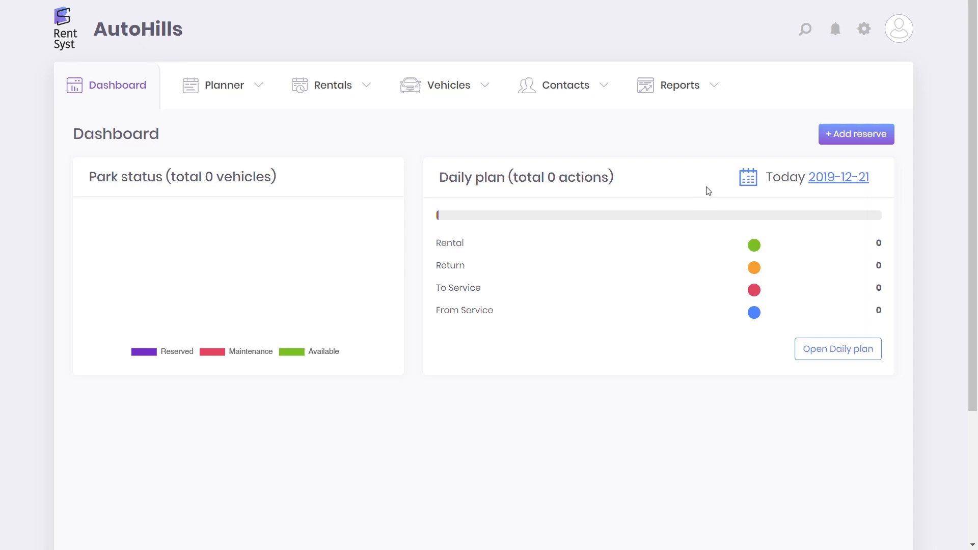
mouse_move(689, 145)
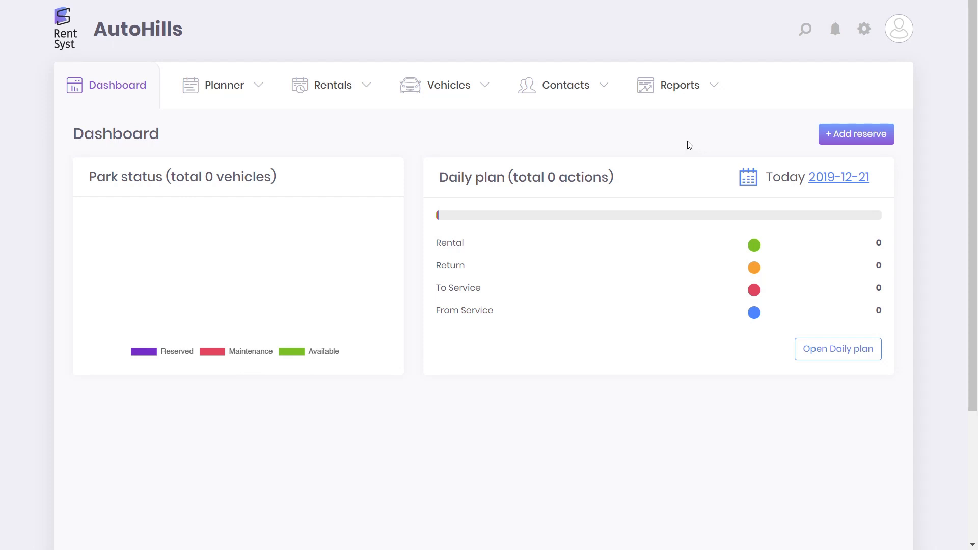
mouse_move(830, 118)
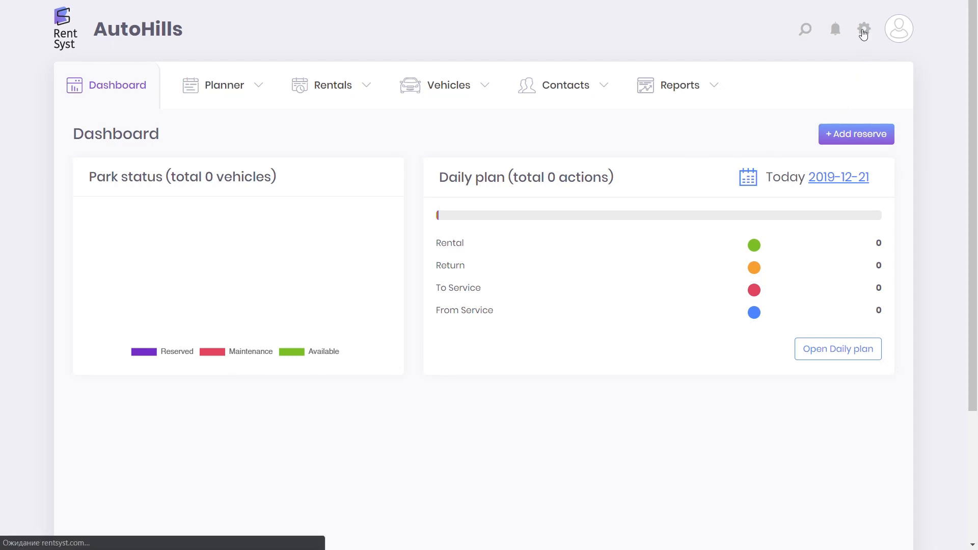
Step: From the gear-icon settings, save Car, Bike as vehicle types and dismiss the success message
left_click(864, 29)
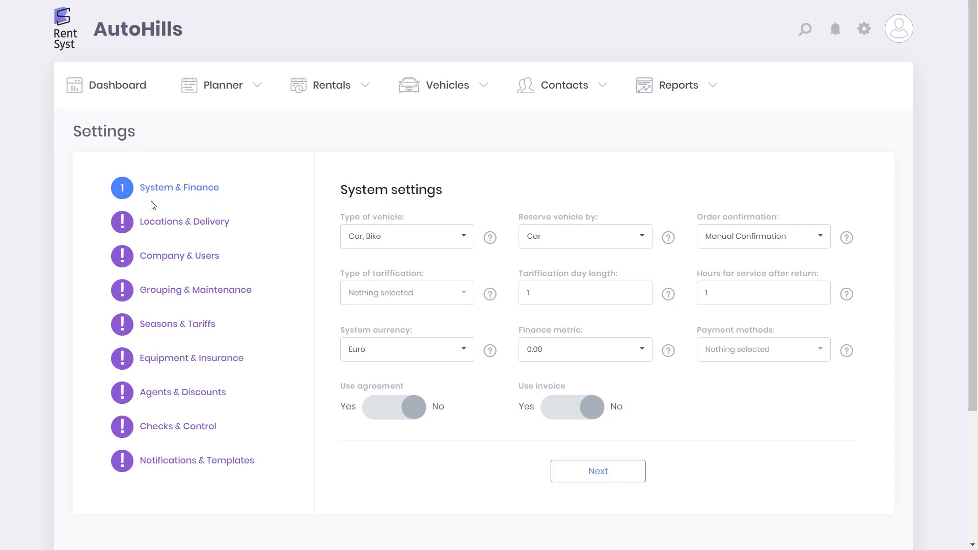
mouse_move(286, 244)
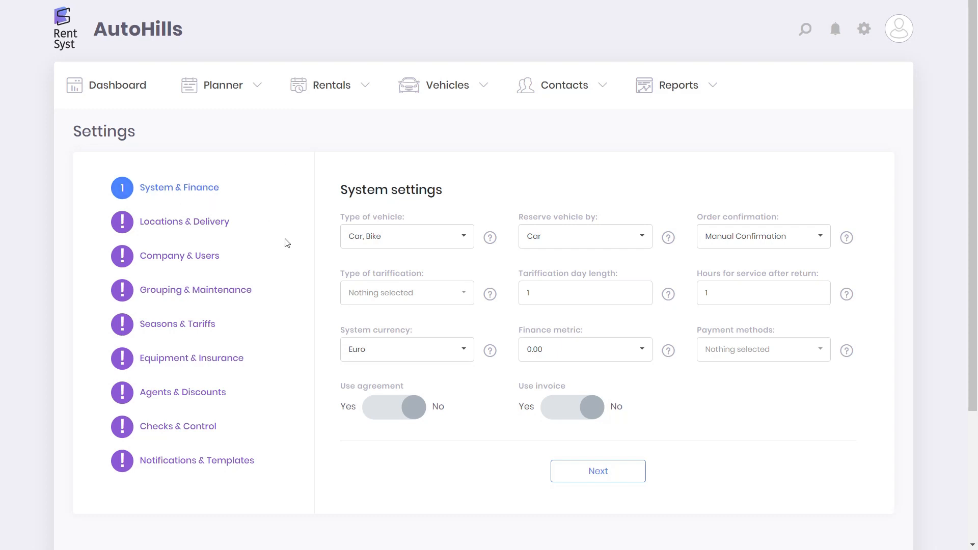
left_click(406, 236)
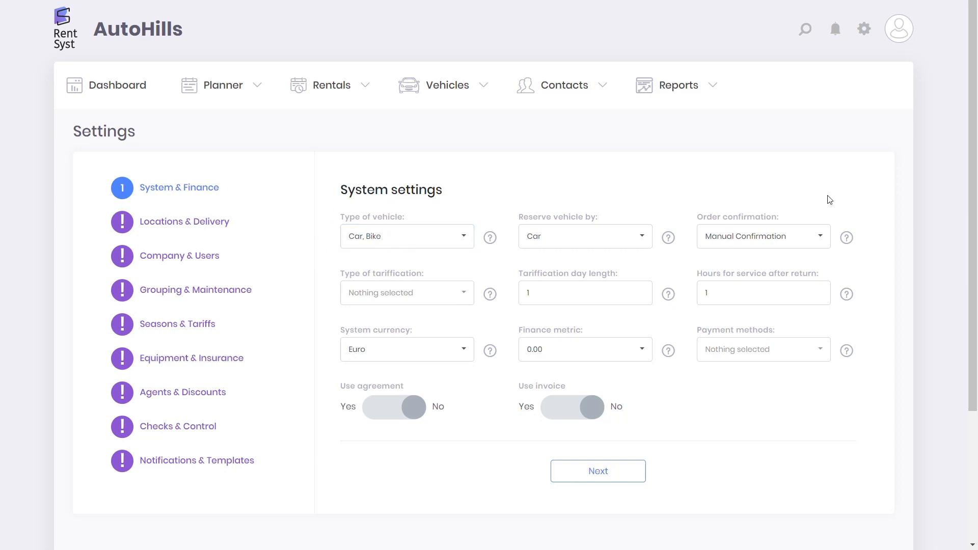
mouse_move(330, 219)
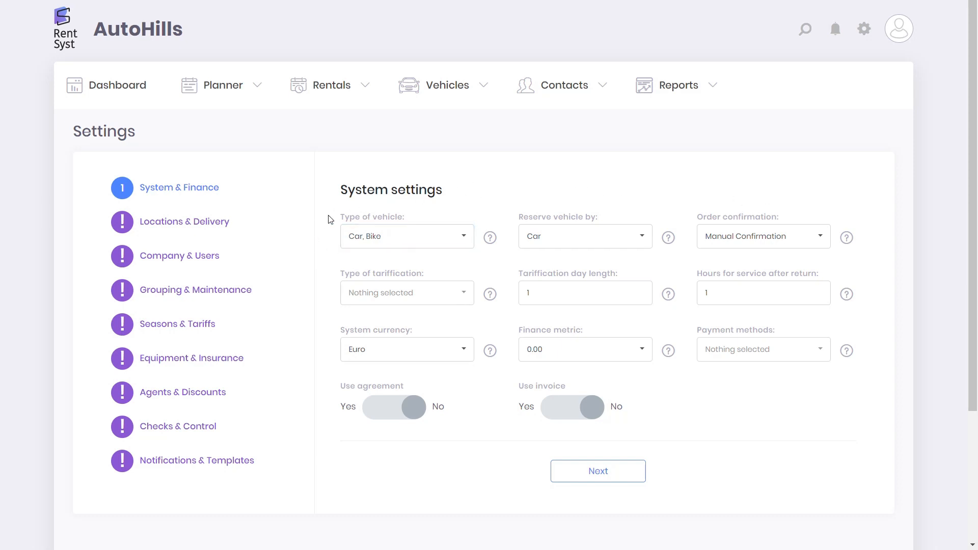
left_click(406, 235)
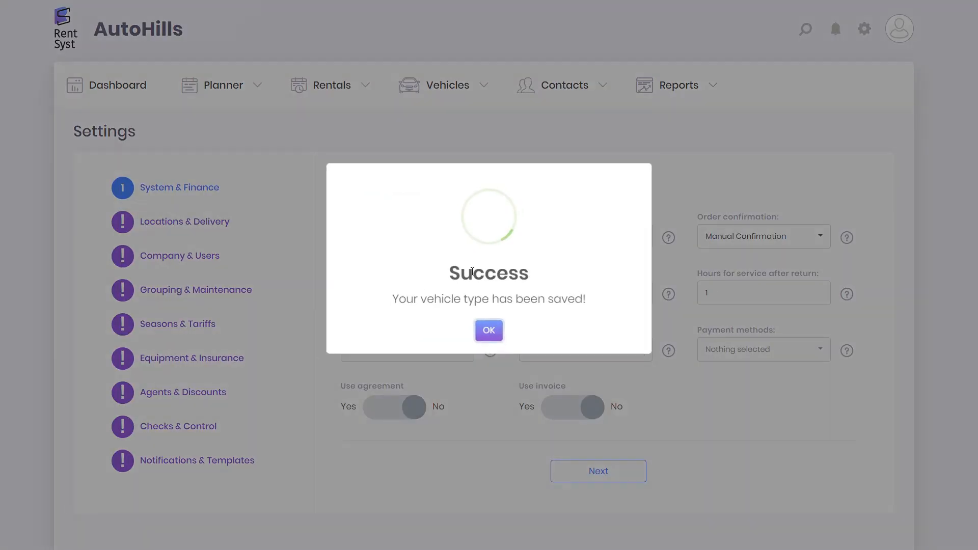
left_click(488, 330)
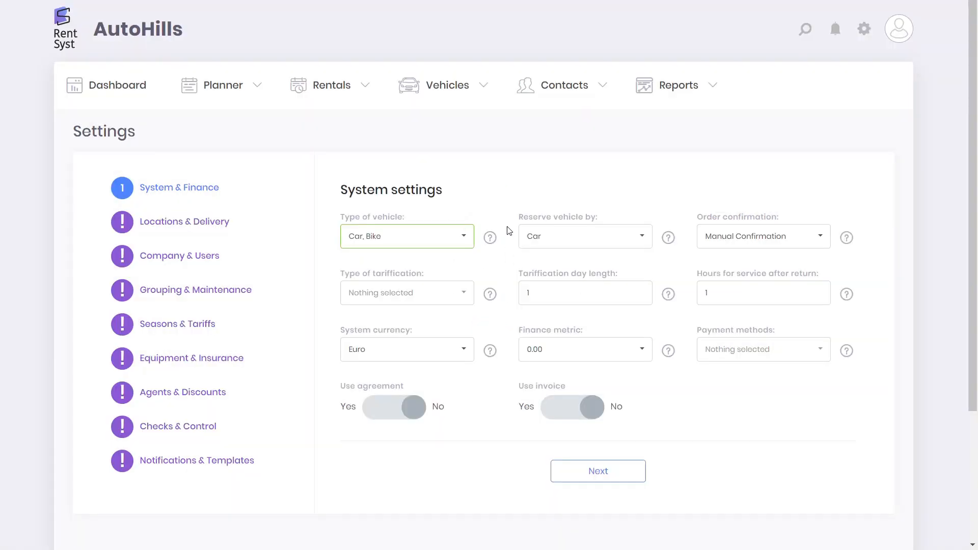
Step: Set Reserve vehicle by to Brand after Group, accepting both vehicle-and-order removal warnings
left_click(584, 236)
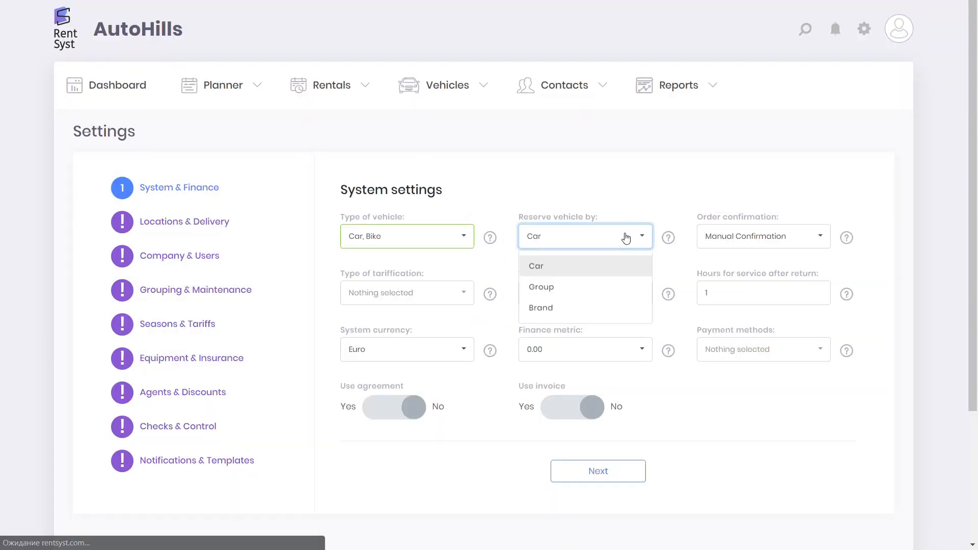
mouse_move(576, 294)
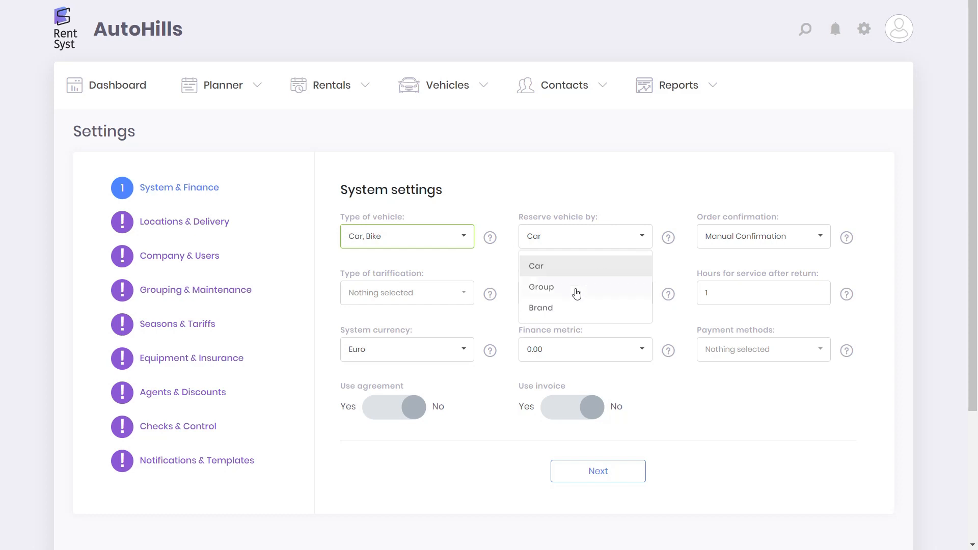
mouse_move(574, 283)
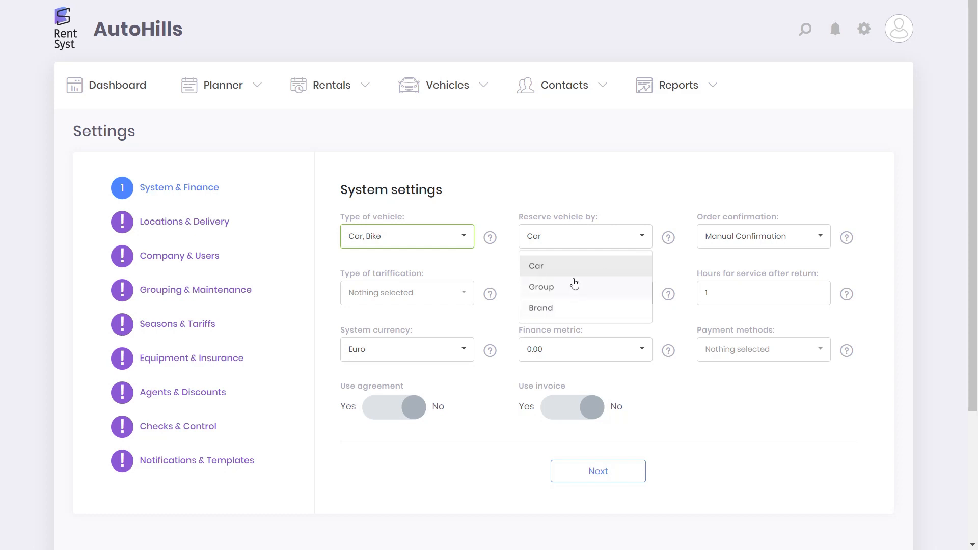
mouse_move(595, 271)
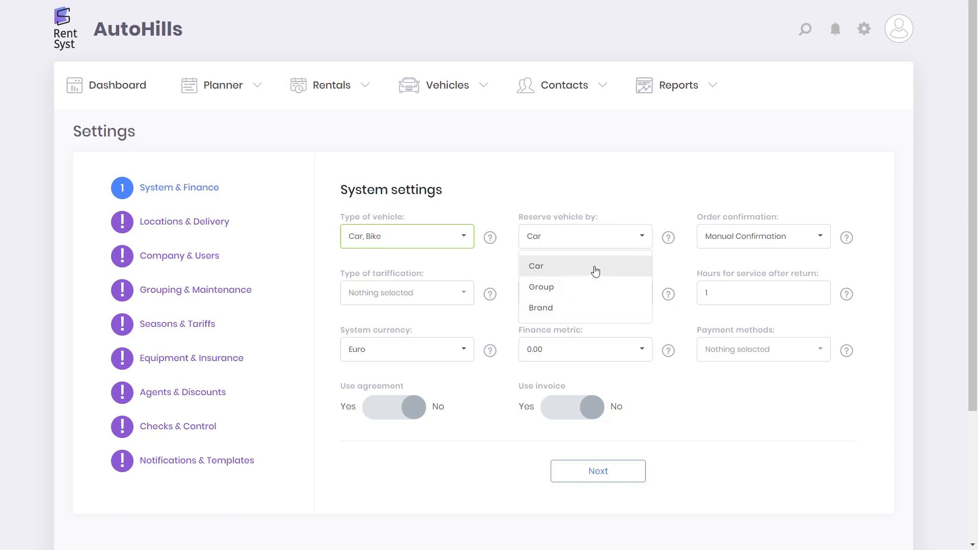
left_click(535, 264)
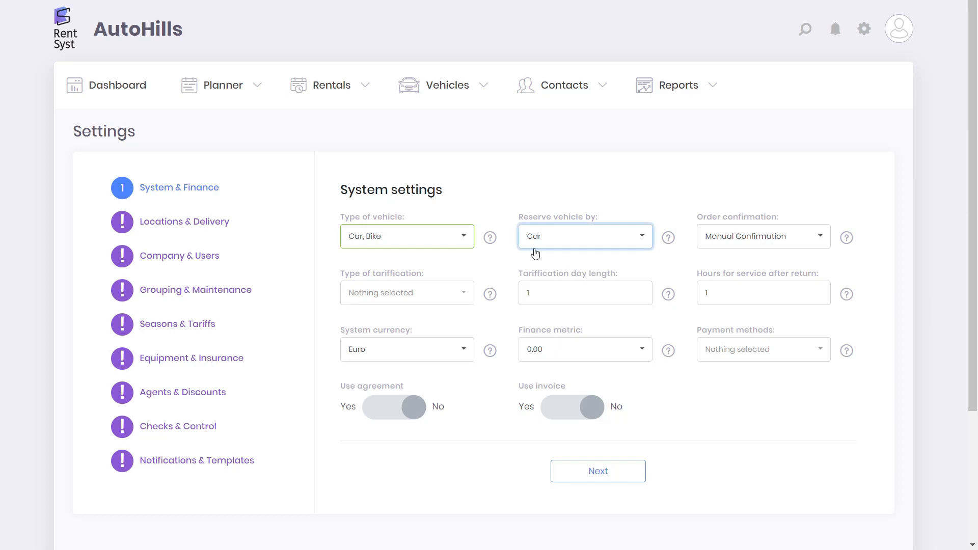
mouse_move(630, 244)
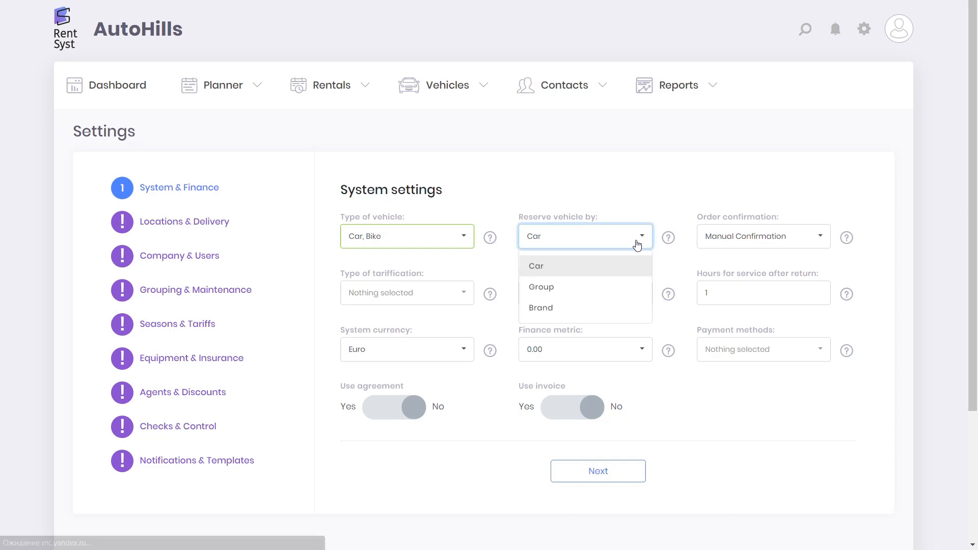
mouse_move(633, 292)
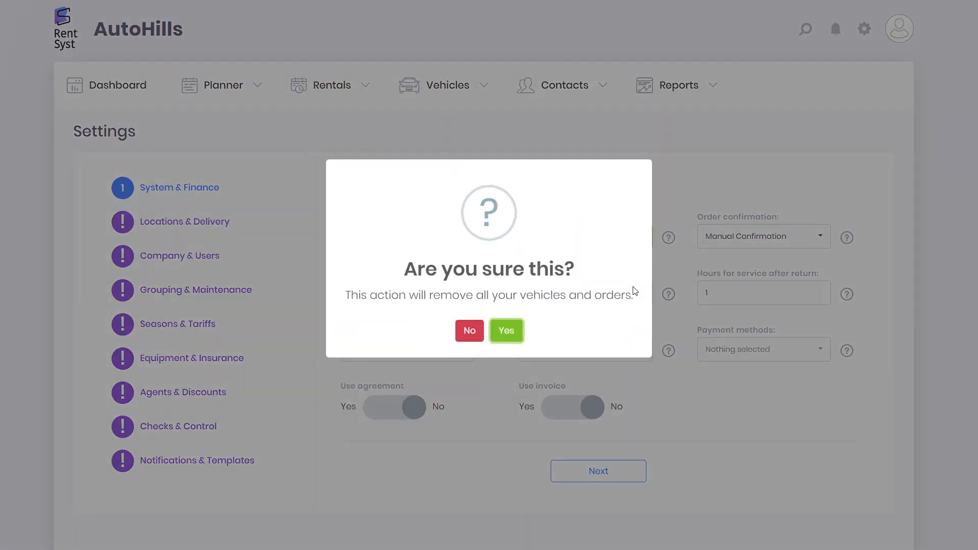
left_click(505, 330)
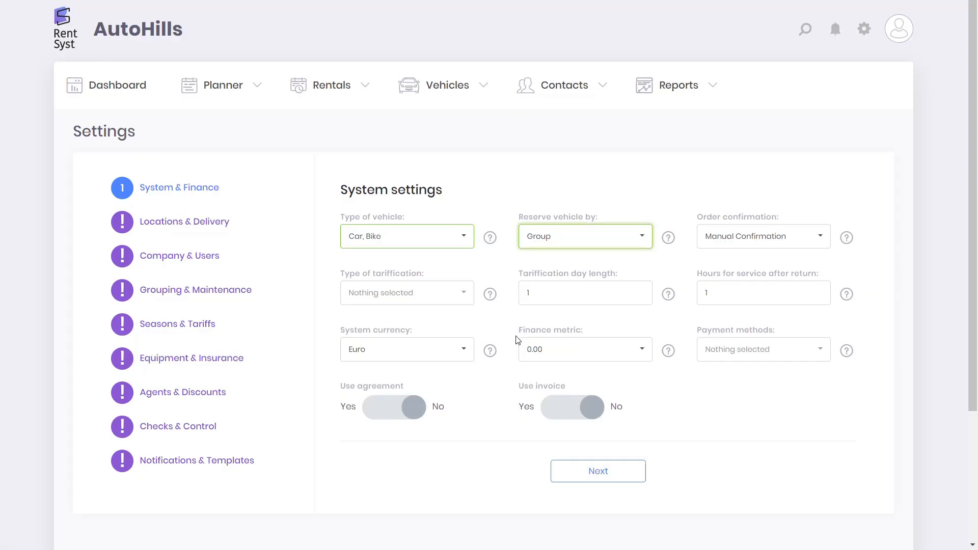
mouse_move(633, 258)
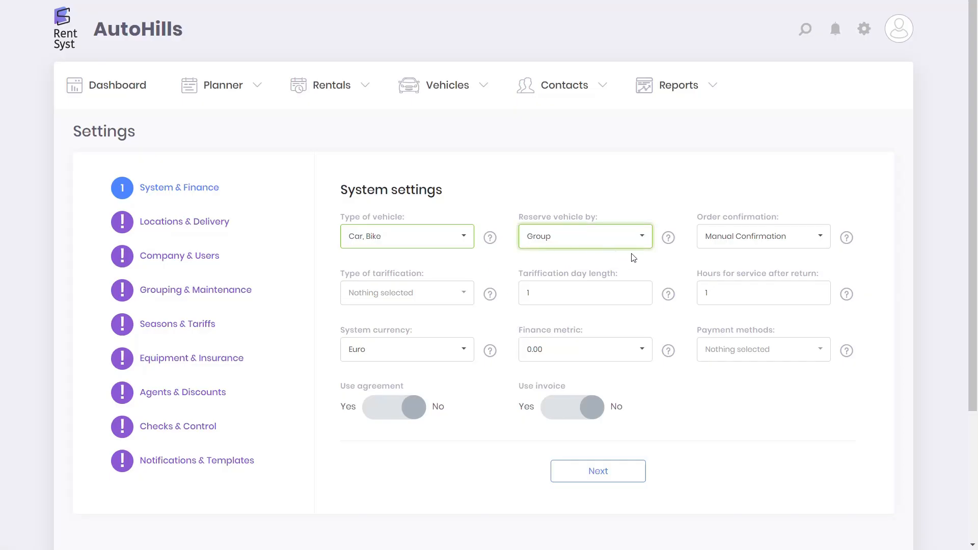
mouse_move(621, 238)
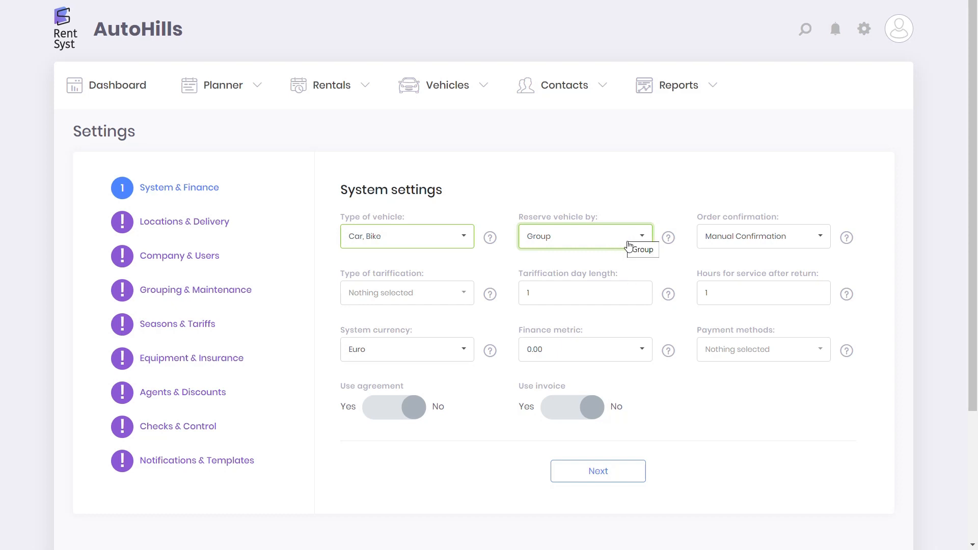
mouse_move(629, 284)
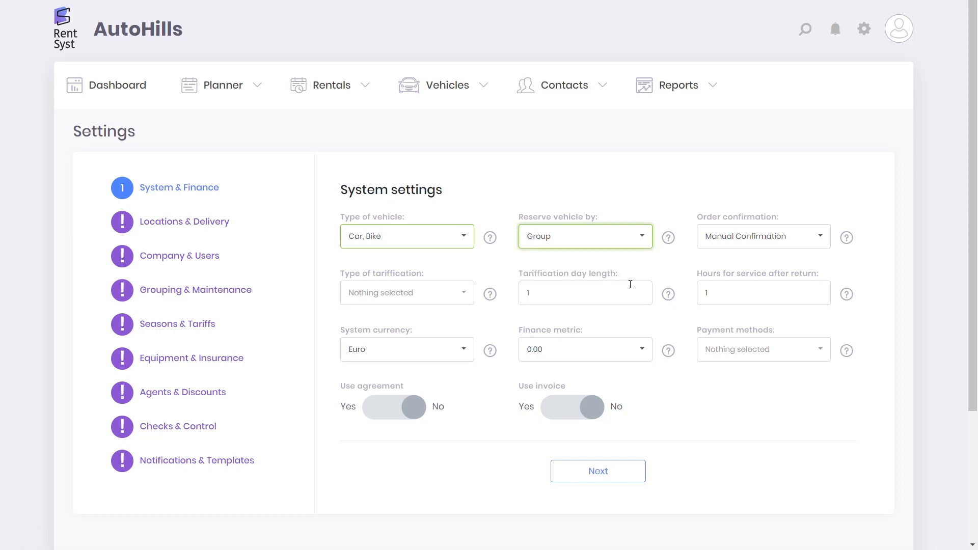
mouse_move(627, 252)
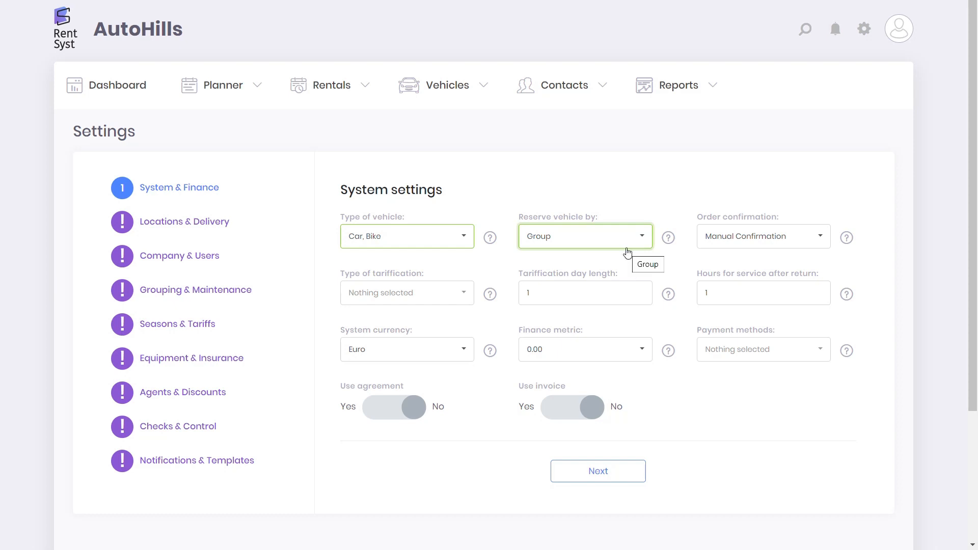
mouse_move(634, 249)
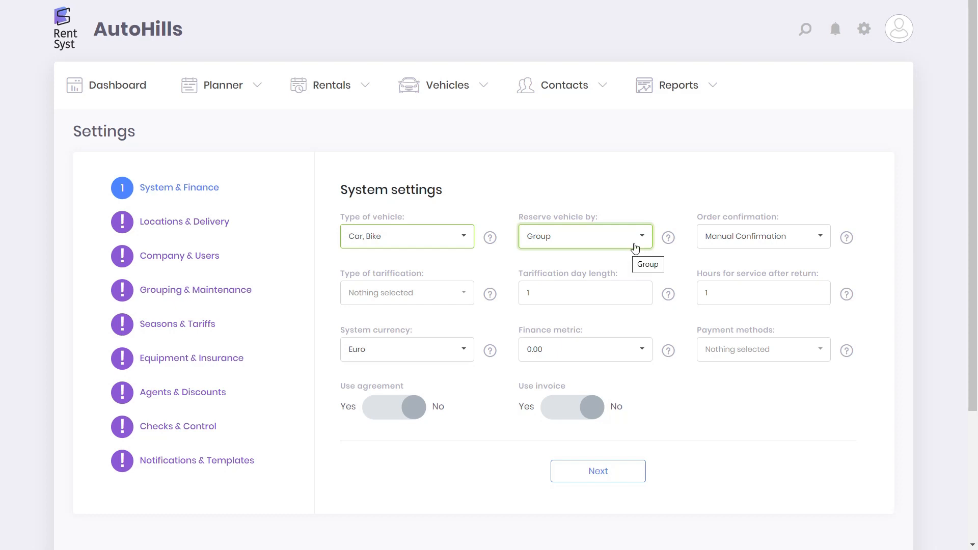
left_click(584, 235)
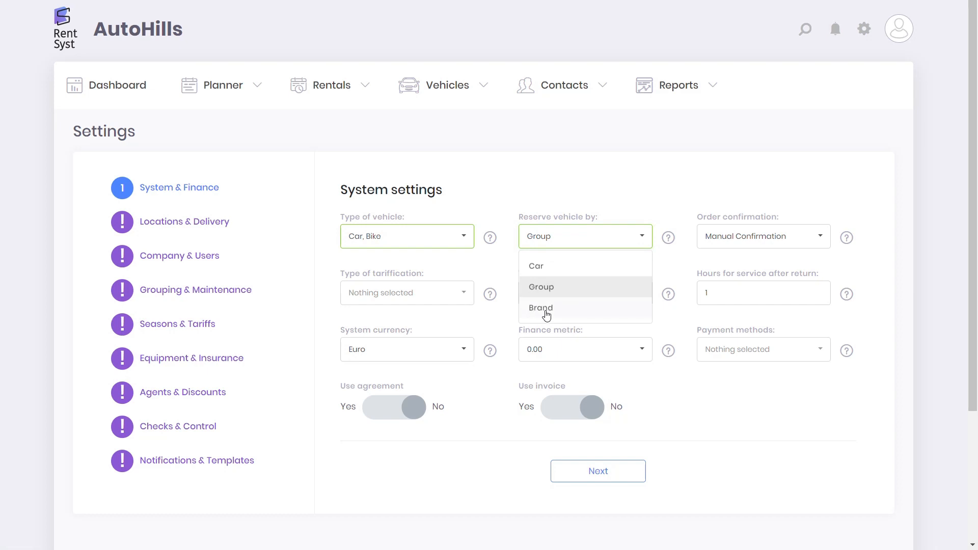
mouse_move(572, 313)
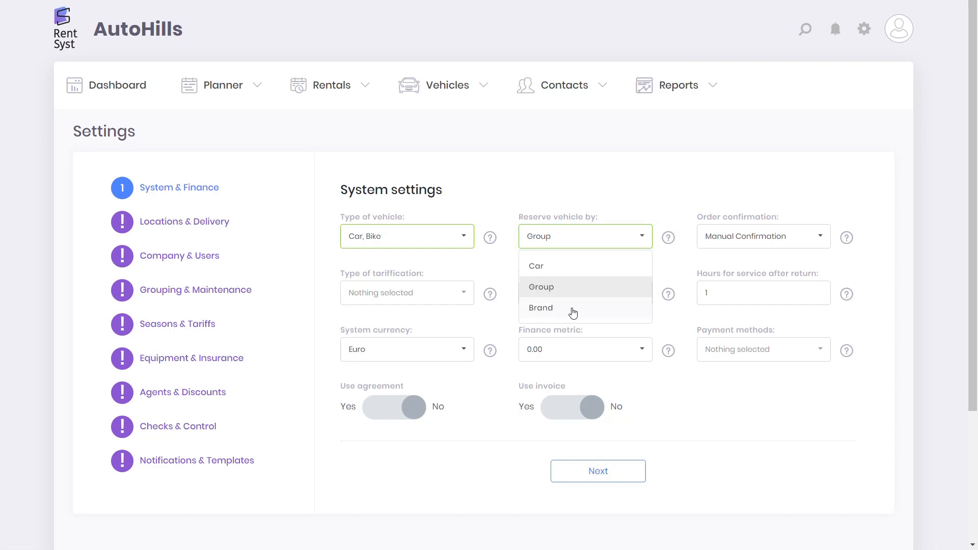
left_click(541, 307)
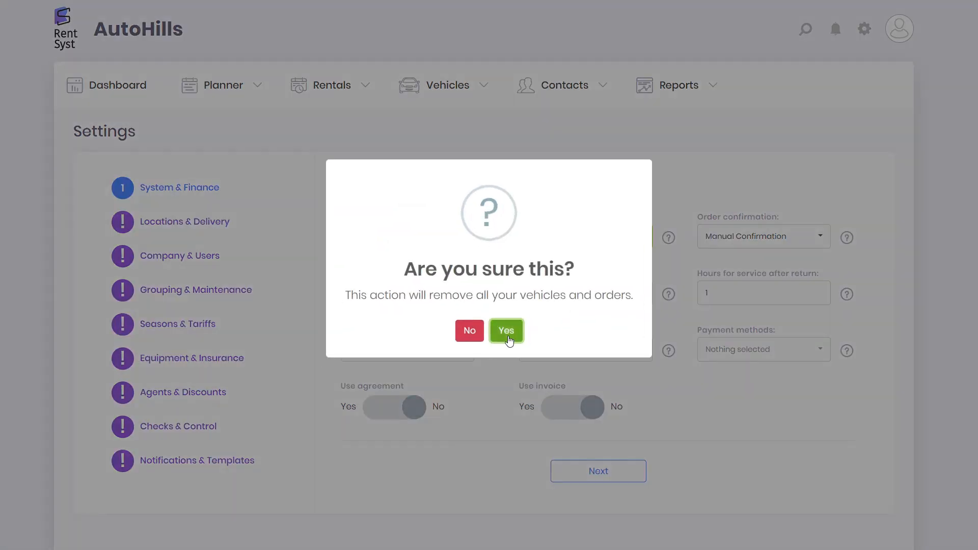
left_click(506, 330)
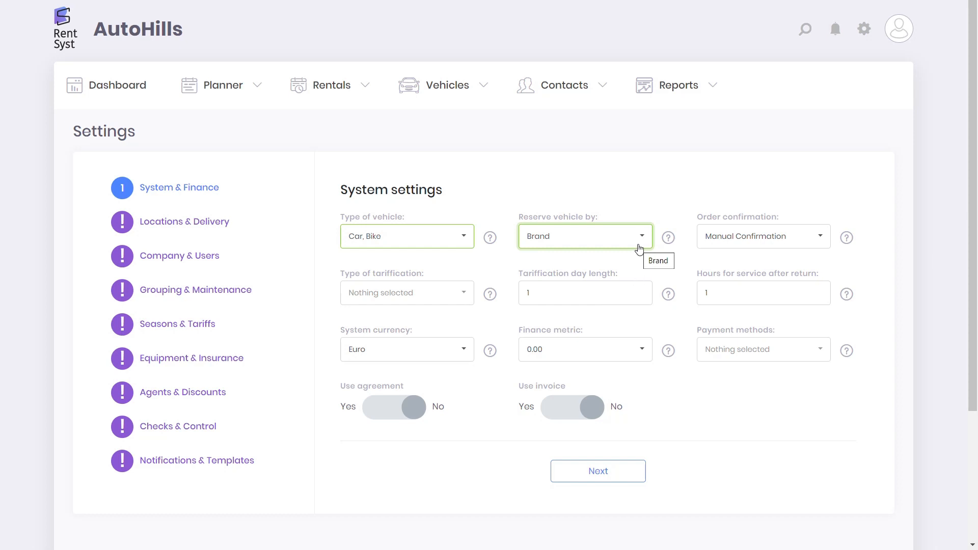
mouse_move(647, 261)
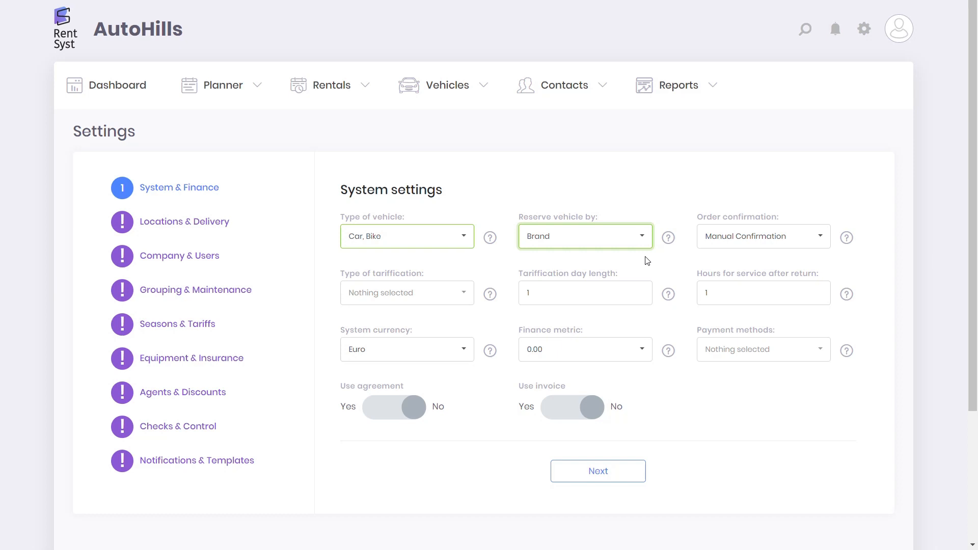
Step: Change Order confirmation from Manual Confirmation to Auto Confirmation
left_click(761, 236)
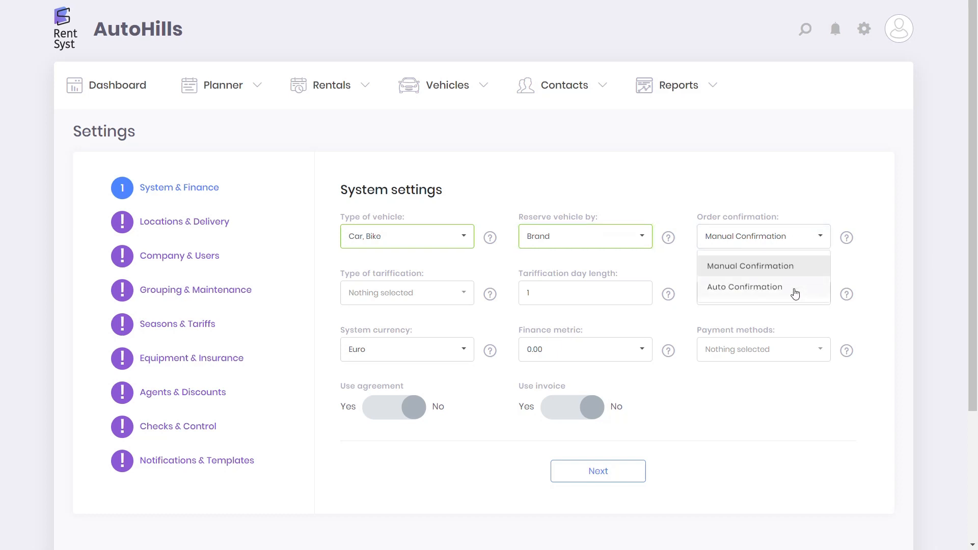
mouse_move(777, 291)
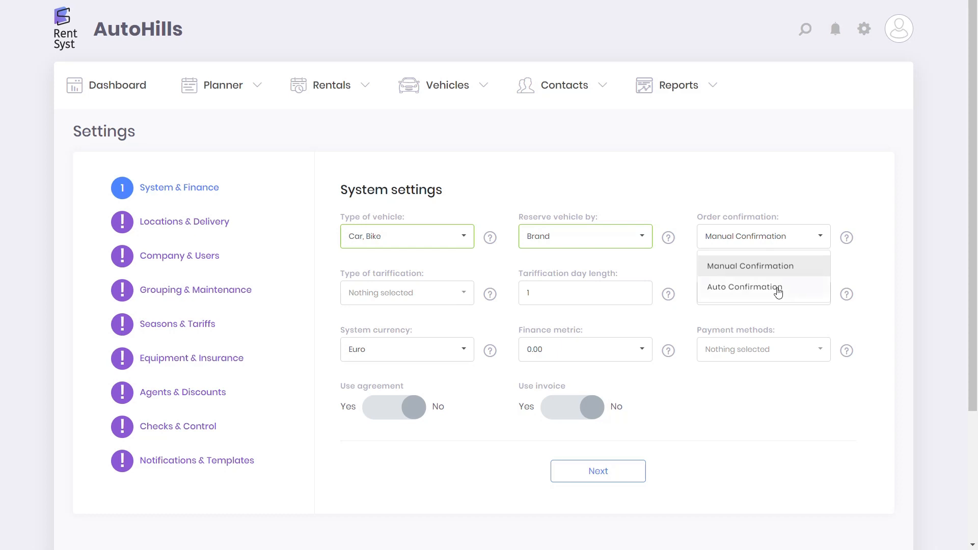
left_click(742, 287)
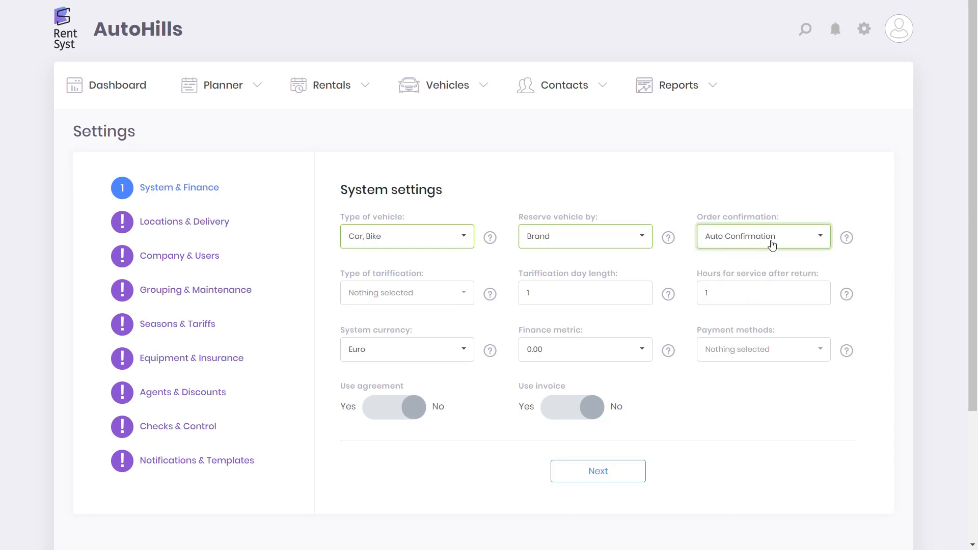
mouse_move(425, 258)
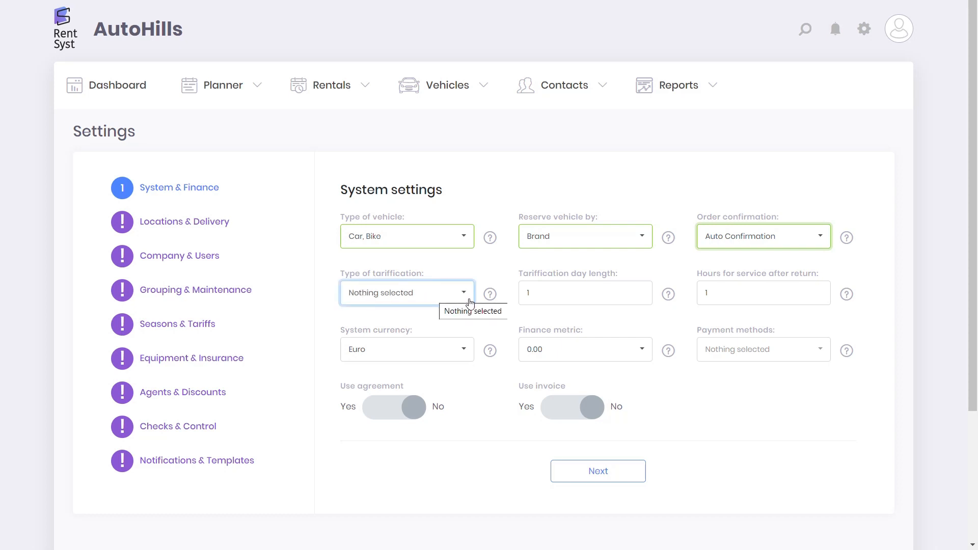
Step: Tick Day and Hour in the Type of tariffication dropdown
left_click(406, 293)
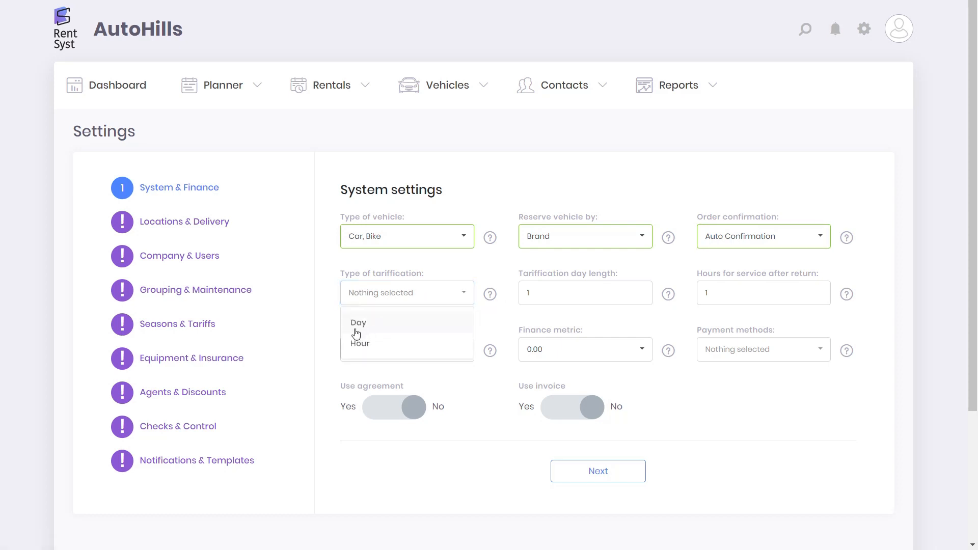
mouse_move(451, 325)
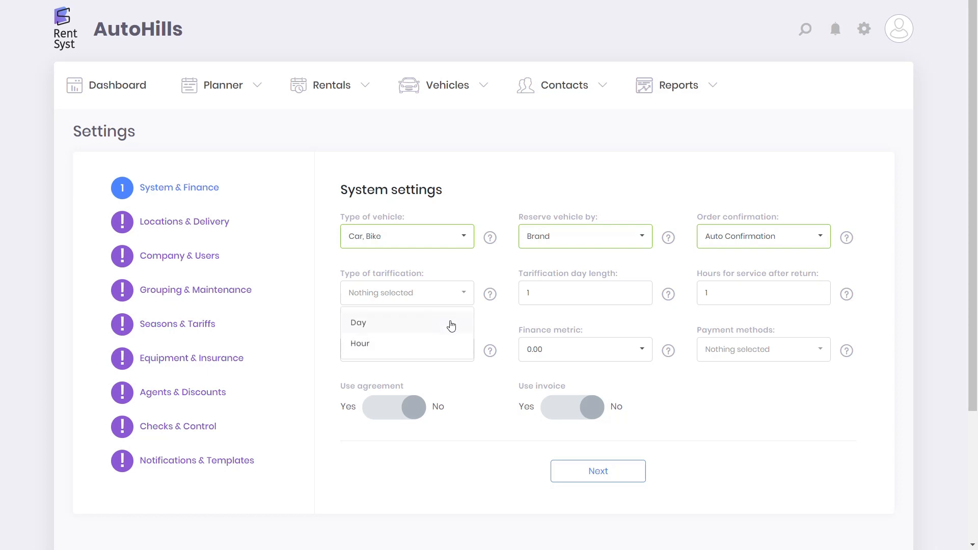
left_click(358, 322)
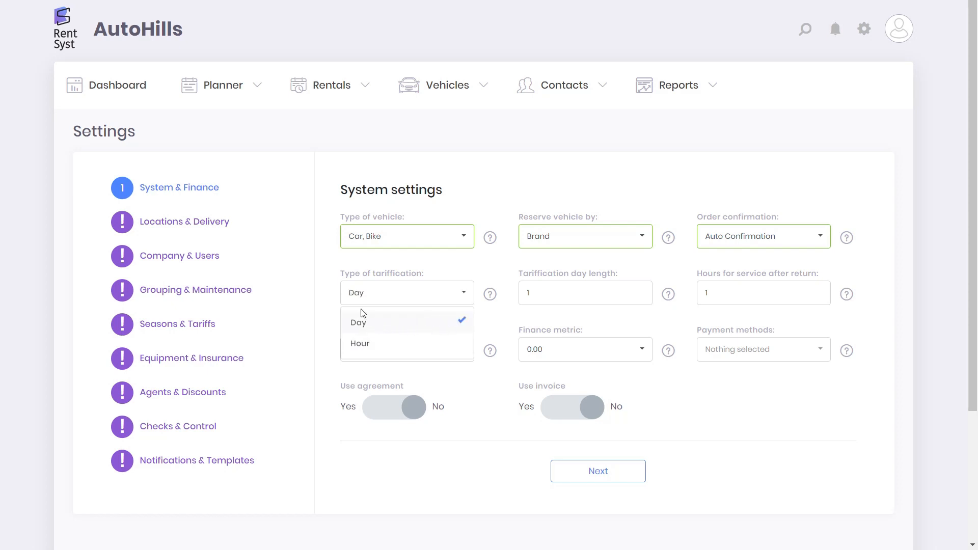
mouse_move(440, 323)
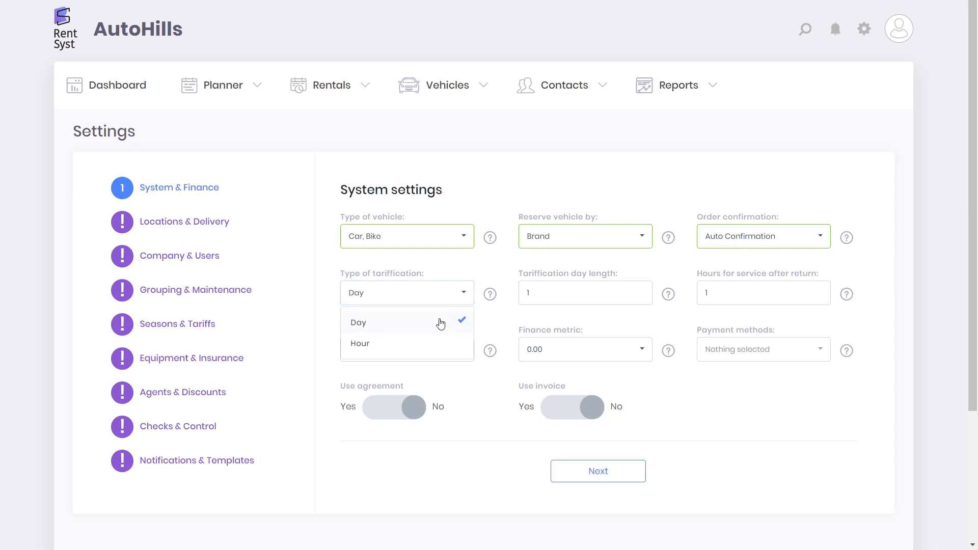
left_click(360, 343)
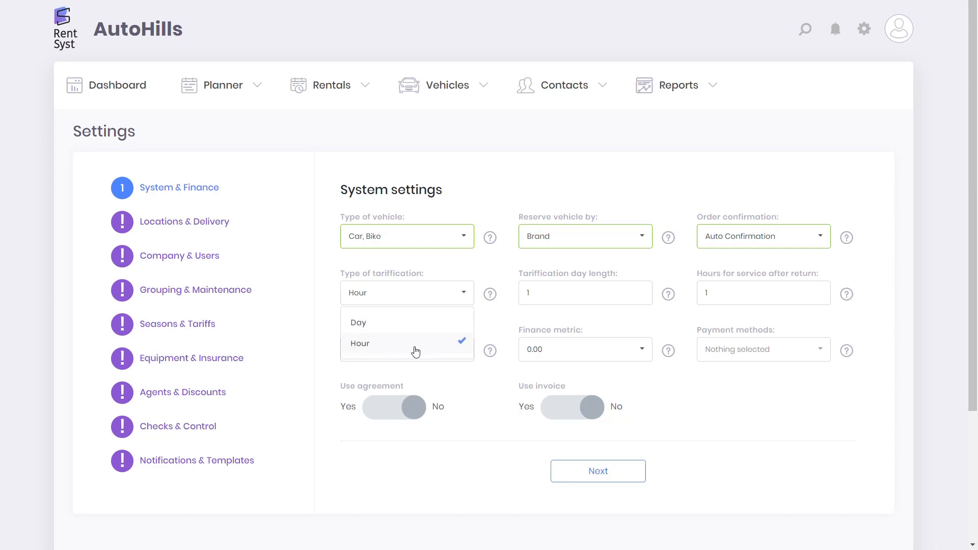
mouse_move(432, 346)
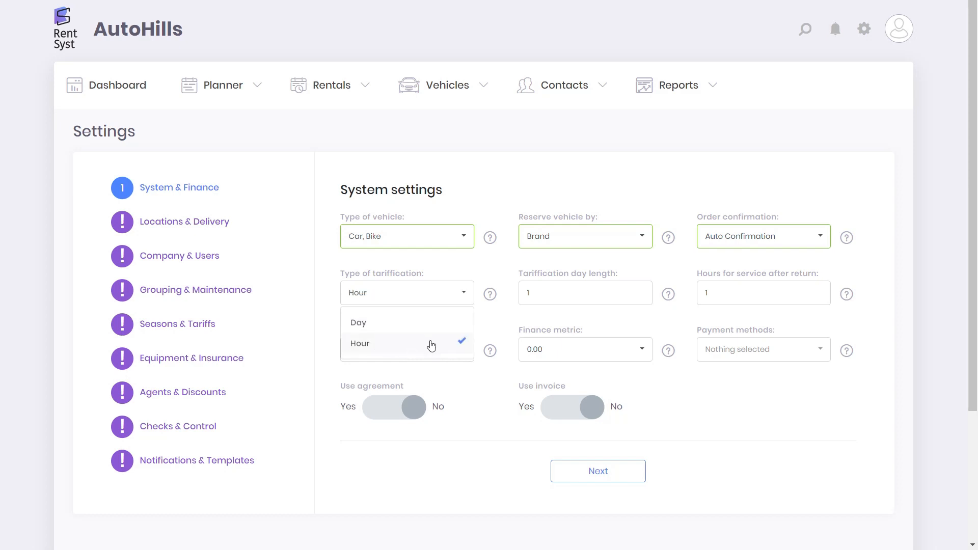
left_click(358, 322)
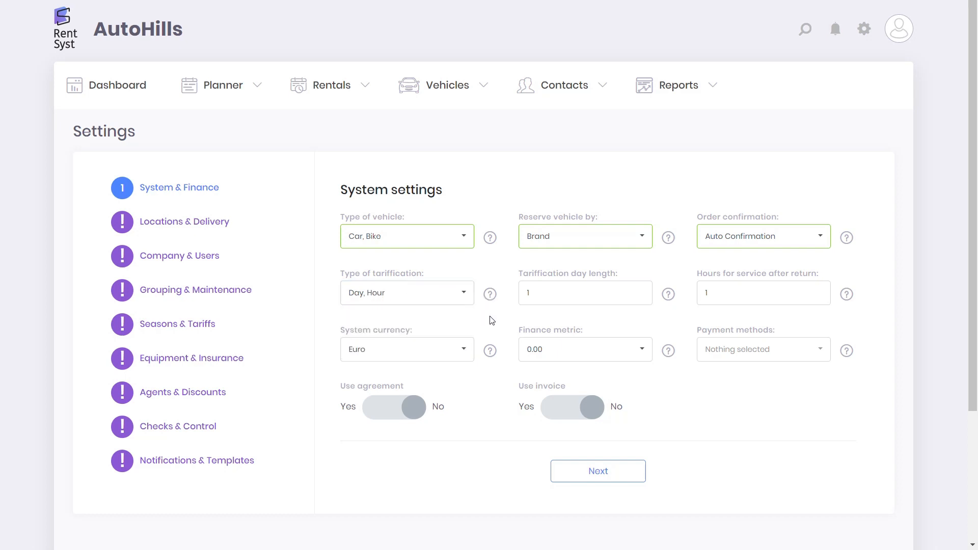
mouse_move(529, 326)
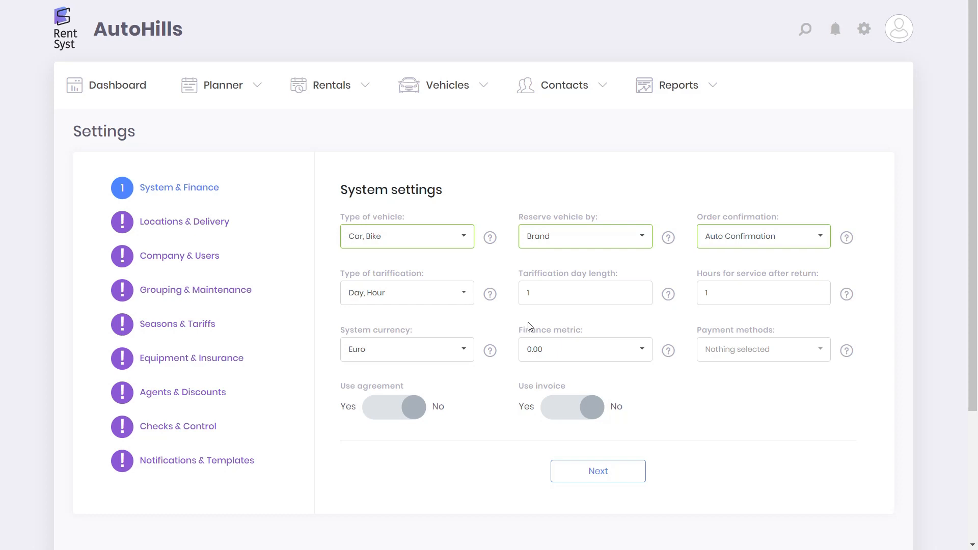
mouse_move(564, 317)
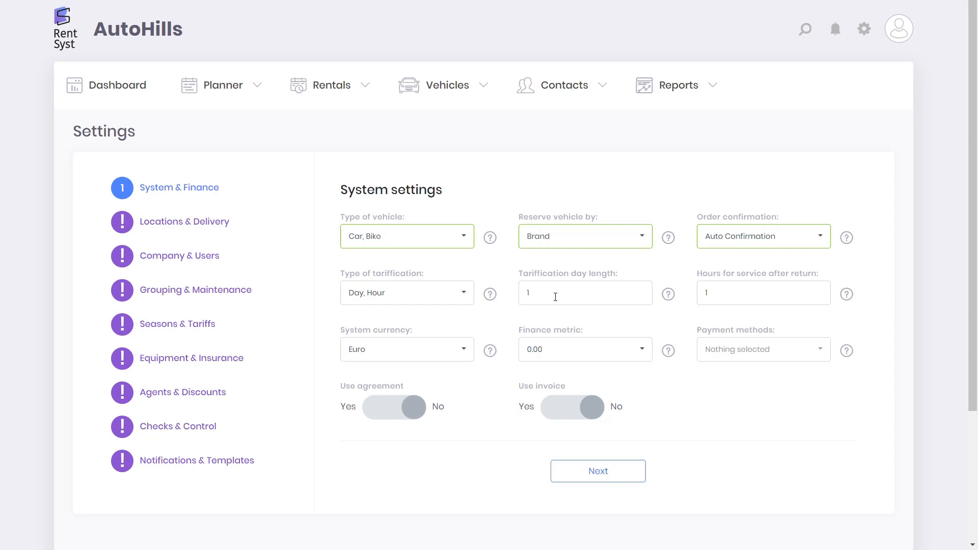
Step: Enter 0 as the tariffication day length
left_click(584, 292)
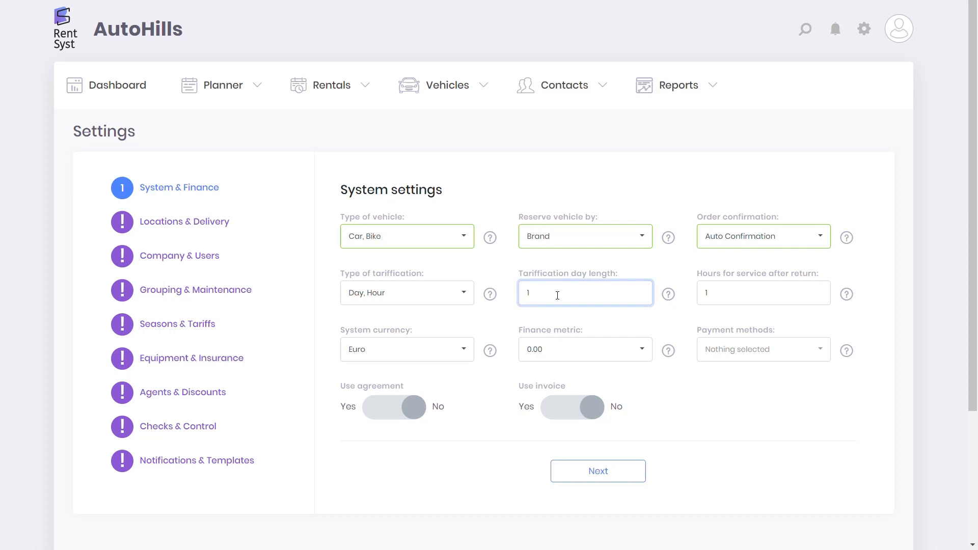
type("2")
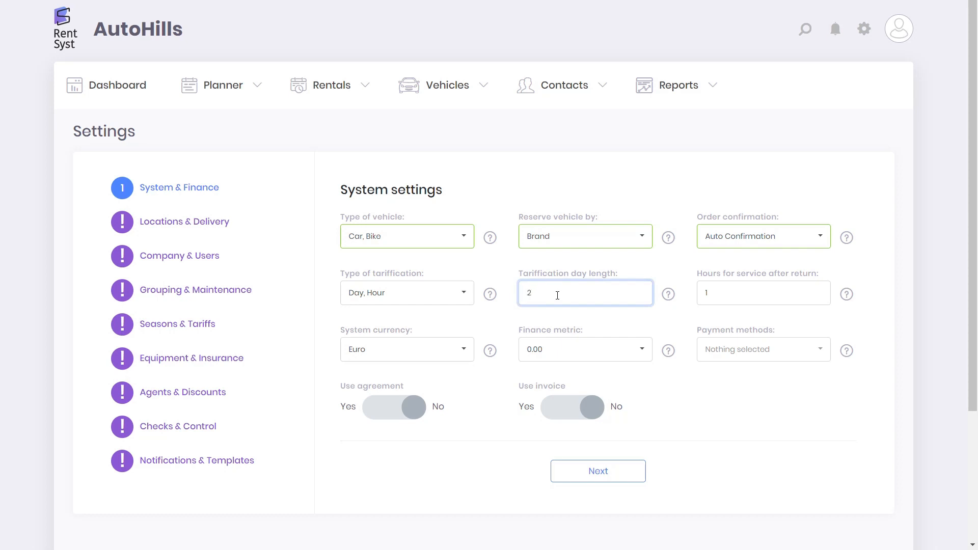
type("4")
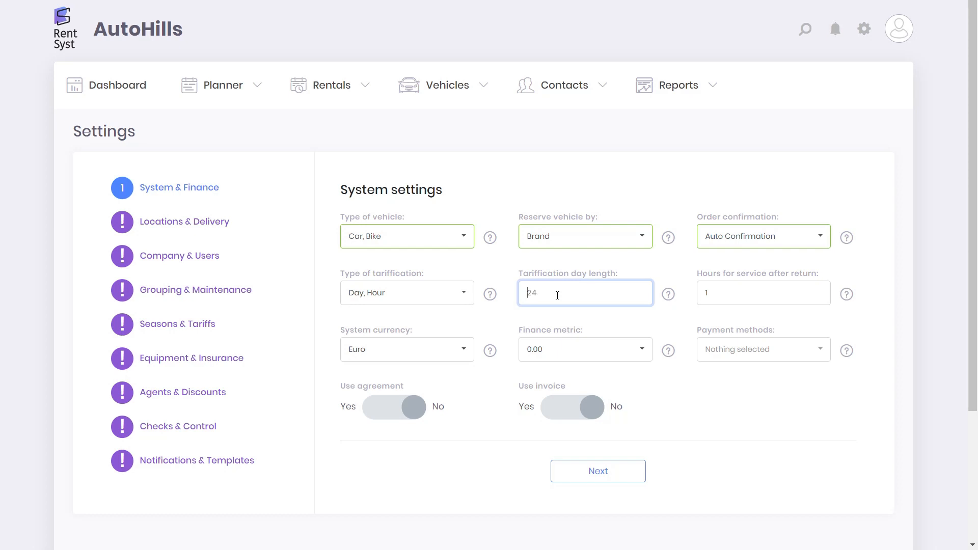
type("3")
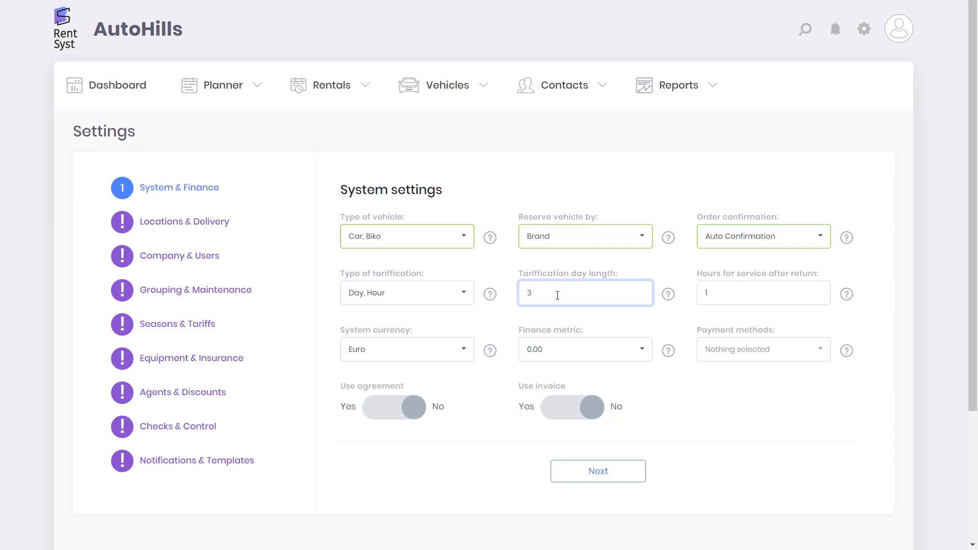
type("24")
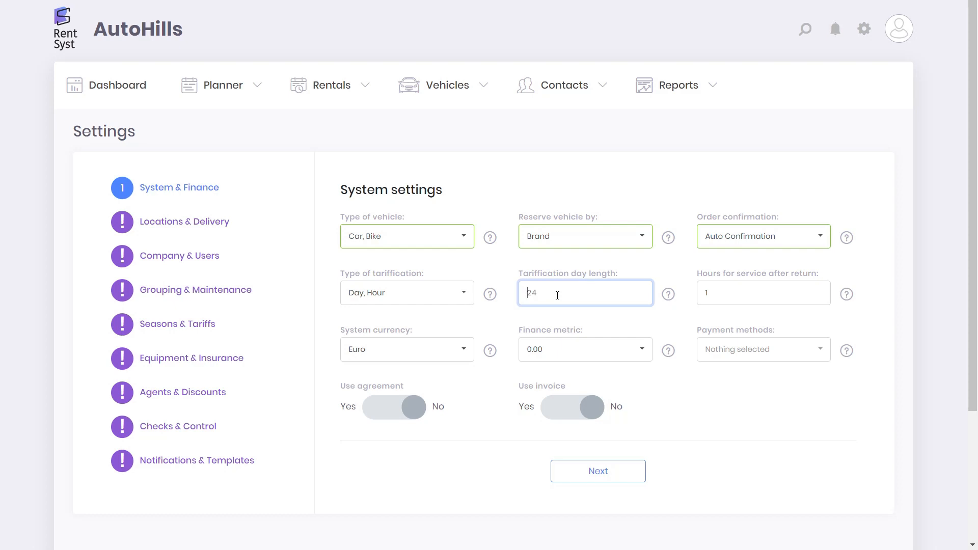
type("0")
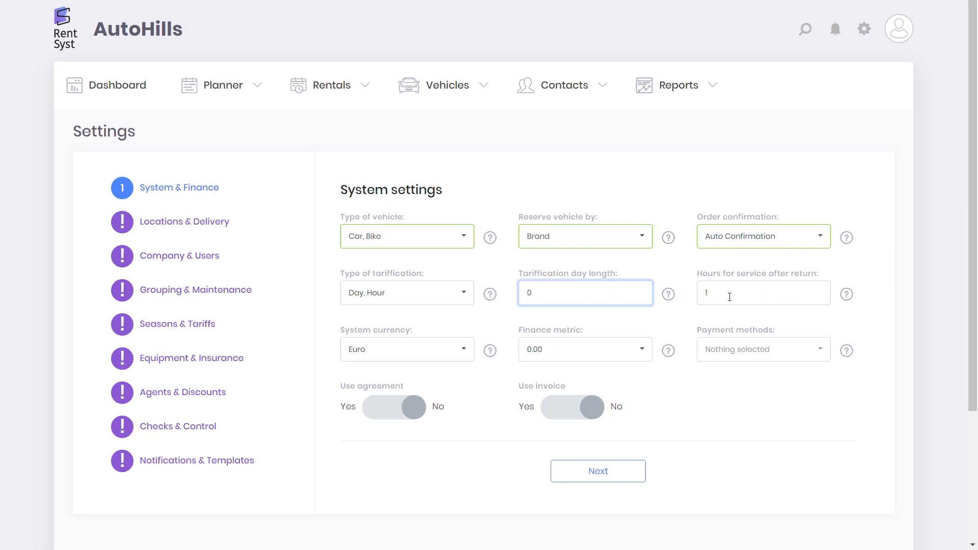
Step: Set hours for service after return to 1
left_click(763, 293)
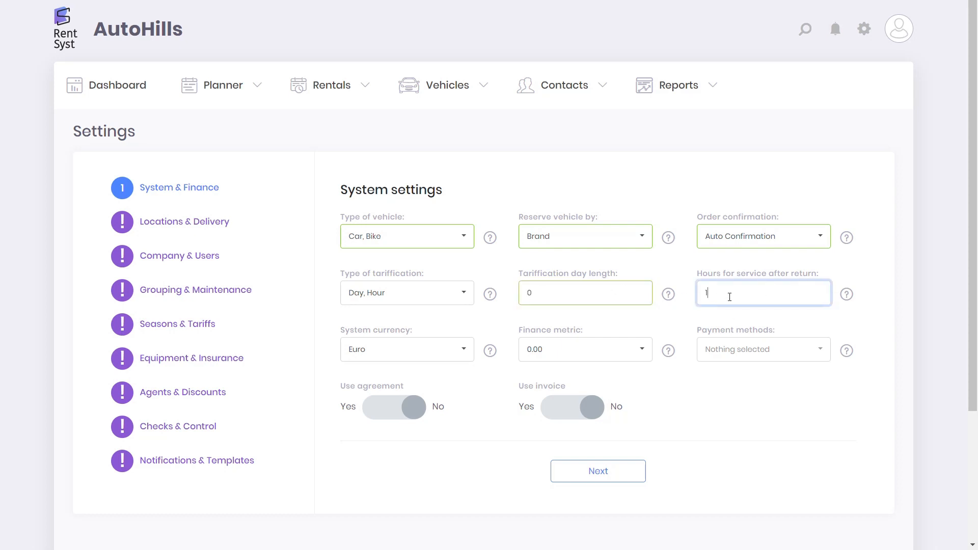
key("Backspace")
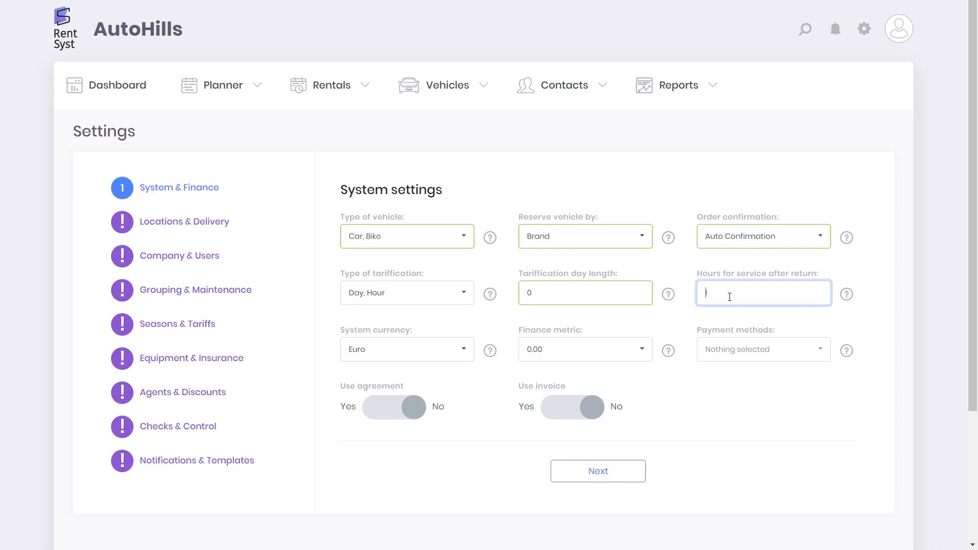
type("2")
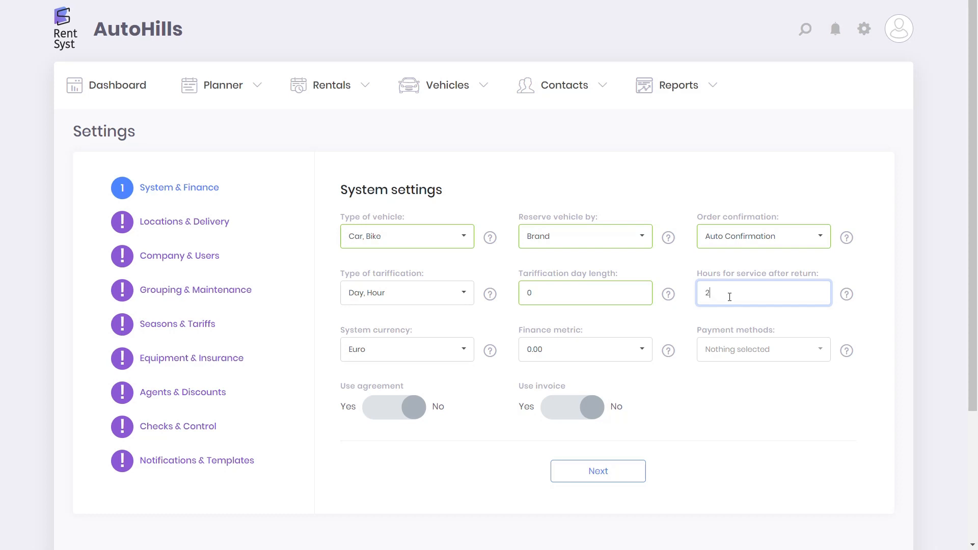
type("1")
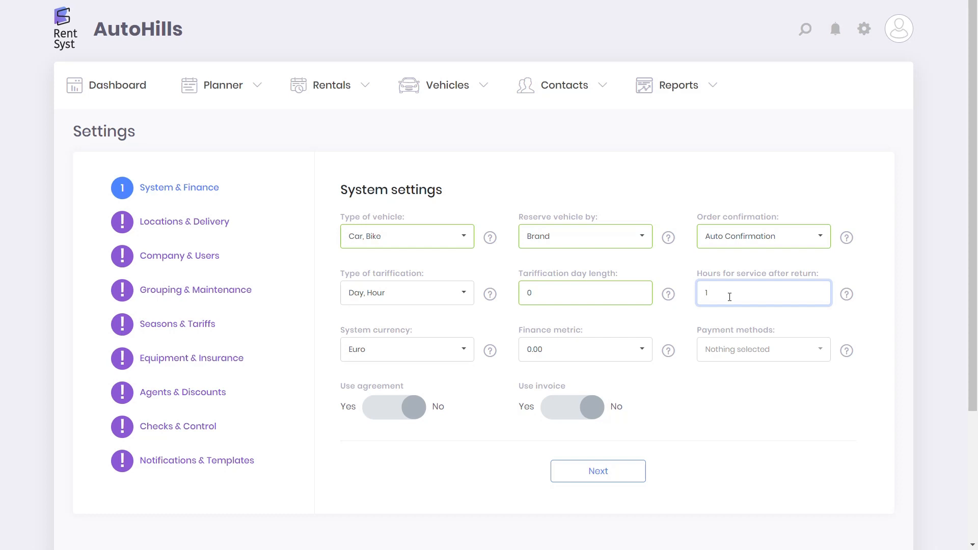
mouse_move(649, 326)
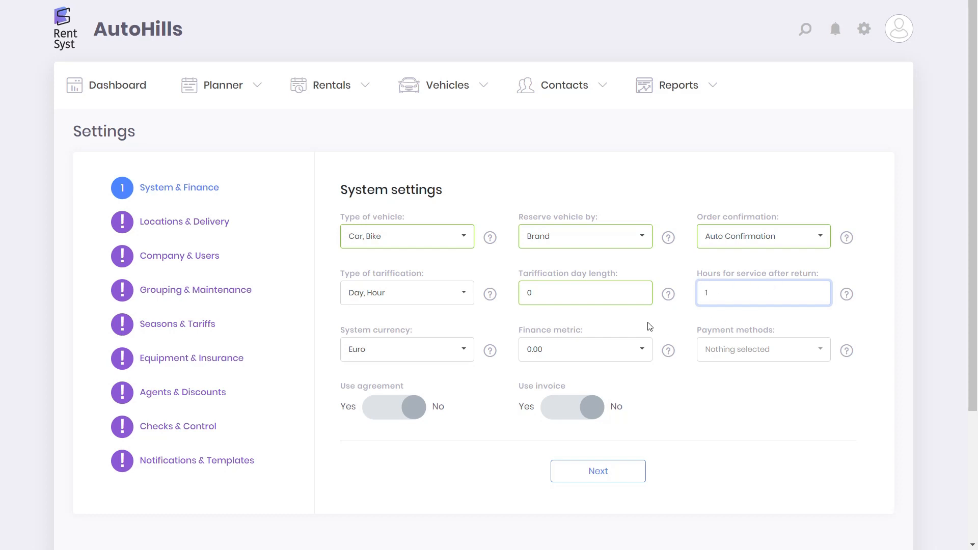
Step: Set finance metric 0,00, payment methods Visa, MasterCard, Cash, and Use agreement Yes
left_click(407, 349)
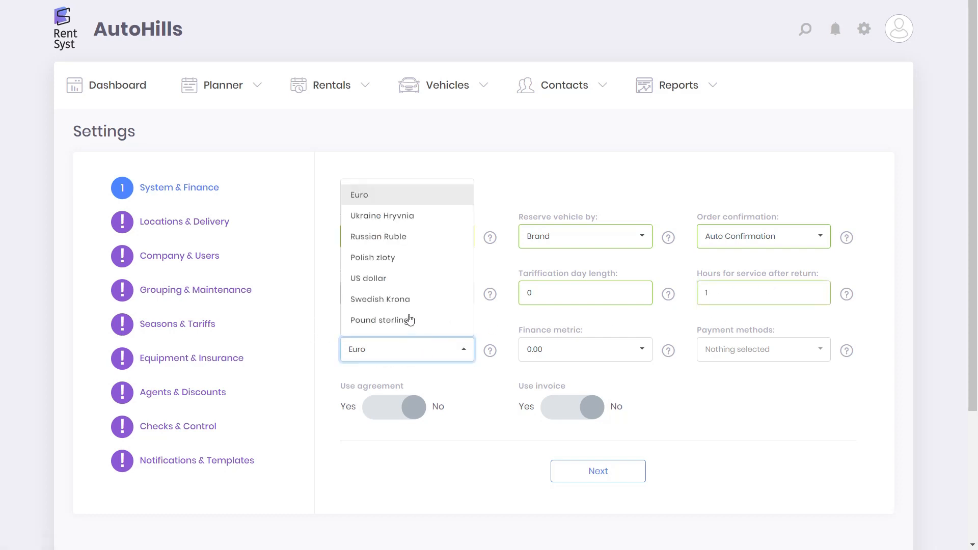
mouse_move(399, 278)
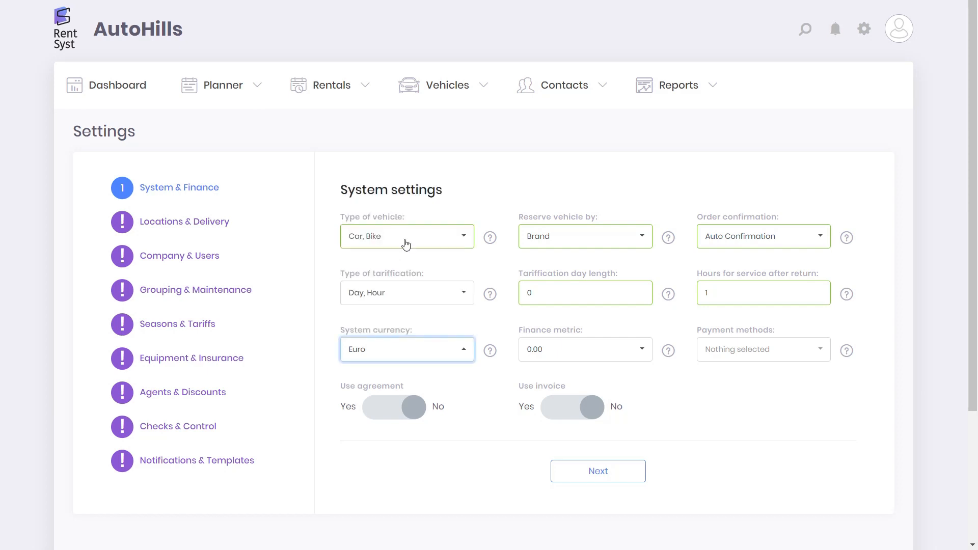
left_click(584, 350)
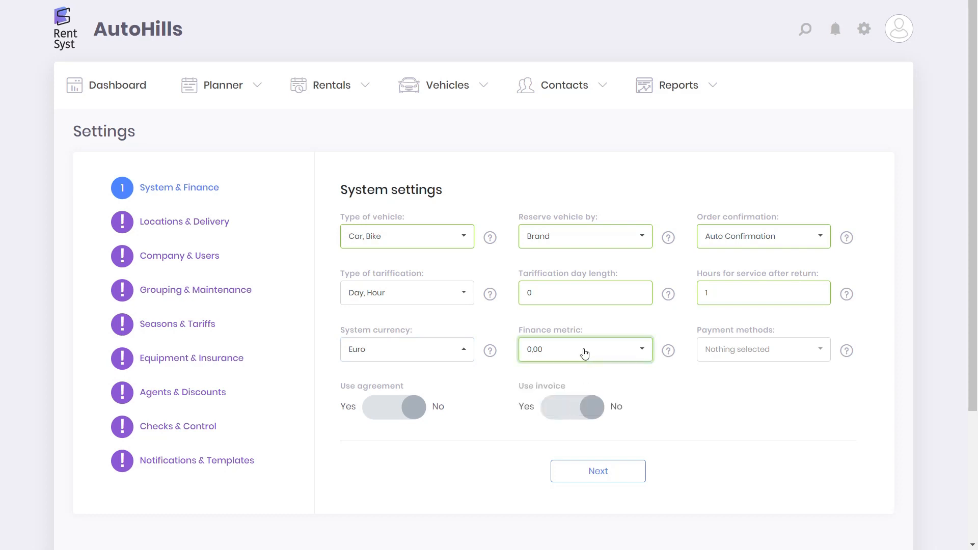
left_click(762, 350)
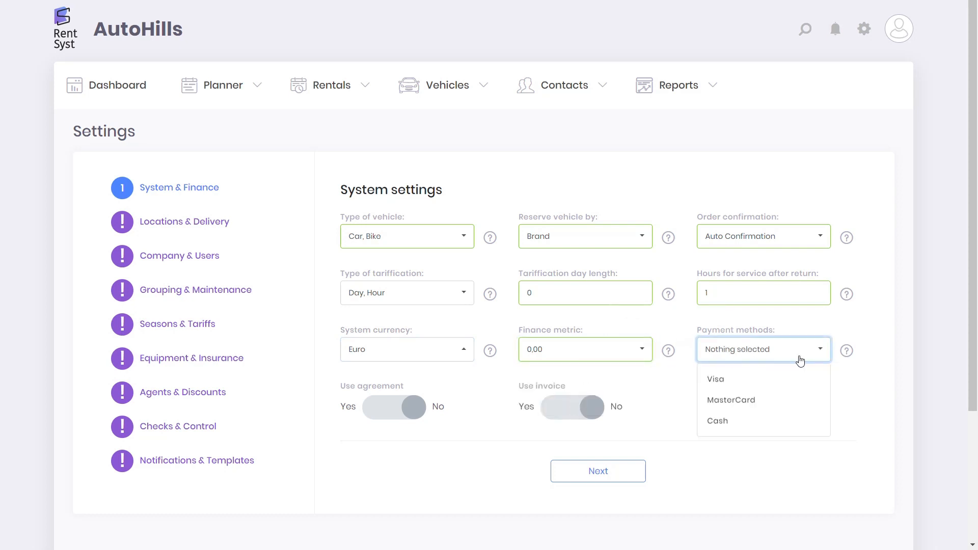
left_click(716, 378)
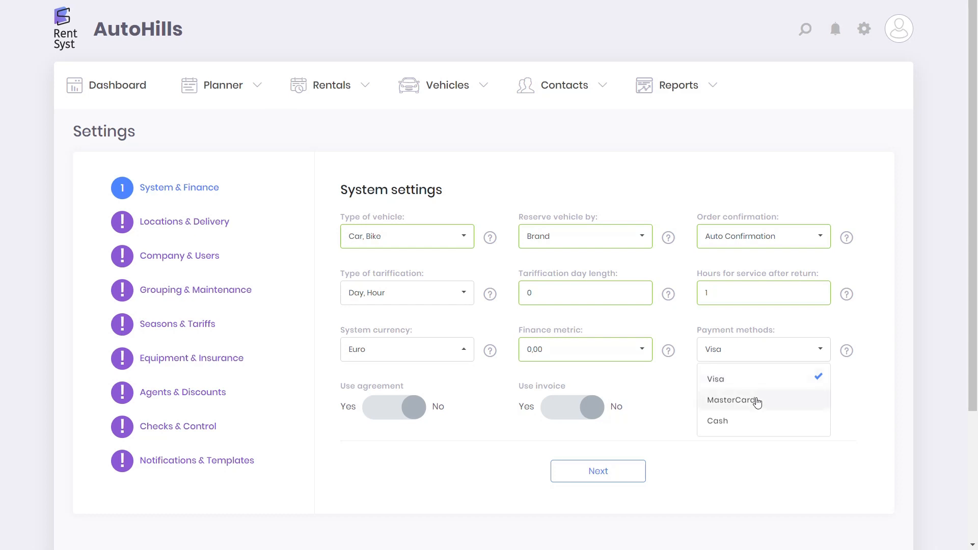
left_click(730, 400)
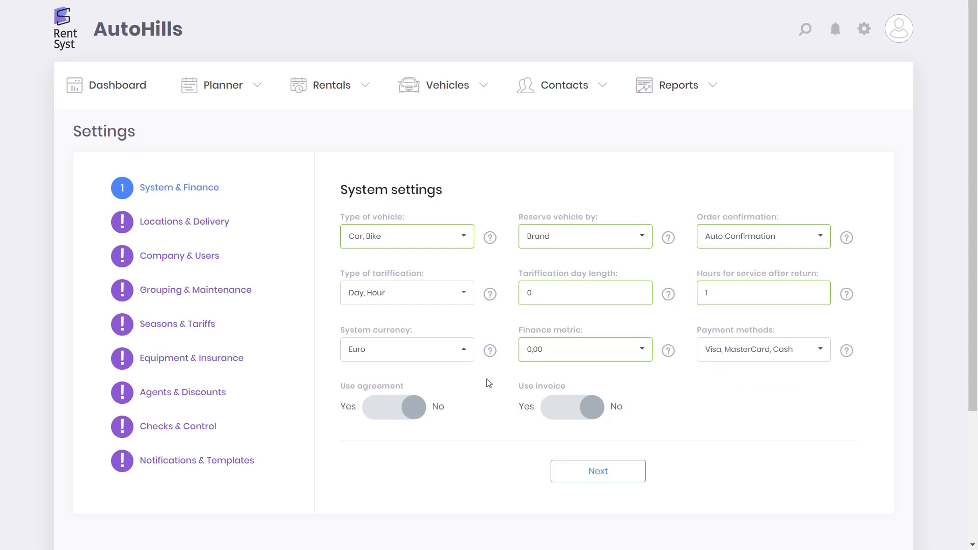
left_click(394, 406)
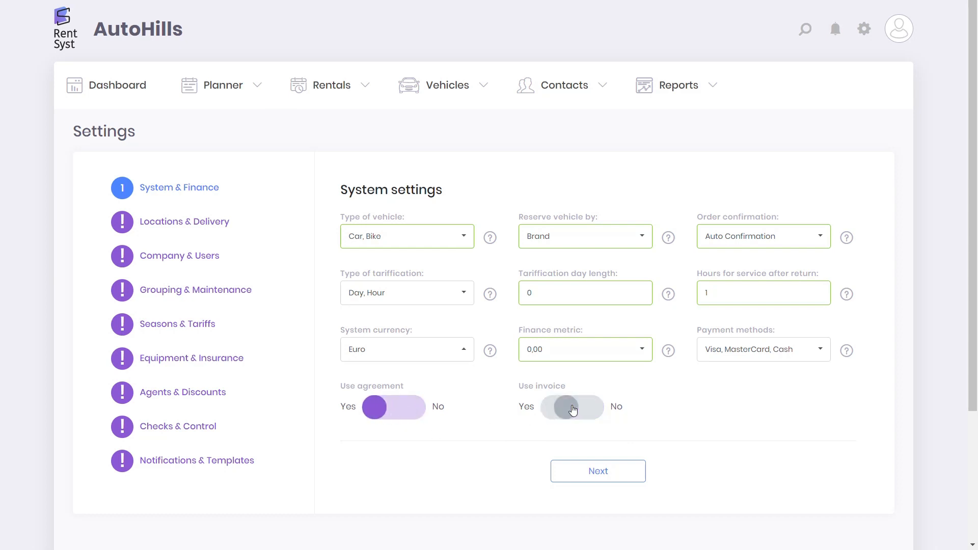
left_click(572, 406)
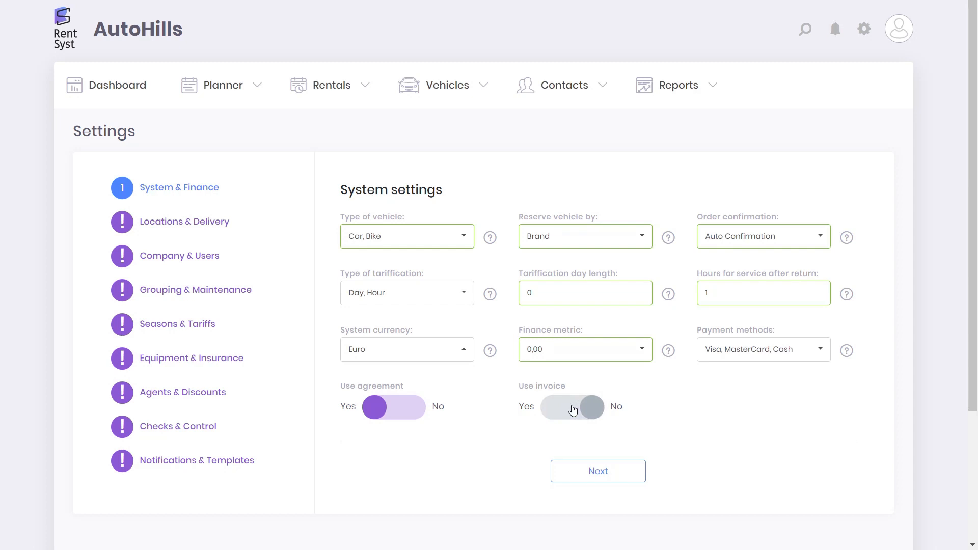
mouse_move(585, 432)
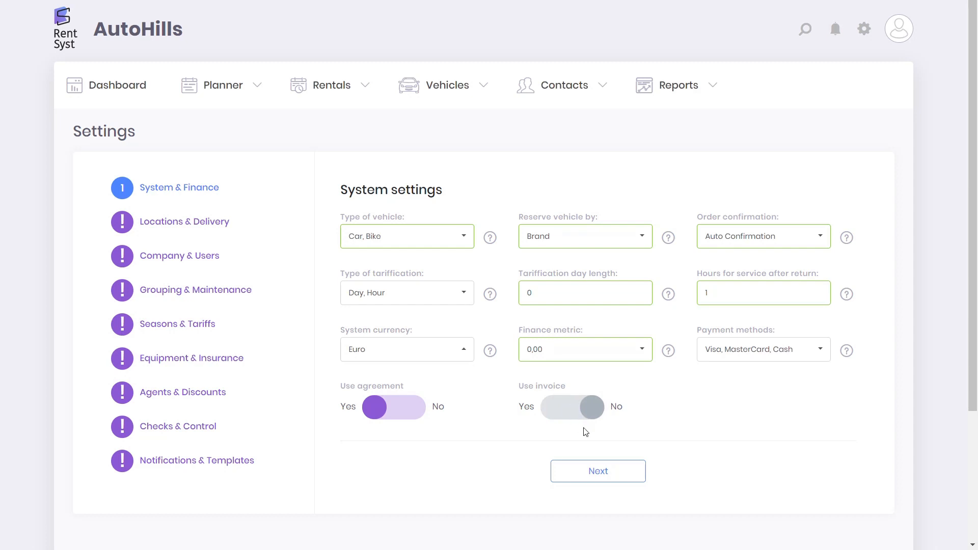
Step: Advance to the work area step and set the business area to Barcelona, Spain
left_click(597, 471)
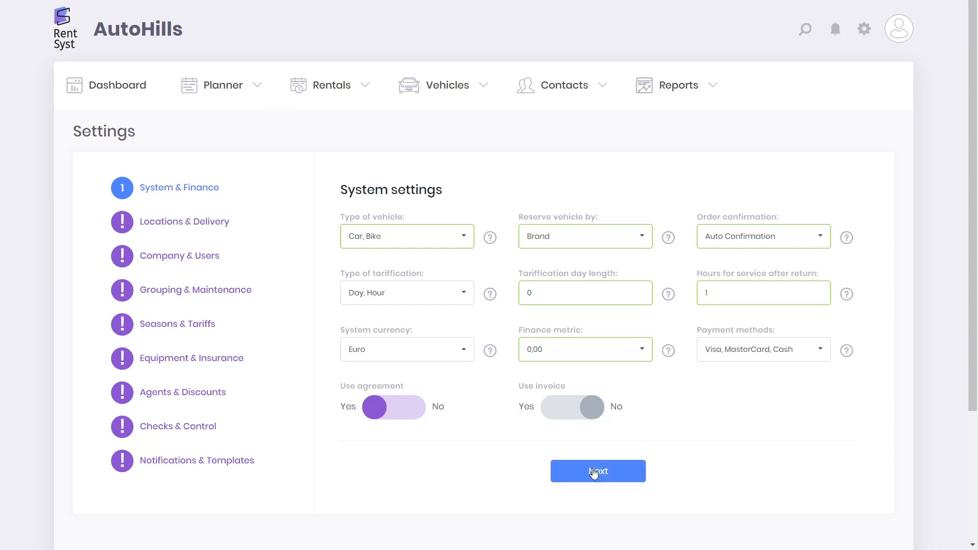
left_click(597, 471)
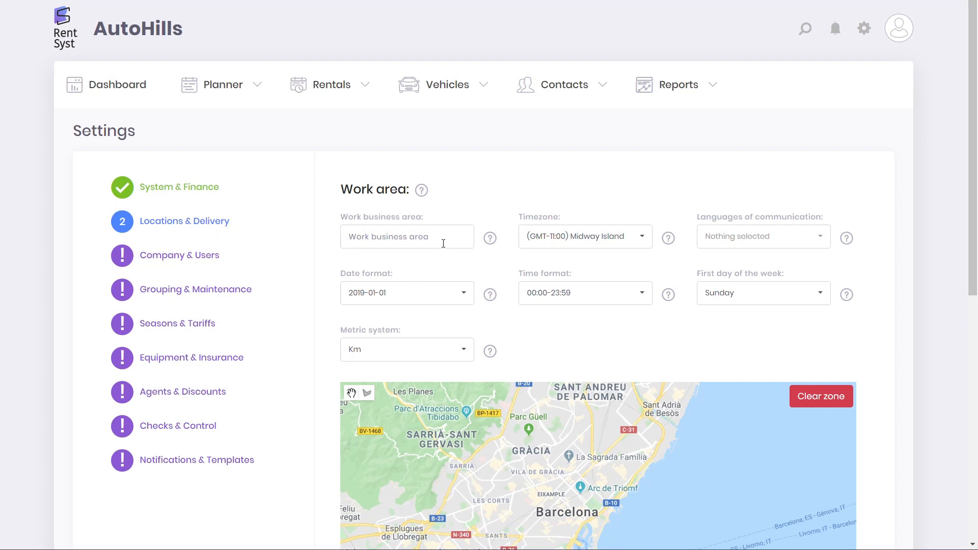
left_click(584, 236)
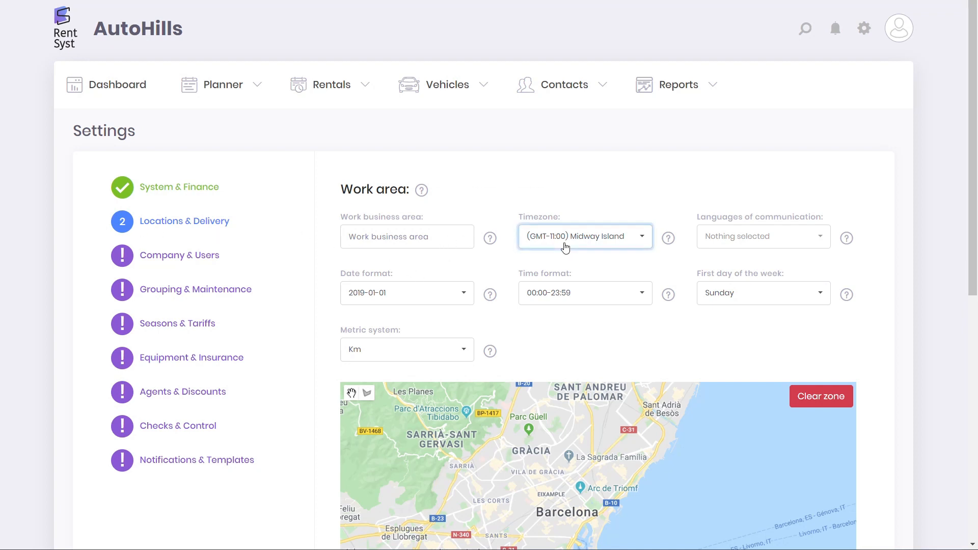
left_click(406, 237)
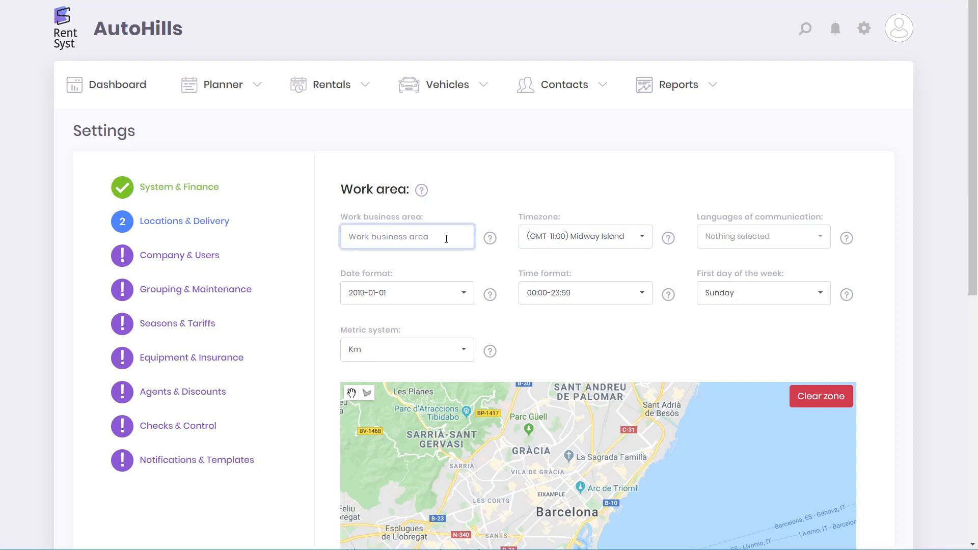
type("Bar")
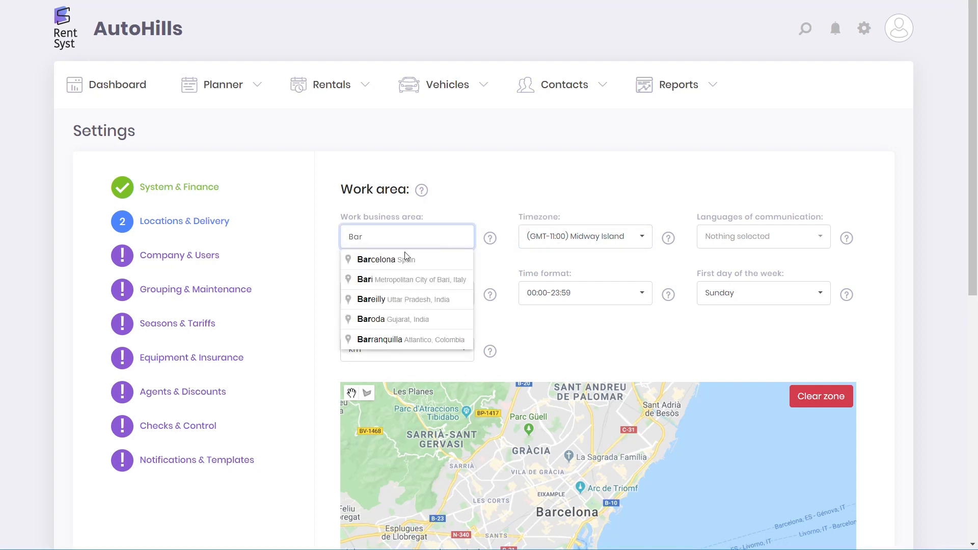
left_click(380, 259)
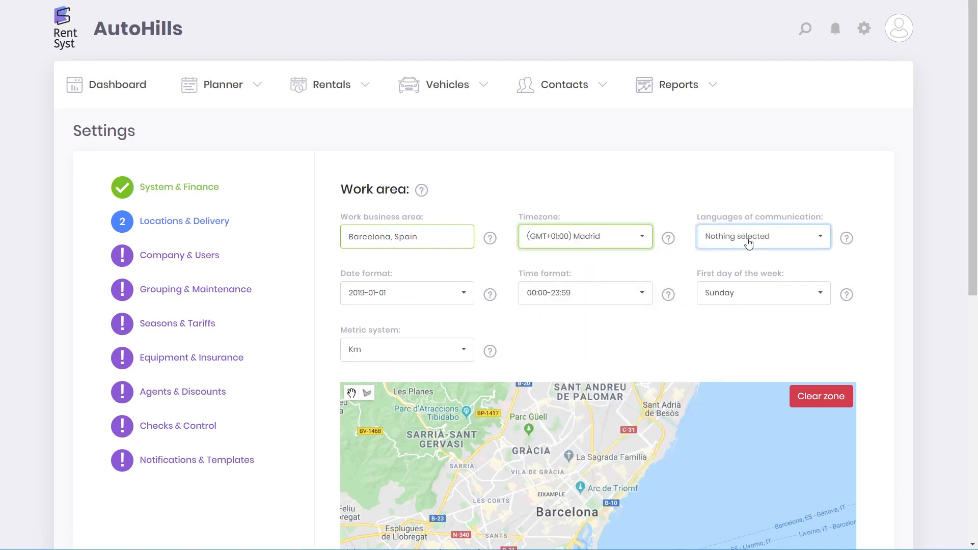
Step: Choose English and Russian languages and make Monday the first day of the week
left_click(761, 236)
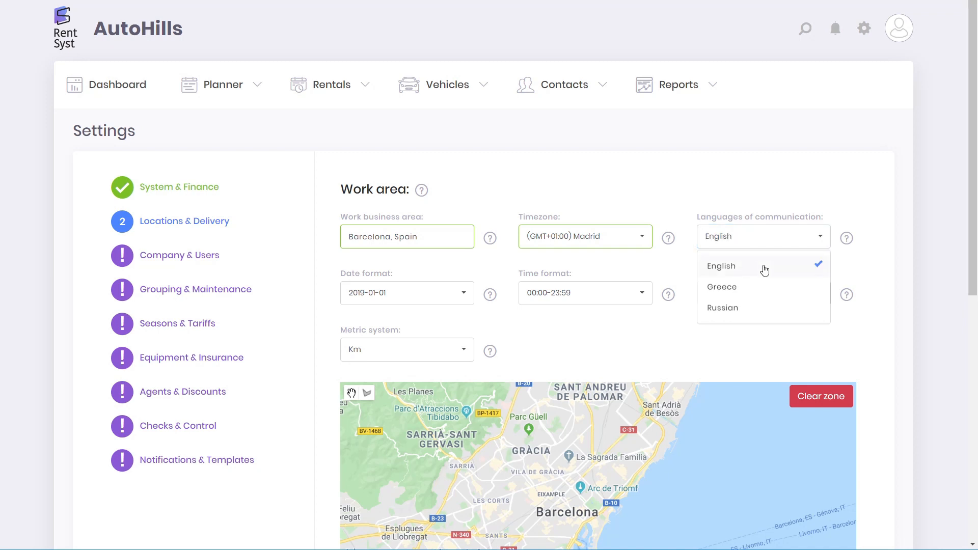
left_click(723, 308)
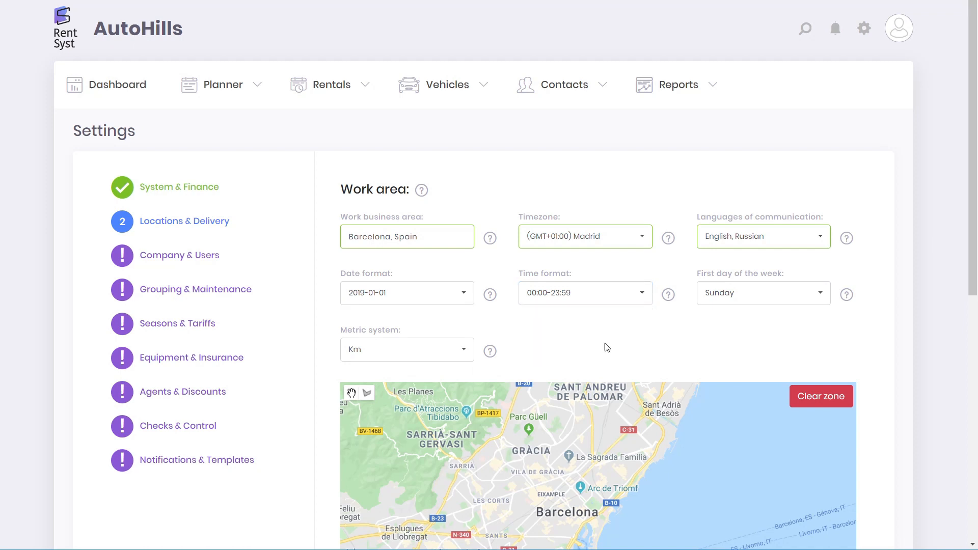
left_click(761, 292)
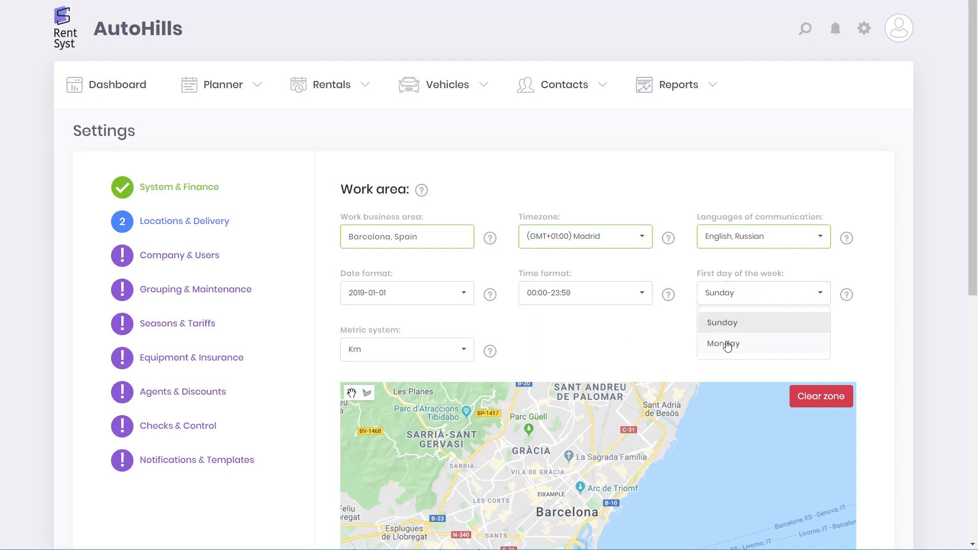
left_click(722, 344)
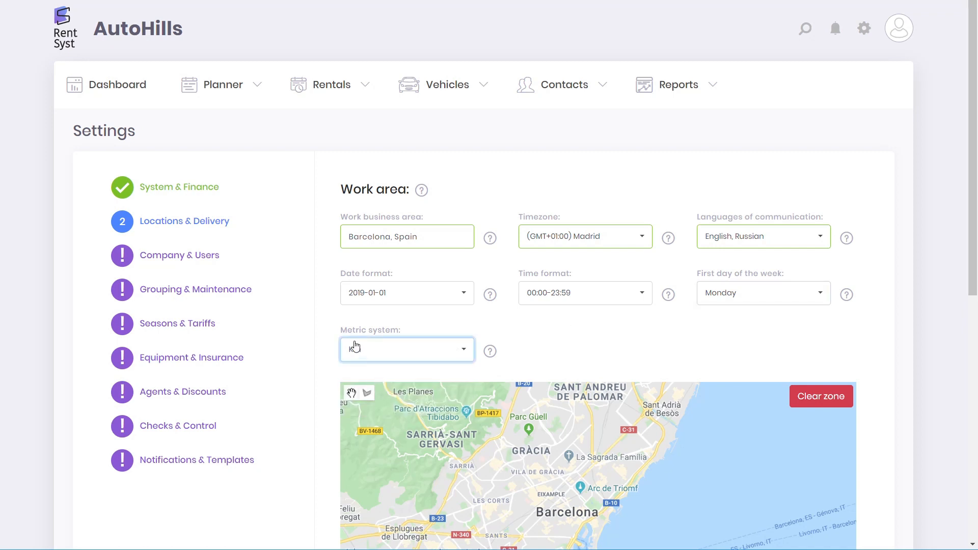
left_click(406, 349)
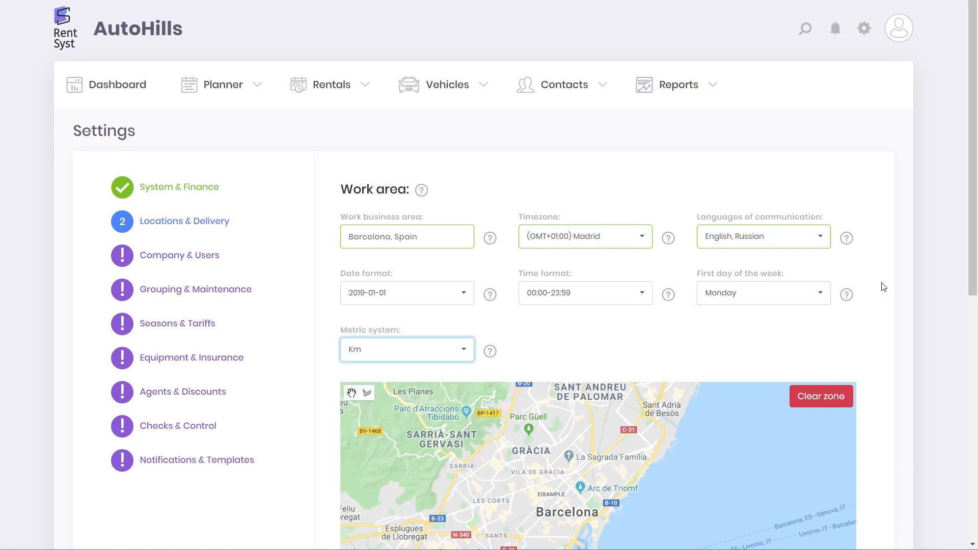
scroll("down", 3)
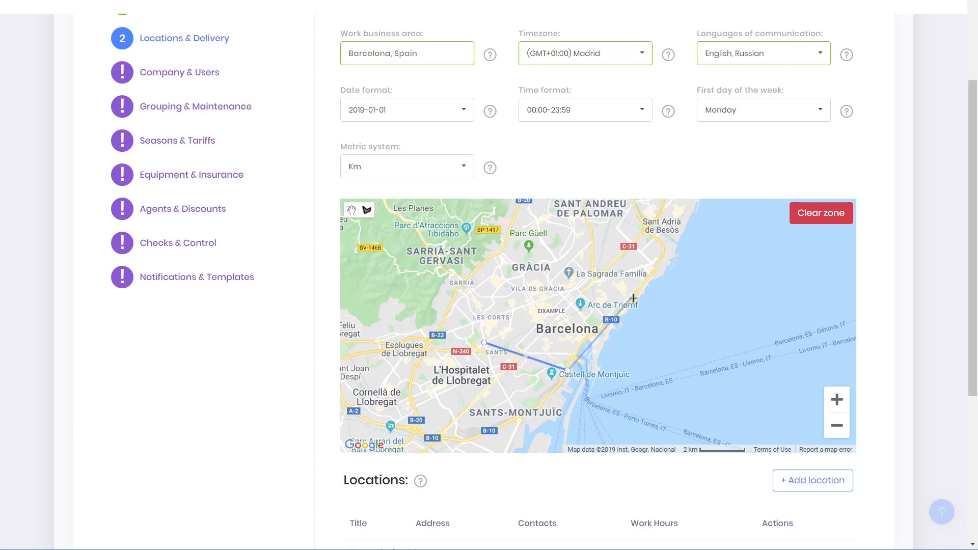
left_click(505, 227)
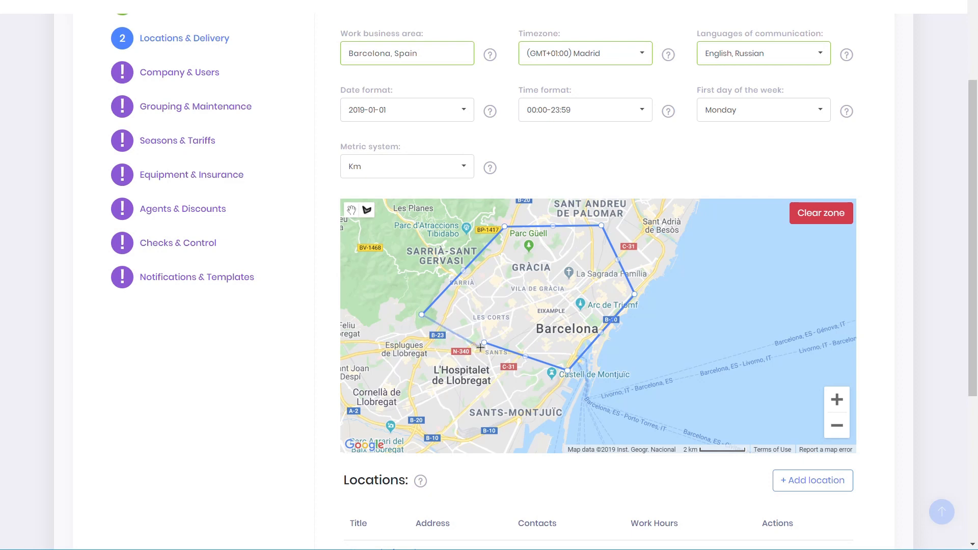
left_click_drag(480, 344, 483, 355)
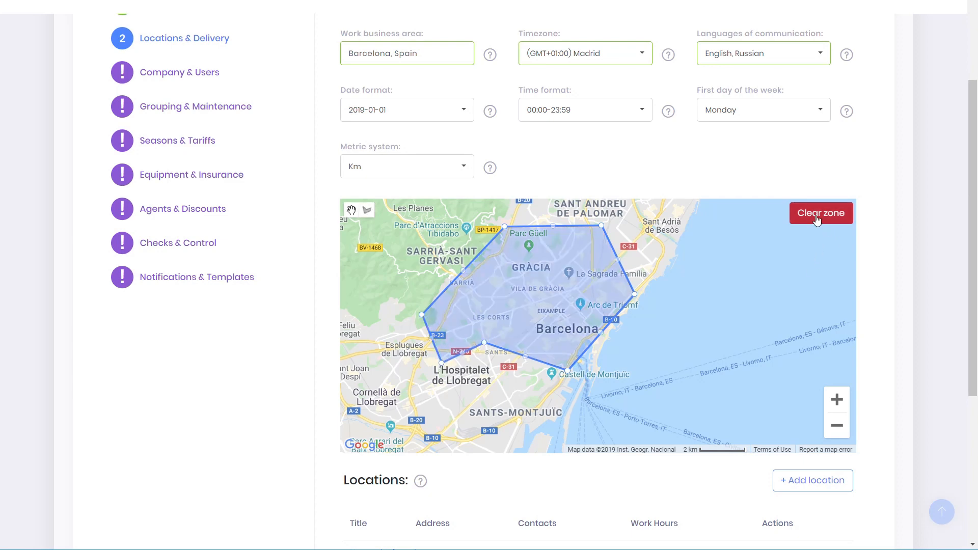
left_click(820, 213)
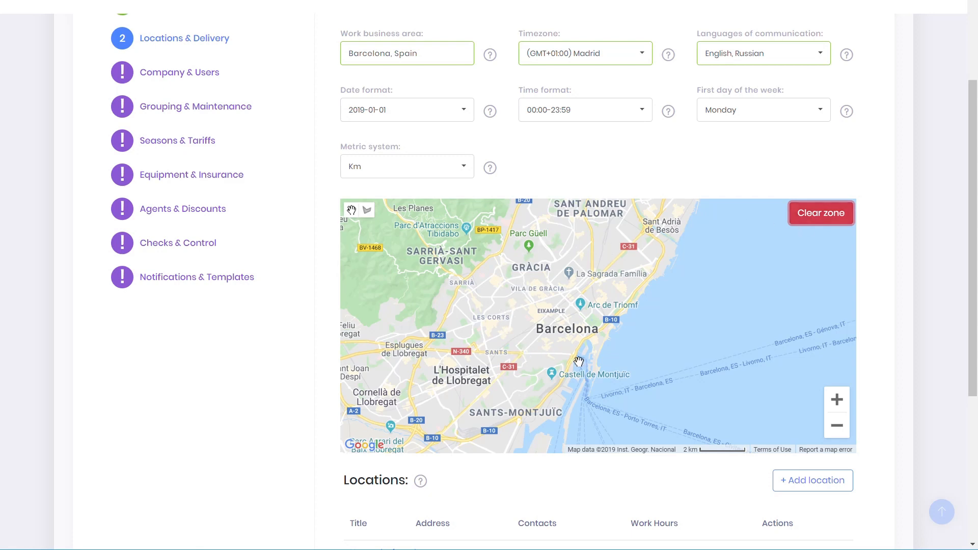
scroll("down", 3)
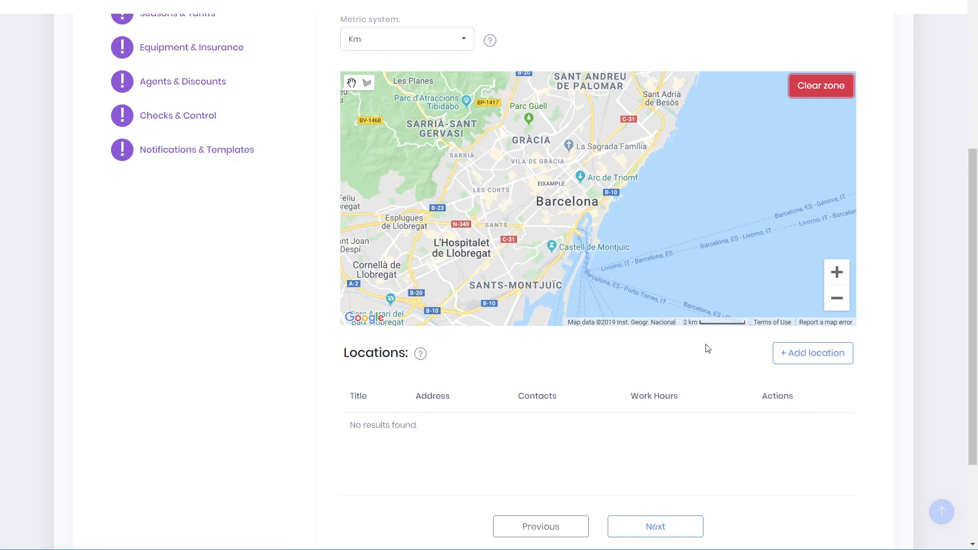
mouse_move(811, 353)
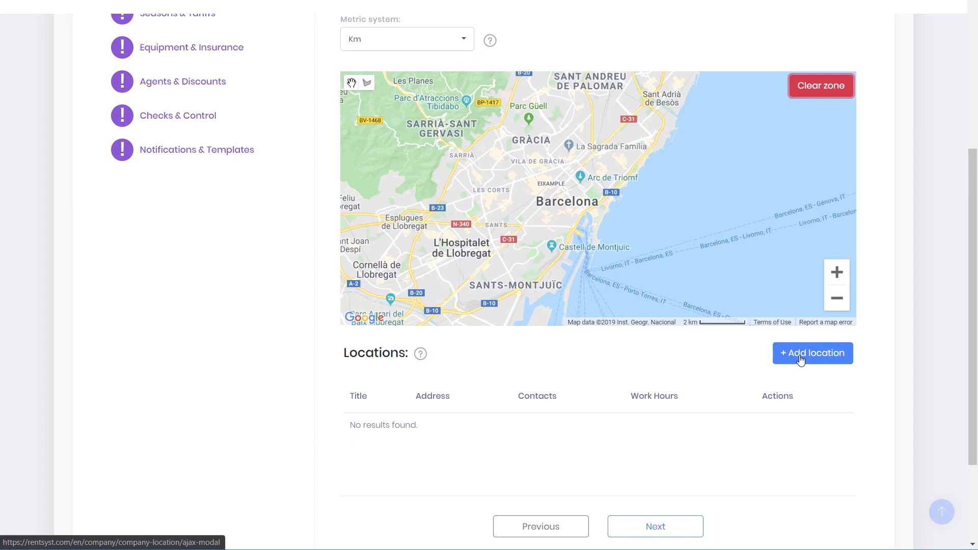
Step: Start location 1 at Barcelona, Spain with a 10 km radius and add a contact entry
left_click(812, 352)
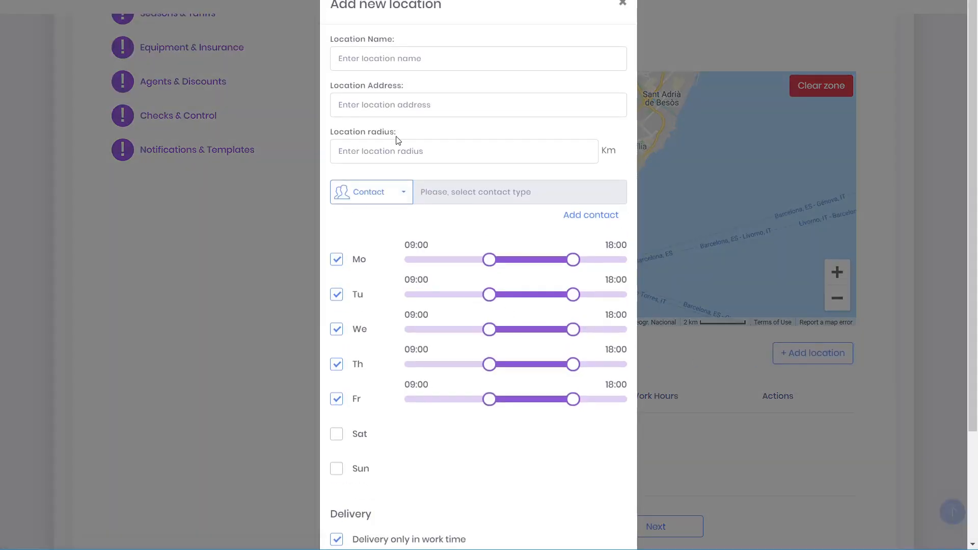
type("location 1")
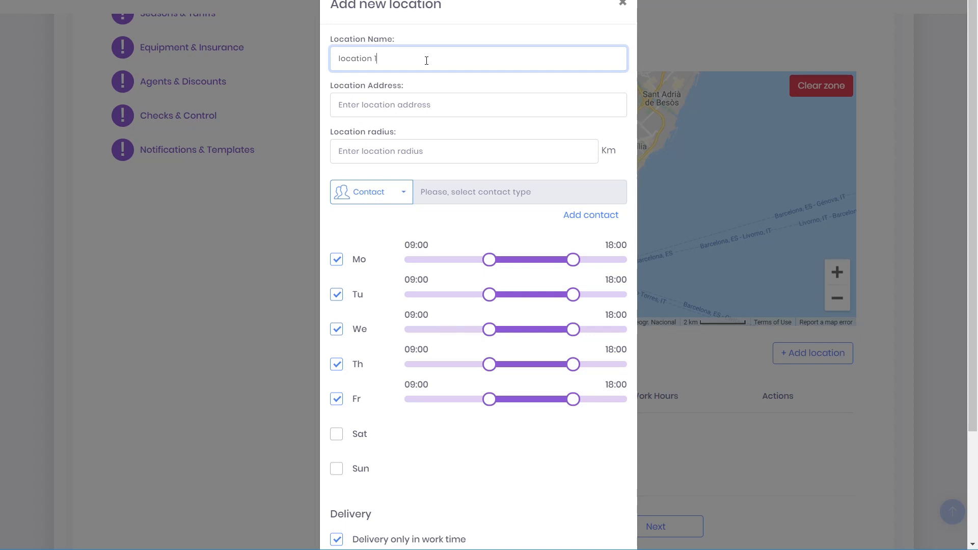
mouse_move(437, 99)
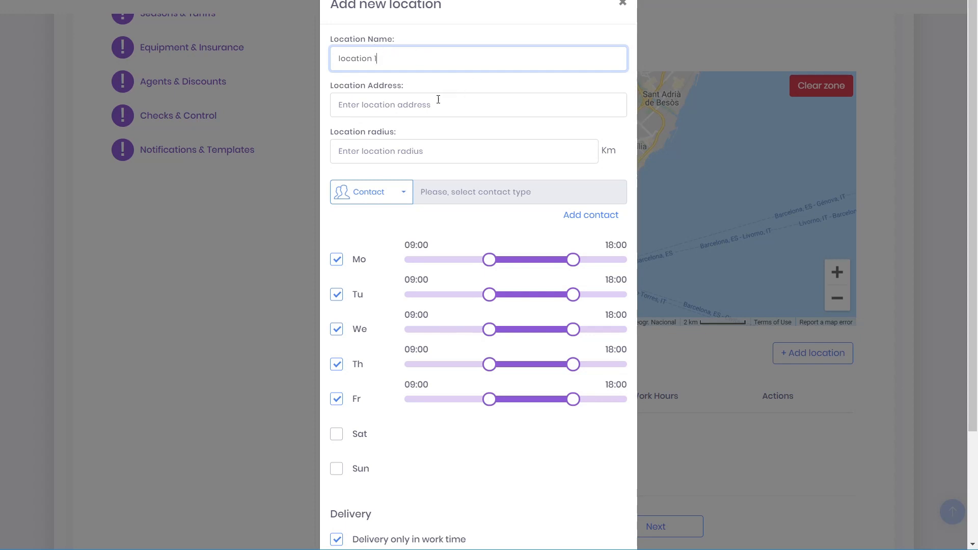
left_click(477, 104)
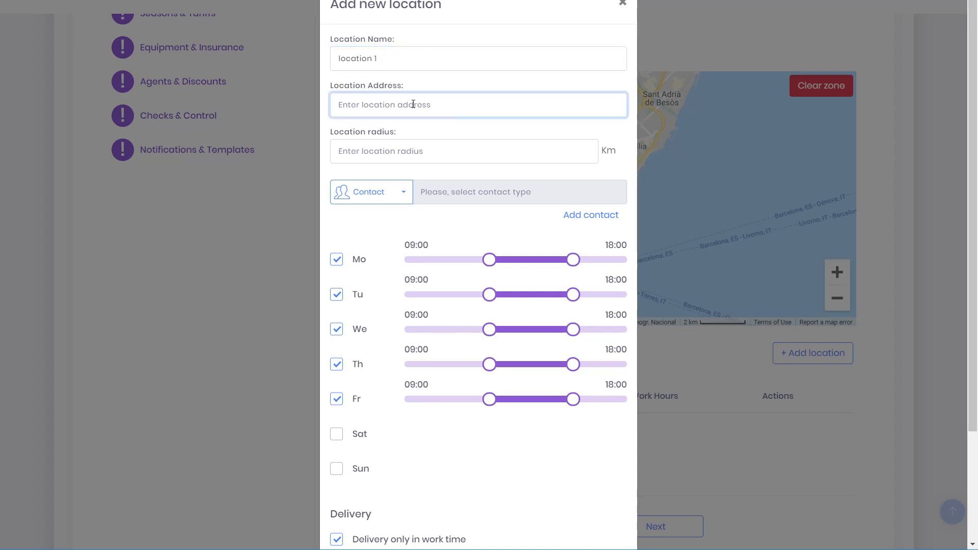
type("Barcelona, Spain")
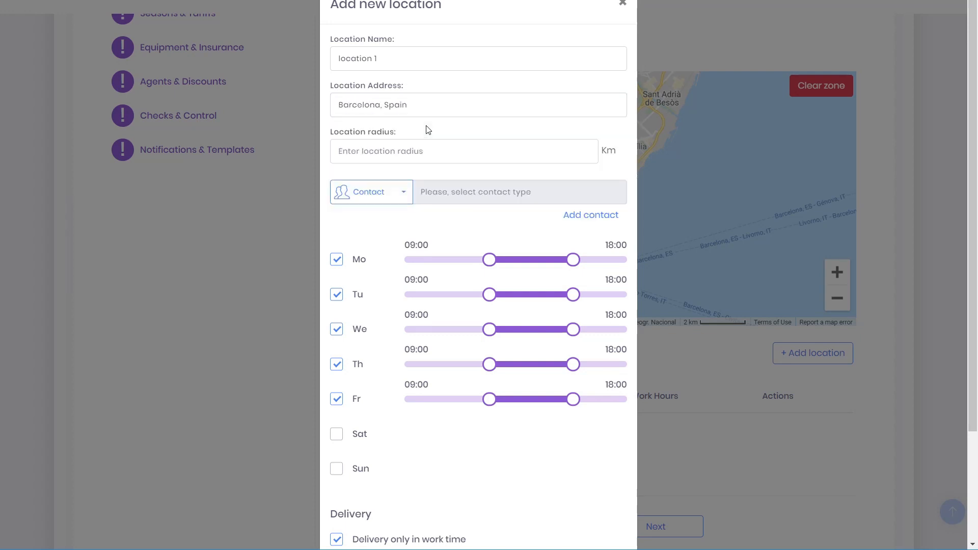
left_click(463, 151)
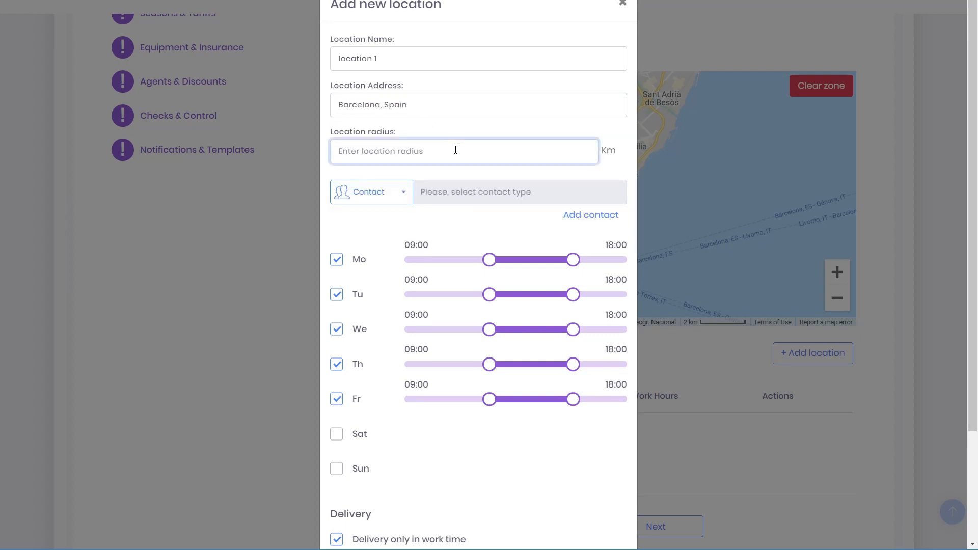
type("10")
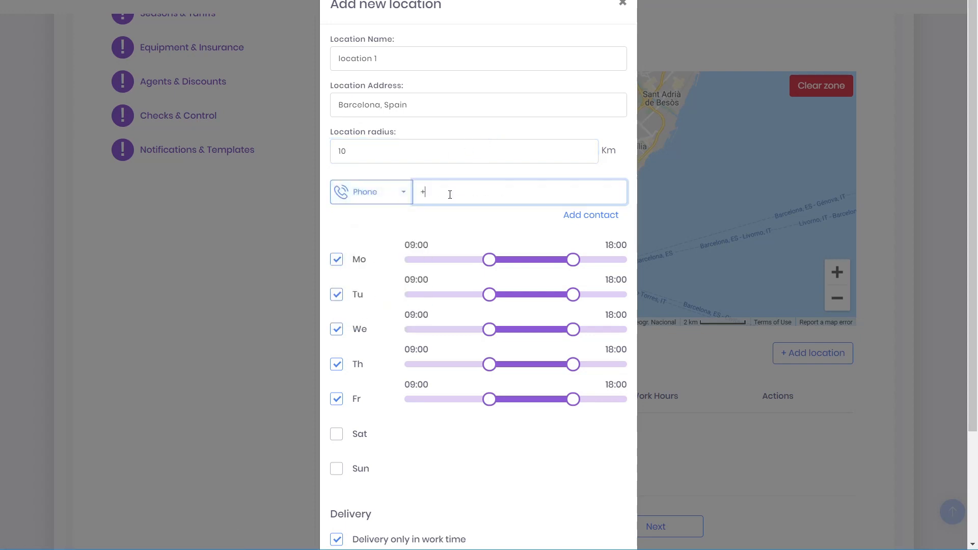
left_click(589, 214)
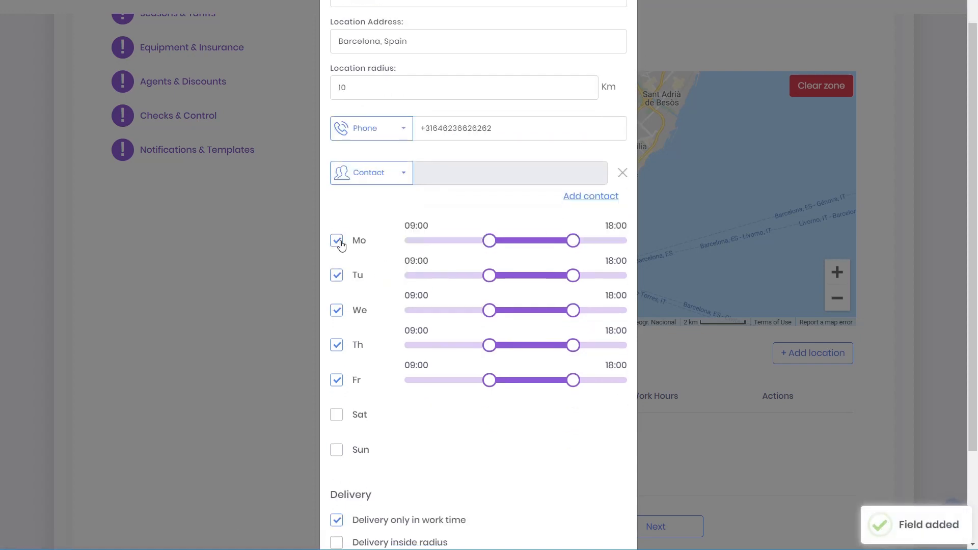
Step: Set Monday opening 07:30, Friday closing 17:15, and delivery inside the radius at price 10
left_click_drag(490, 241, 475, 241)
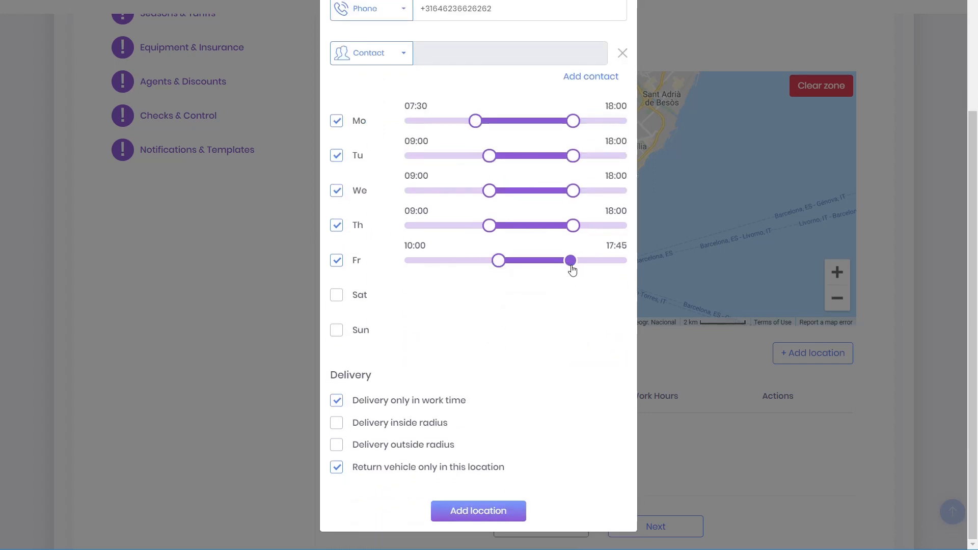
left_click_drag(569, 261, 564, 260)
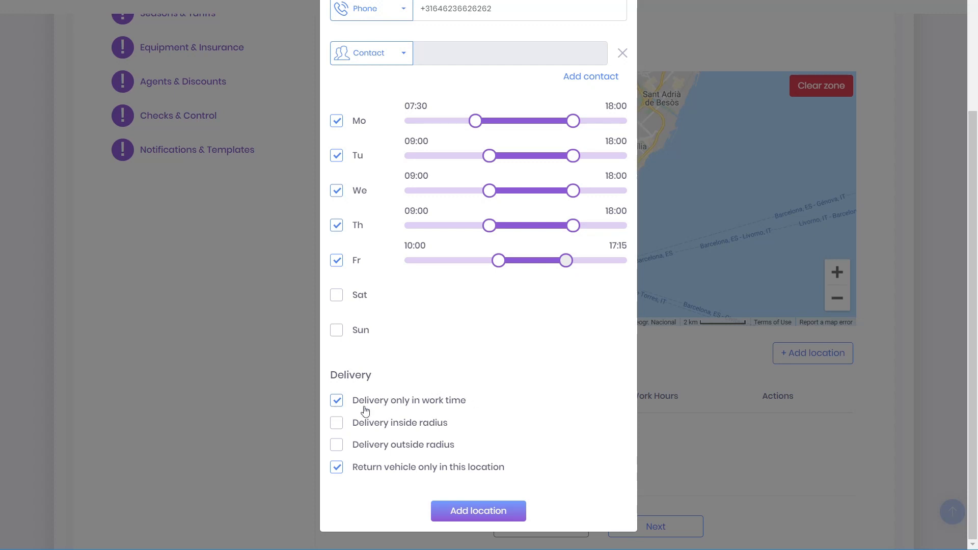
left_click(336, 401)
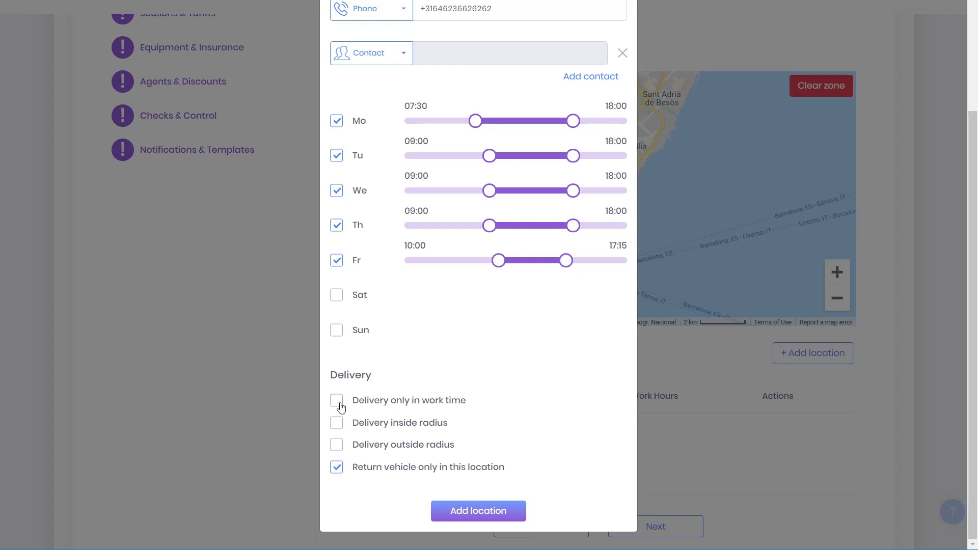
left_click(336, 400)
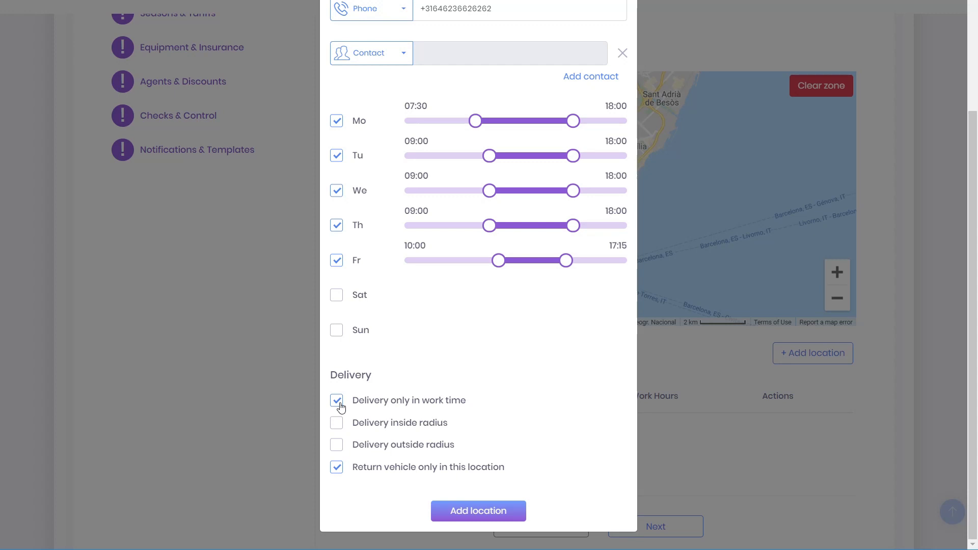
mouse_move(492, 382)
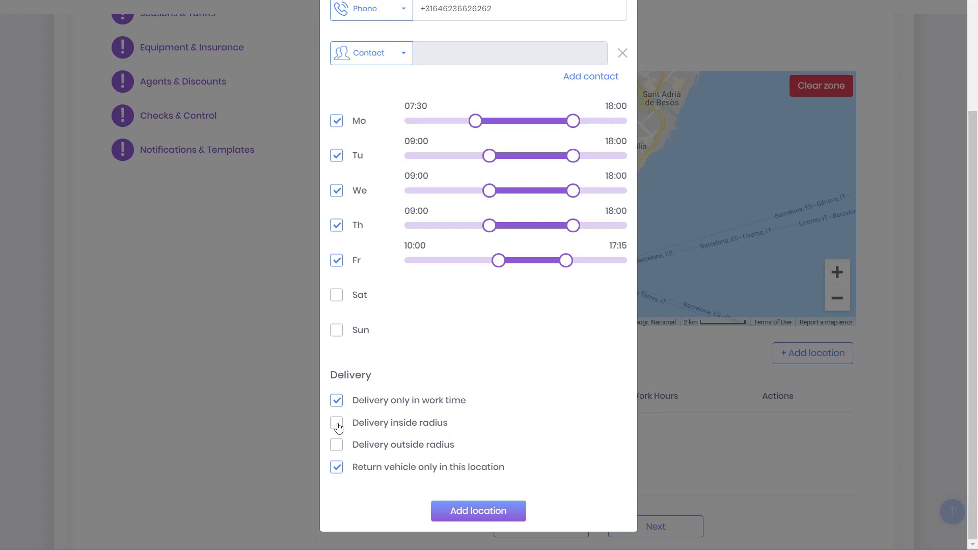
left_click(336, 422)
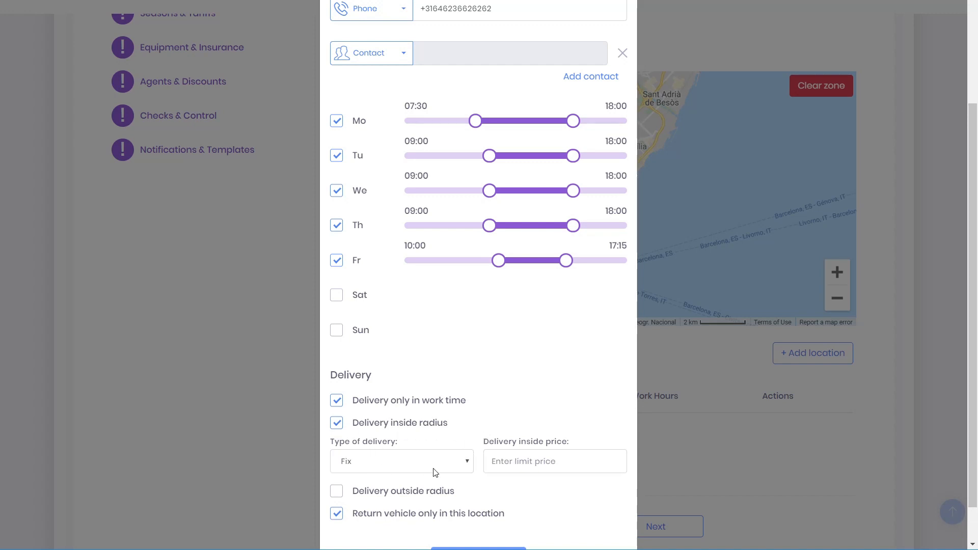
left_click(401, 461)
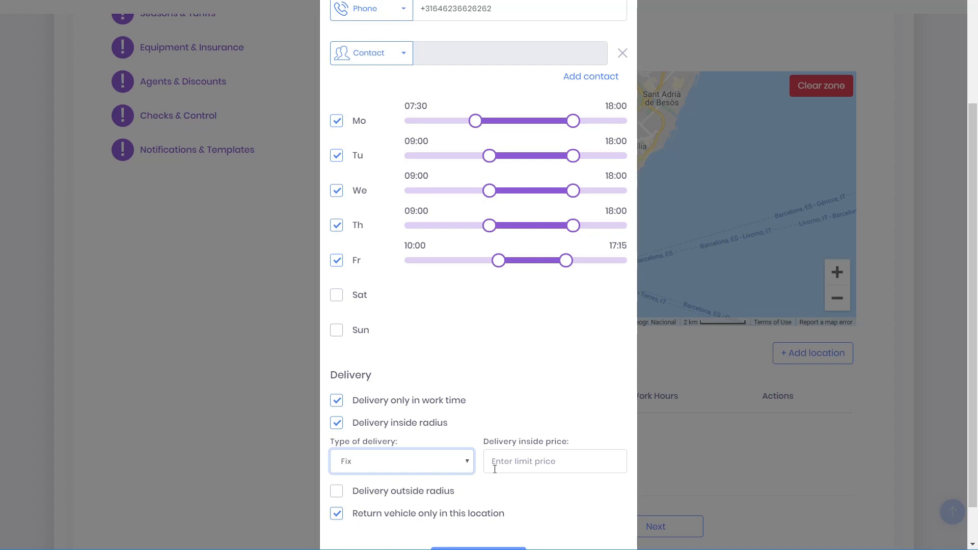
type("10")
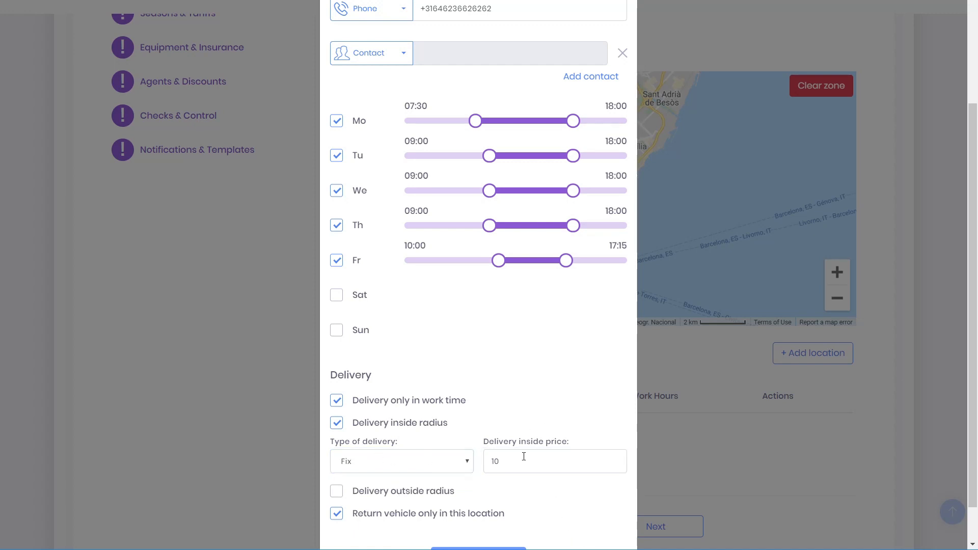
Step: Leave delivery outside the radius off and save location 1
scroll("down", 3)
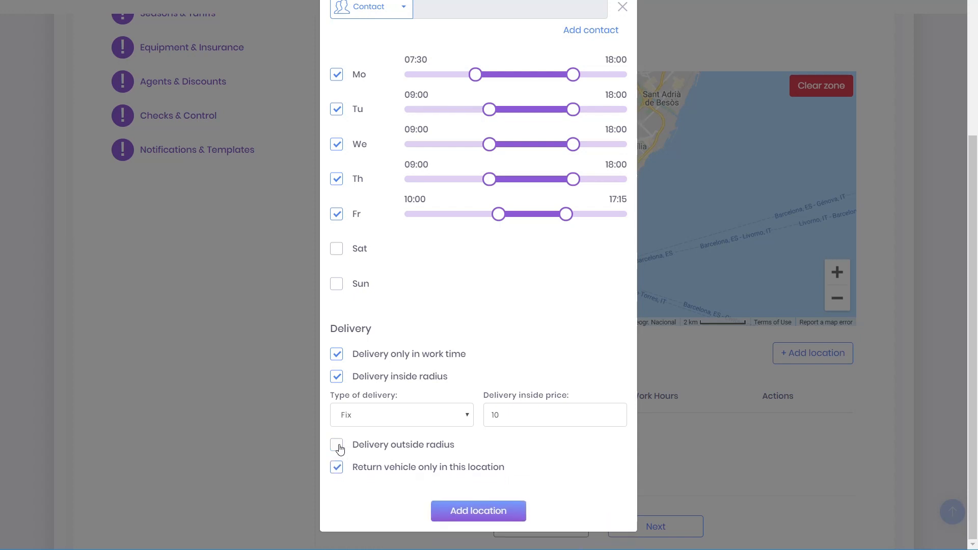
left_click(336, 445)
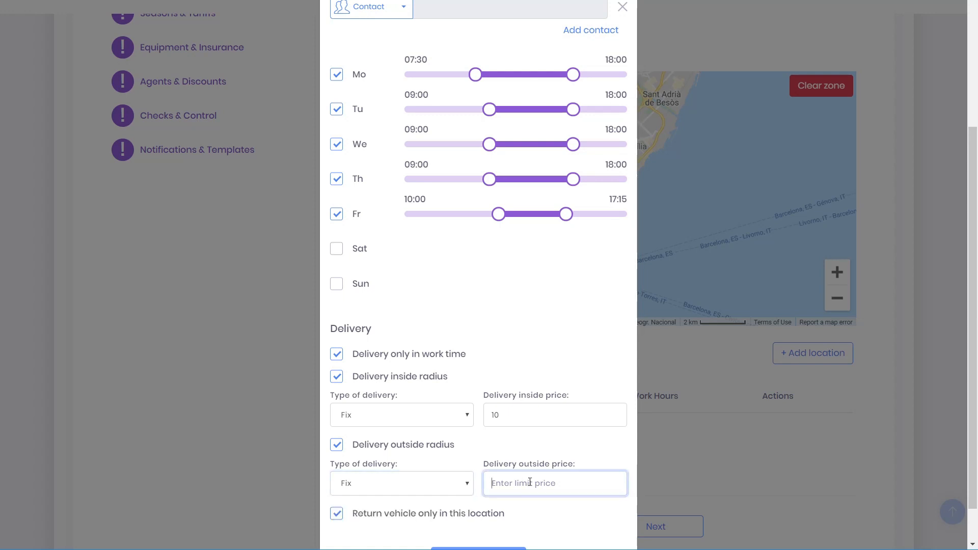
type("5")
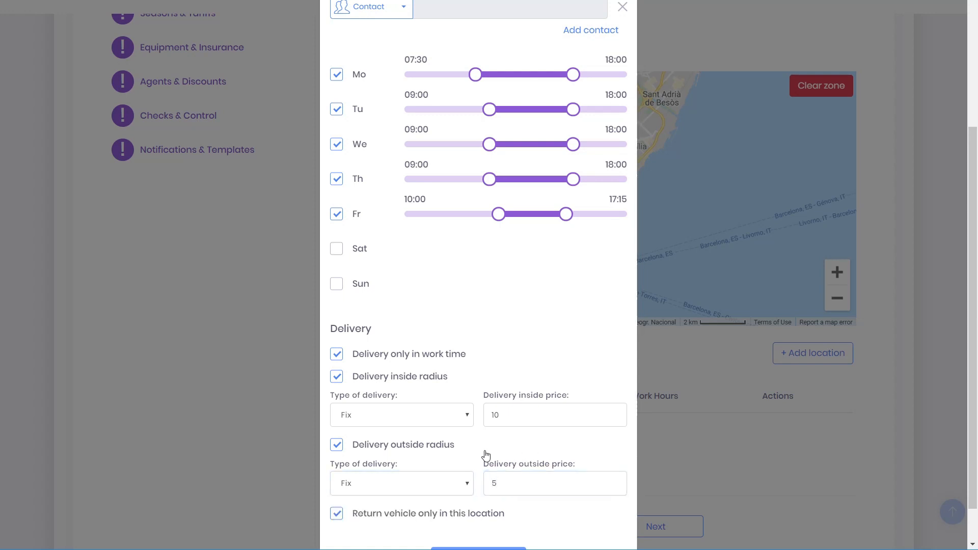
scroll("down", 3)
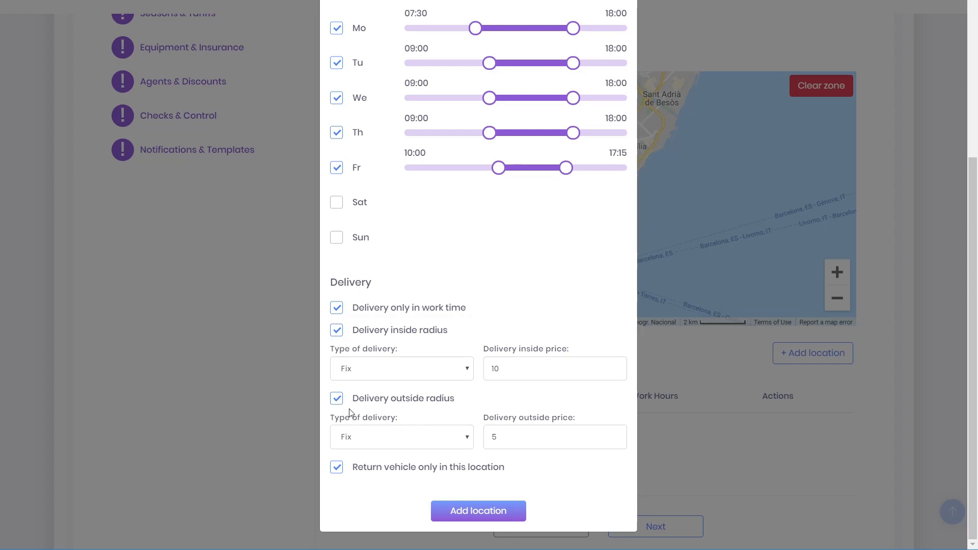
left_click(336, 397)
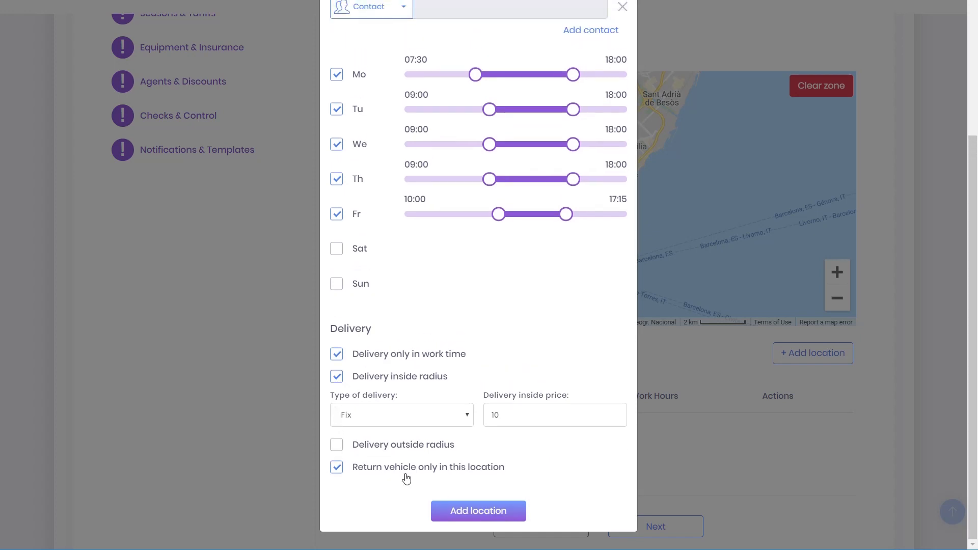
mouse_move(335, 474)
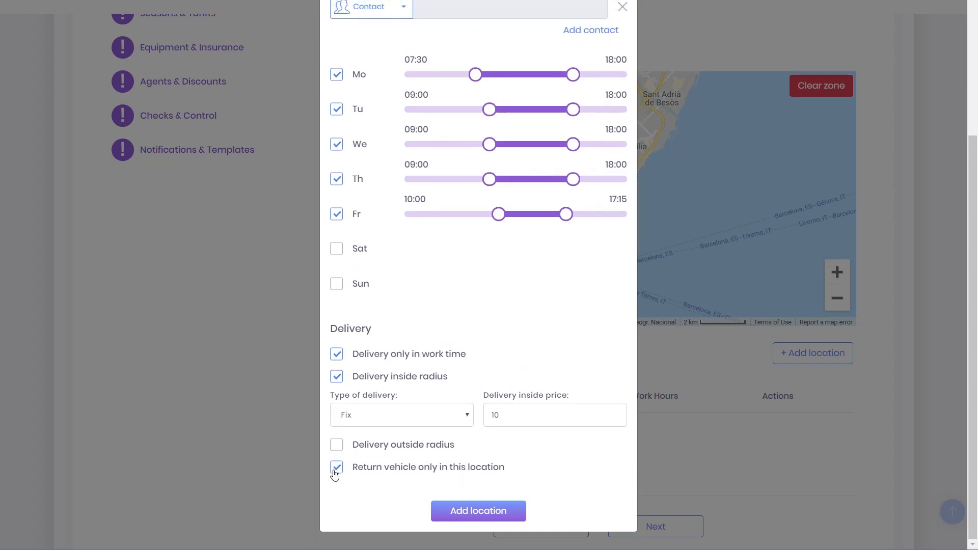
mouse_move(360, 479)
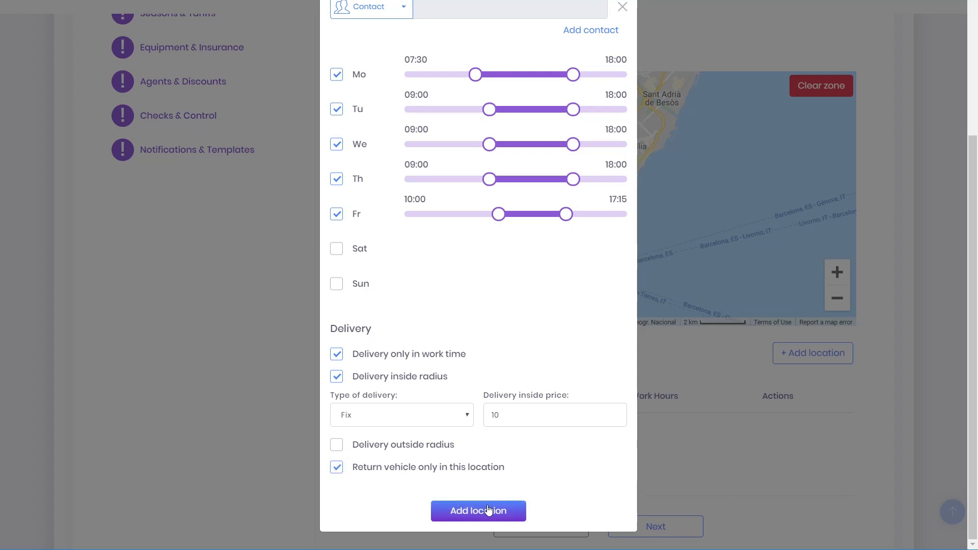
left_click(478, 510)
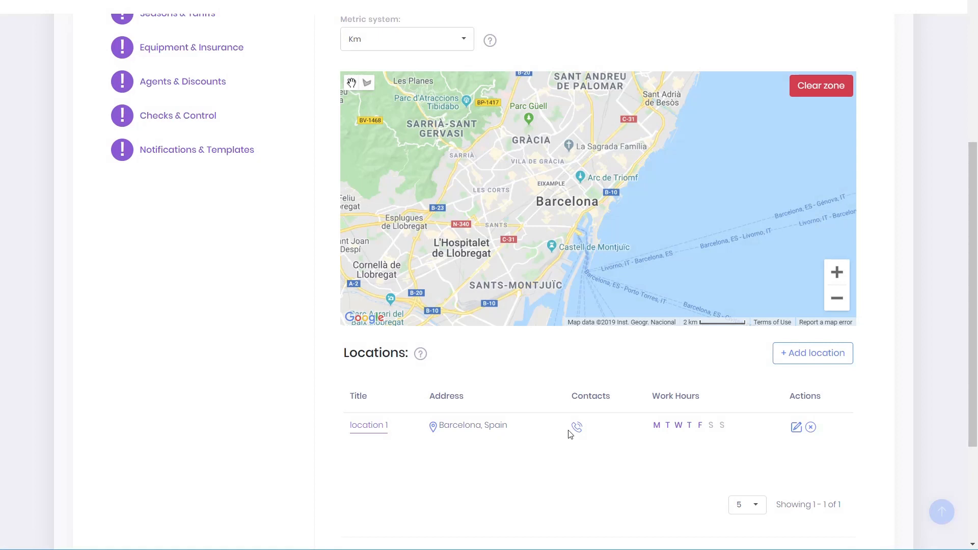
scroll("down", 3)
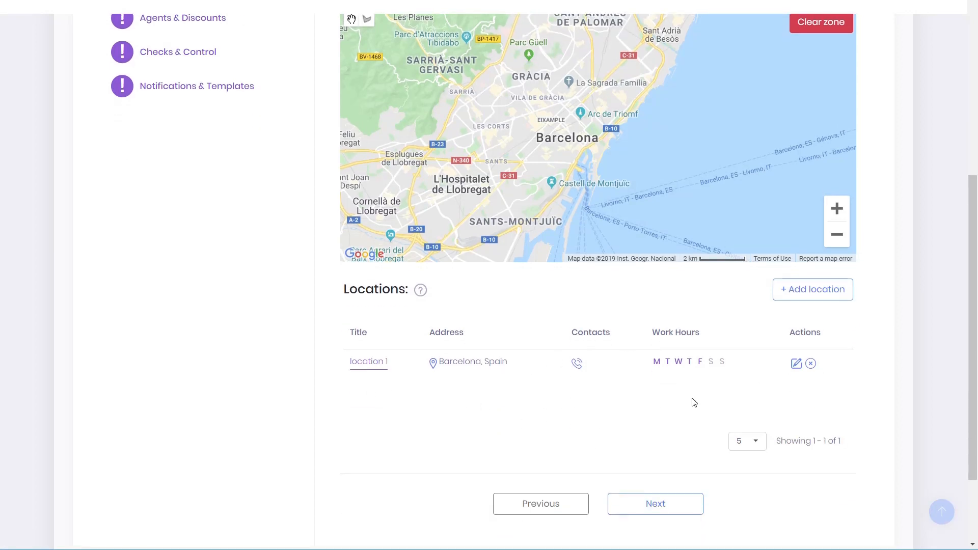
mouse_move(800, 413)
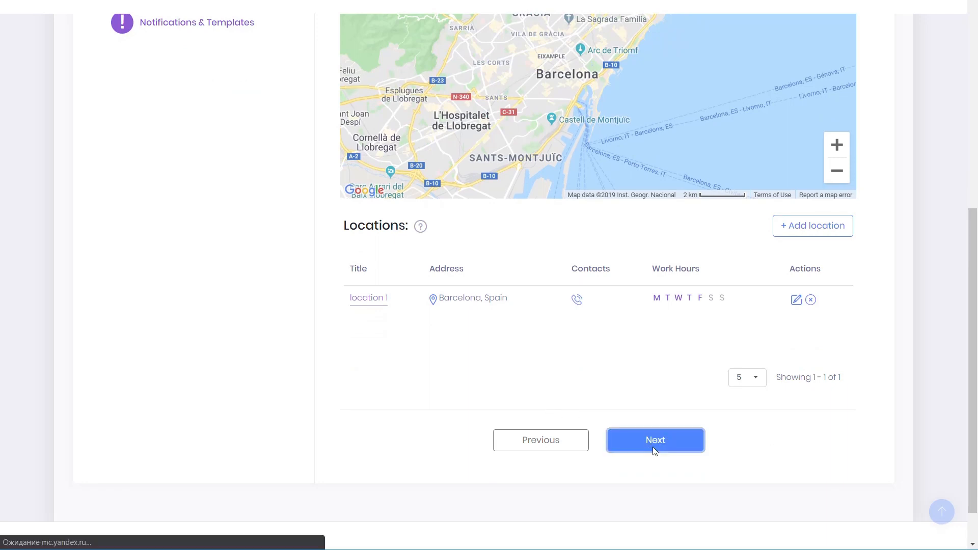
Step: Move from Locations & Delivery to the Company & Users step
left_click(655, 440)
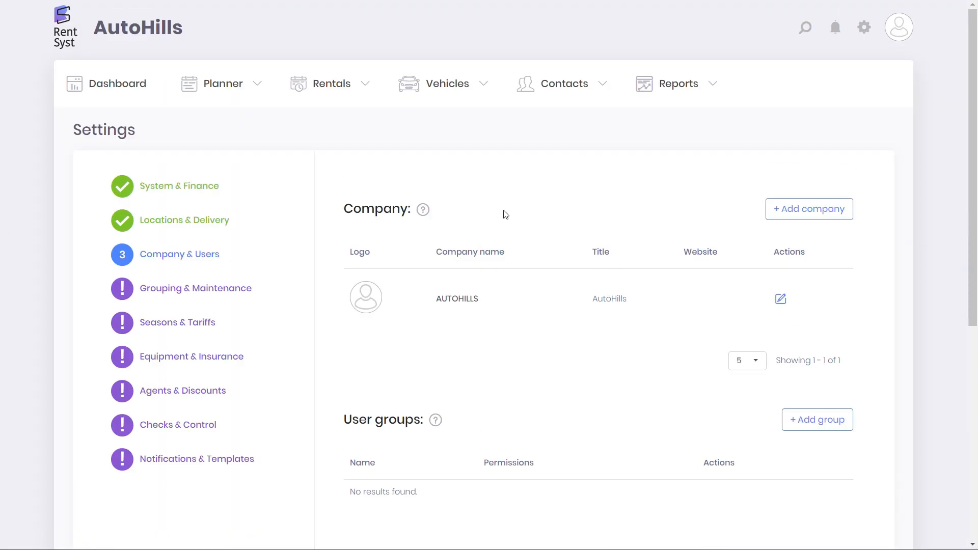
mouse_move(267, 275)
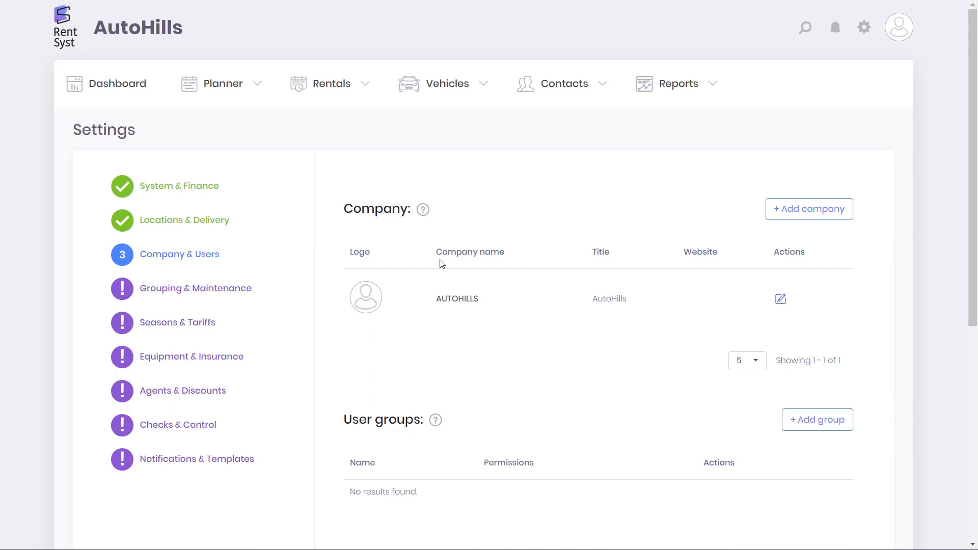
mouse_move(622, 332)
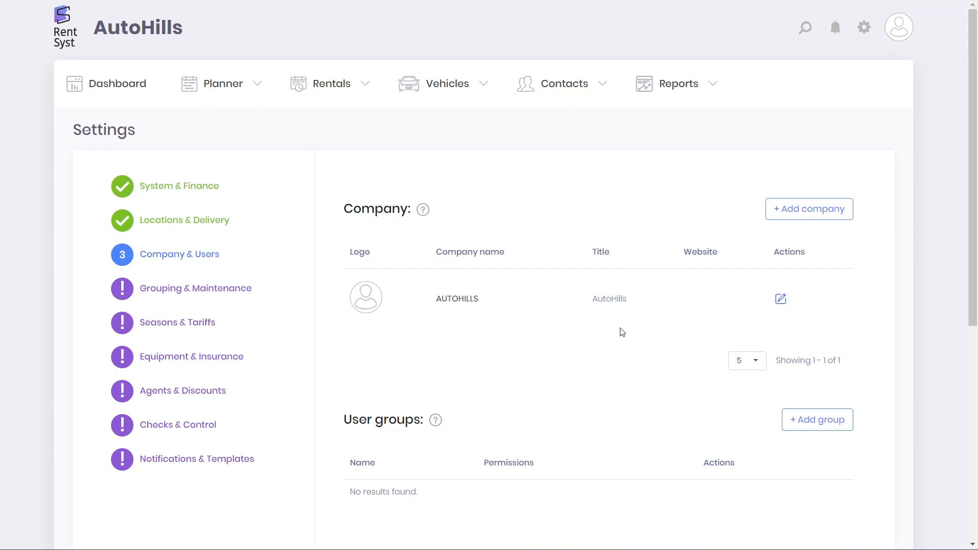
mouse_move(405, 238)
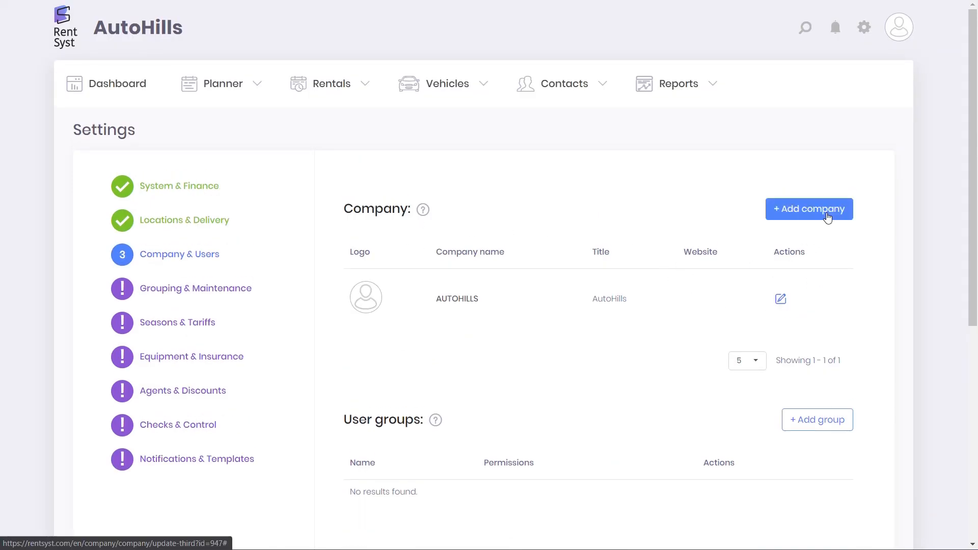
left_click(808, 209)
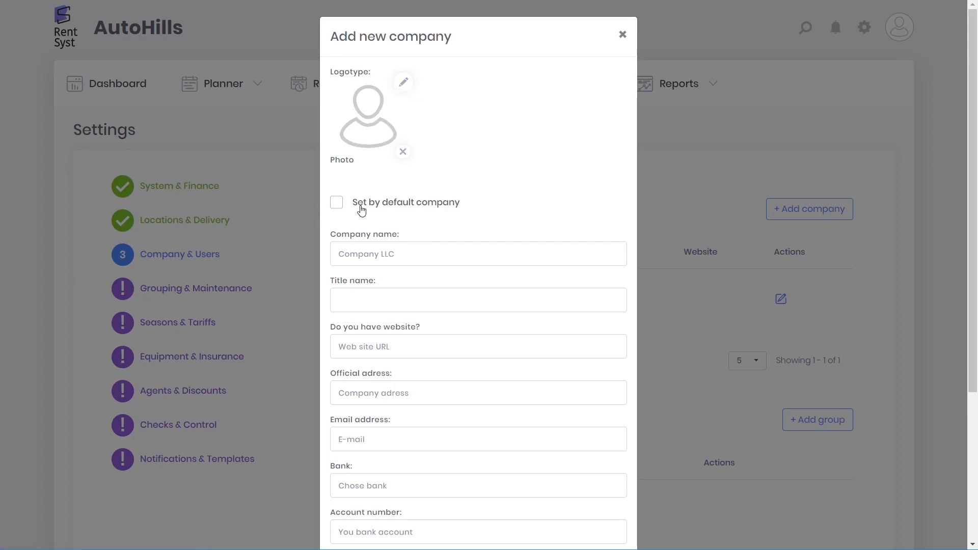
left_click(478, 253)
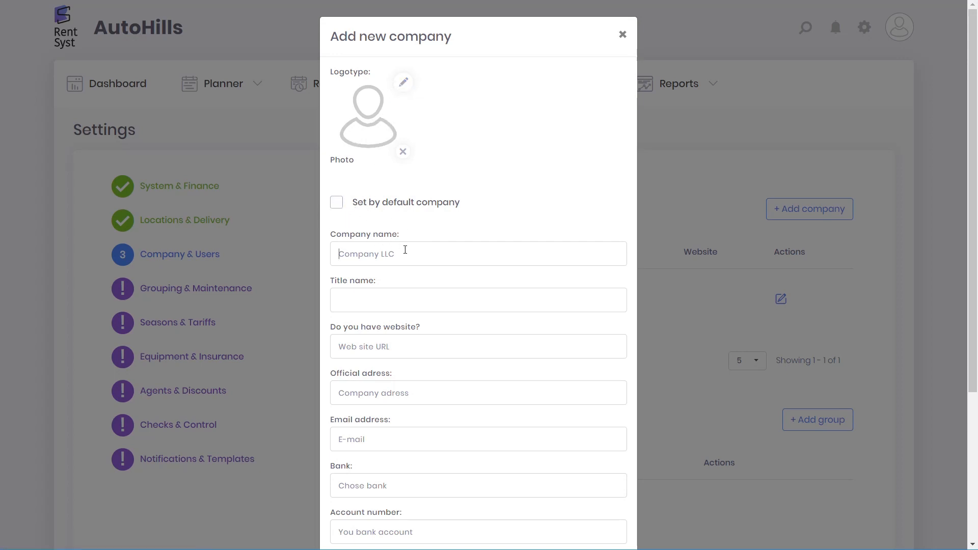
type("Company")
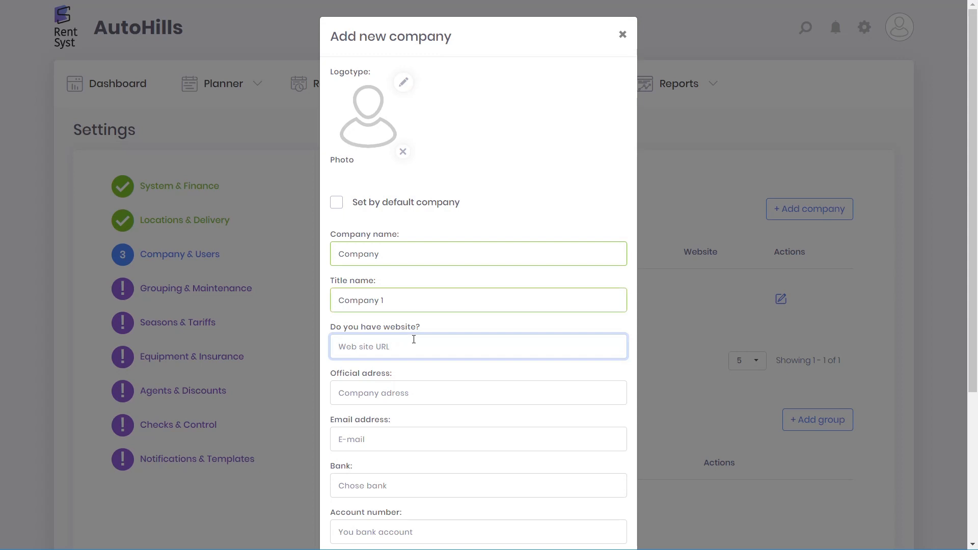
type("company.com")
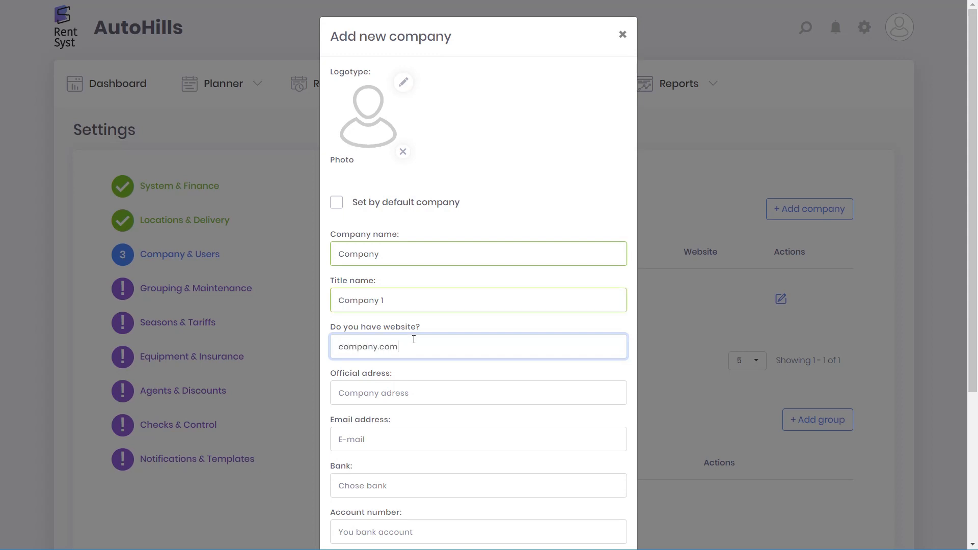
type("Spain")
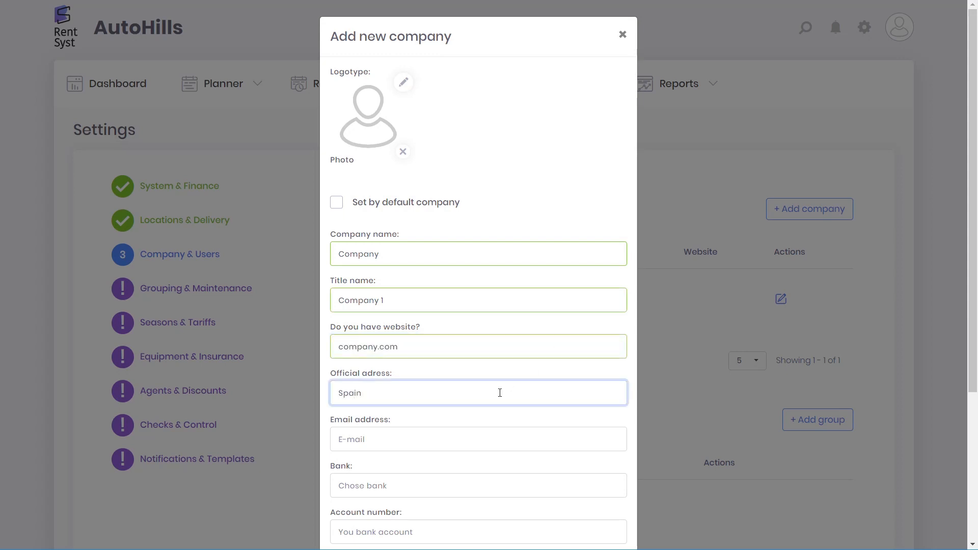
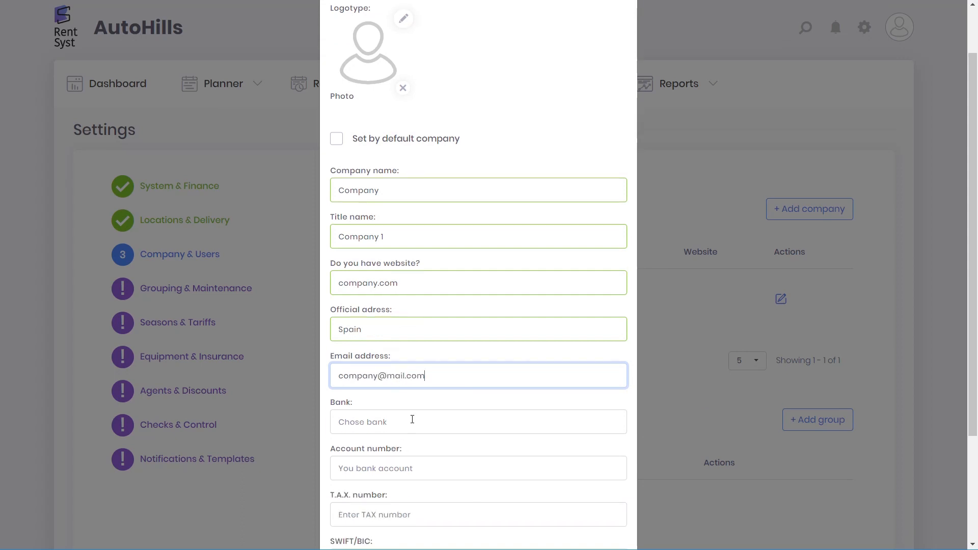
type("bank")
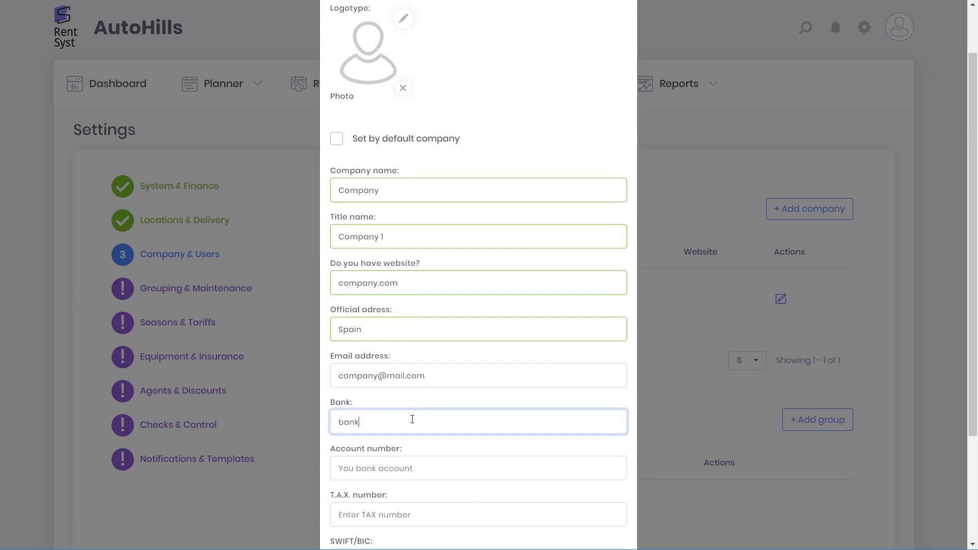
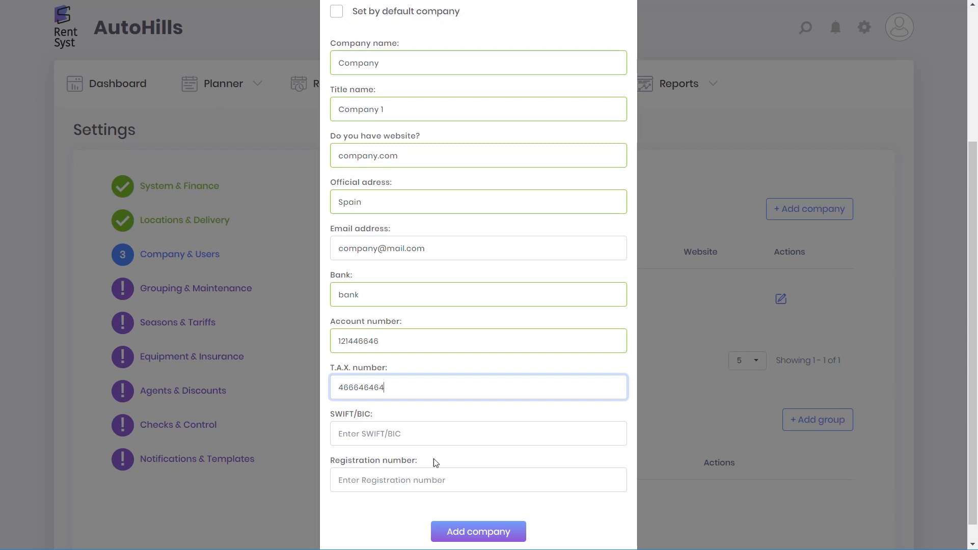
left_click(478, 480)
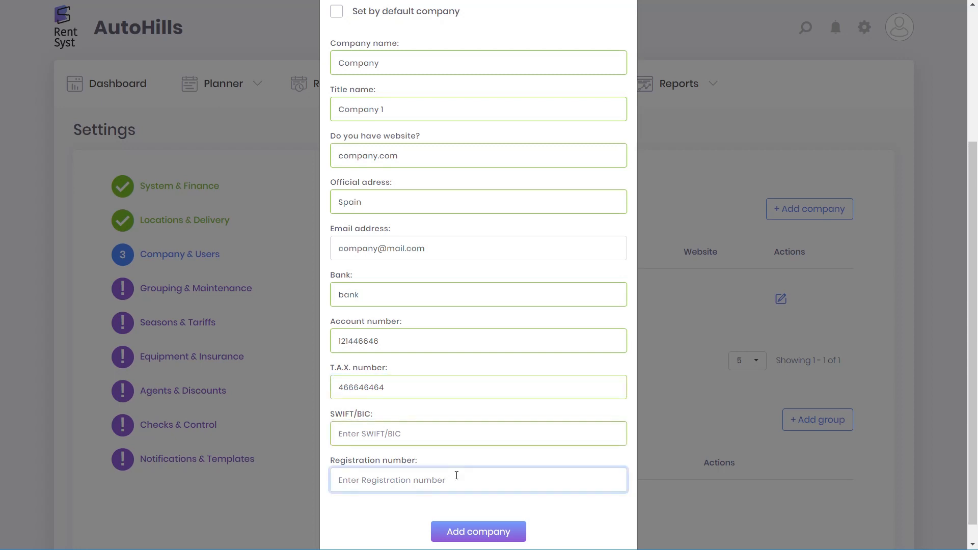
type("125")
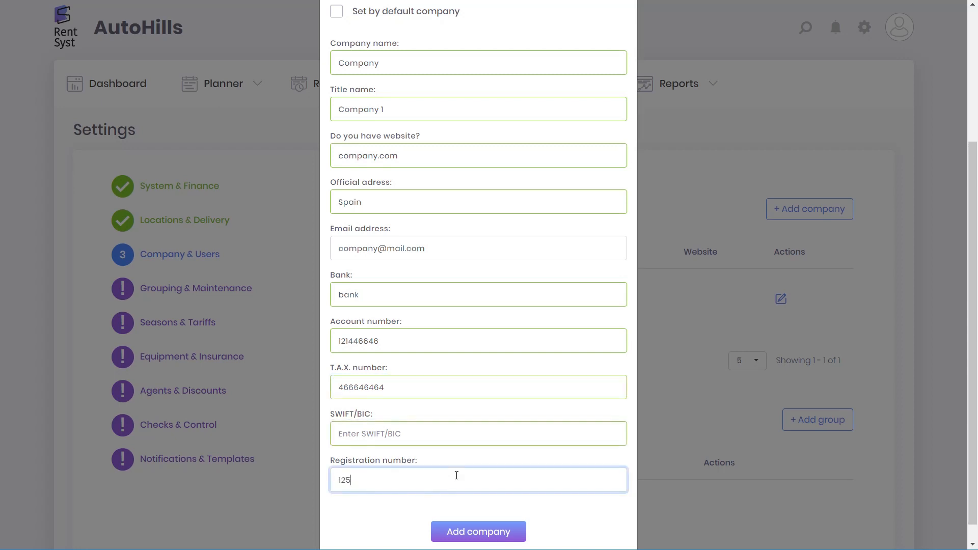
left_click(478, 531)
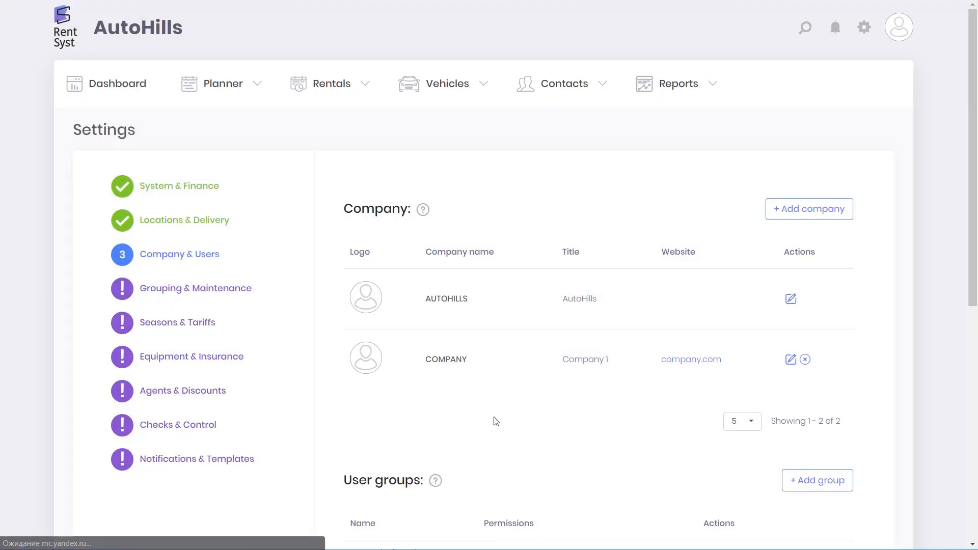
mouse_move(772, 319)
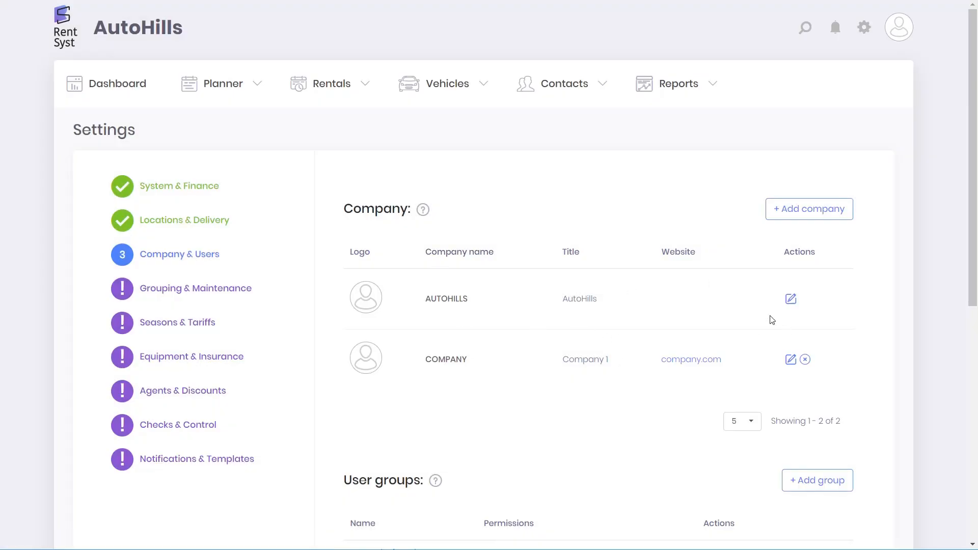
scroll("down", 3)
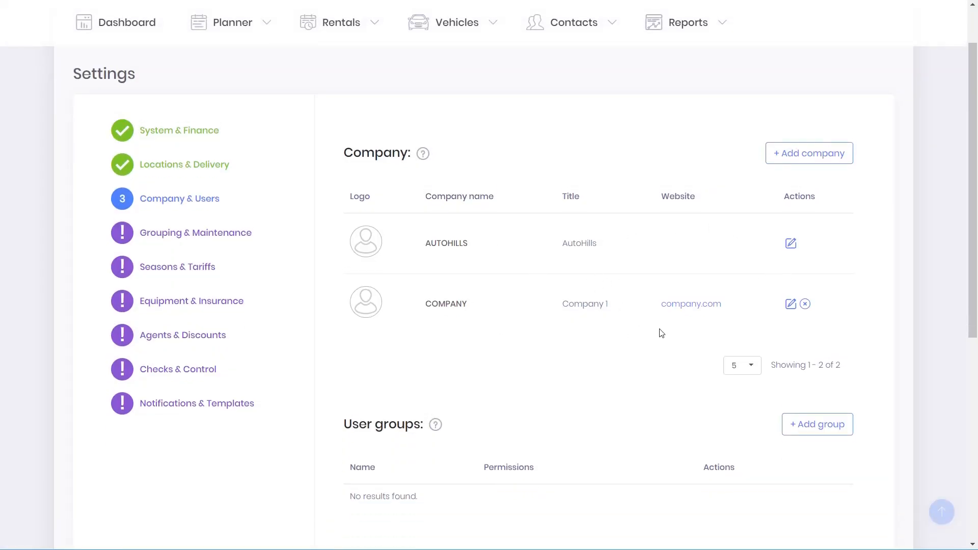
mouse_move(678, 341)
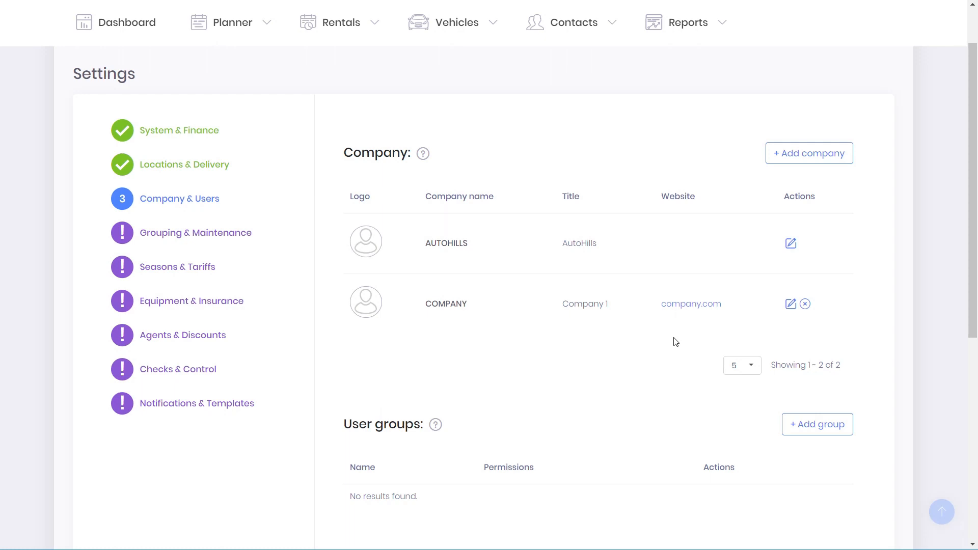
scroll("down", 3)
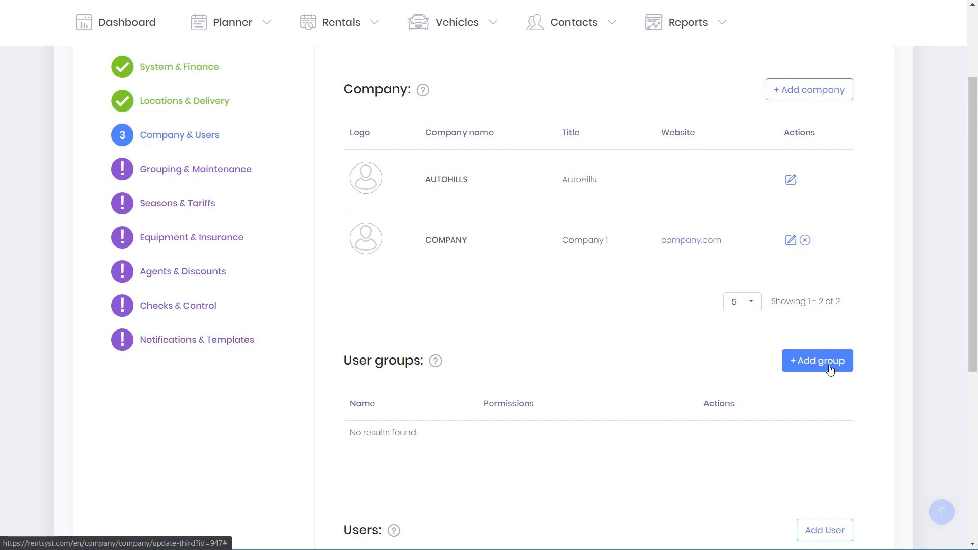
Step: Create the 'Sales managers' user group granting order, vehicle and invoice permissions
left_click(817, 361)
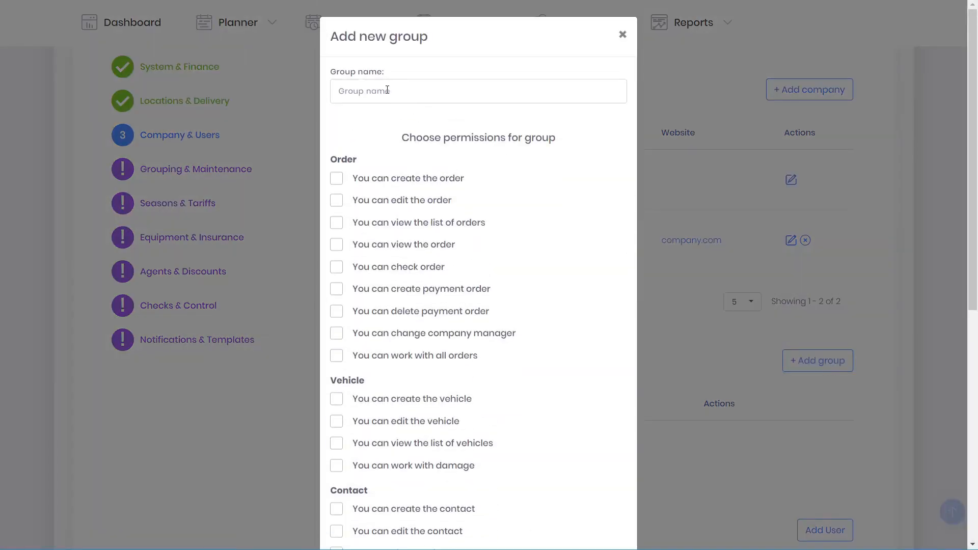
type("Sales")
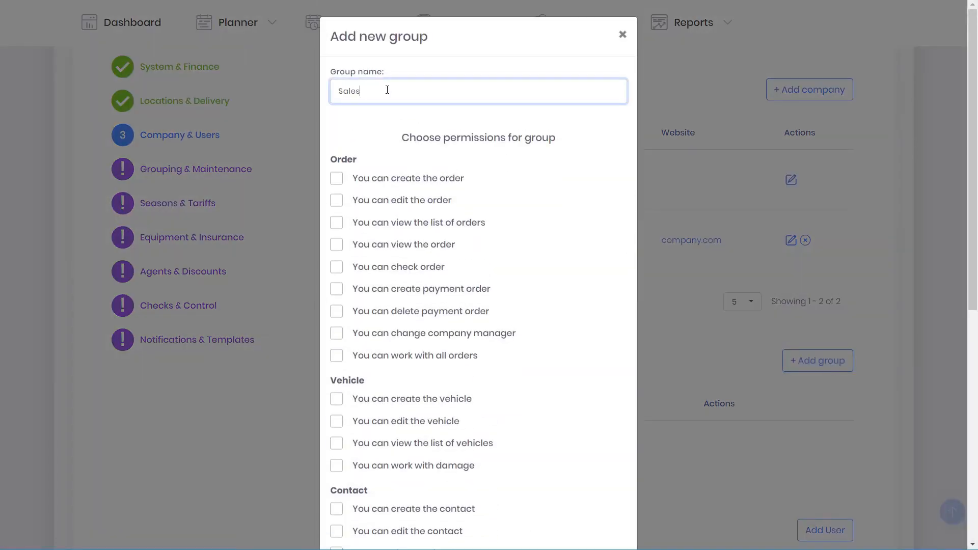
left_click(336, 178)
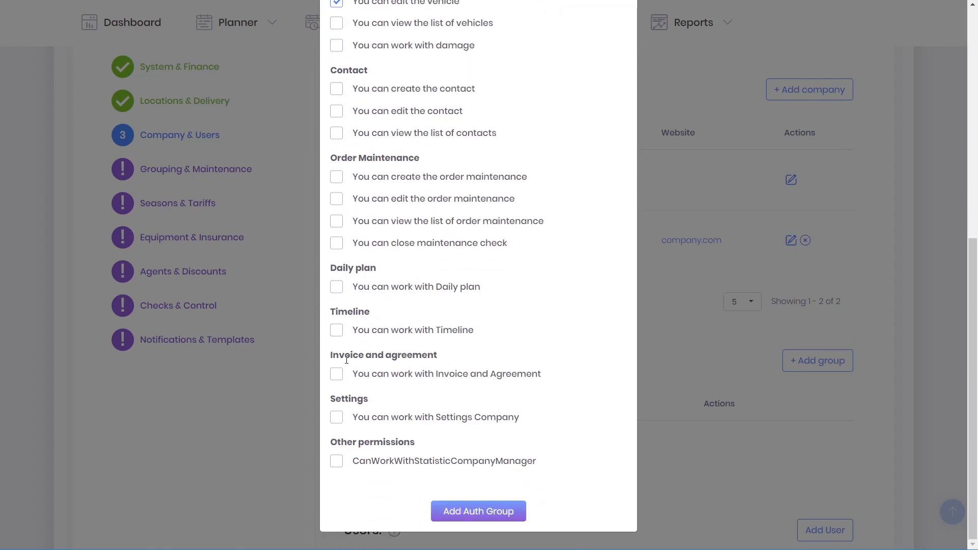
left_click(478, 511)
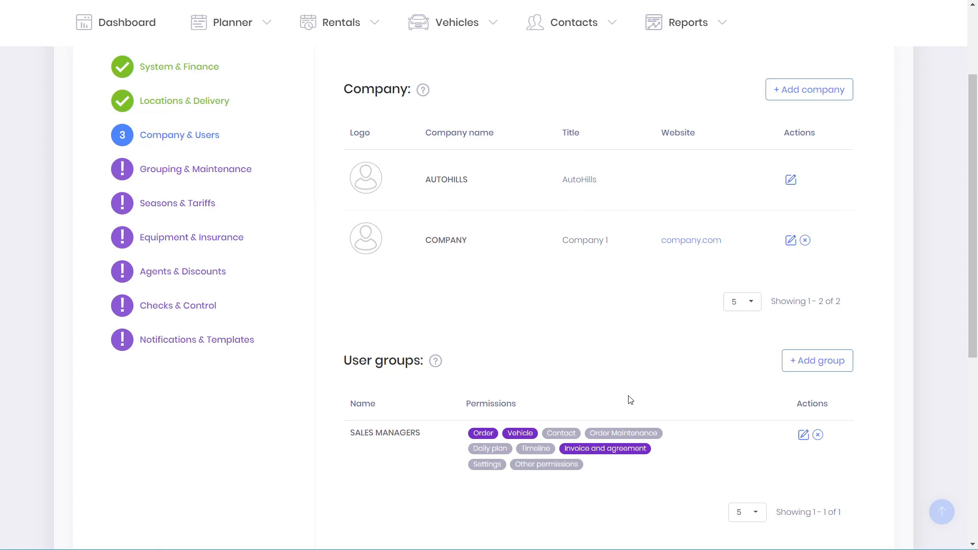
scroll("down", 3)
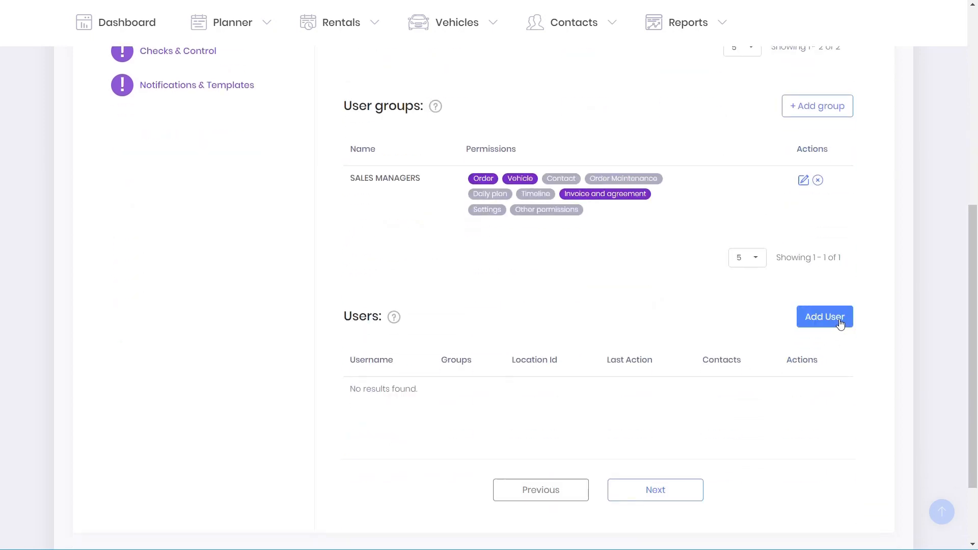
left_click(823, 316)
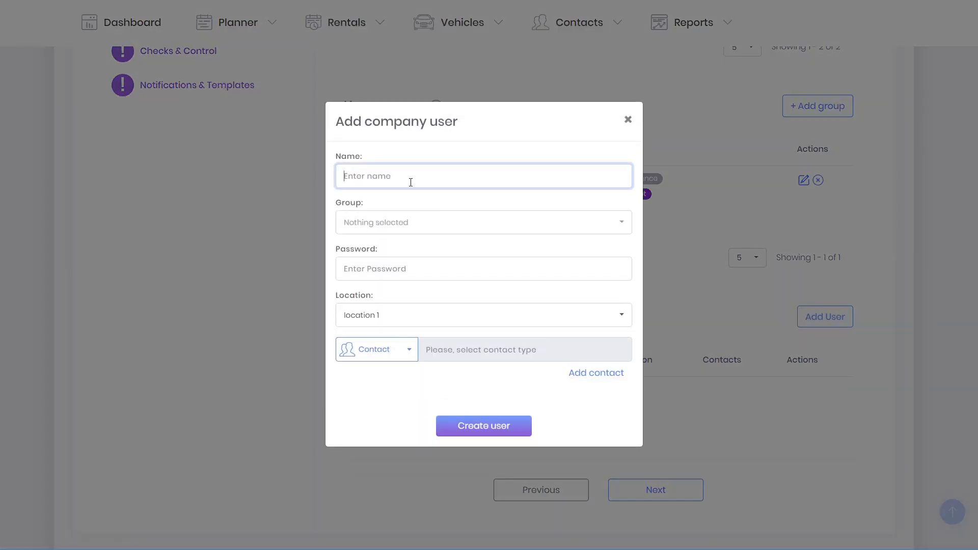
type("Sam")
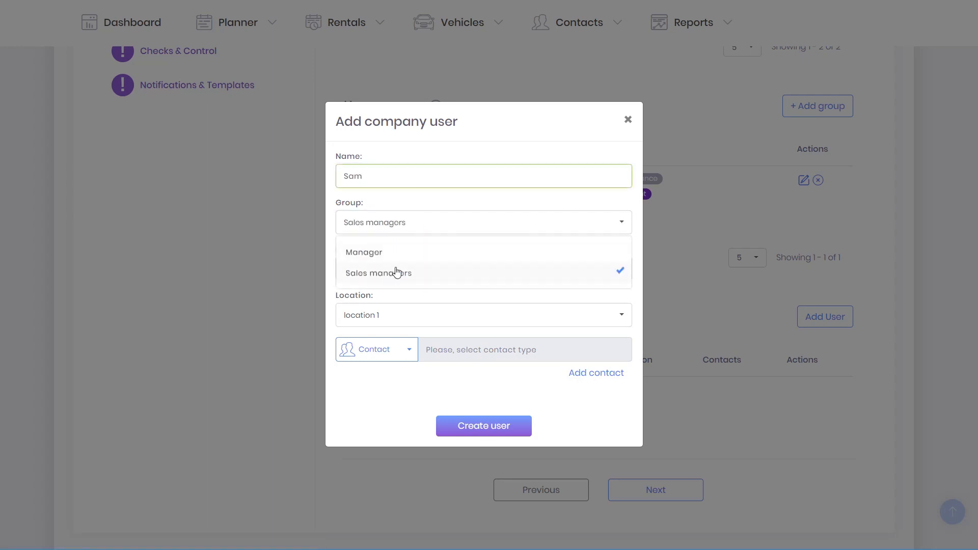
type("manager2")
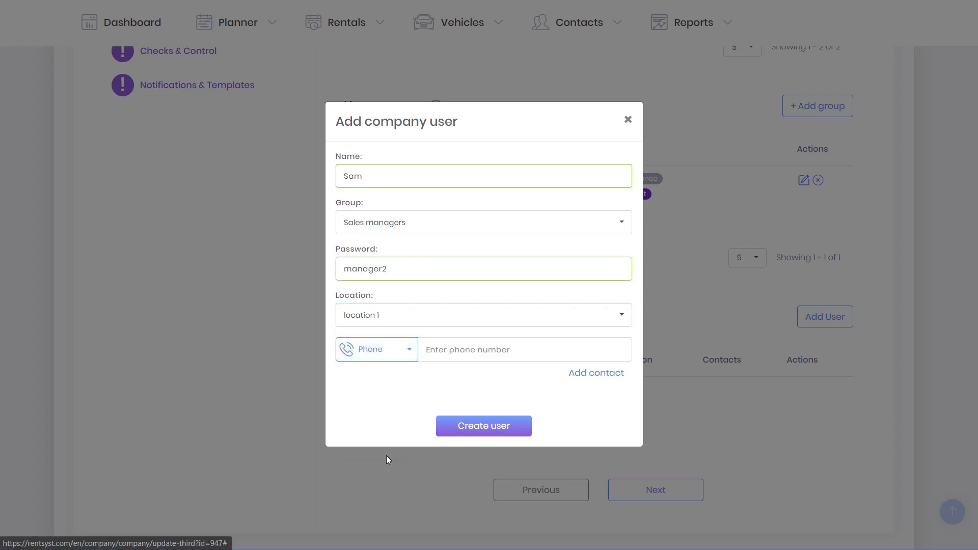
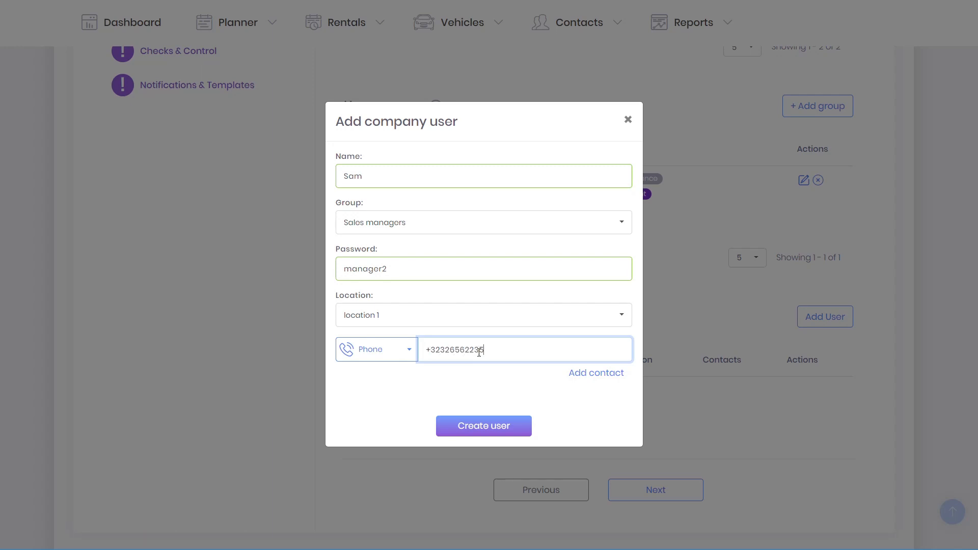
left_click(594, 372)
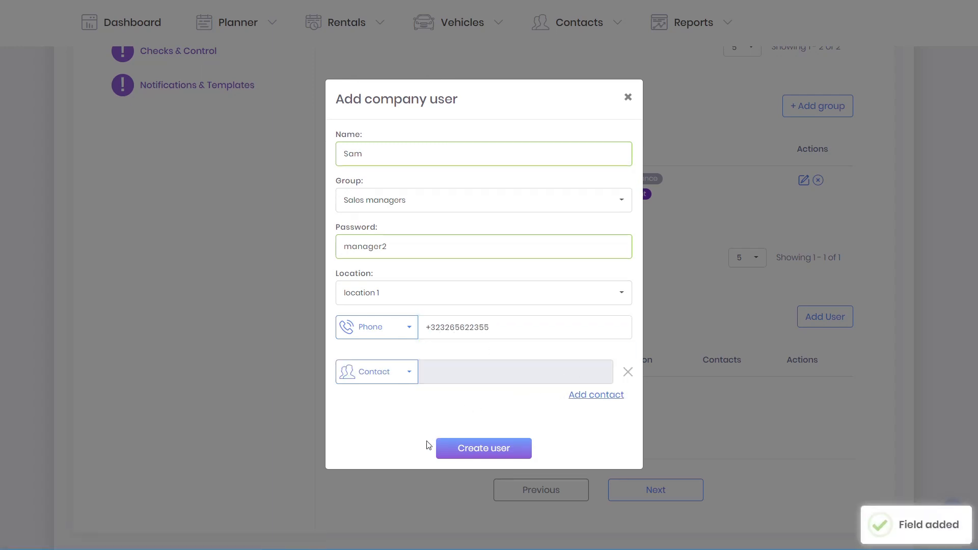
left_click(483, 448)
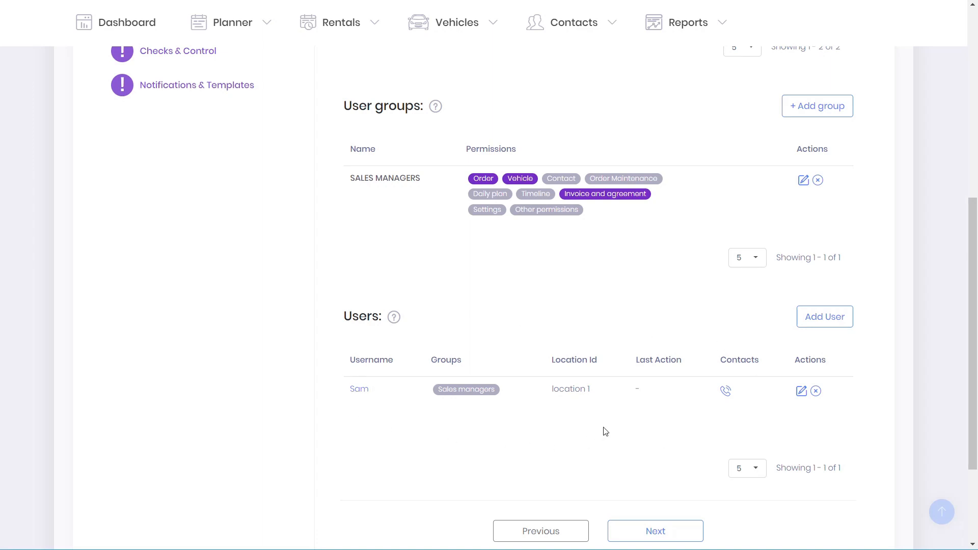
scroll("up", 3)
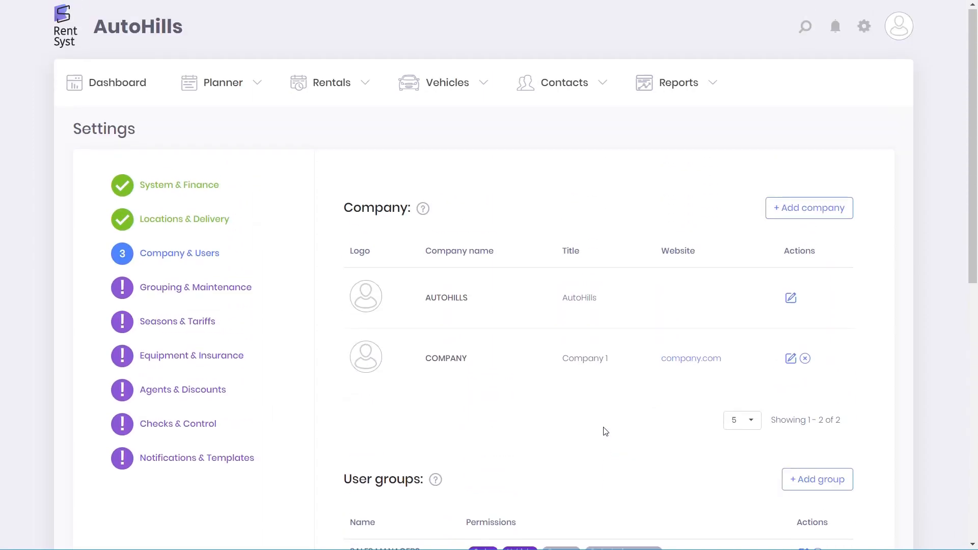
scroll("down", 3)
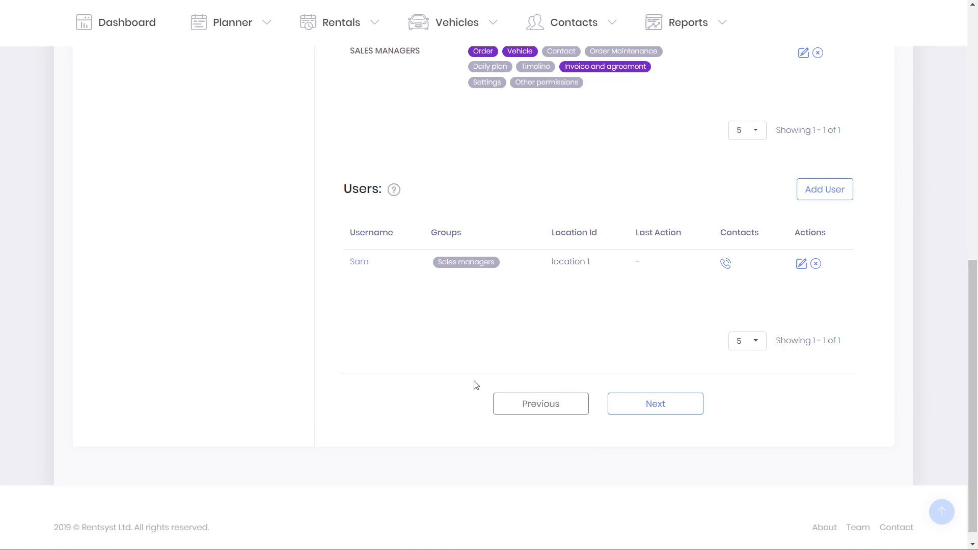
Step: Advance to Grouping & Maintenance and add vehicle group 'Family' described 'For family'
left_click(655, 403)
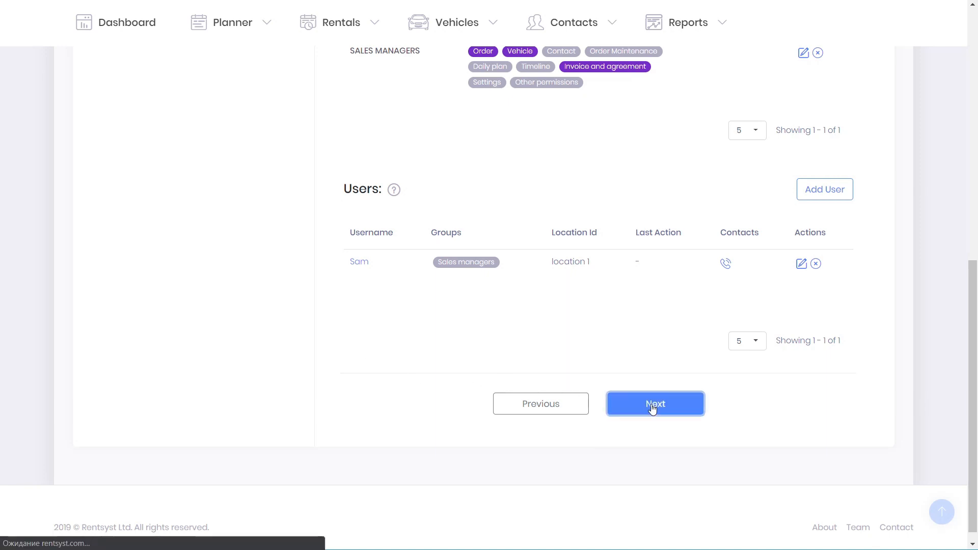
left_click(654, 403)
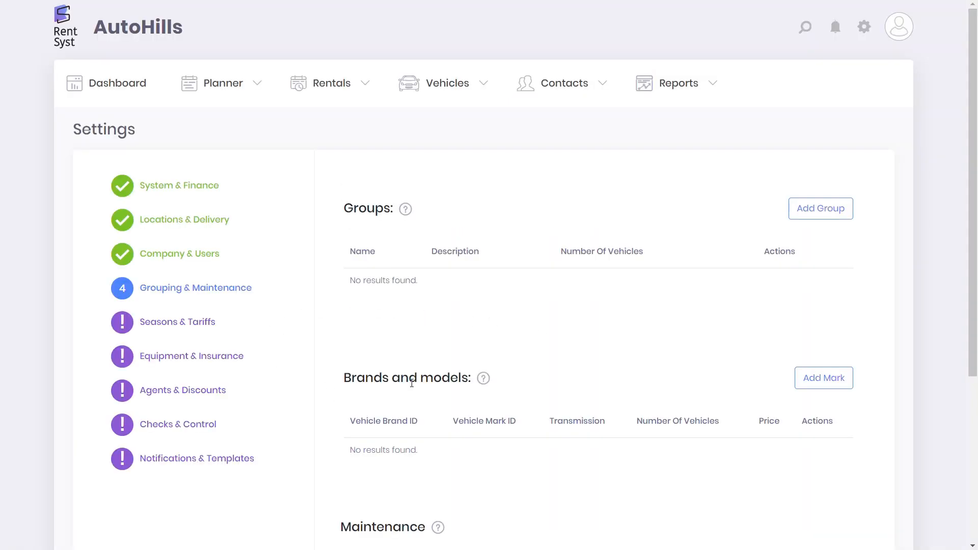
mouse_move(219, 305)
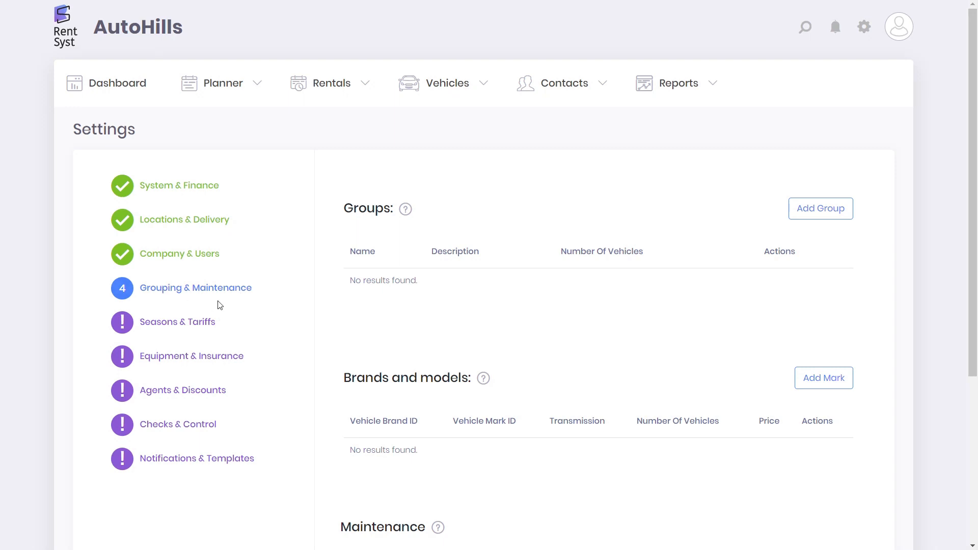
mouse_move(601, 248)
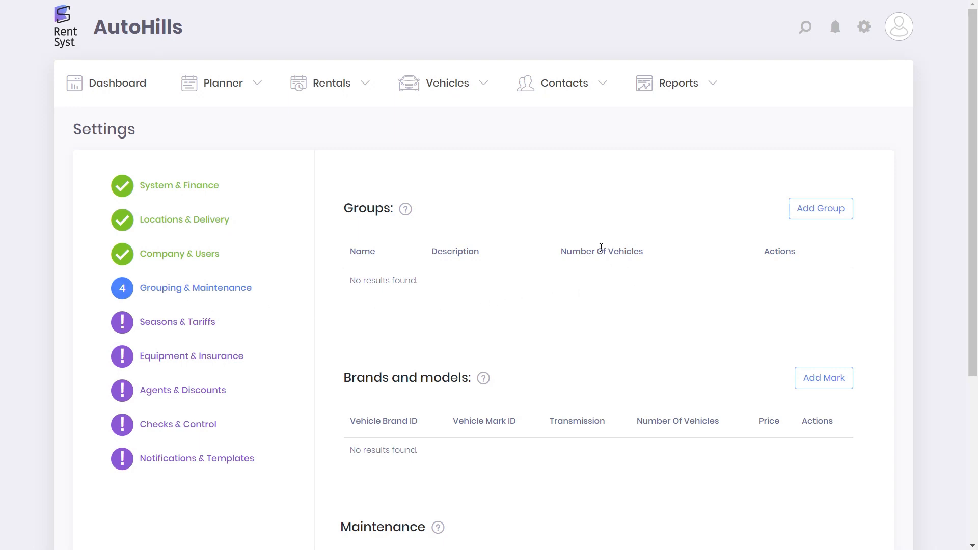
mouse_move(653, 262)
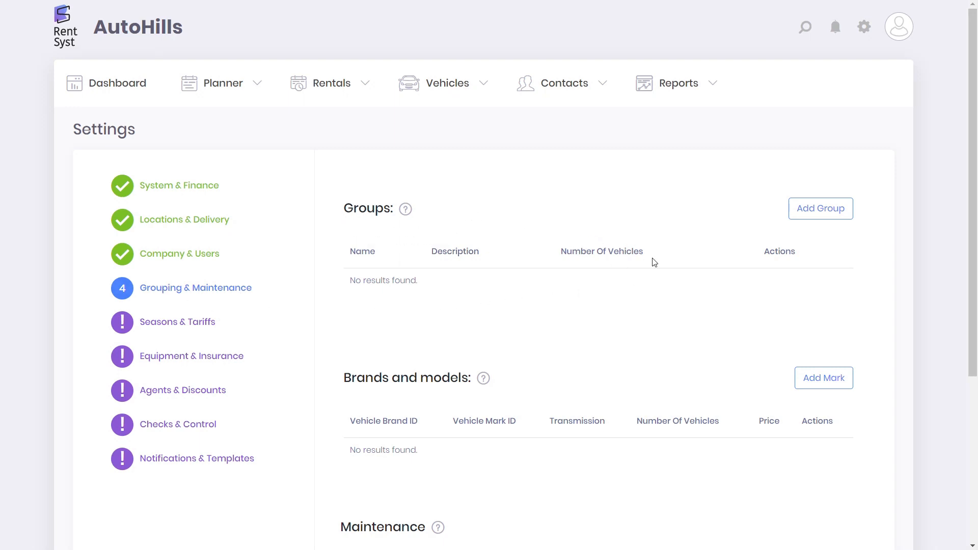
mouse_move(652, 316)
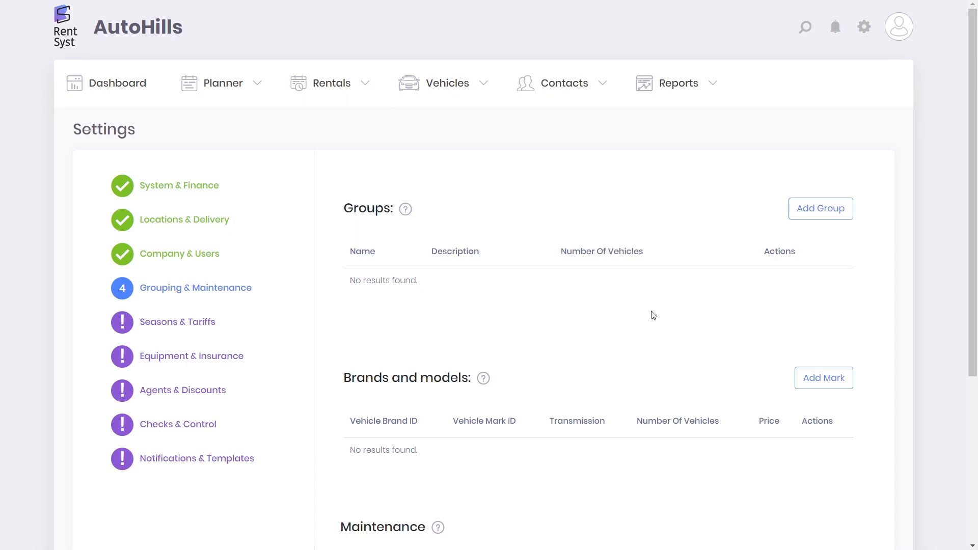
mouse_move(754, 283)
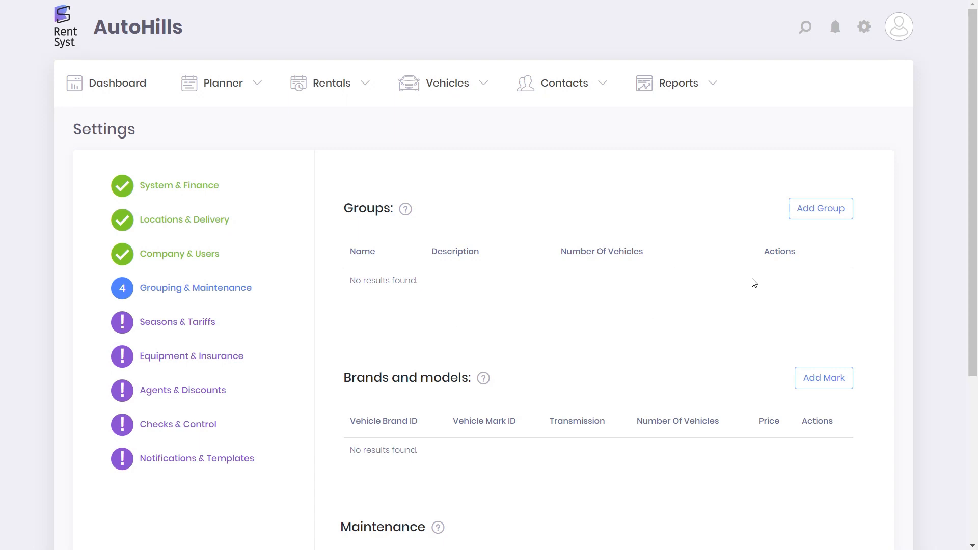
left_click(820, 208)
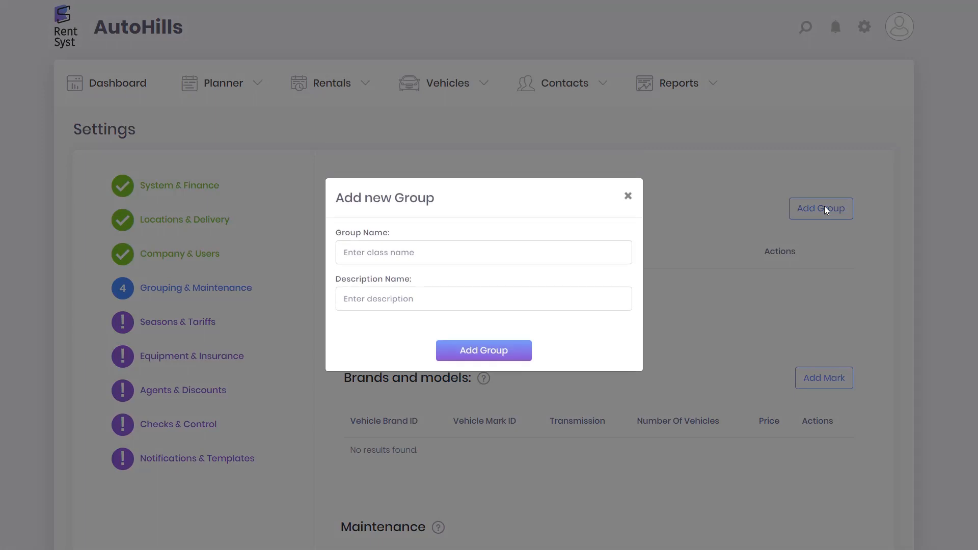
left_click(483, 252)
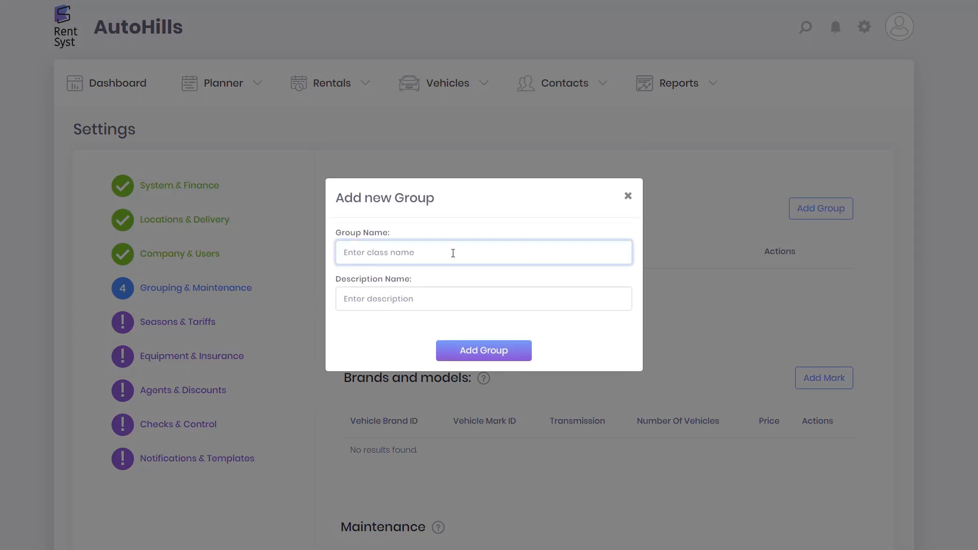
type("Family")
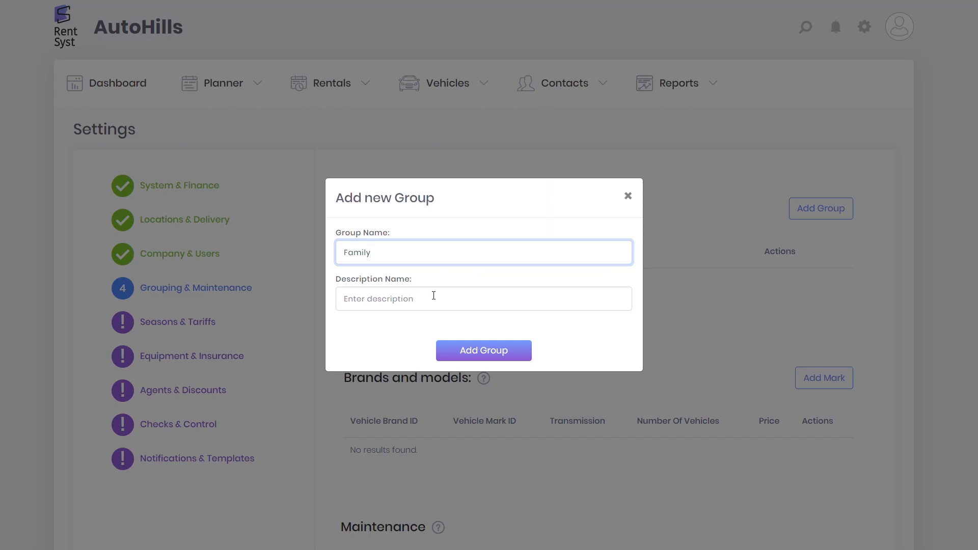
left_click(483, 298)
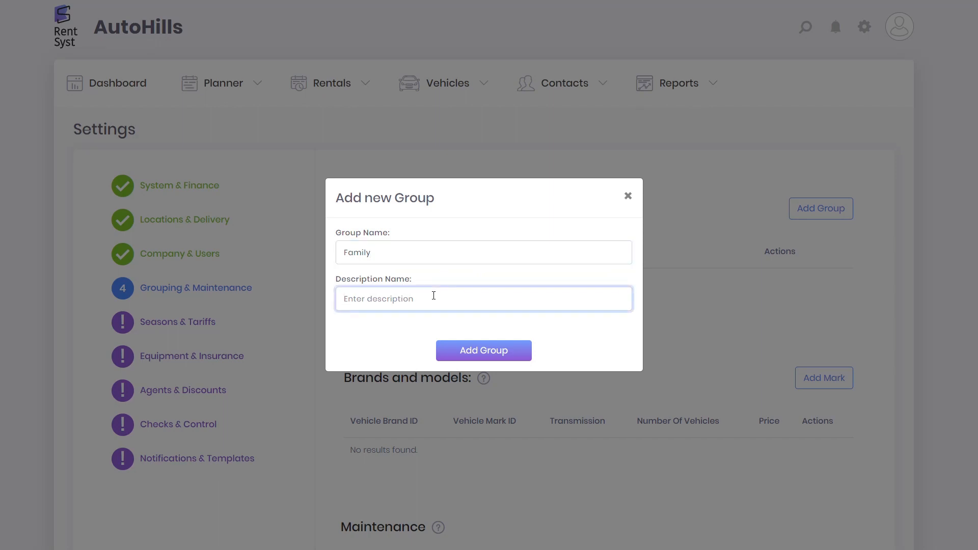
type("For famil")
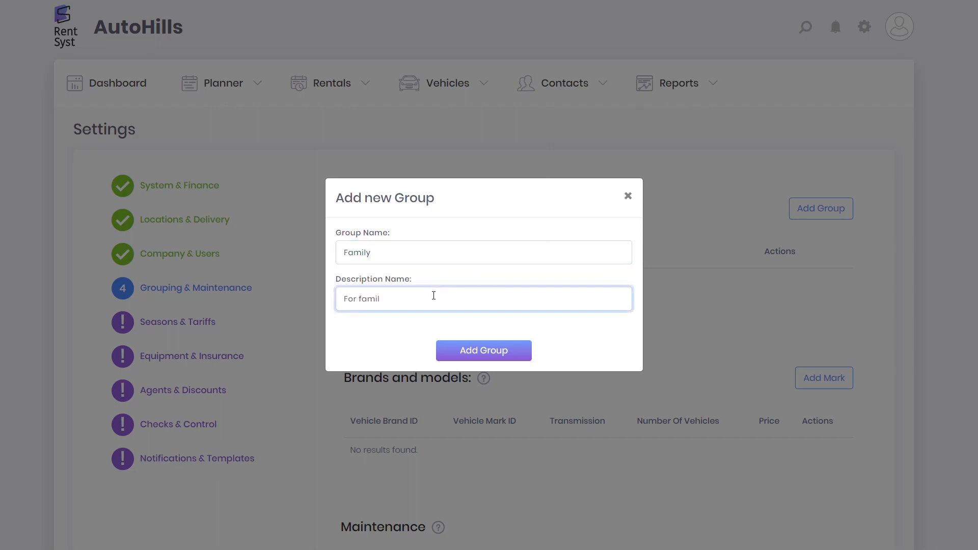
type("y")
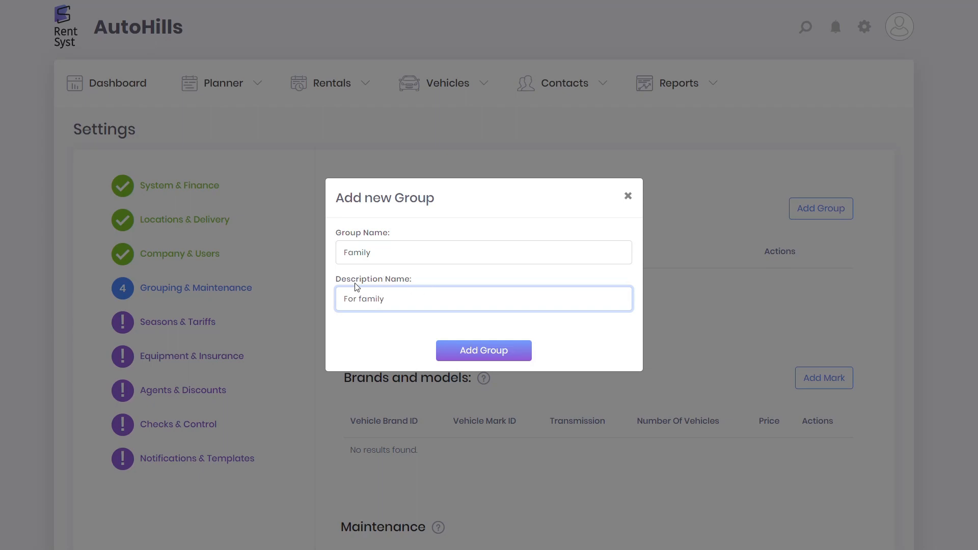
left_click(483, 350)
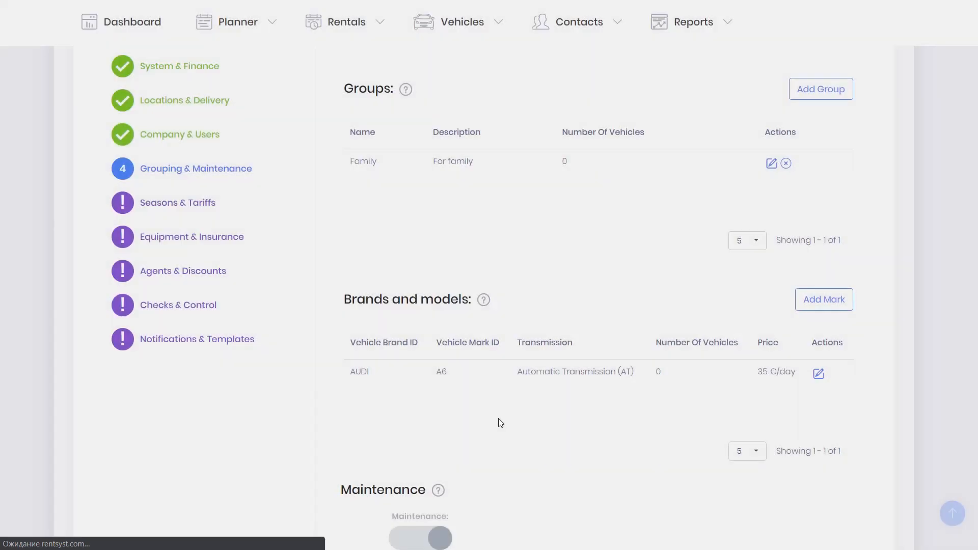
Step: Turn on maintenance tracking
scroll("down", 3)
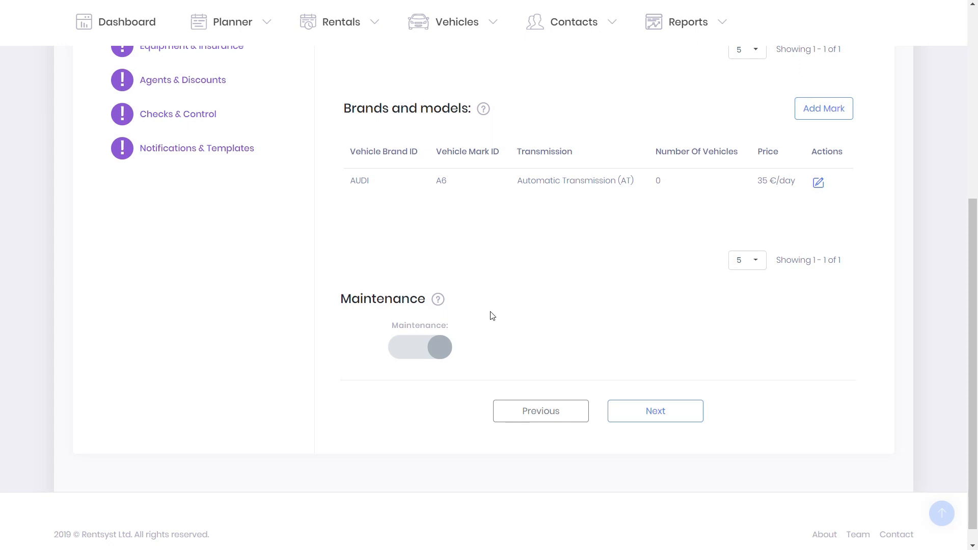
left_click(420, 347)
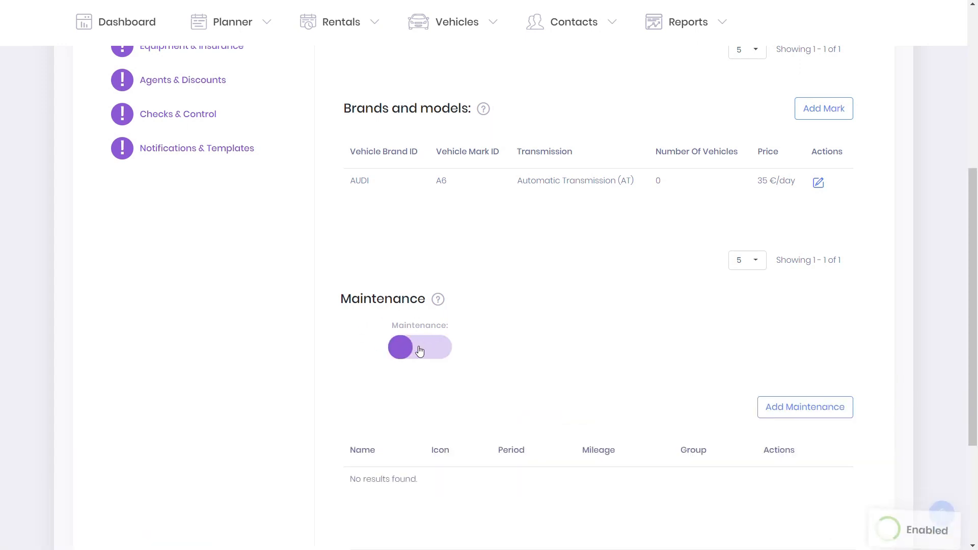
scroll("down", 3)
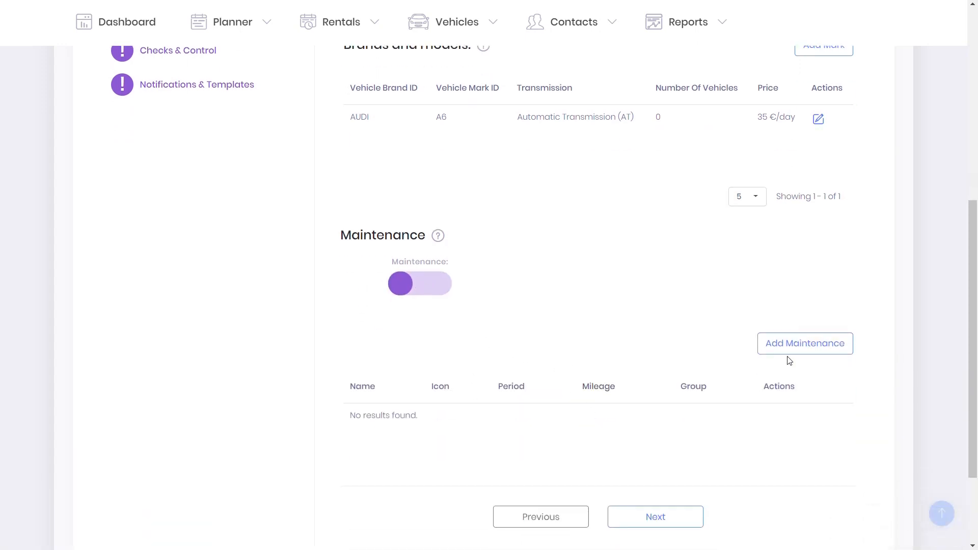
Step: Add a Service maintenance item every 2 days or 1000 km for Family, then continue
left_click(804, 343)
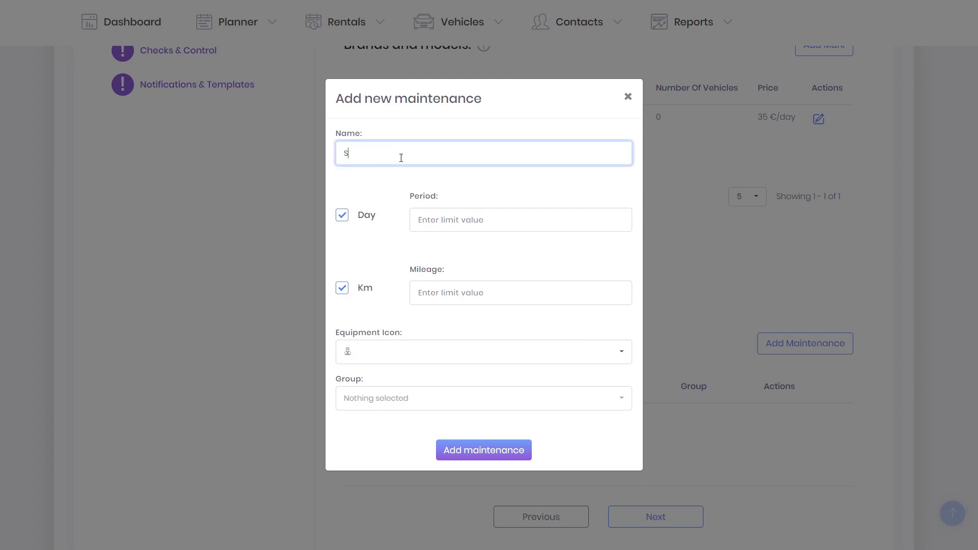
type("ervice")
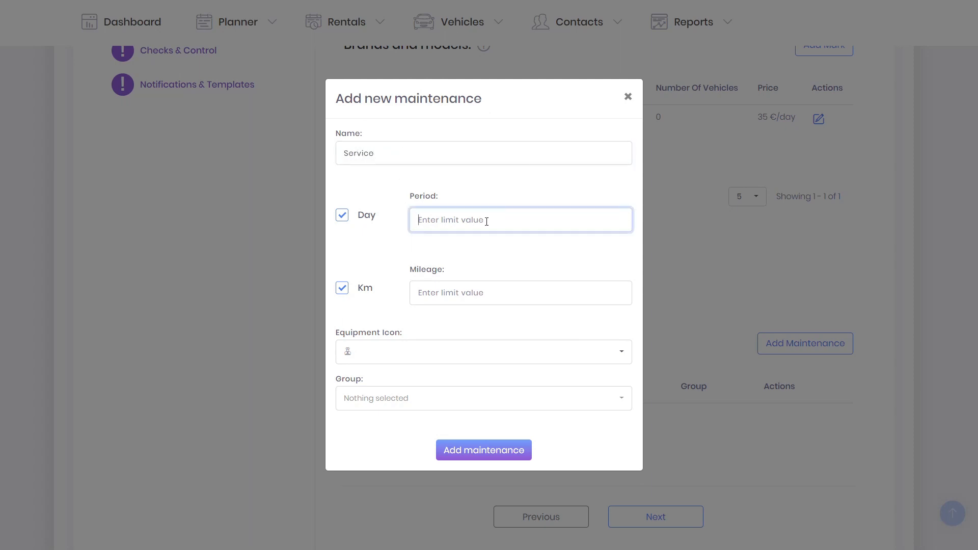
left_click(342, 214)
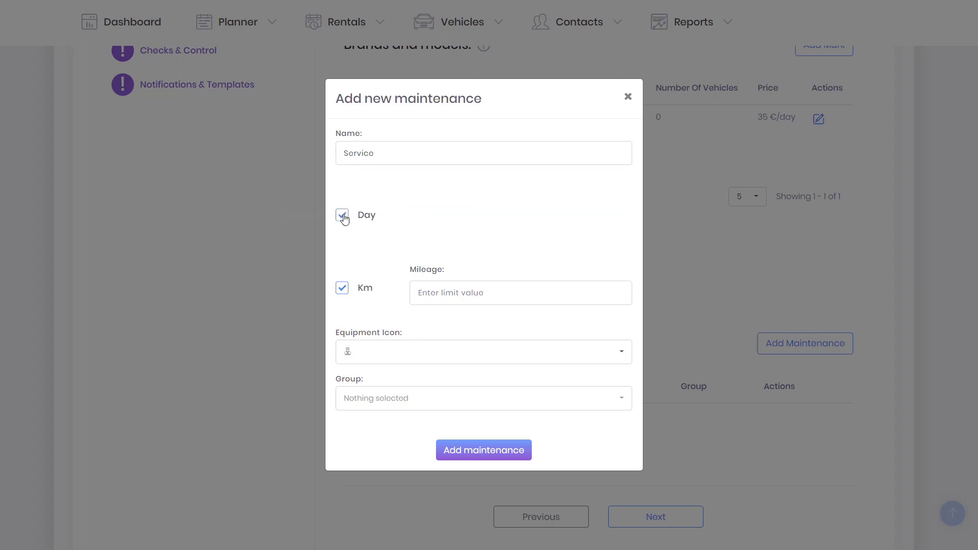
left_click(342, 215)
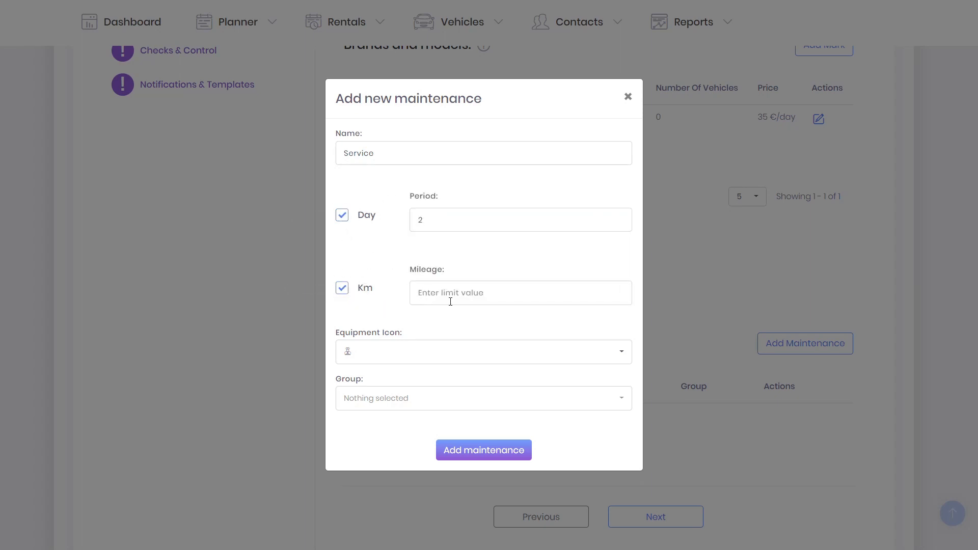
type("1000")
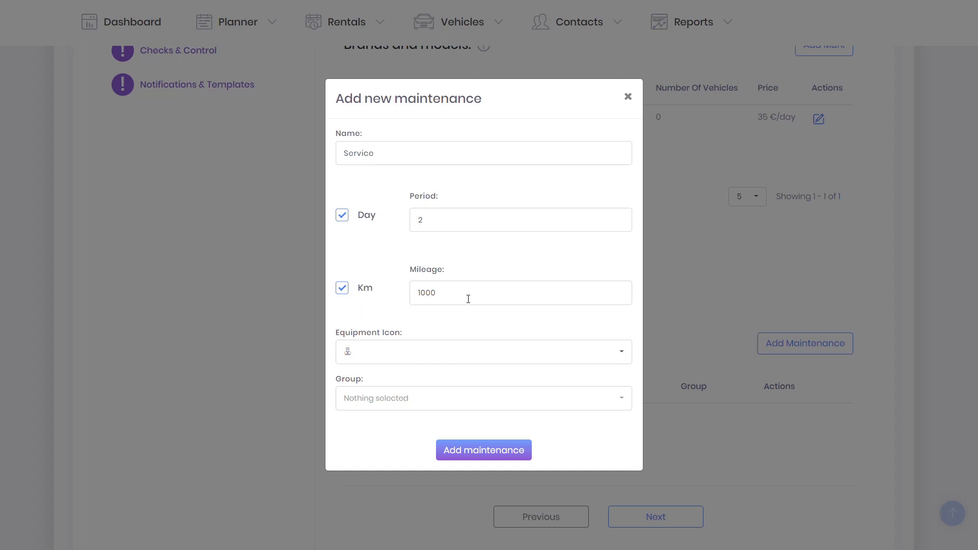
left_click(483, 351)
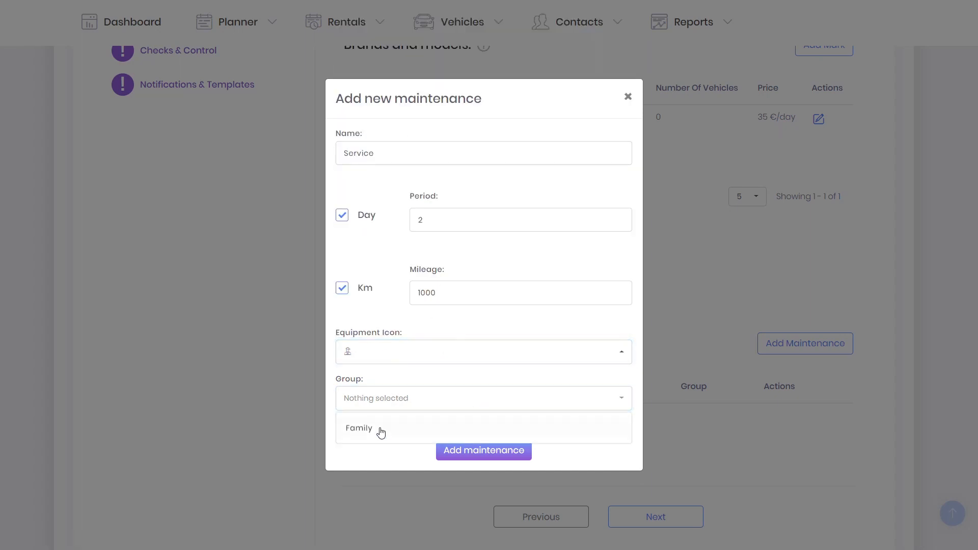
left_click(359, 428)
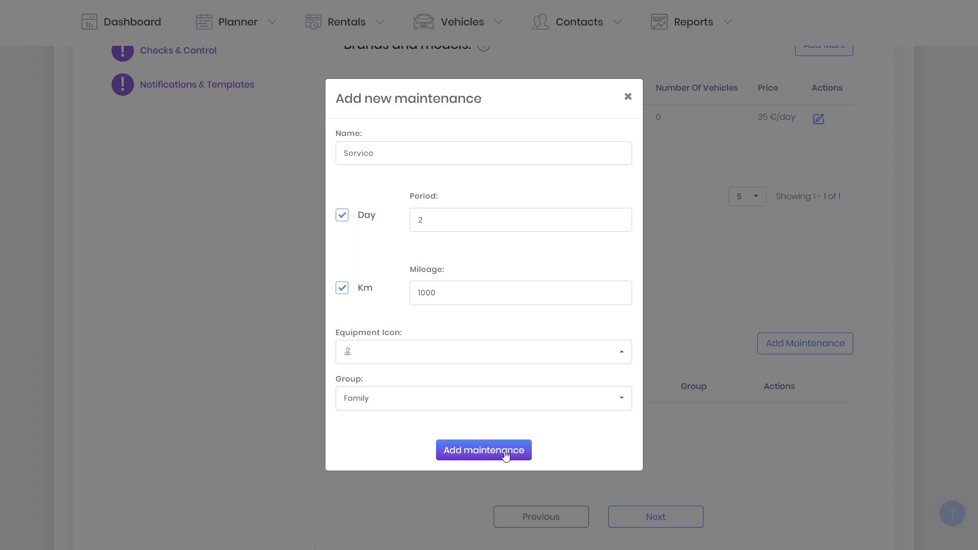
left_click(483, 450)
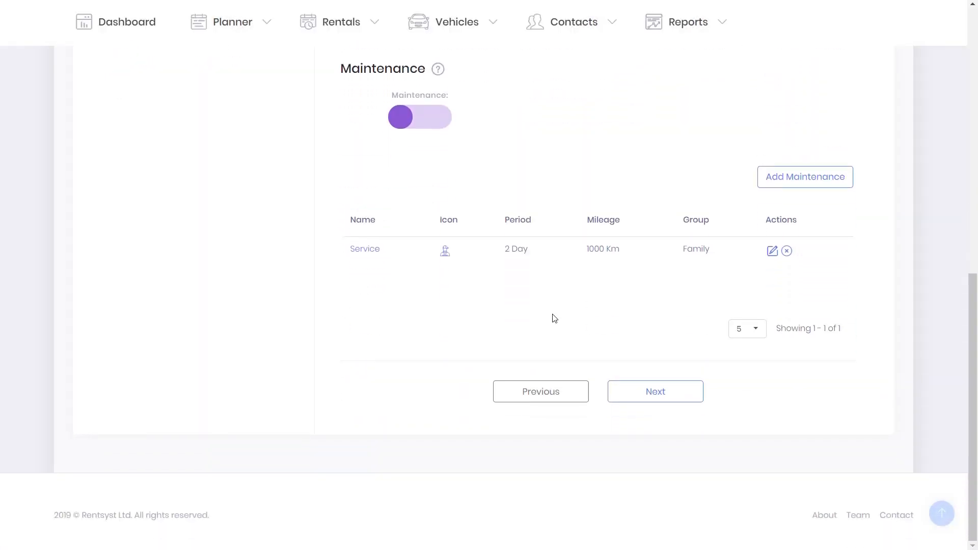
left_click(654, 391)
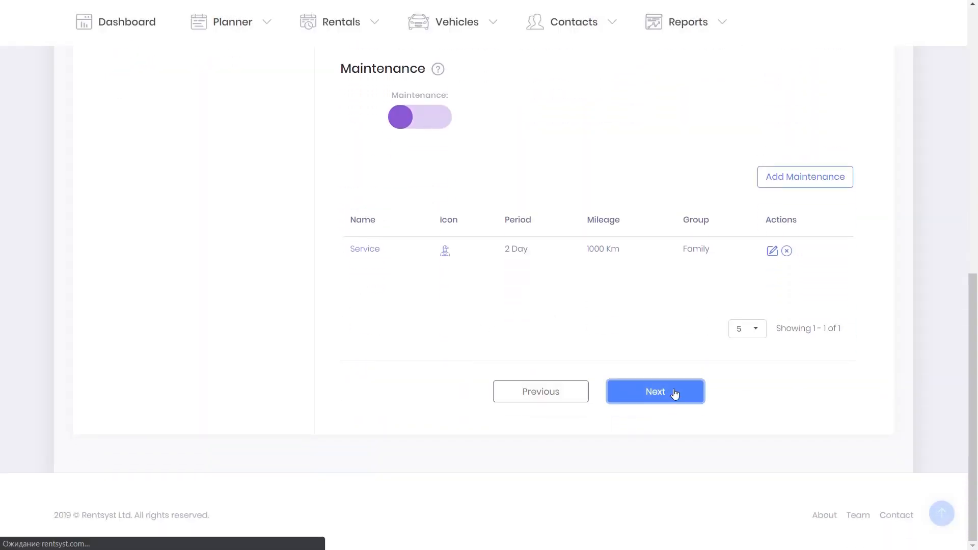
Step: Add season 'winter' from 2020-01-01 to 2020-02-29 with a 15% discount
left_click(655, 391)
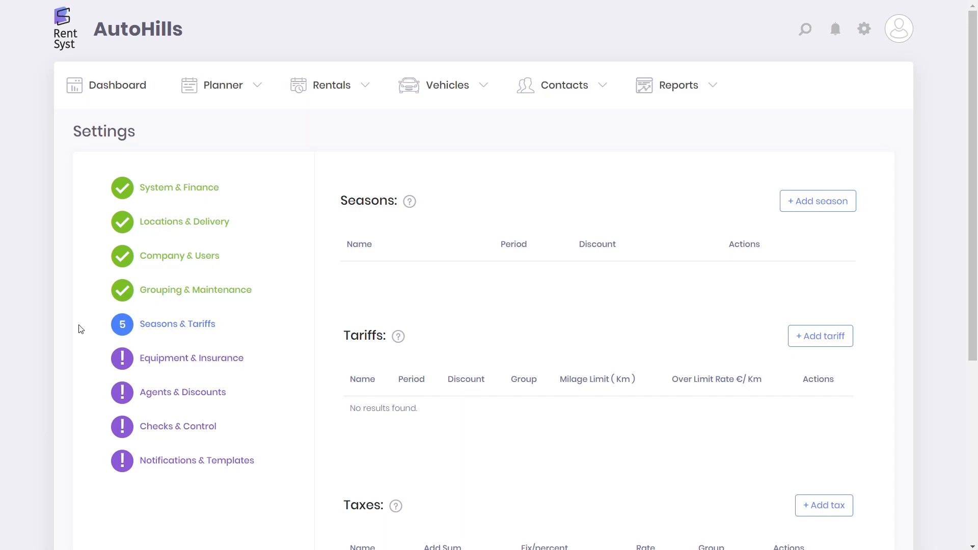
mouse_move(303, 339)
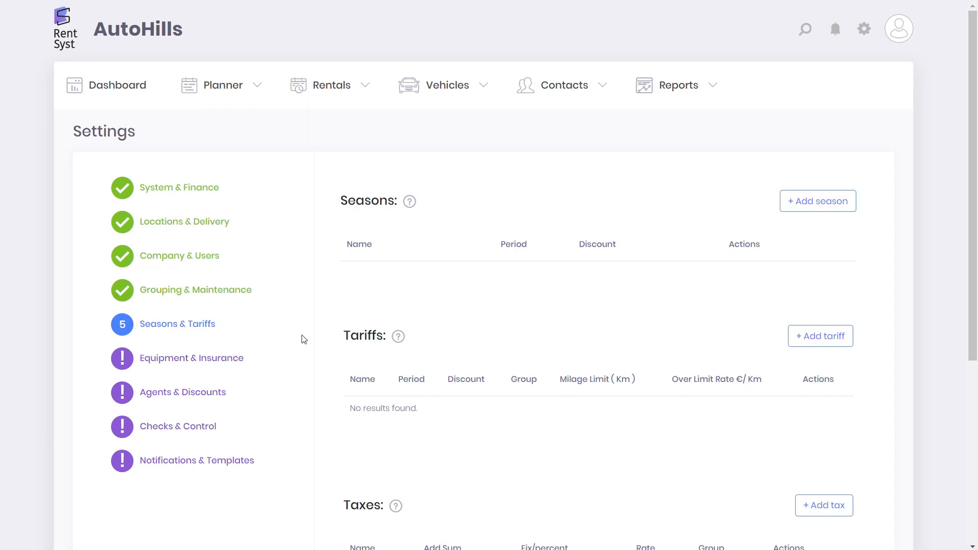
mouse_move(621, 322)
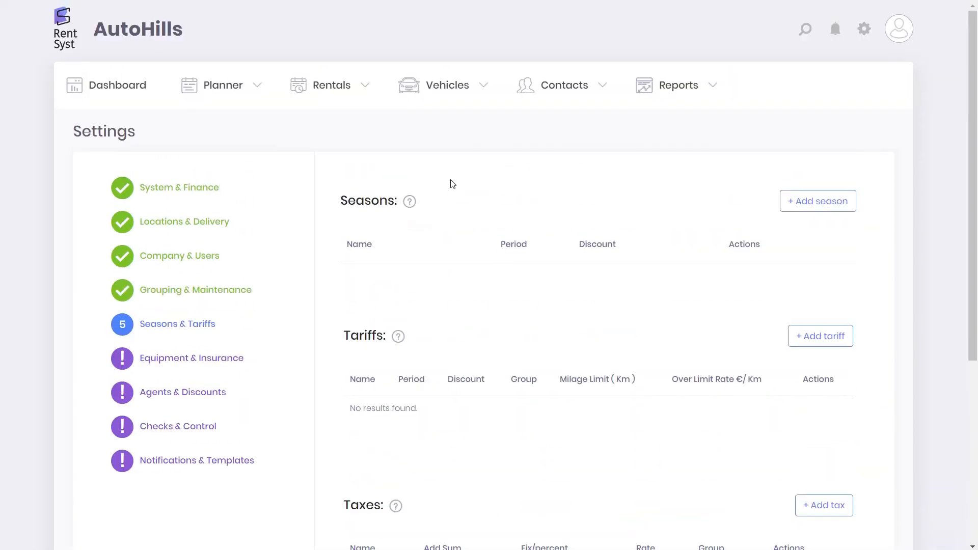
mouse_move(560, 261)
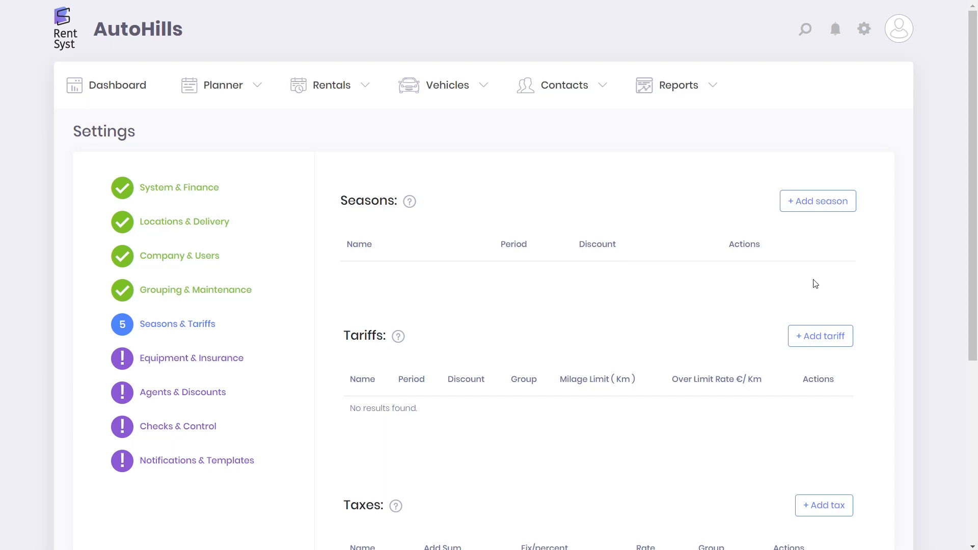
left_click(817, 201)
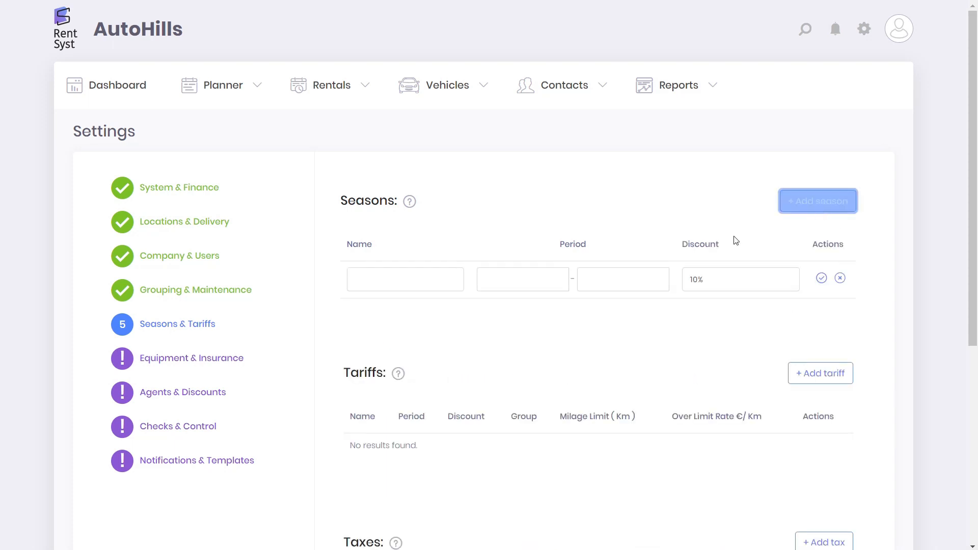
type("winte")
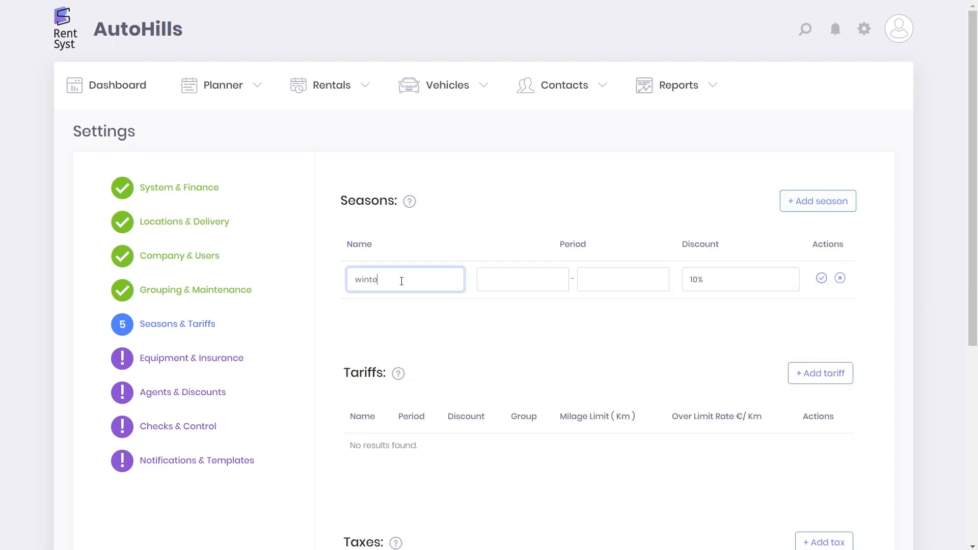
left_click(522, 279)
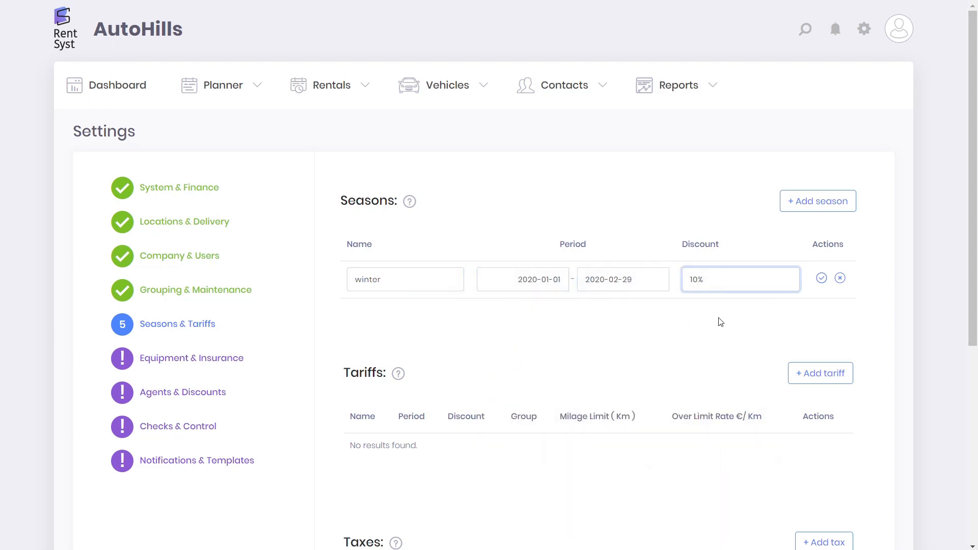
type("15%")
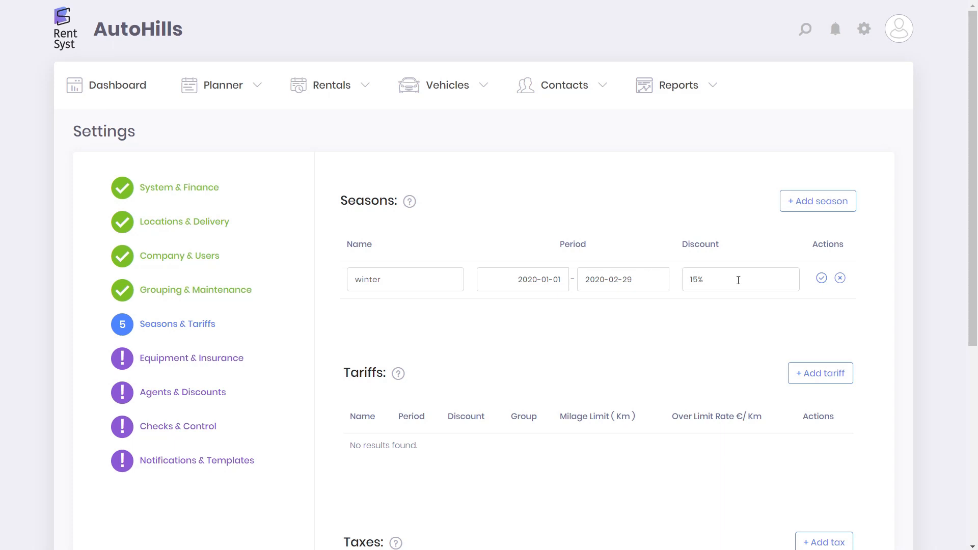
left_click(820, 277)
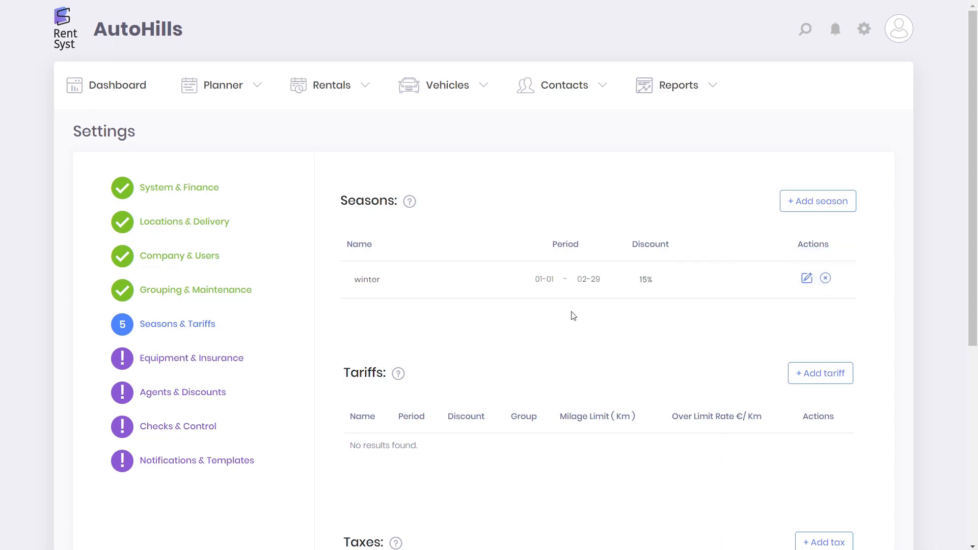
scroll("down", 3)
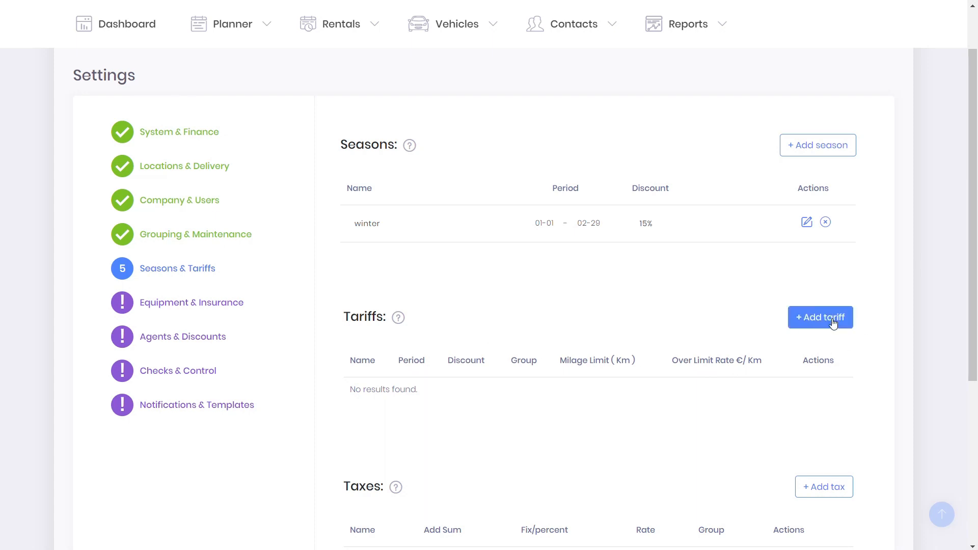
Step: Start an Economy tariff with an 8–20 day period and a 15% discount
left_click(819, 317)
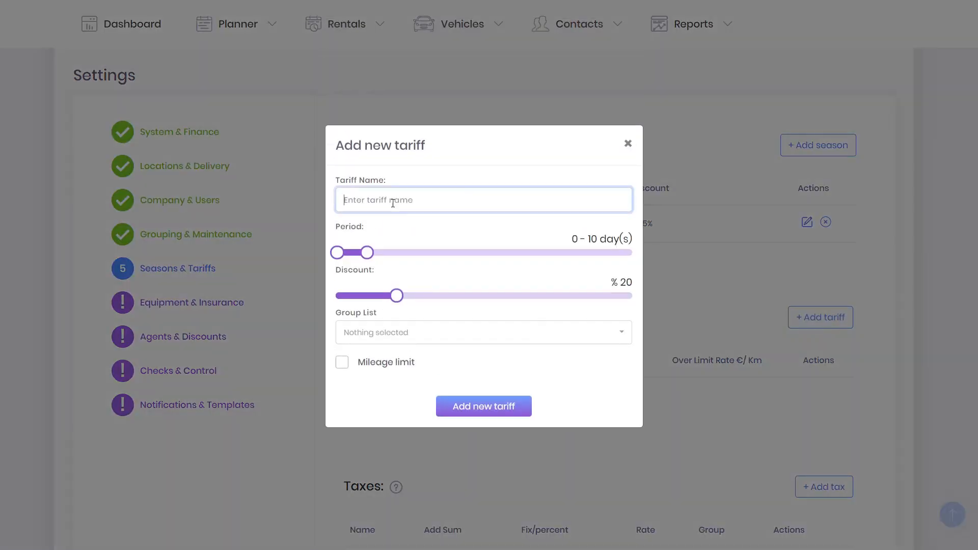
type("Economy")
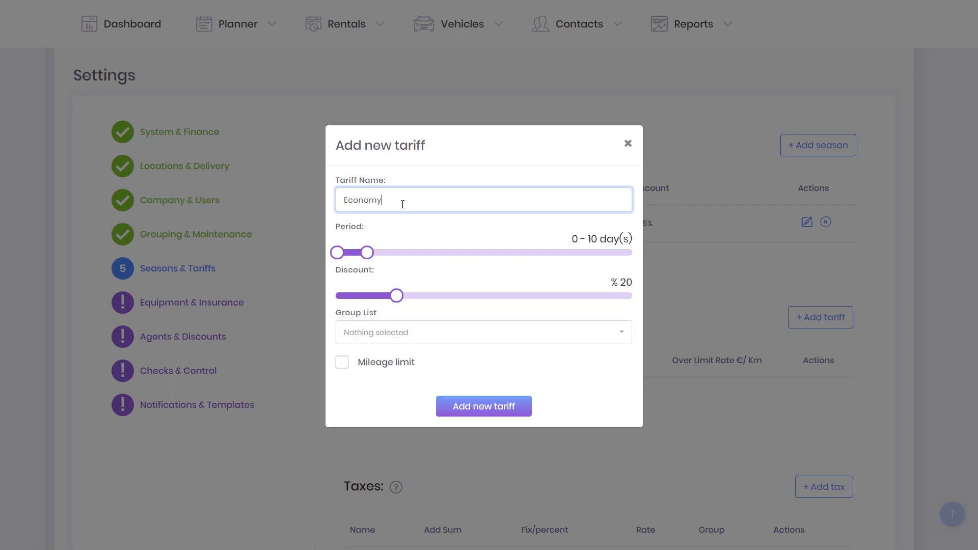
left_click_drag(367, 252, 389, 252)
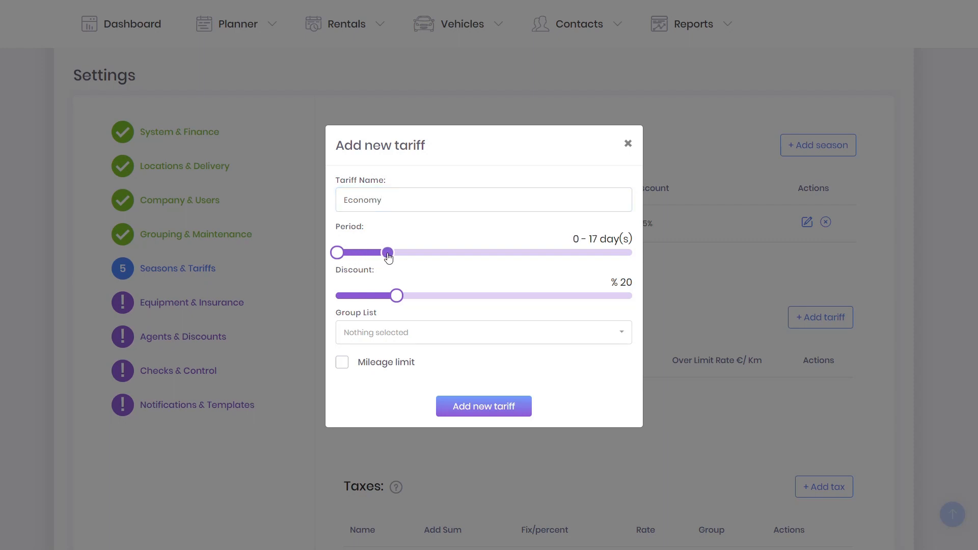
left_click_drag(336, 252, 353, 252)
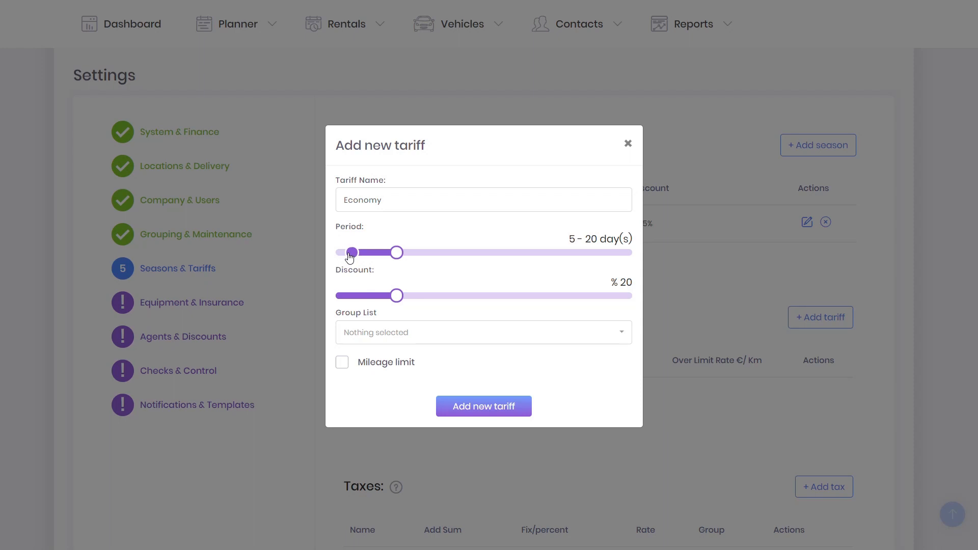
left_click_drag(350, 252, 360, 252)
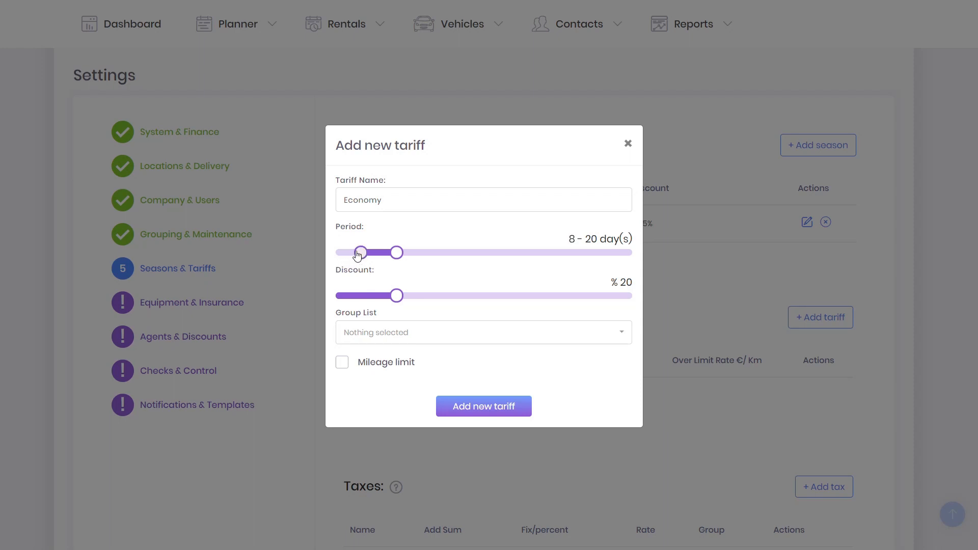
mouse_move(551, 317)
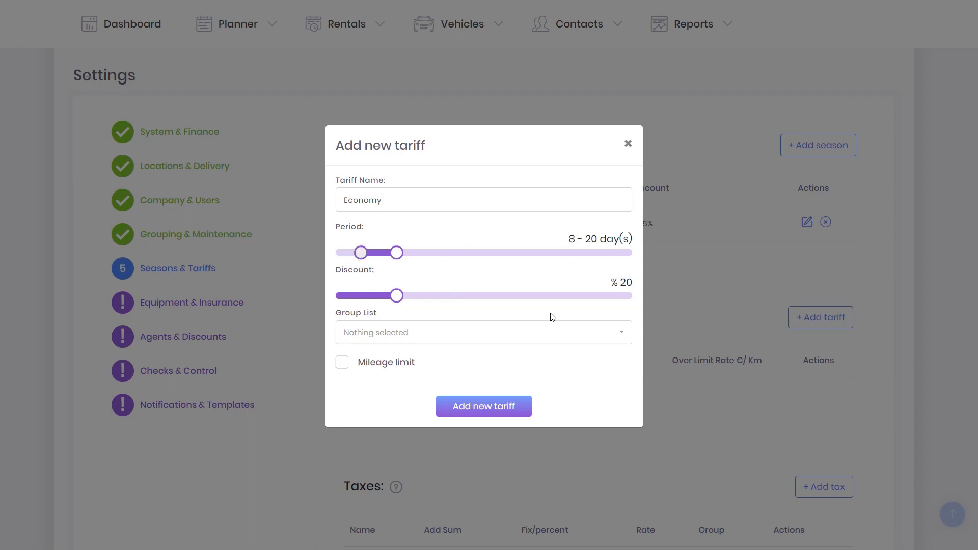
left_click_drag(396, 294, 383, 294)
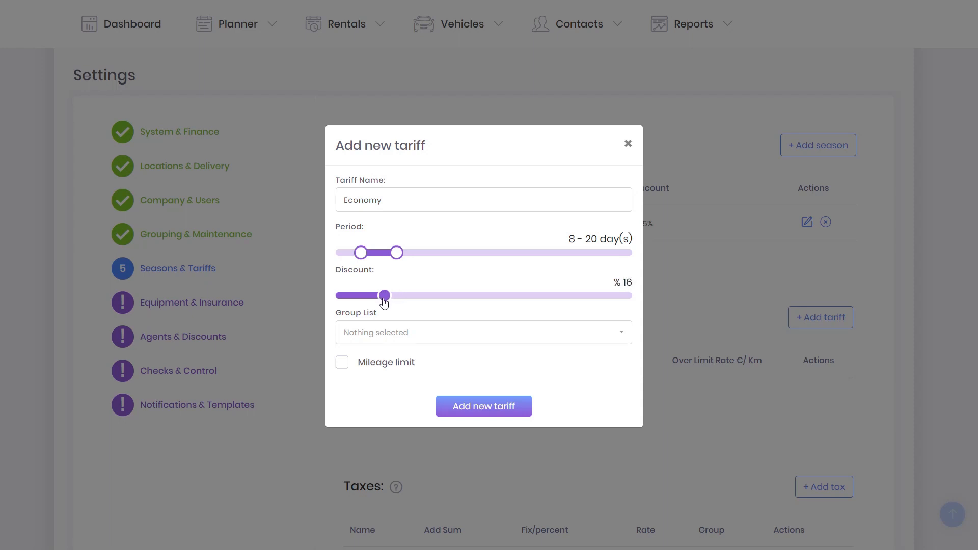
left_click_drag(383, 295, 380, 295)
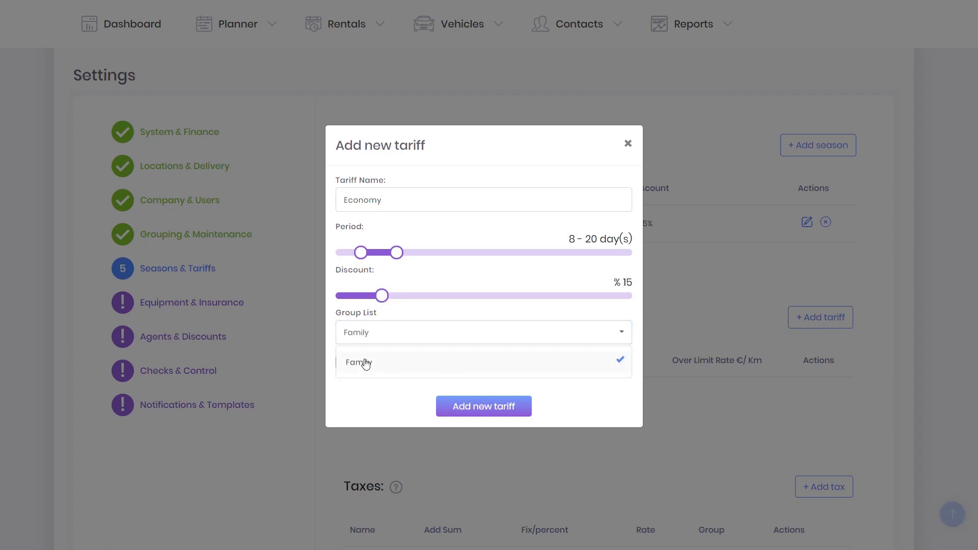
Step: Assign the tariff to Family with a 50 km limit at 2 €/km over-limit, and add it
left_click(365, 362)
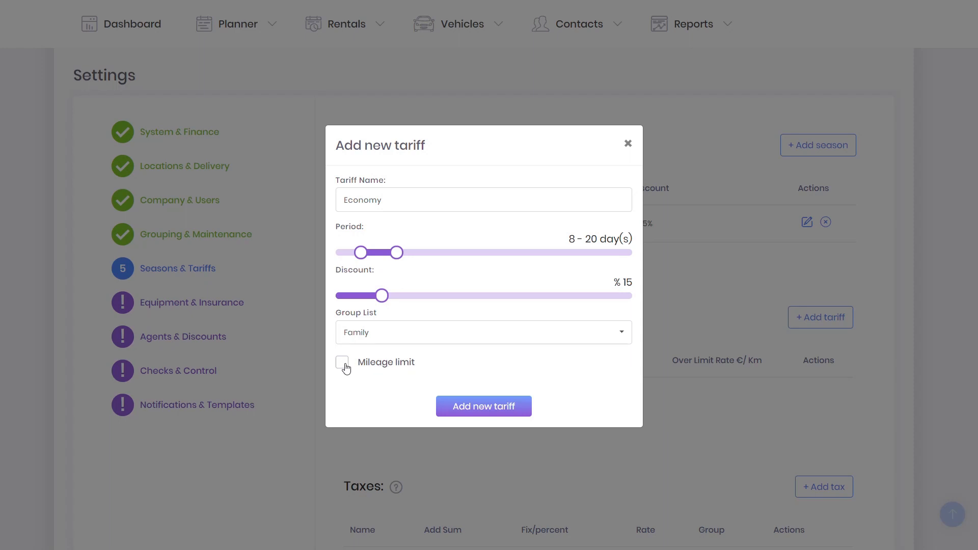
left_click(342, 362)
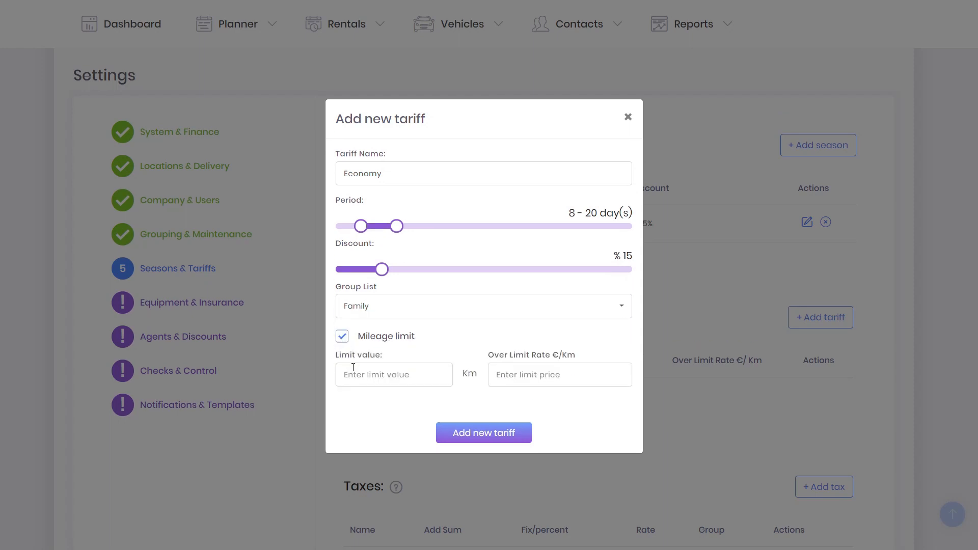
type("50")
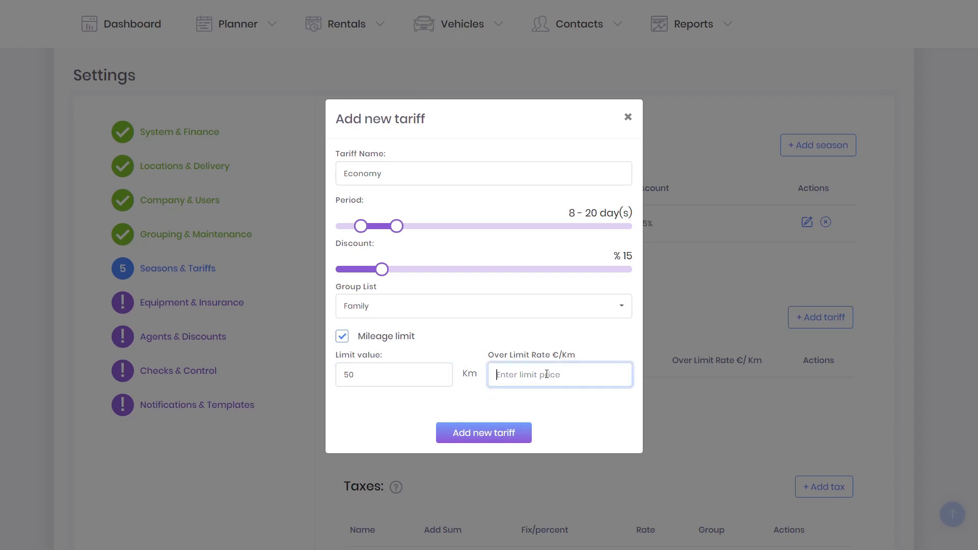
type("2")
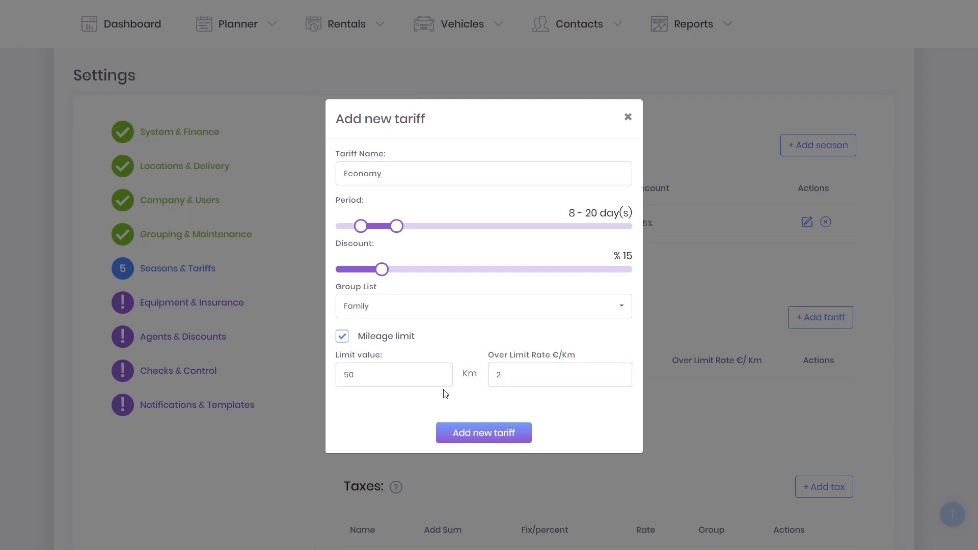
left_click(483, 433)
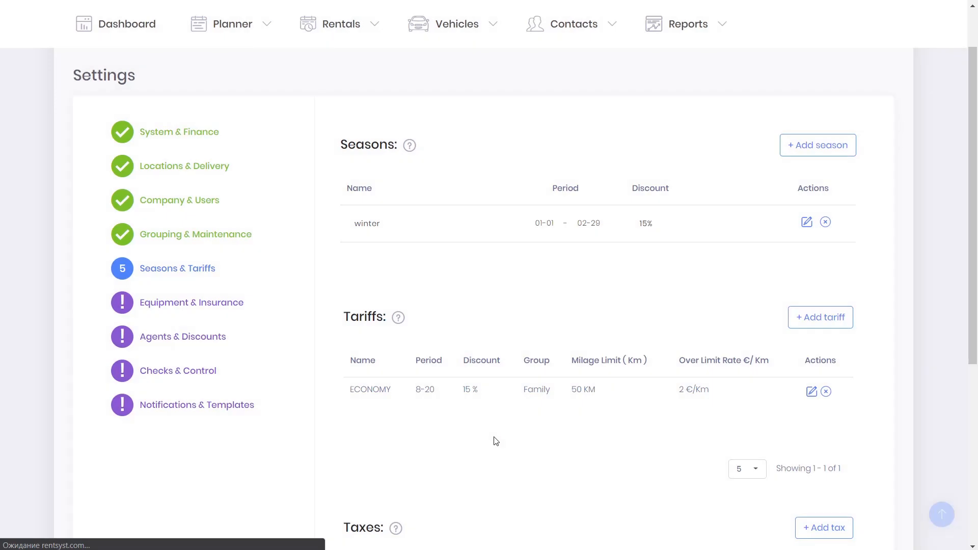
mouse_move(587, 332)
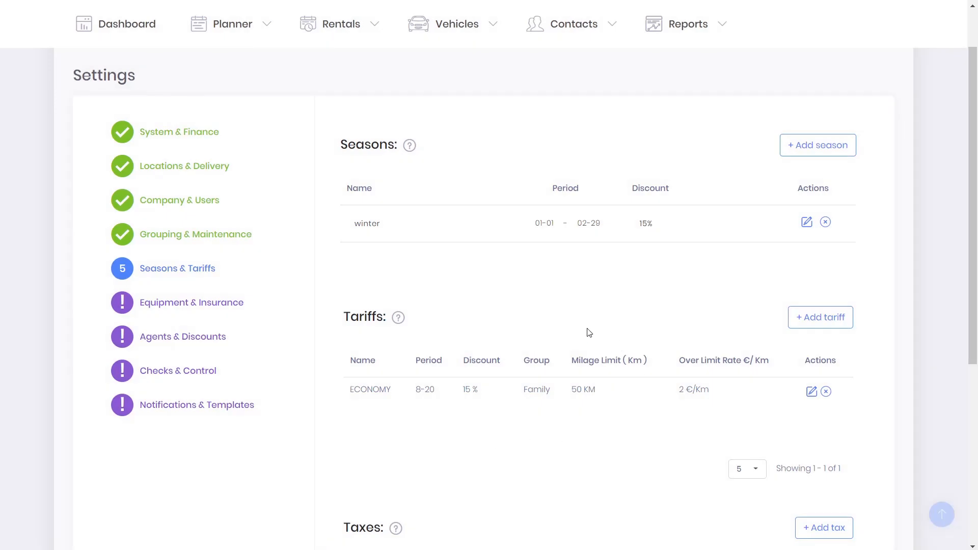
scroll("down", 3)
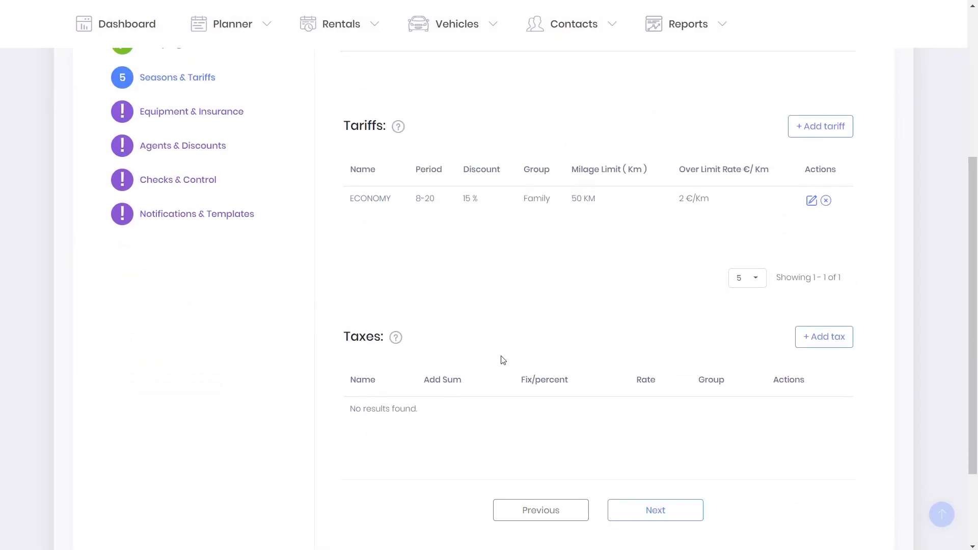
mouse_move(730, 372)
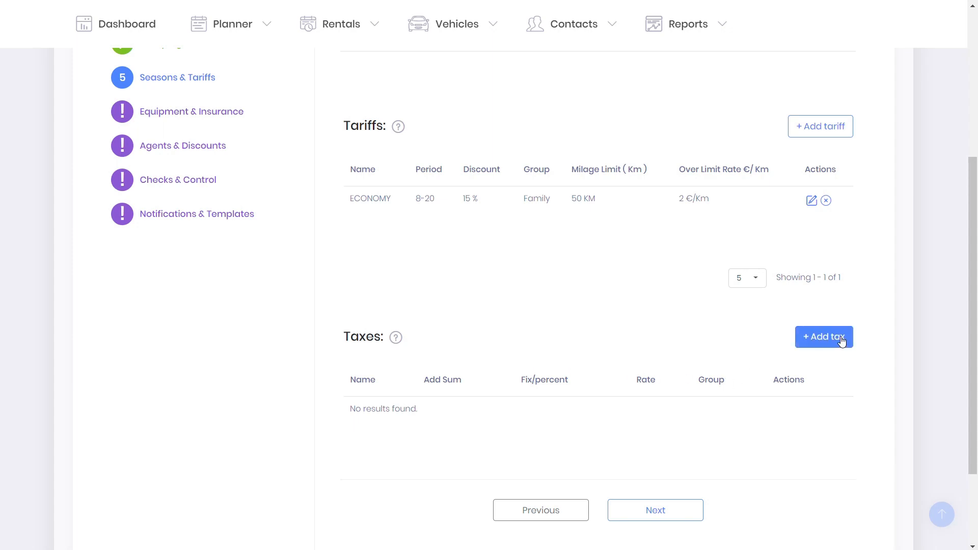
Step: Add tax 'Tax' at 10% of the sum, added to total, for Family, then continue
left_click(823, 337)
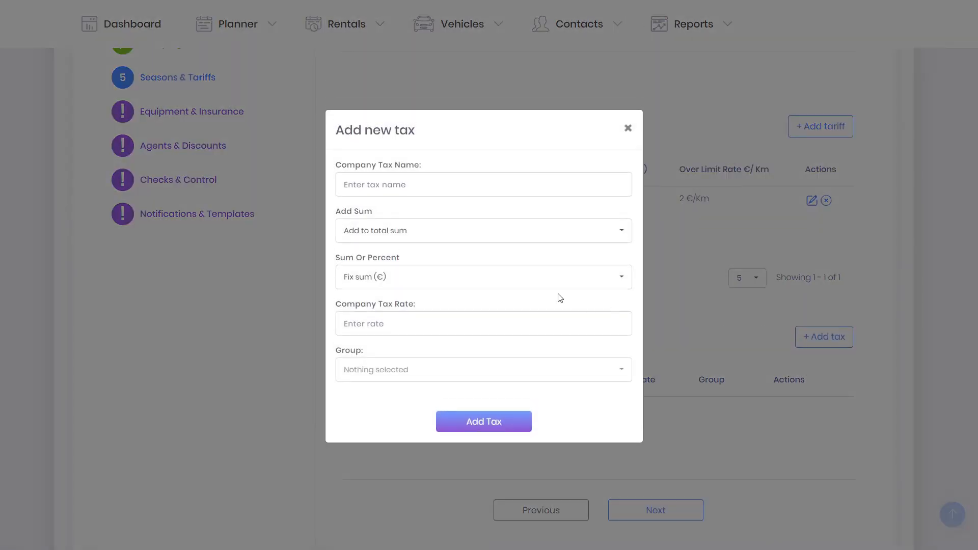
left_click(483, 184)
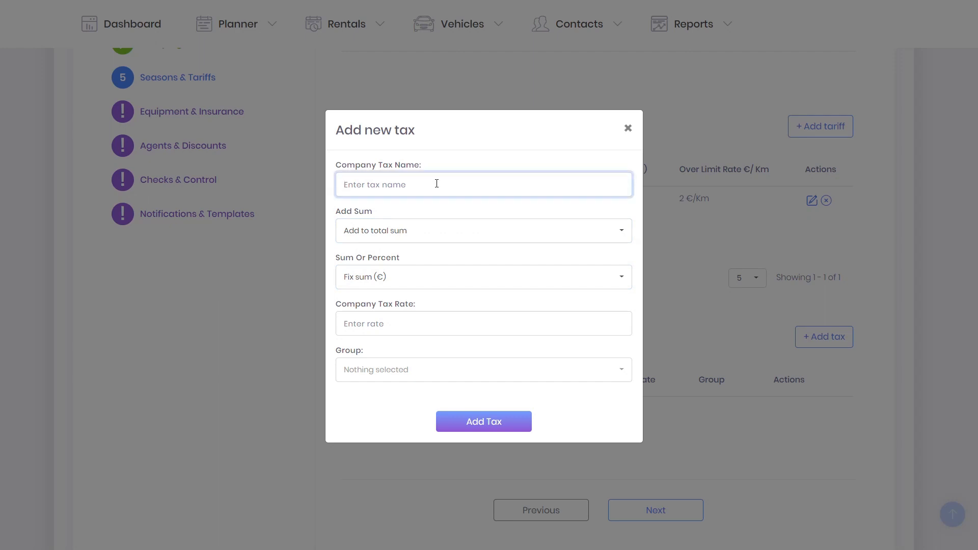
type("Tax")
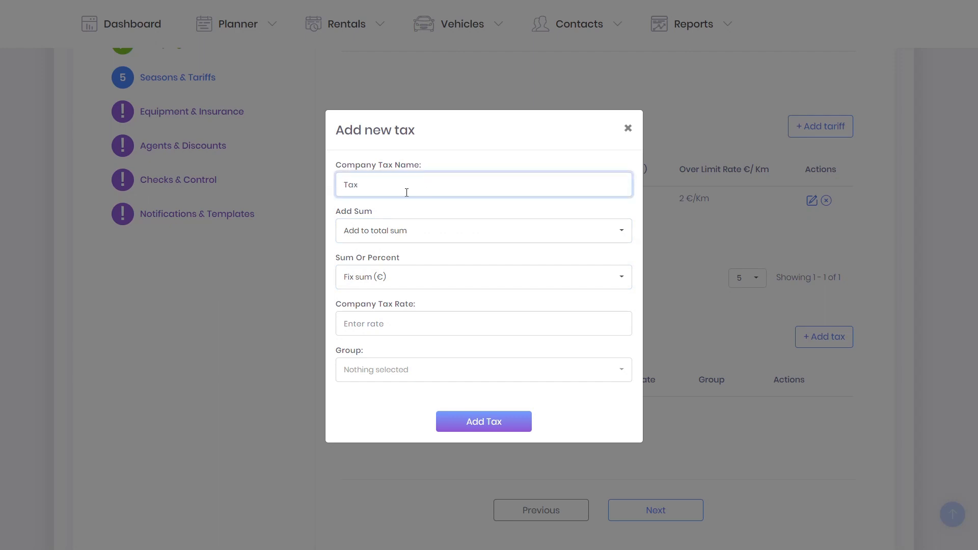
left_click(483, 231)
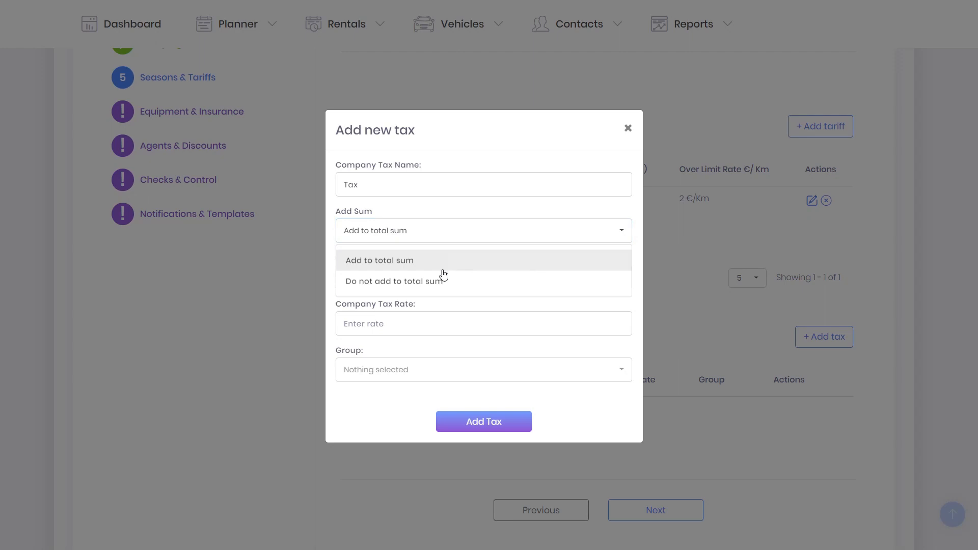
mouse_move(419, 276)
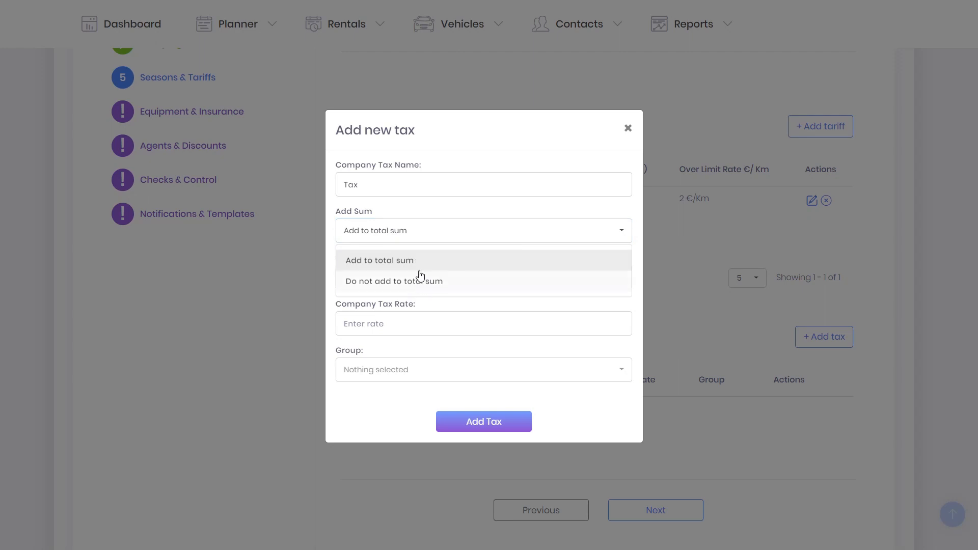
left_click(378, 261)
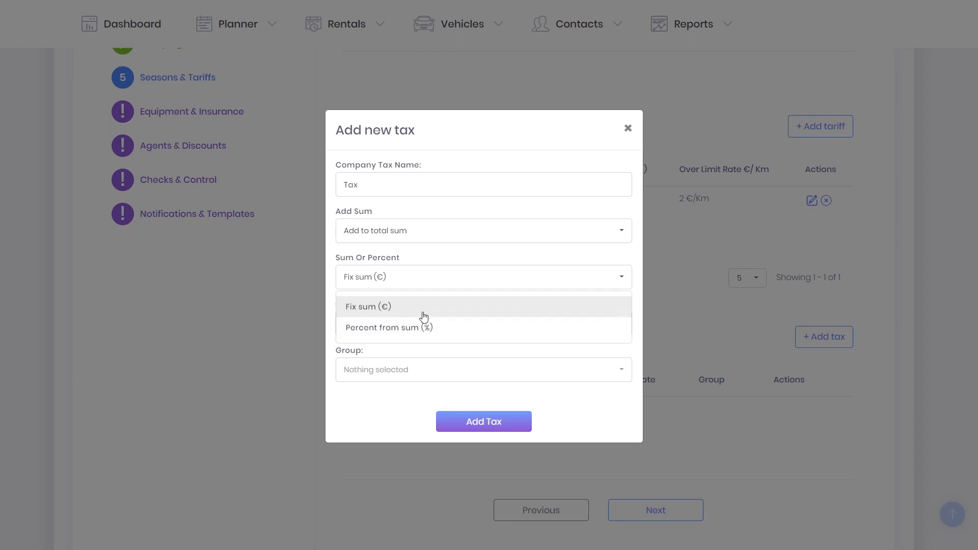
left_click(389, 328)
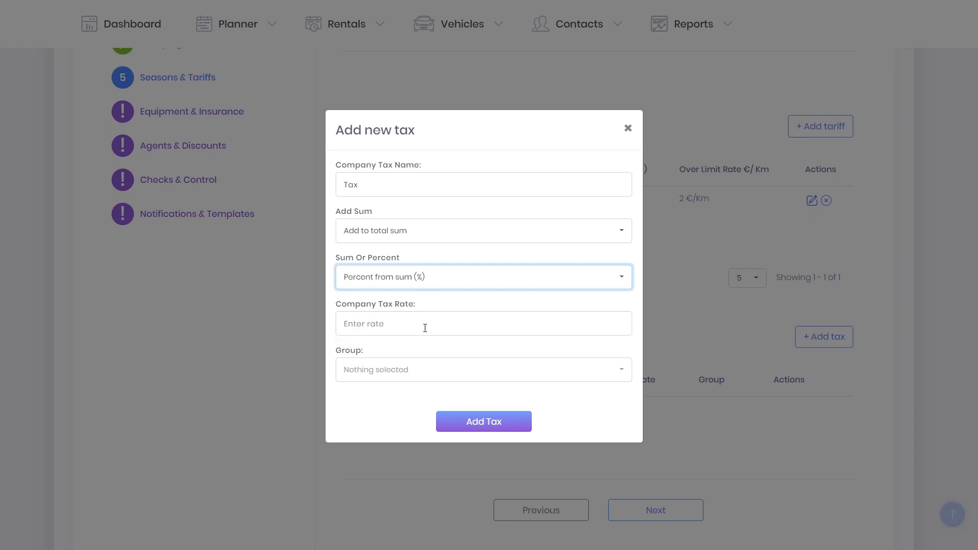
left_click(483, 323)
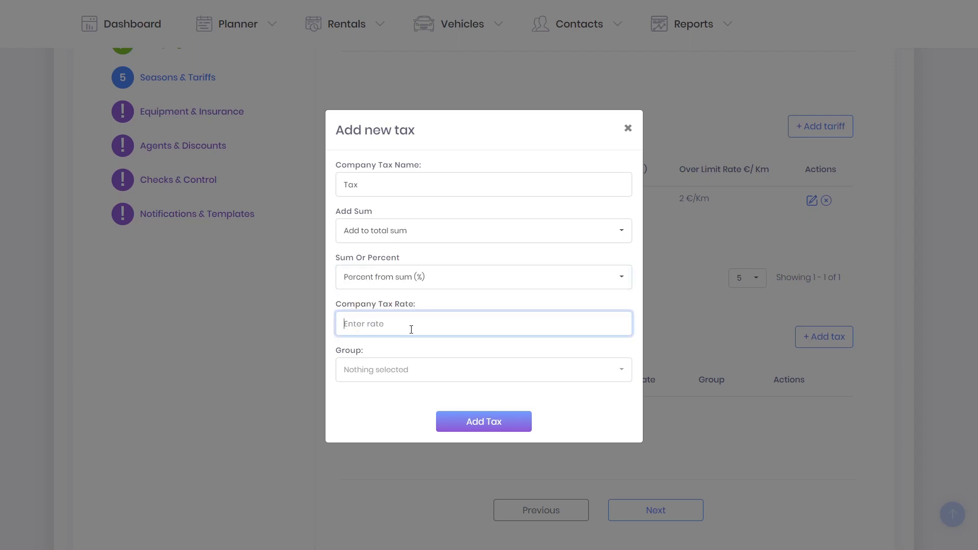
type("10")
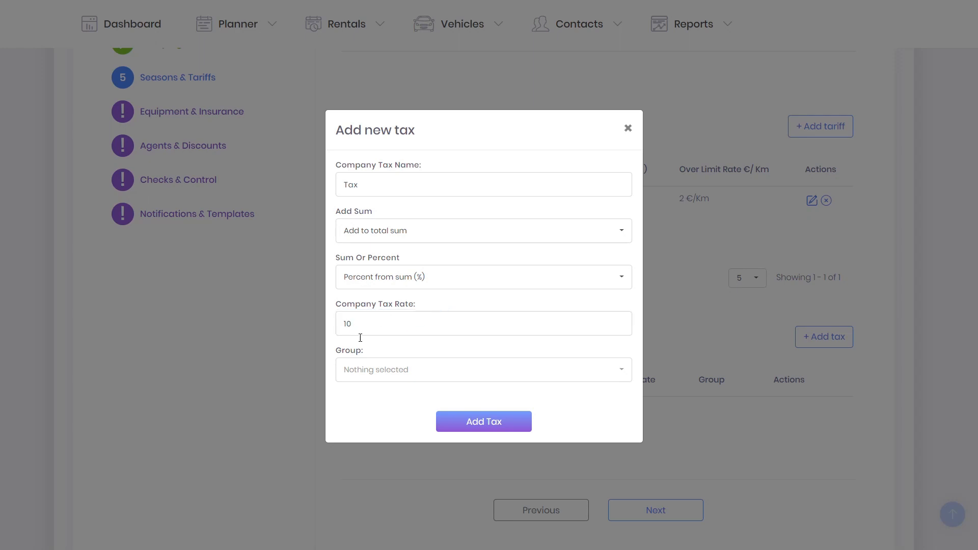
left_click(483, 369)
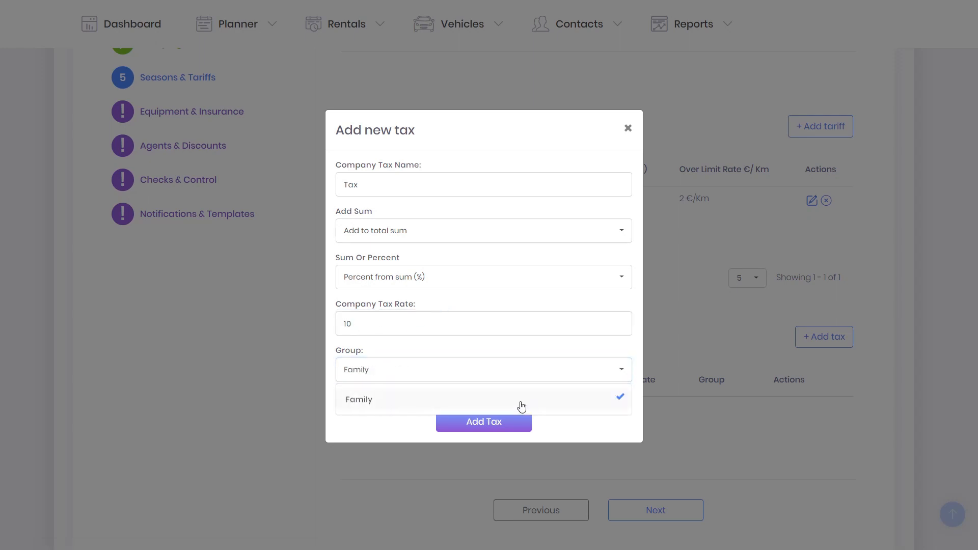
left_click(483, 421)
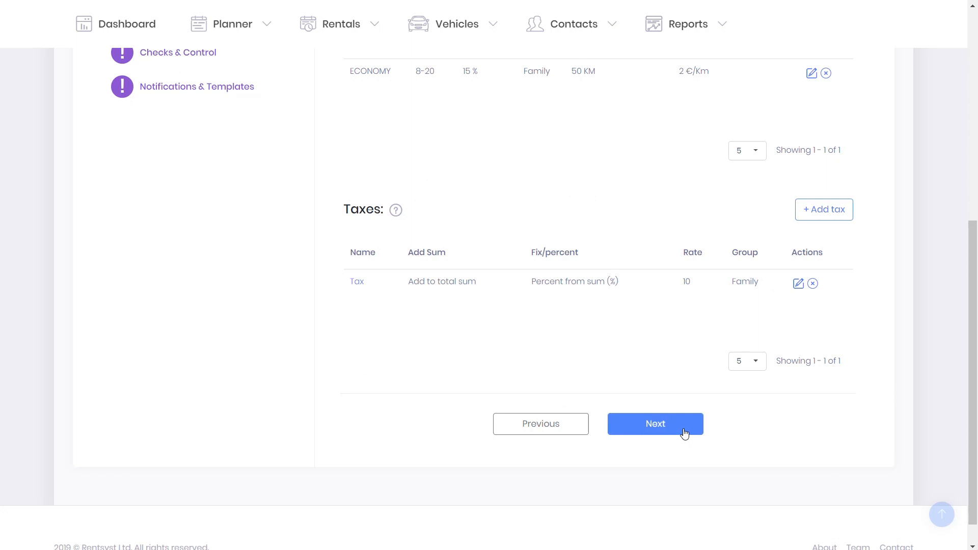
left_click(654, 424)
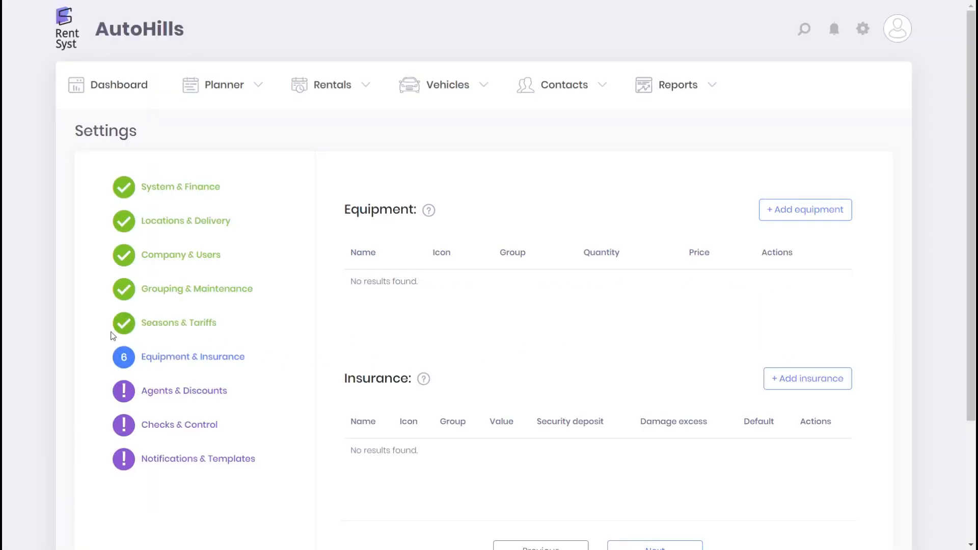
mouse_move(269, 357)
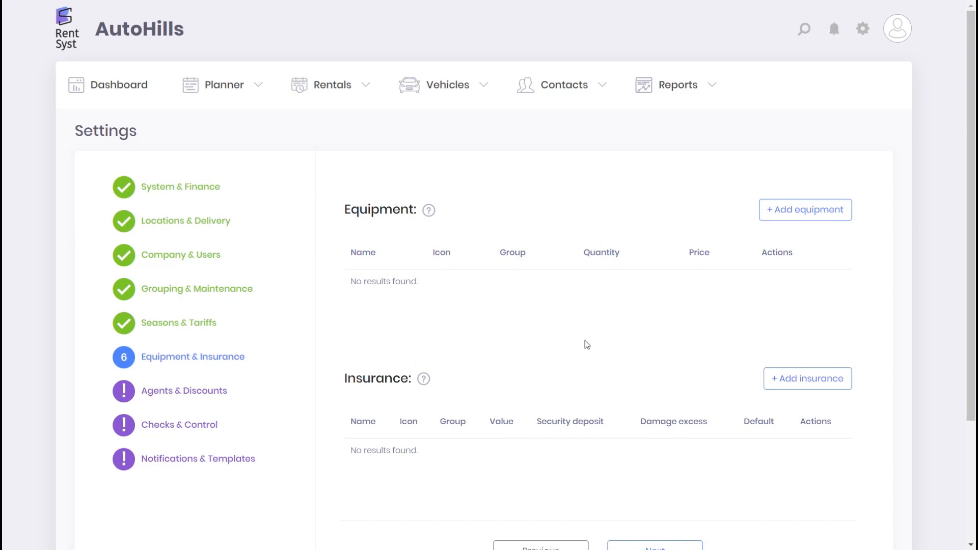
mouse_move(715, 316)
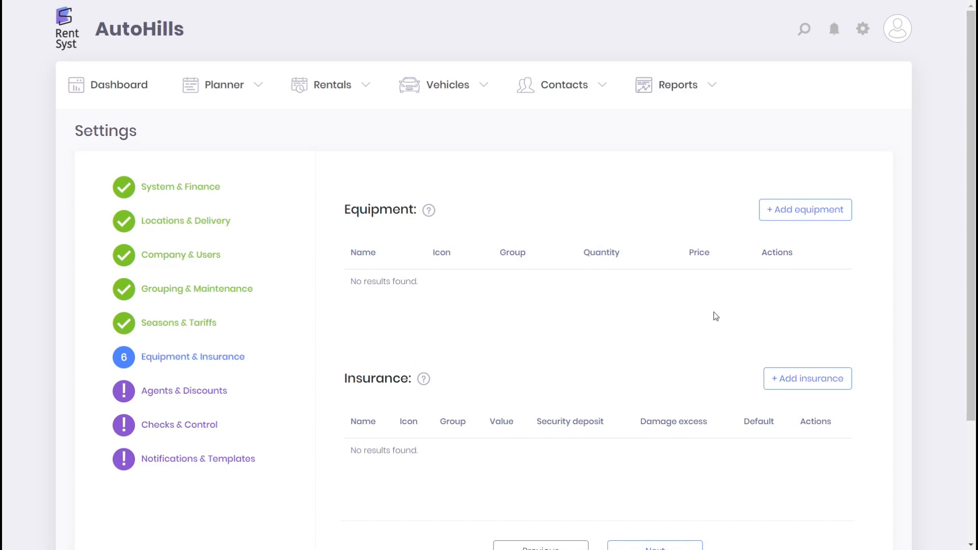
mouse_move(634, 312)
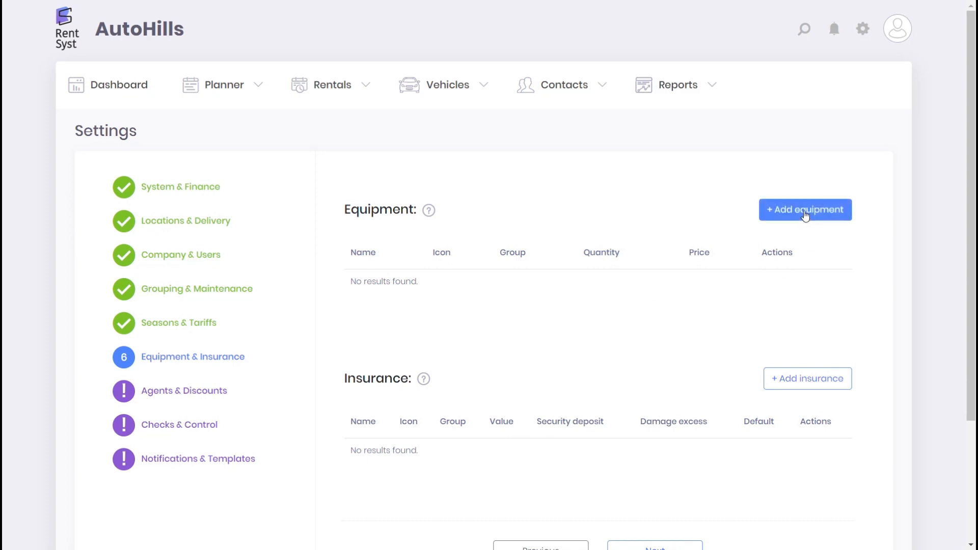
Step: Add Baby seat equipment at 10 € per day, quantity 100, for the Family group
left_click(805, 209)
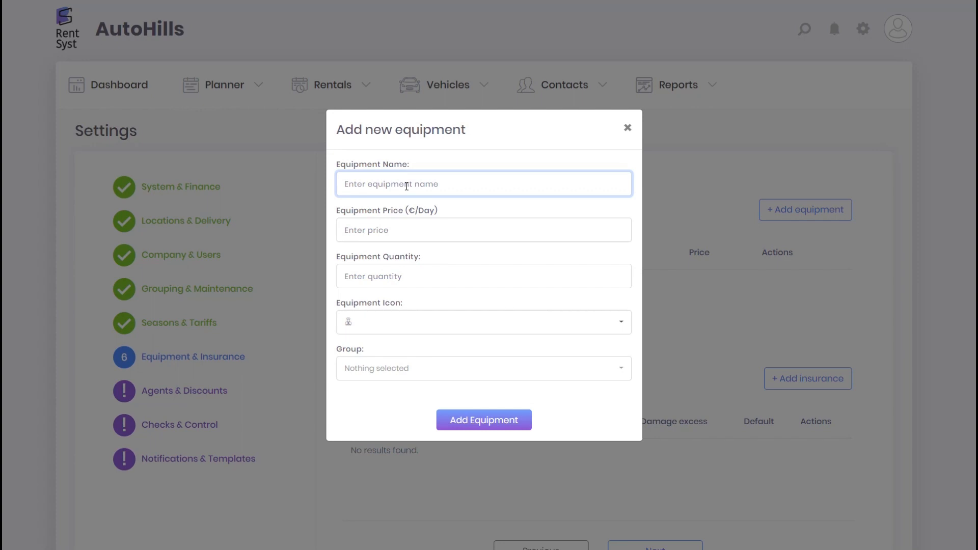
type("10")
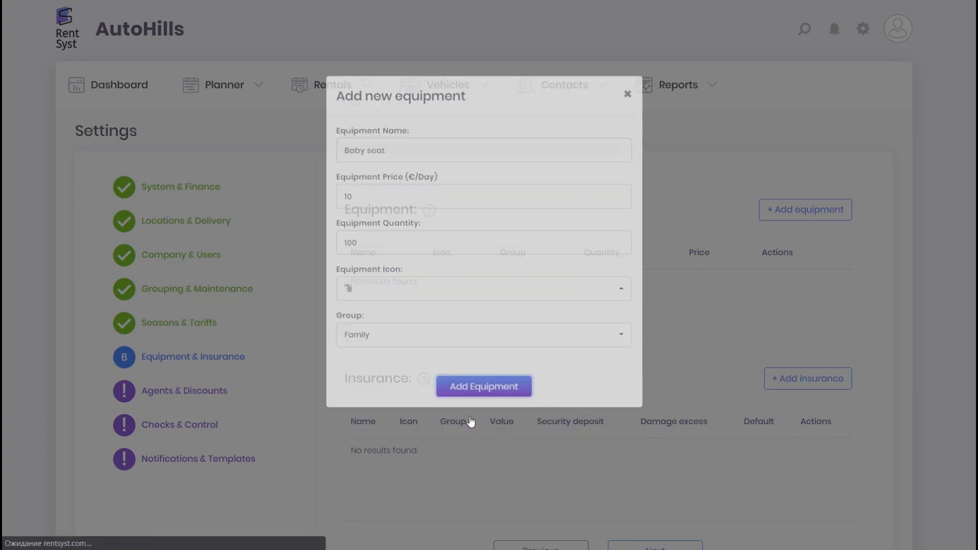
left_click(483, 386)
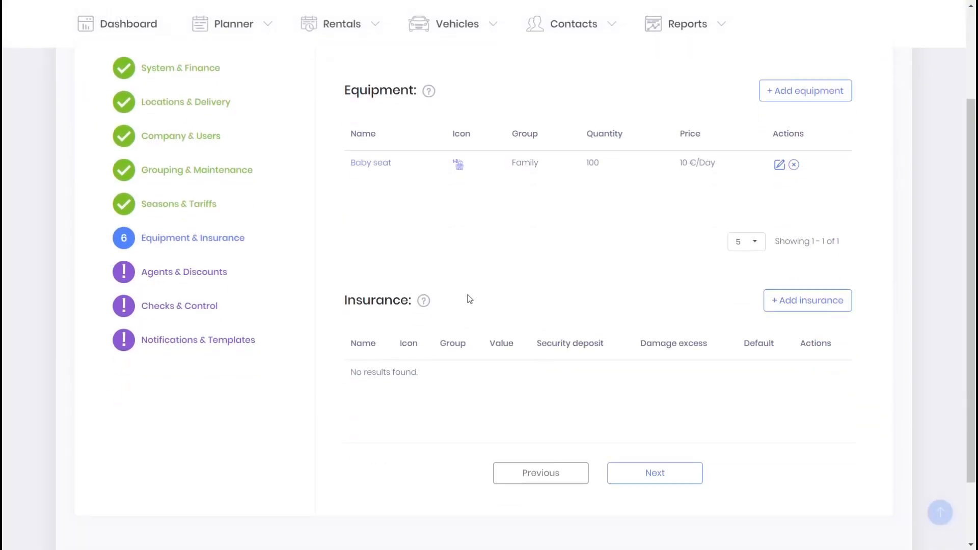
mouse_move(415, 339)
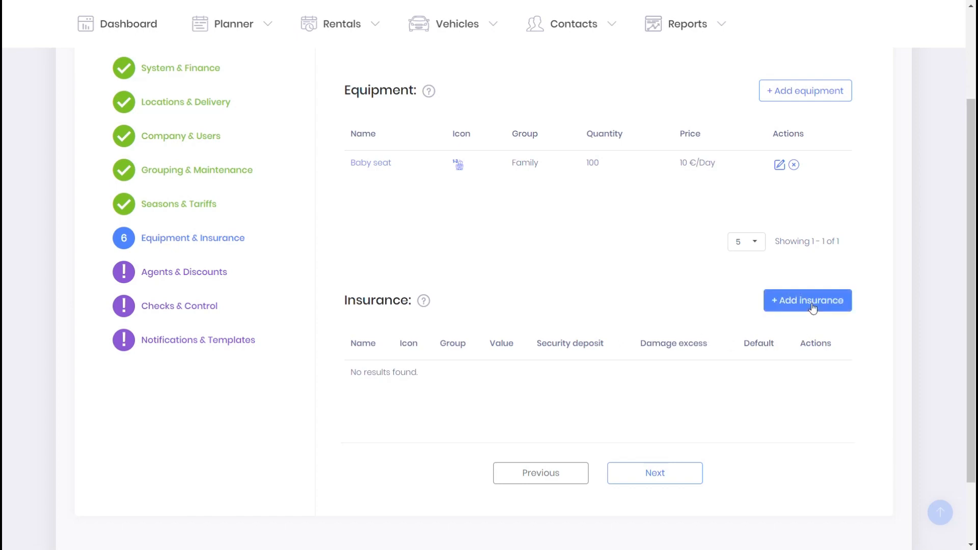
Step: Add a default Family insurance at 15% with 10 € deposit and 1000 € damage excess
left_click(806, 300)
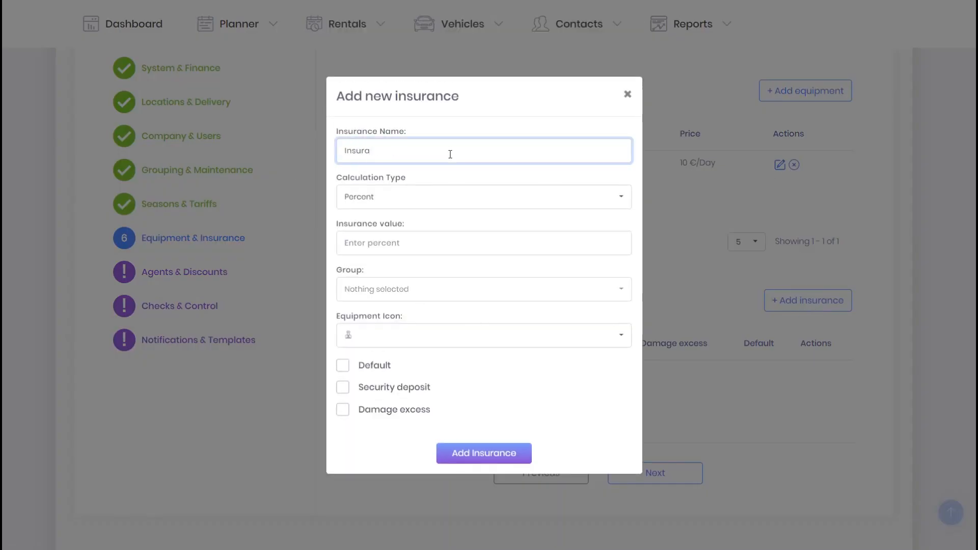
left_click(482, 242)
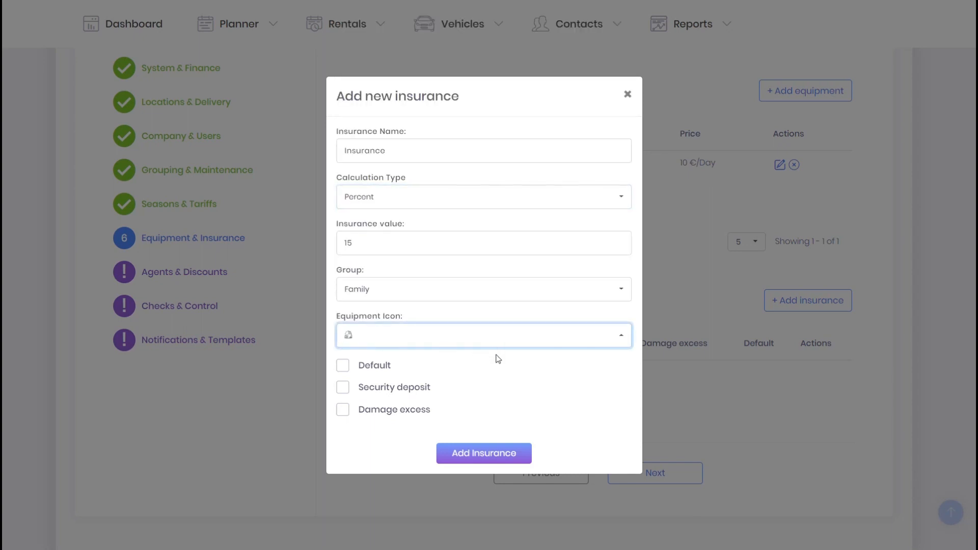
mouse_move(451, 402)
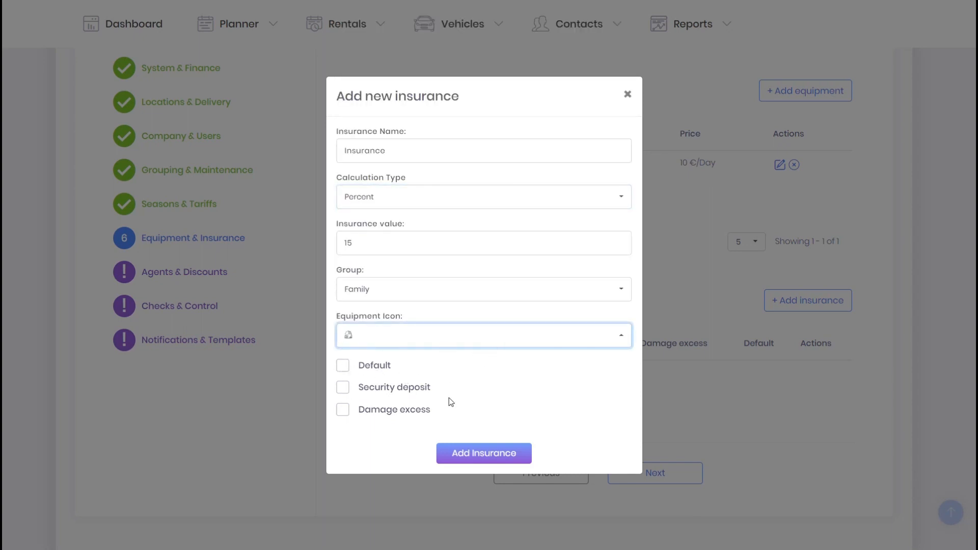
left_click(343, 366)
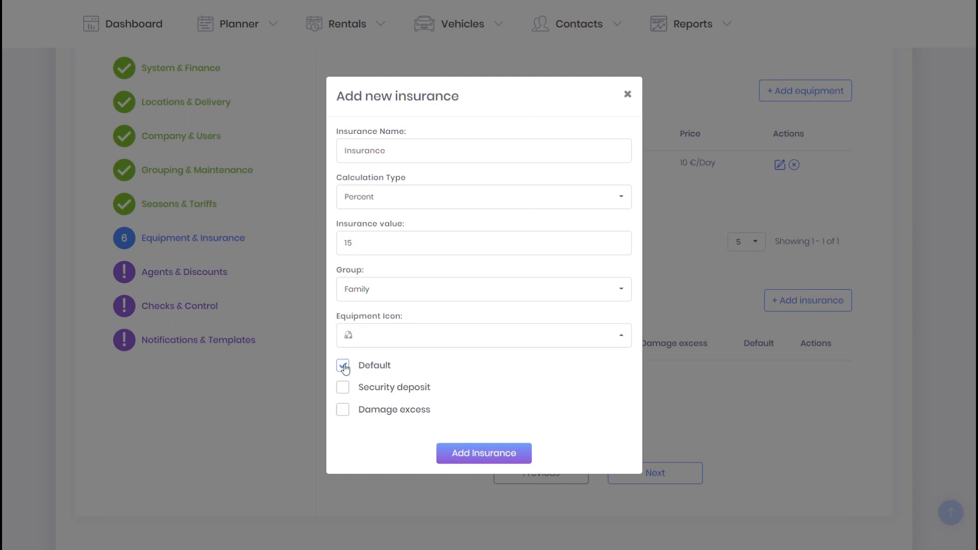
left_click(342, 364)
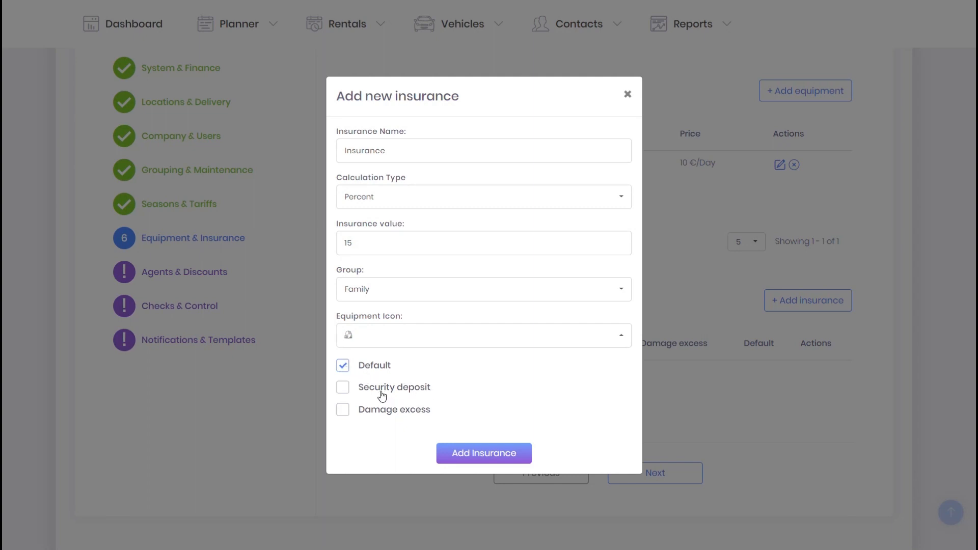
left_click(342, 387)
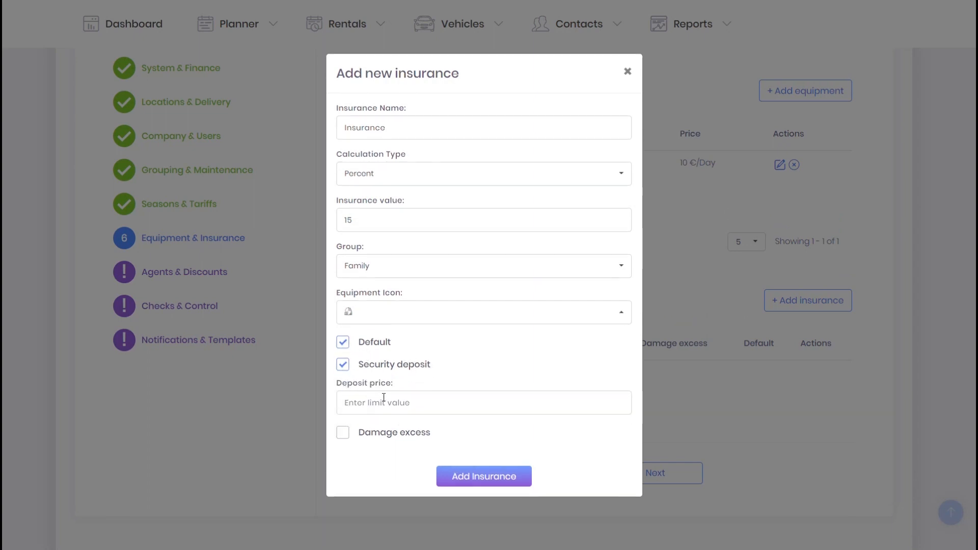
type("10")
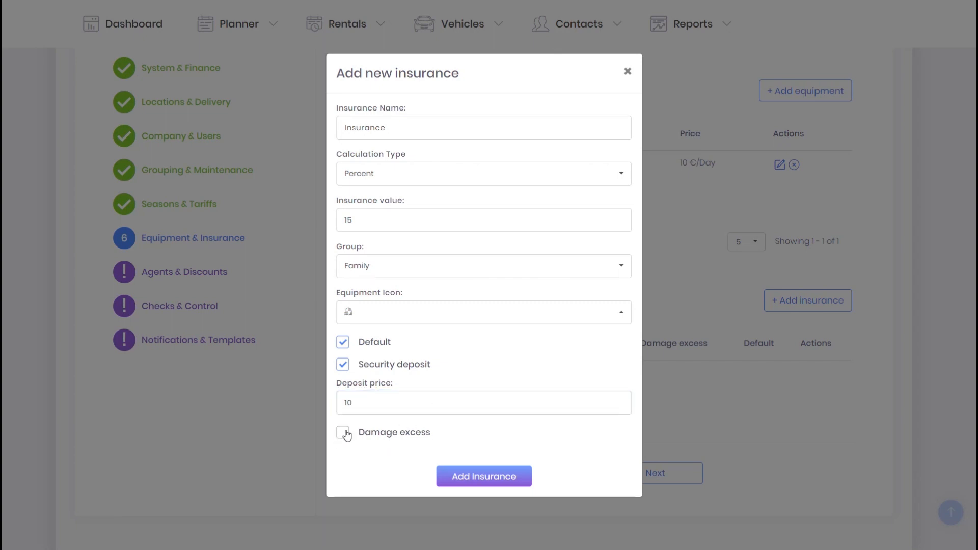
left_click(342, 434)
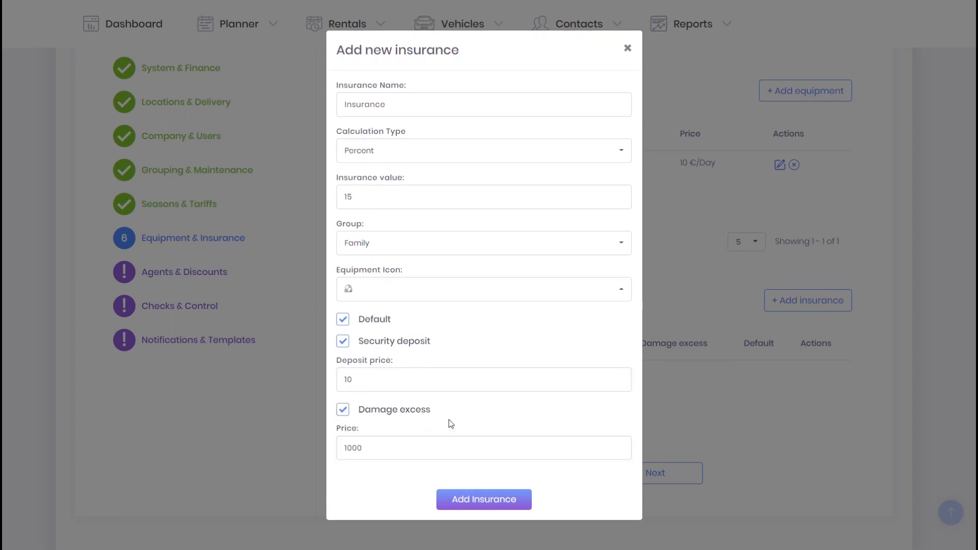
left_click(484, 499)
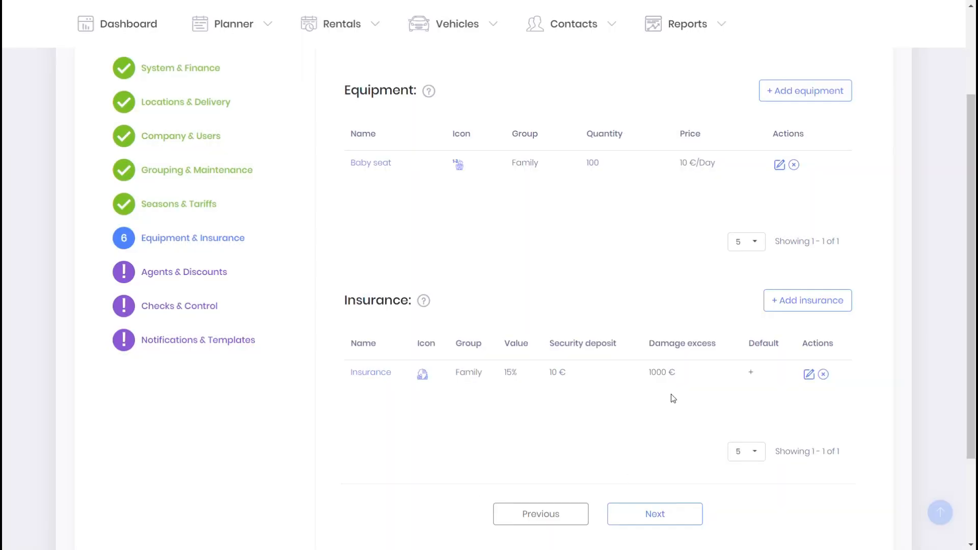
scroll("down", 3)
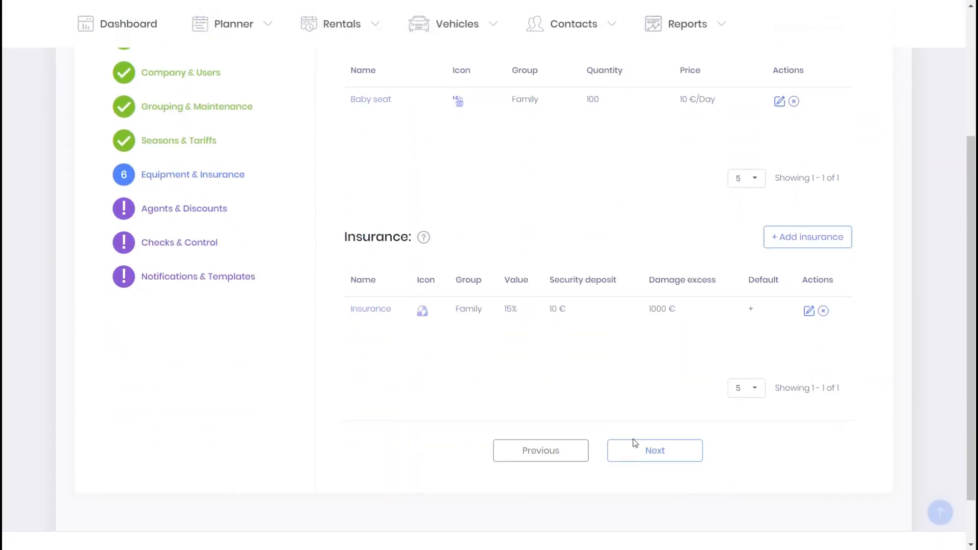
Step: Advance from Equipment & Insurance to the empty Agents & Discounts step
left_click(654, 450)
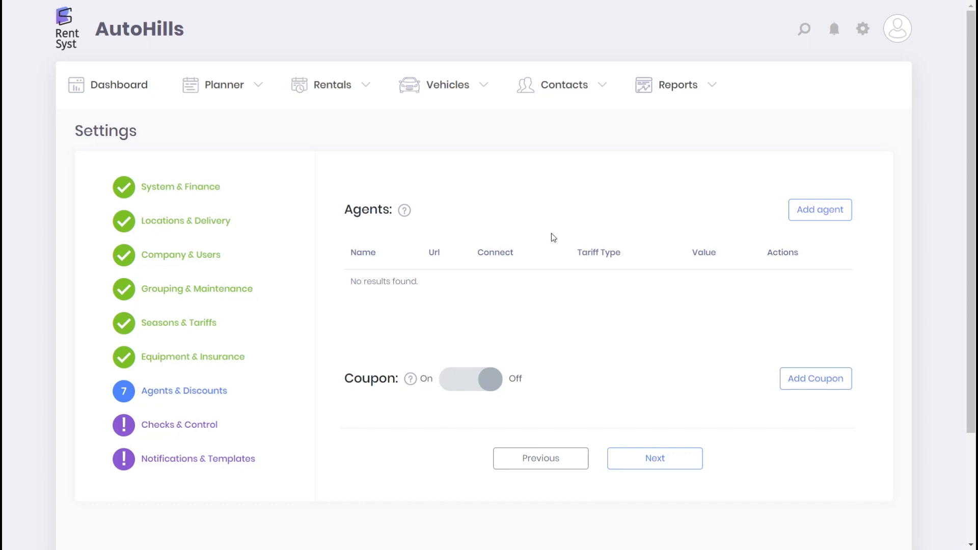
mouse_move(566, 237)
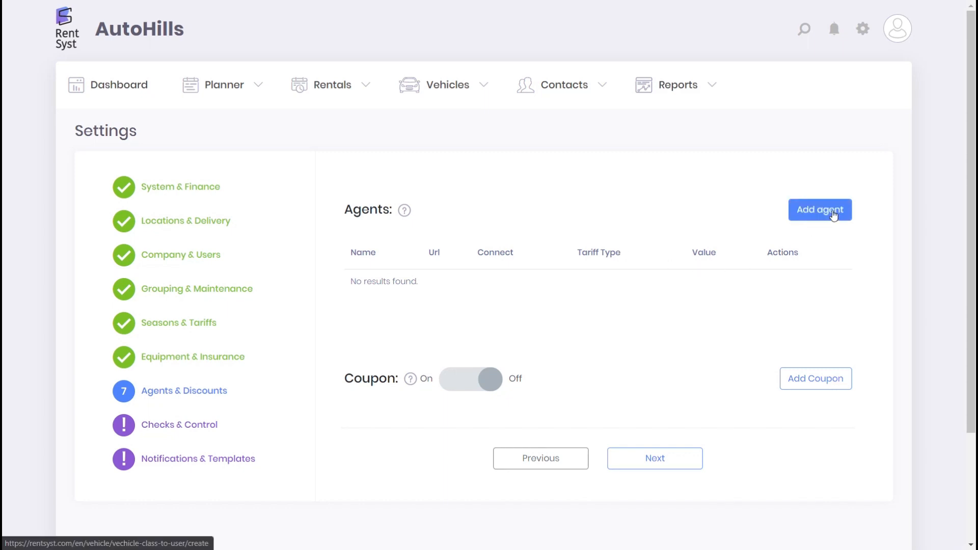
Step: Open the empty Add new agent form, with agent-account access checked and a percent tariff
left_click(819, 209)
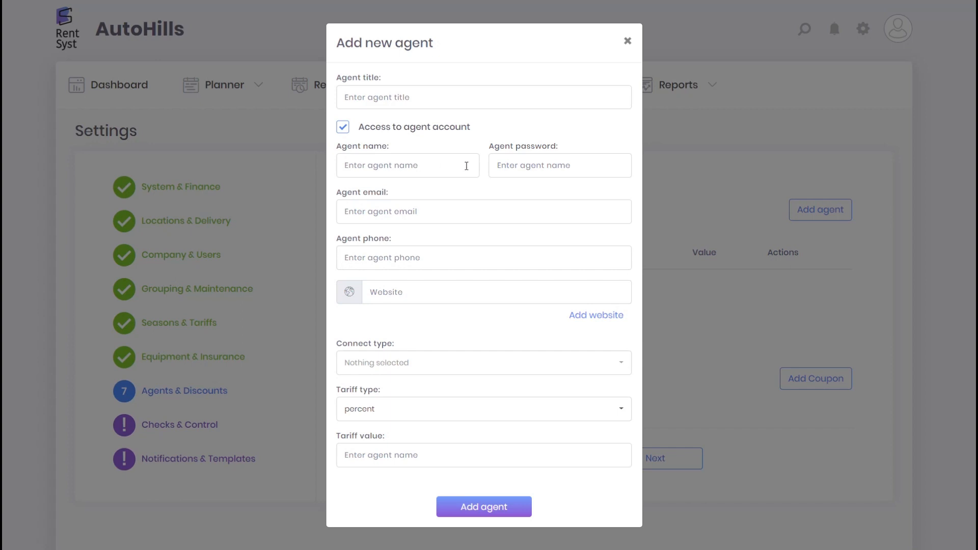
mouse_move(572, 173)
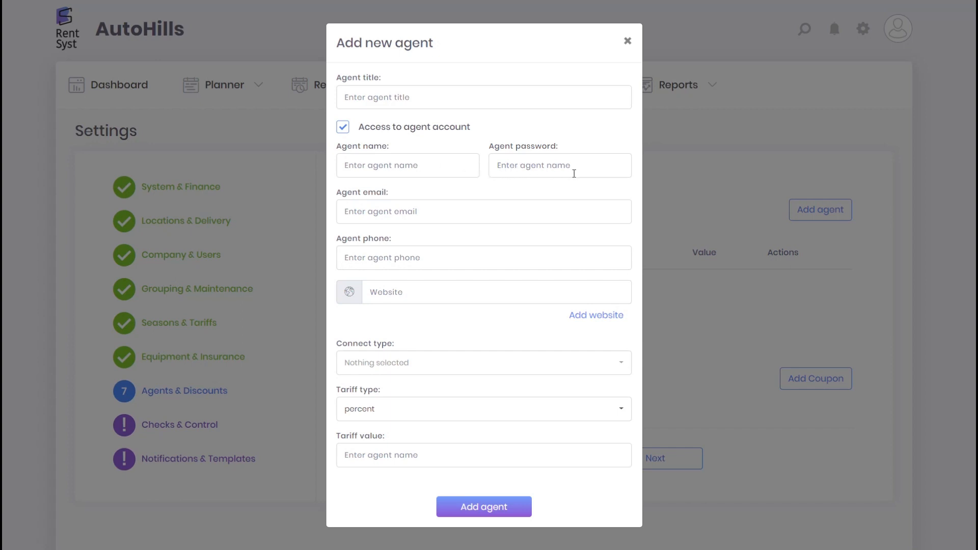
mouse_move(409, 258)
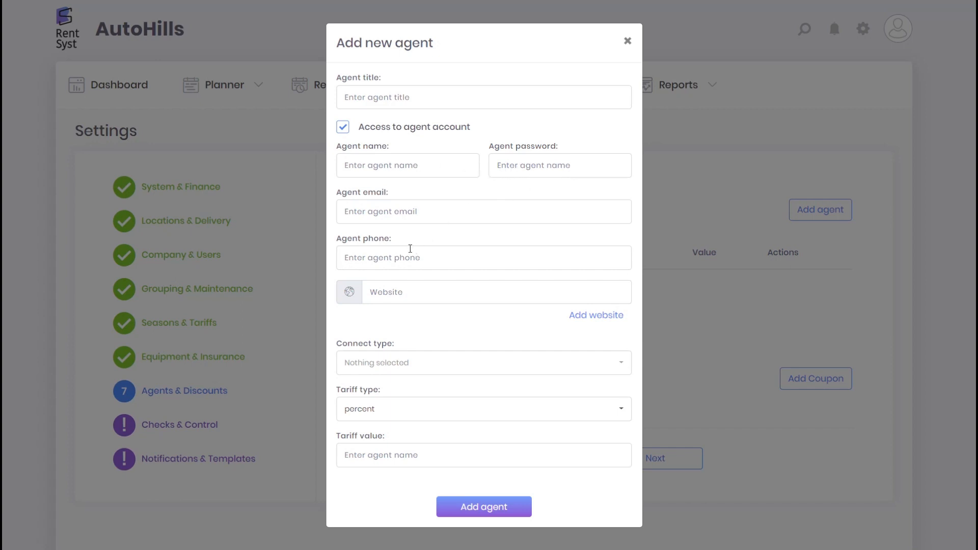
mouse_move(382, 349)
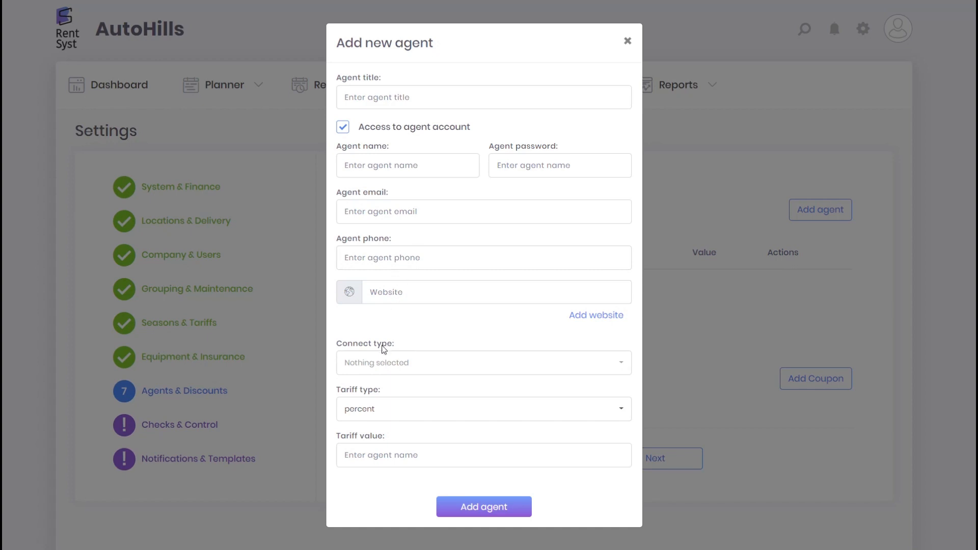
left_click(483, 408)
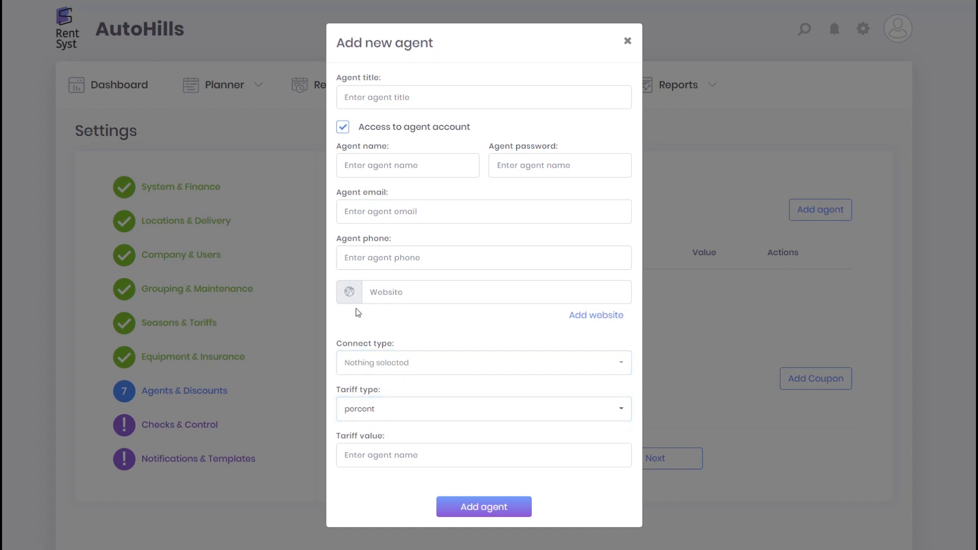
mouse_move(357, 310)
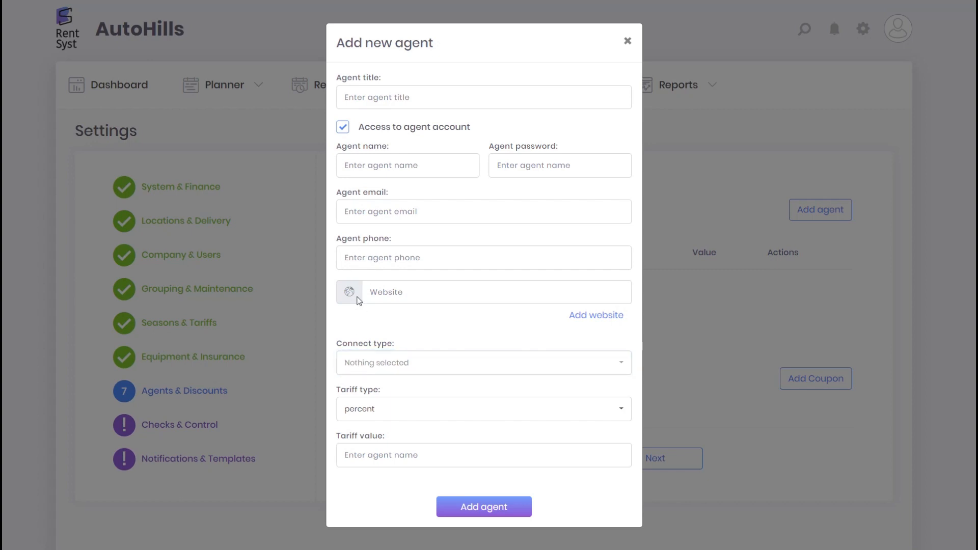
left_click(483, 362)
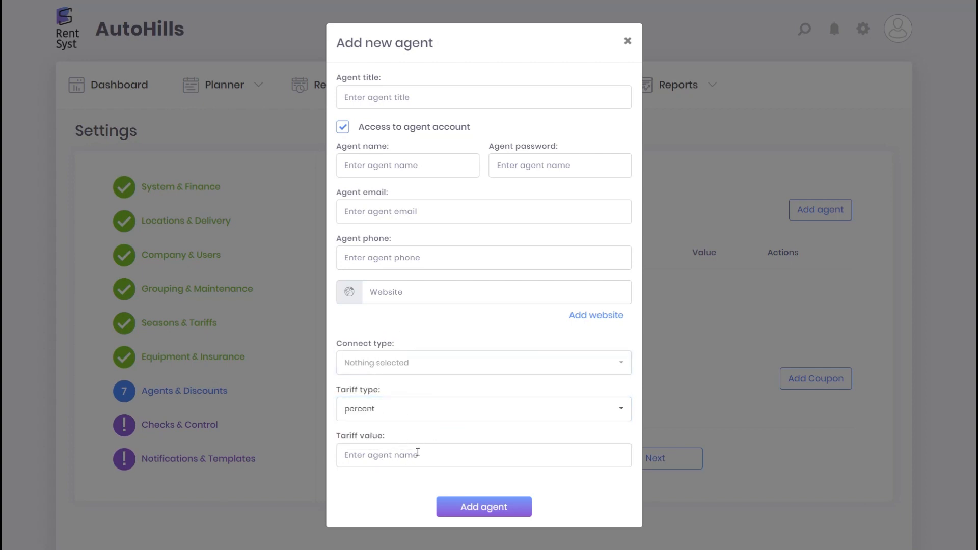
left_click(483, 97)
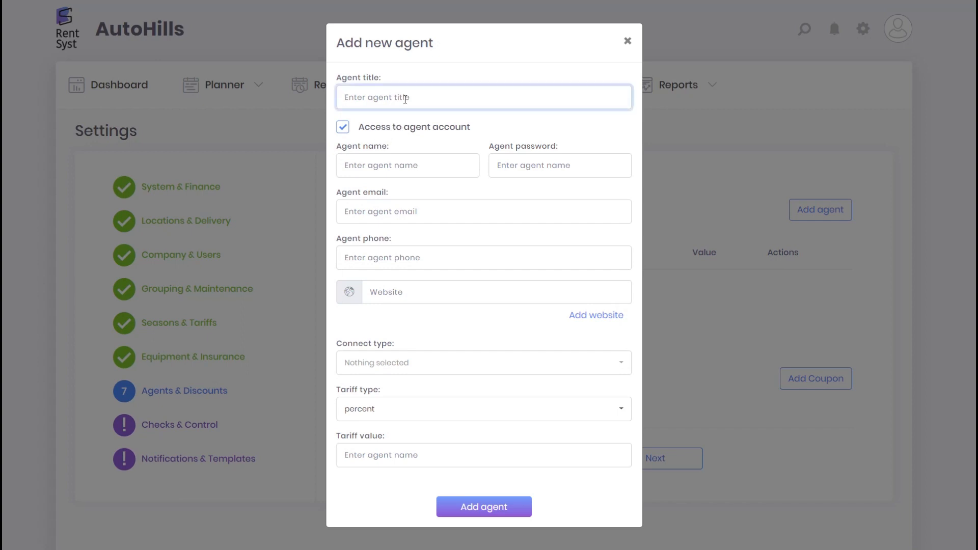
type("Agent1")
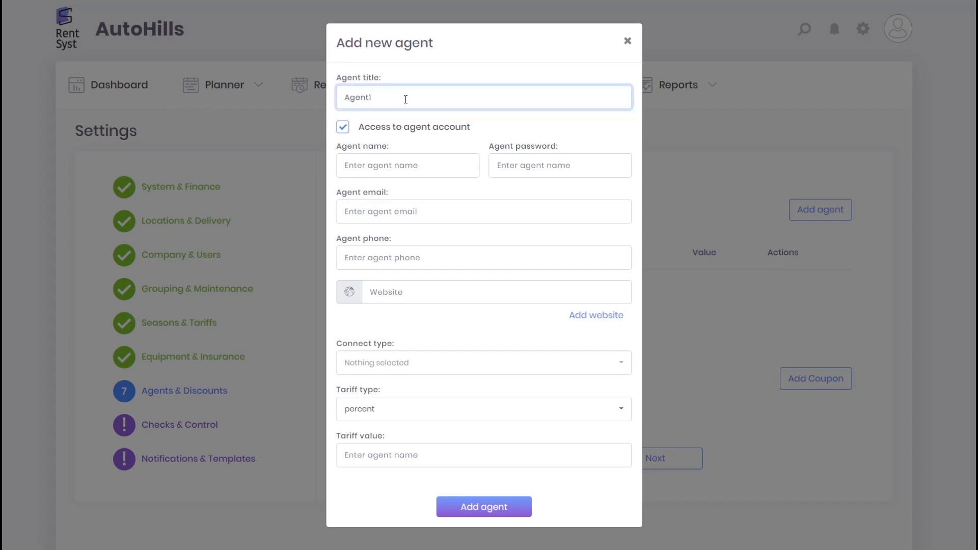
type("Ag")
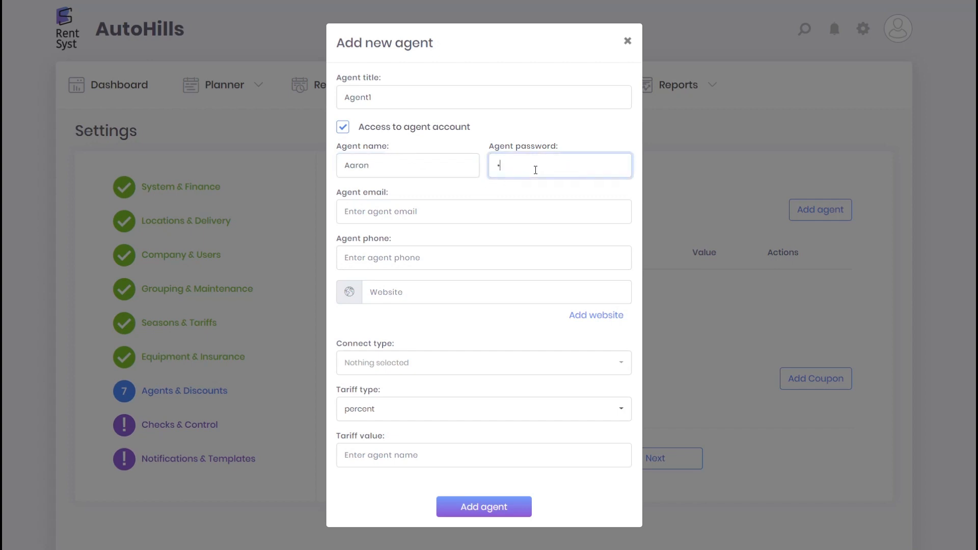
type("a")
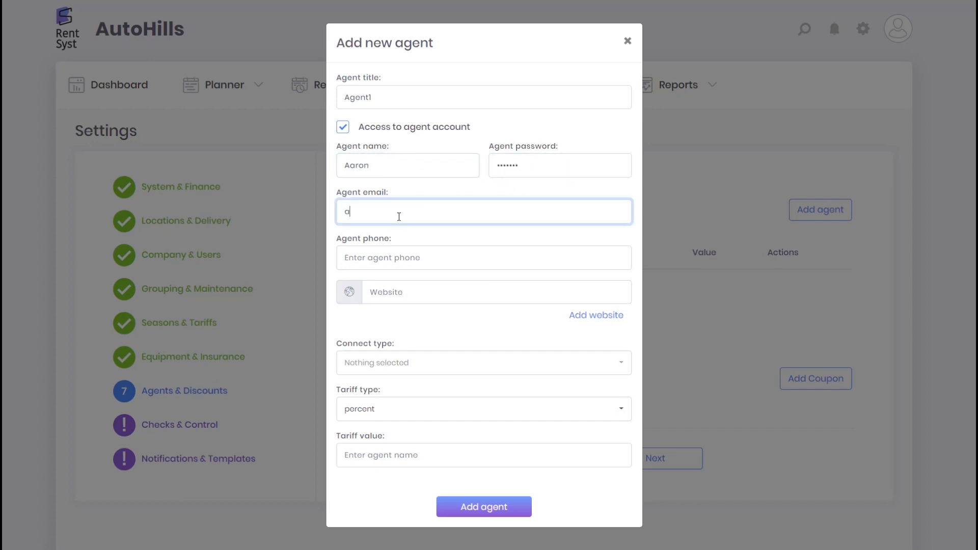
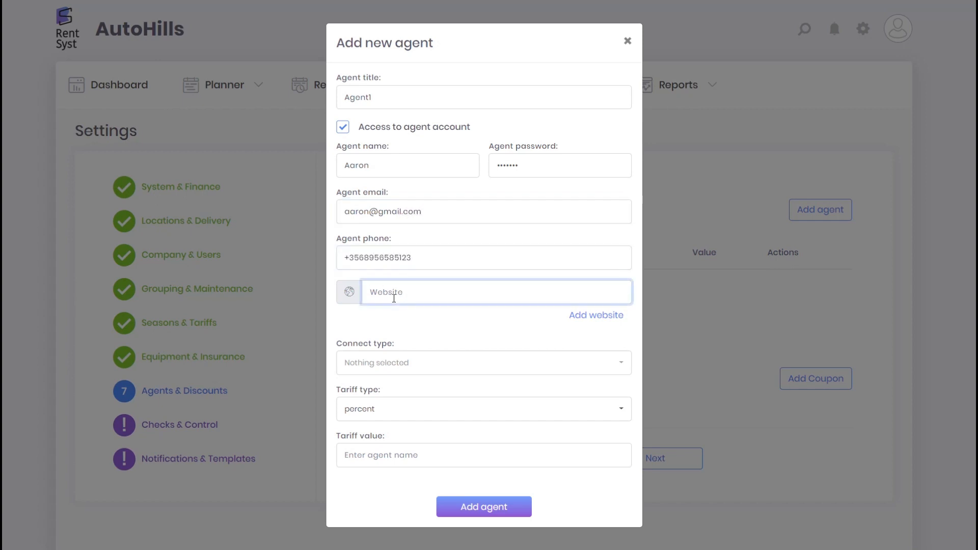
type("site.com")
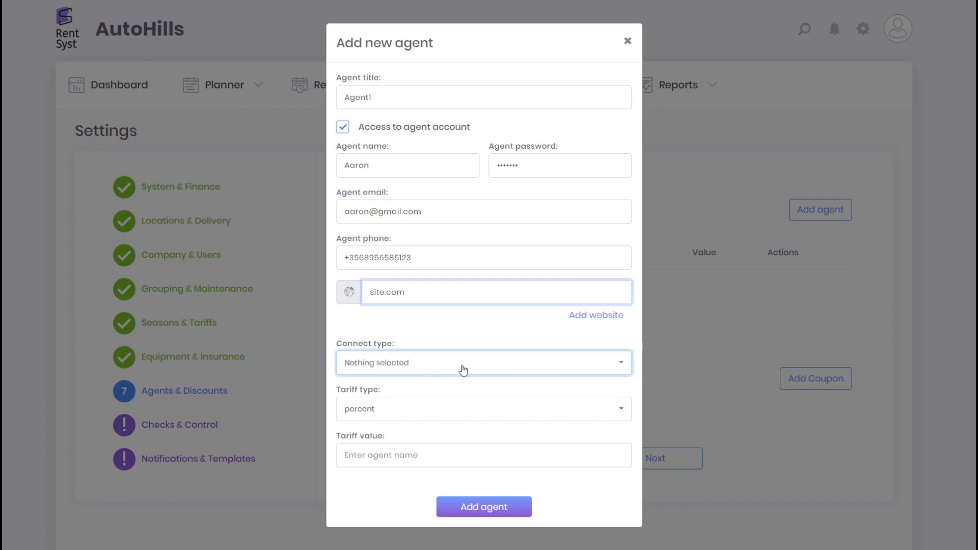
Step: Choose API and Manual connection, set a 10% percent tariff, and save the agent
left_click(483, 362)
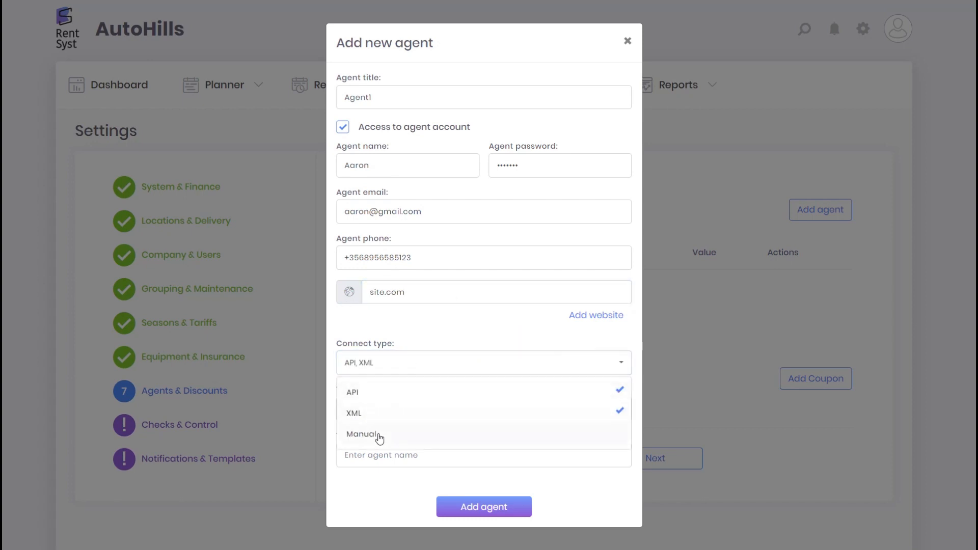
left_click(360, 433)
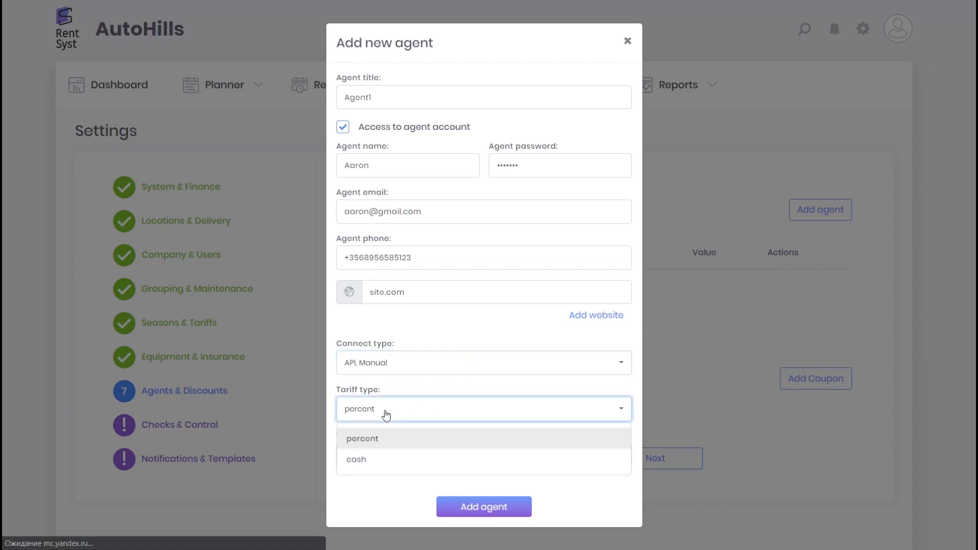
left_click(362, 438)
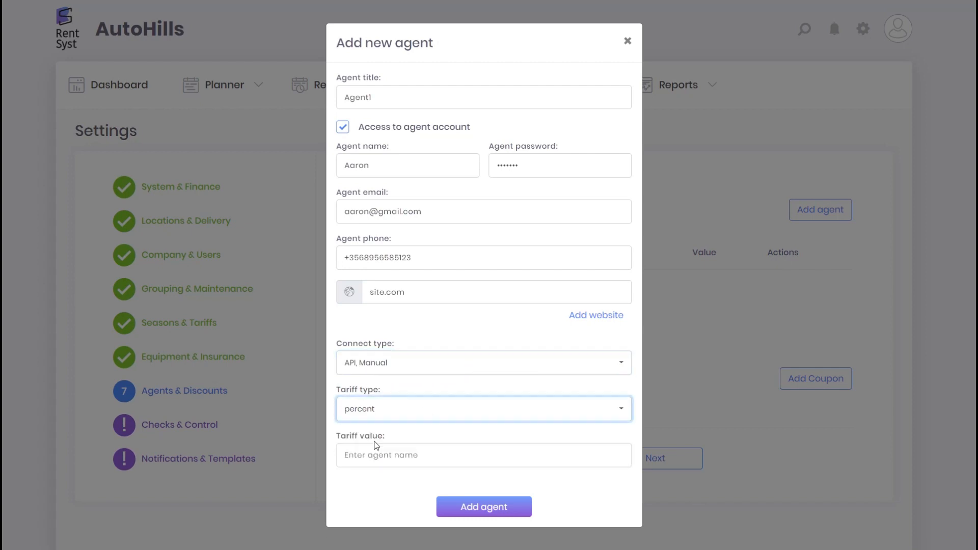
type("10")
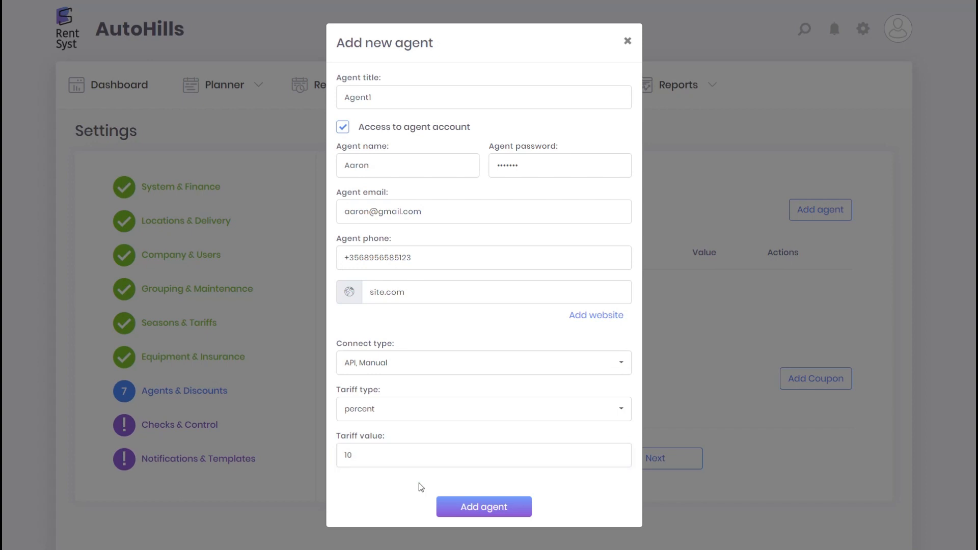
left_click(483, 506)
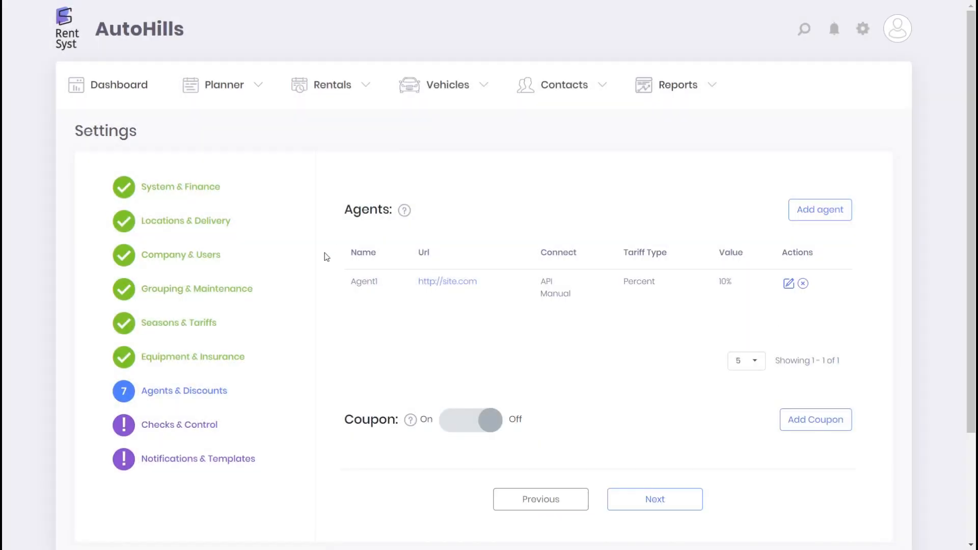
Step: Switch coupons on and start a new coupon
scroll("down", 3)
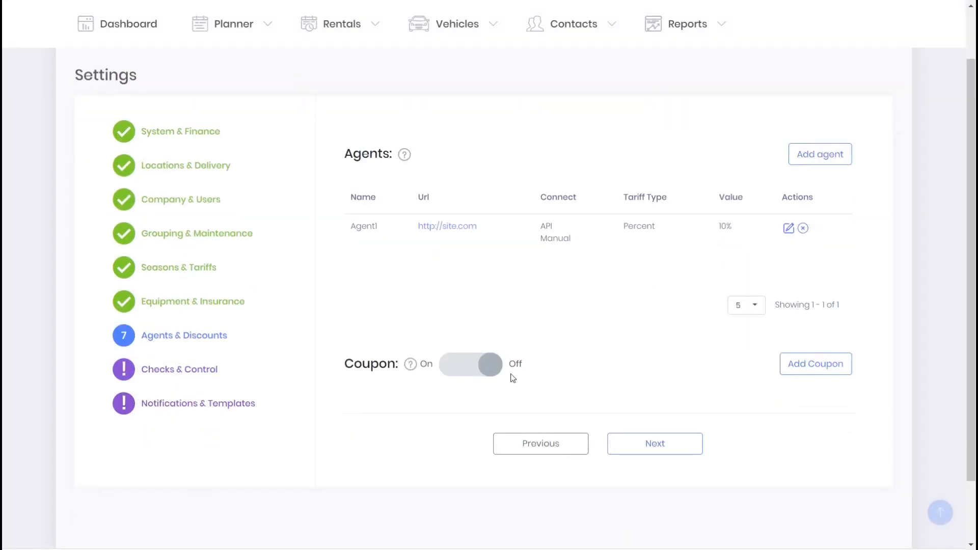
left_click(470, 363)
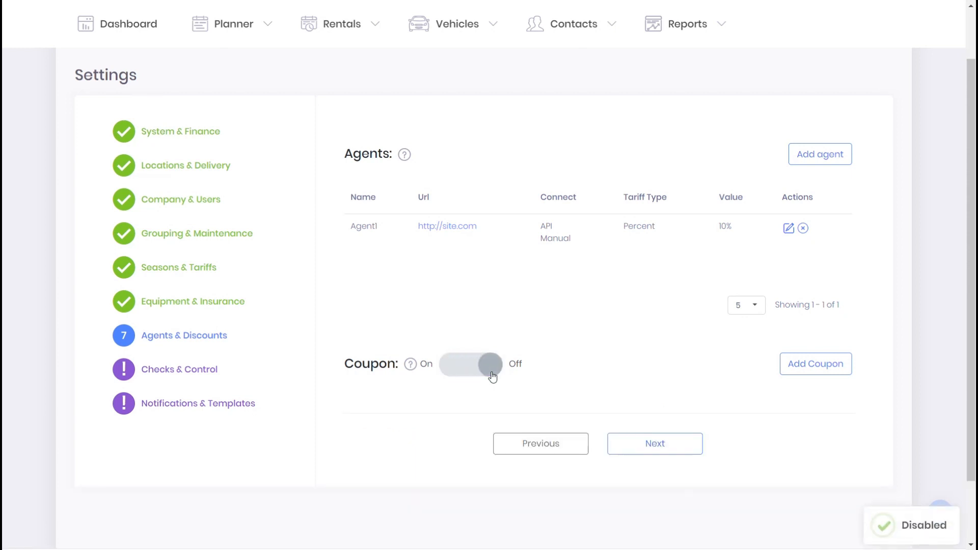
left_click(470, 364)
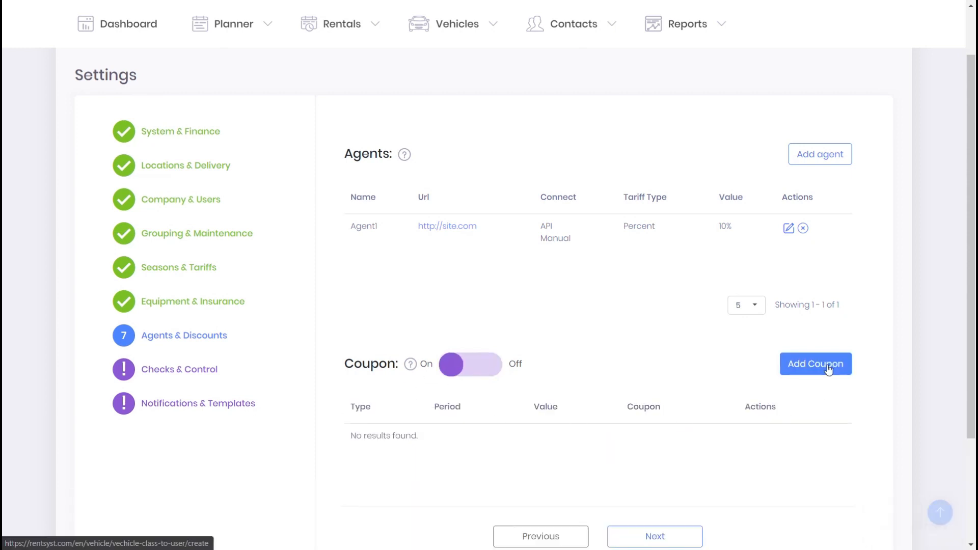
left_click(814, 363)
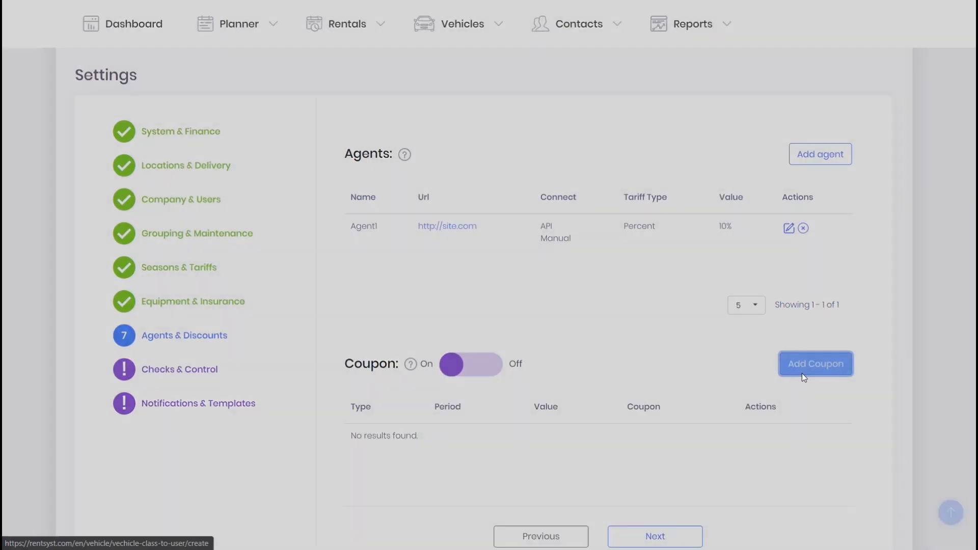
left_click(814, 363)
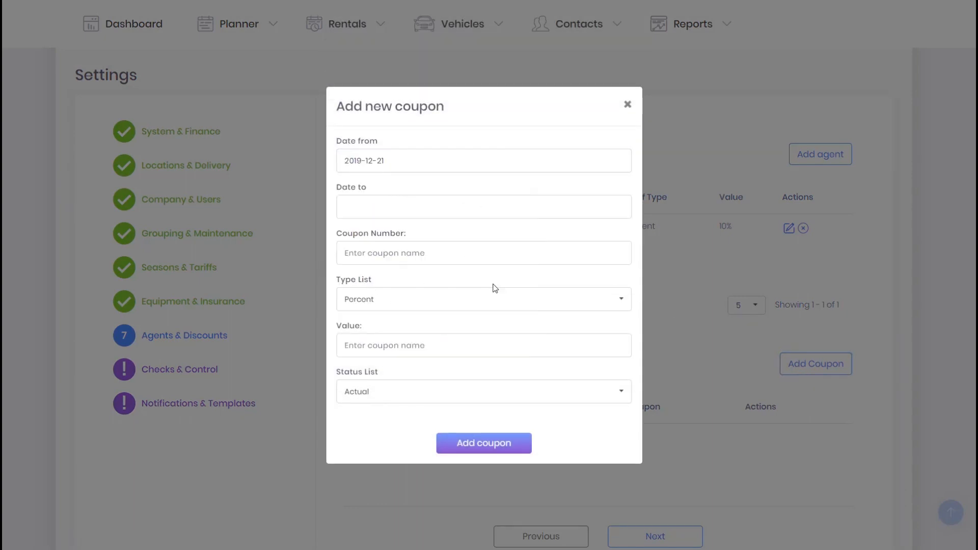
Step: Create coupon 1524 at 10% ending 31 December 2019, then advance to Checks & Control
left_click(483, 207)
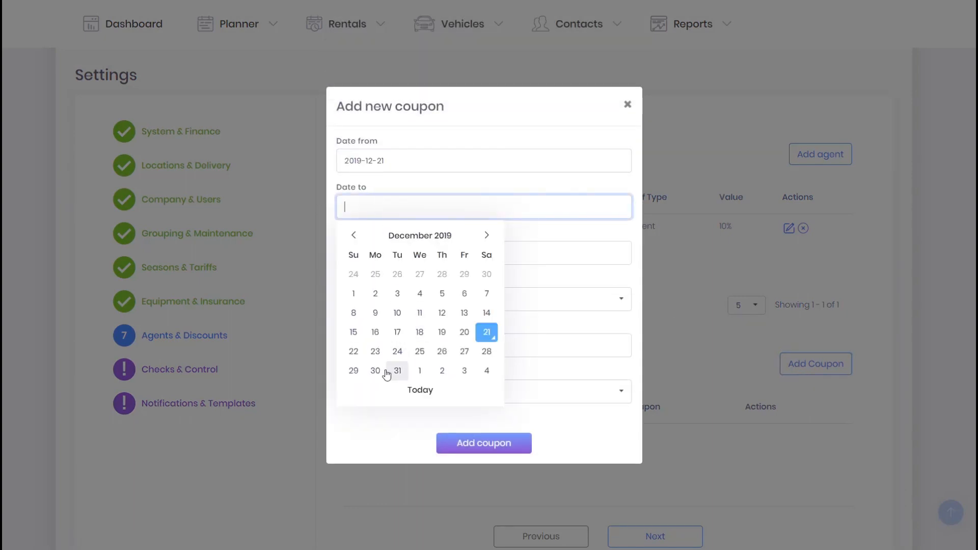
left_click(398, 370)
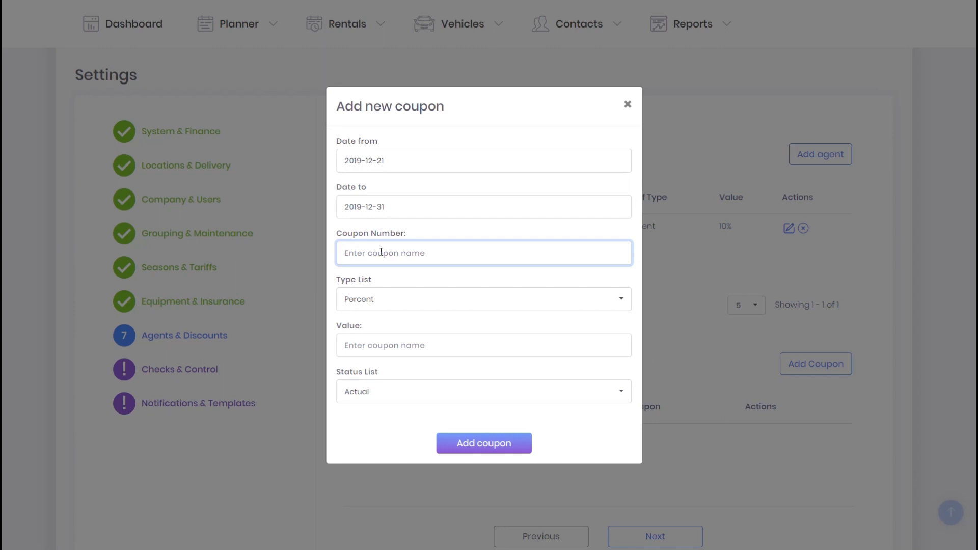
type("1524")
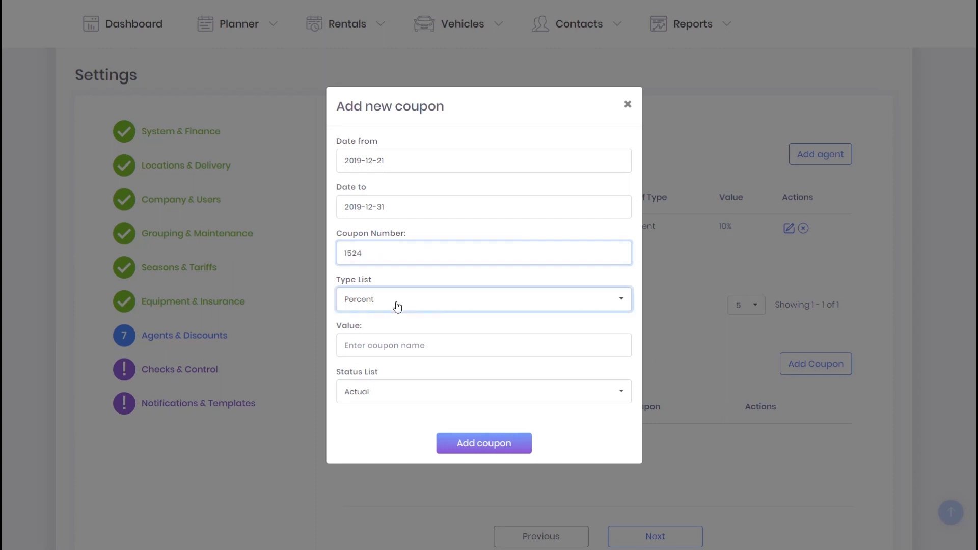
type("10")
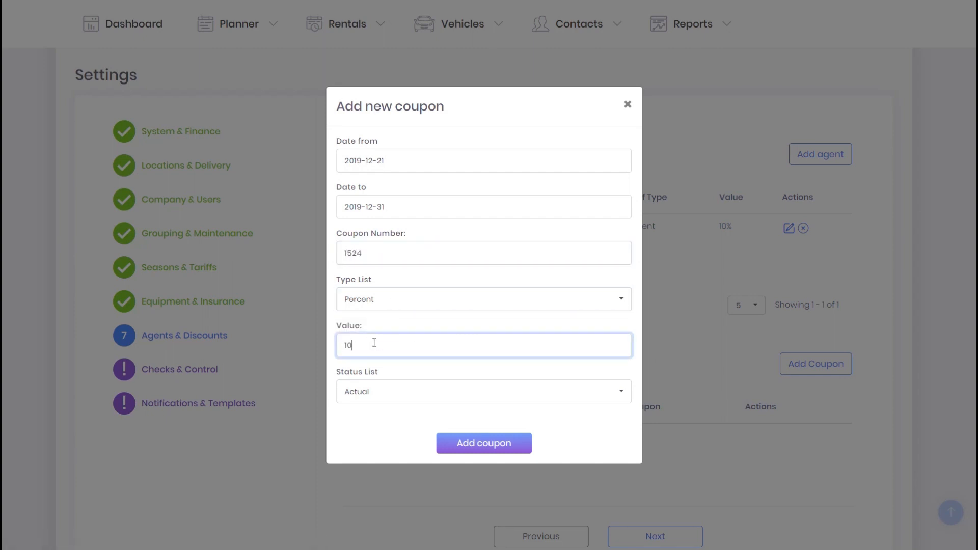
left_click(482, 391)
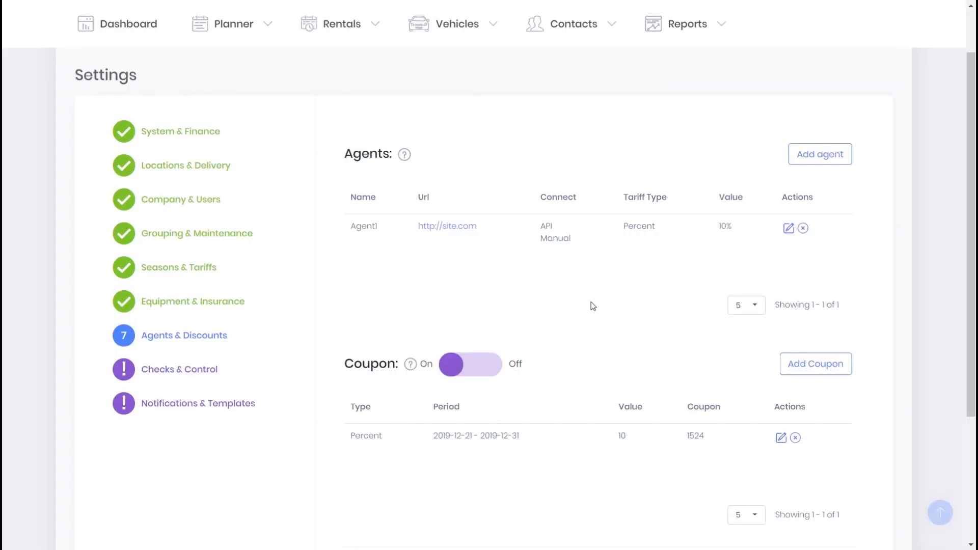
scroll("down", 3)
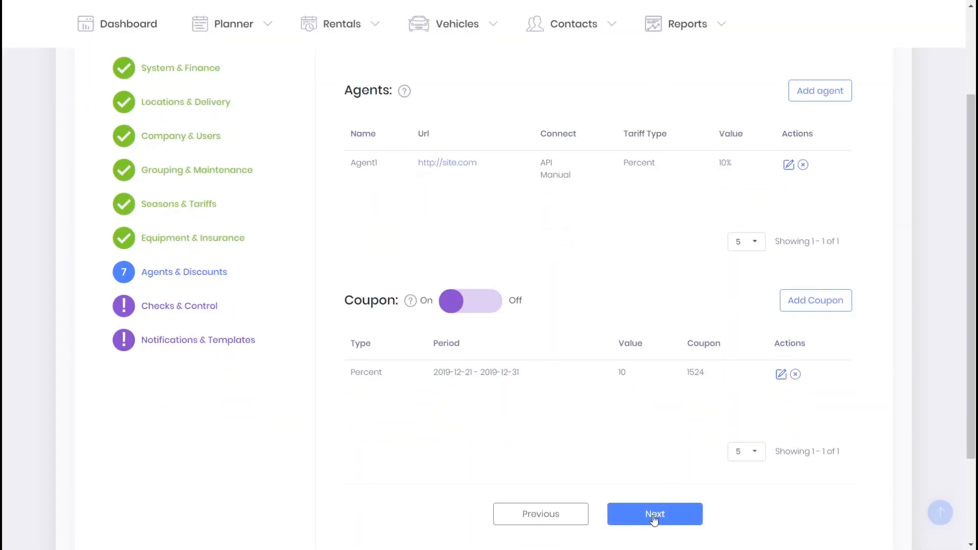
left_click(653, 514)
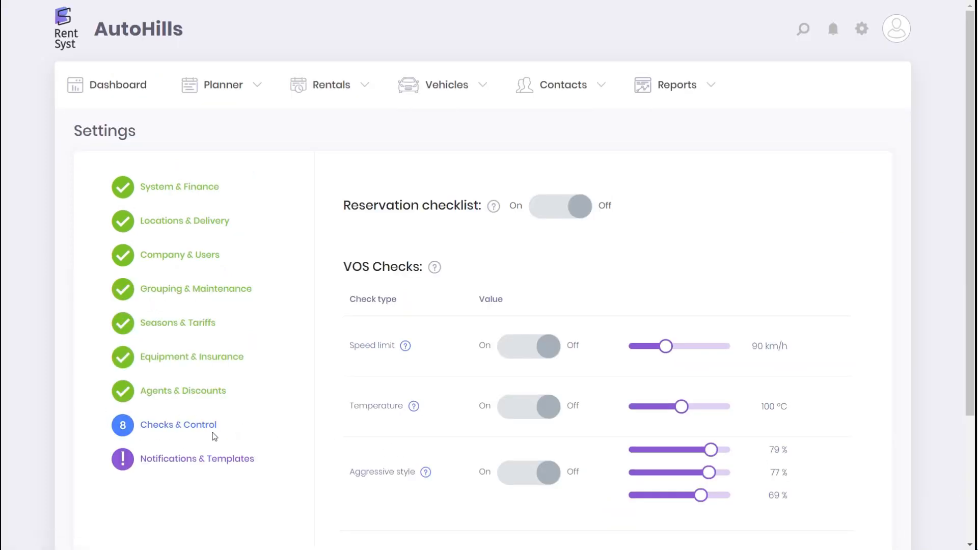
mouse_move(539, 252)
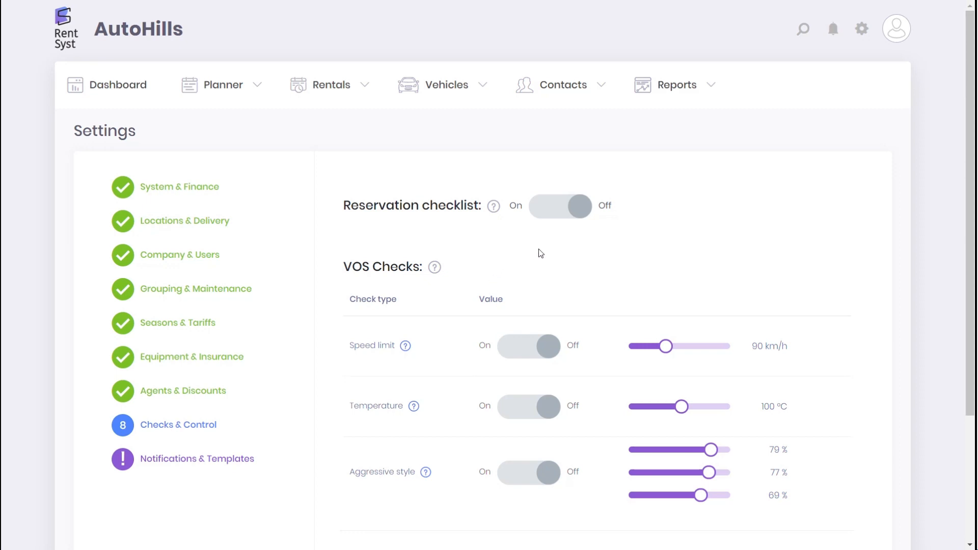
Step: Turn on the reservation checklist and tick the Drive Licence, Odometer, Extras, Balance and Deposit Refund checks
left_click(559, 206)
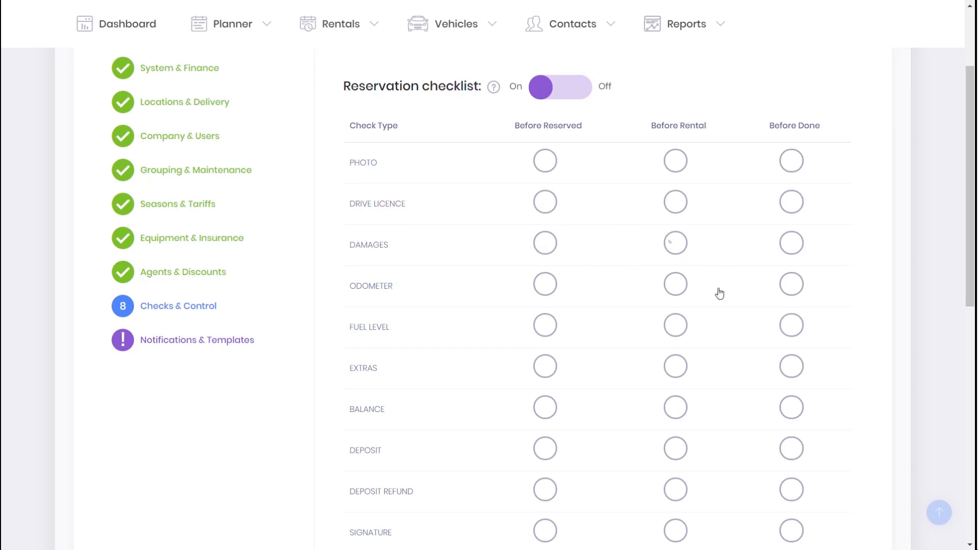
left_click(545, 202)
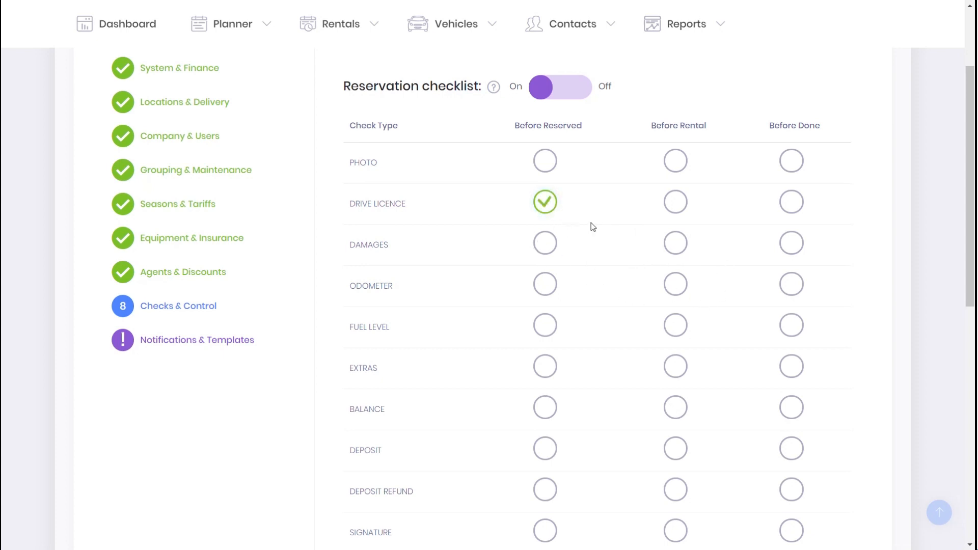
left_click(675, 283)
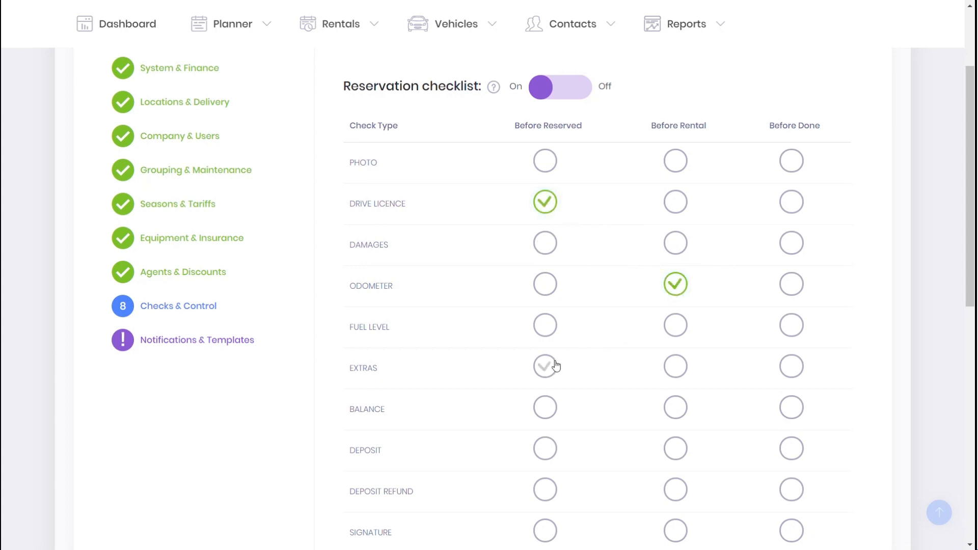
left_click(544, 366)
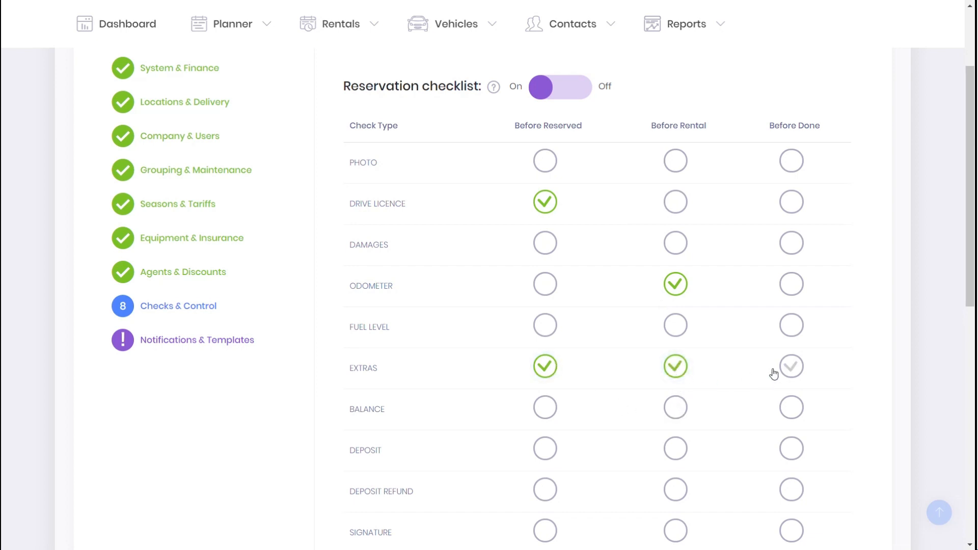
left_click(790, 366)
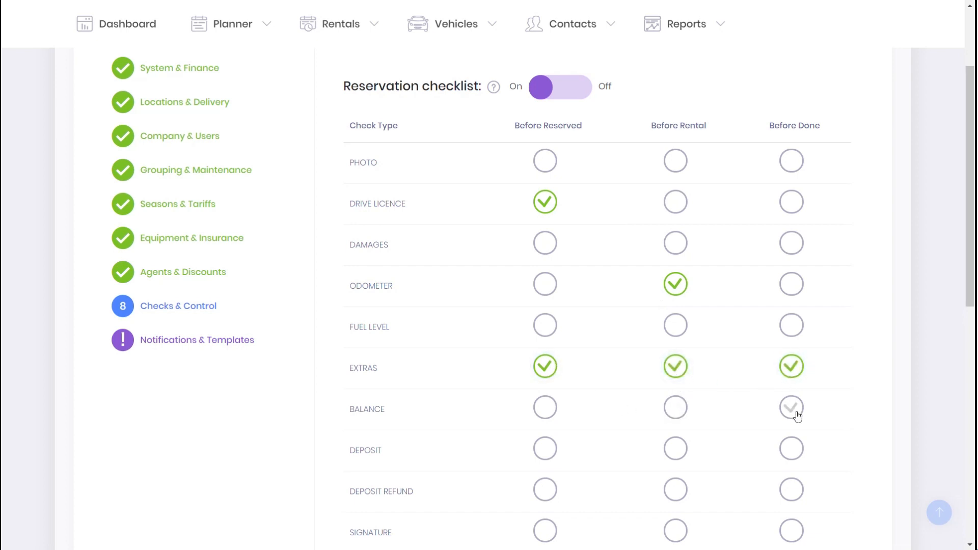
left_click(791, 408)
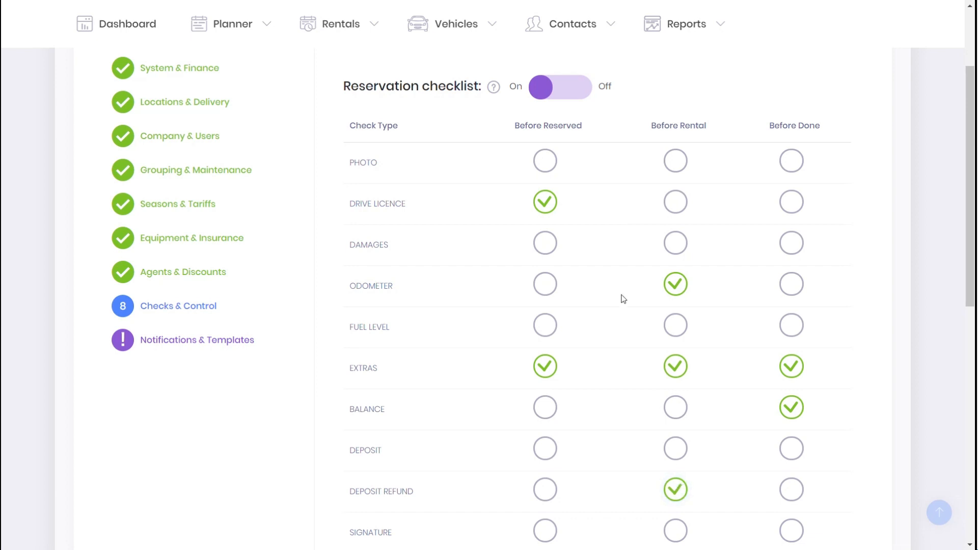
scroll("down", 3)
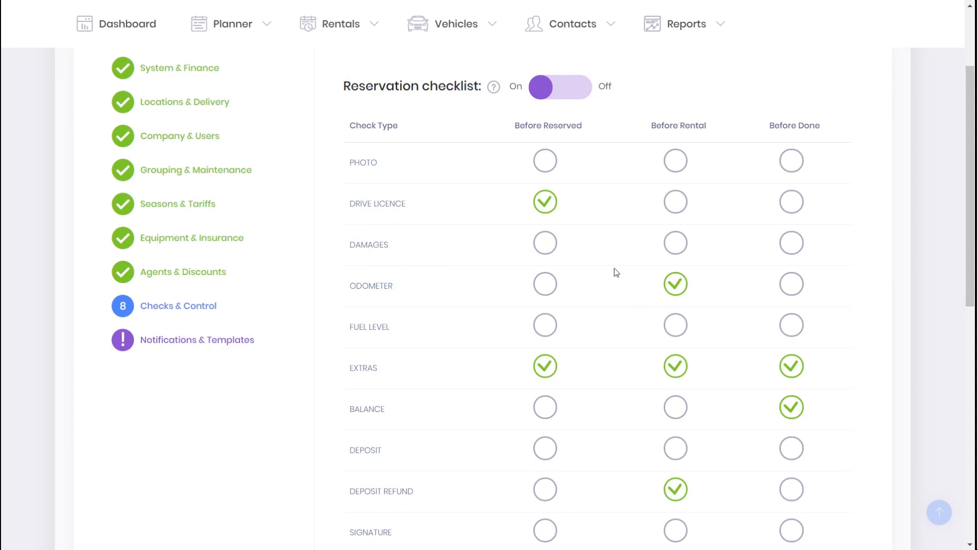
scroll("down", 3)
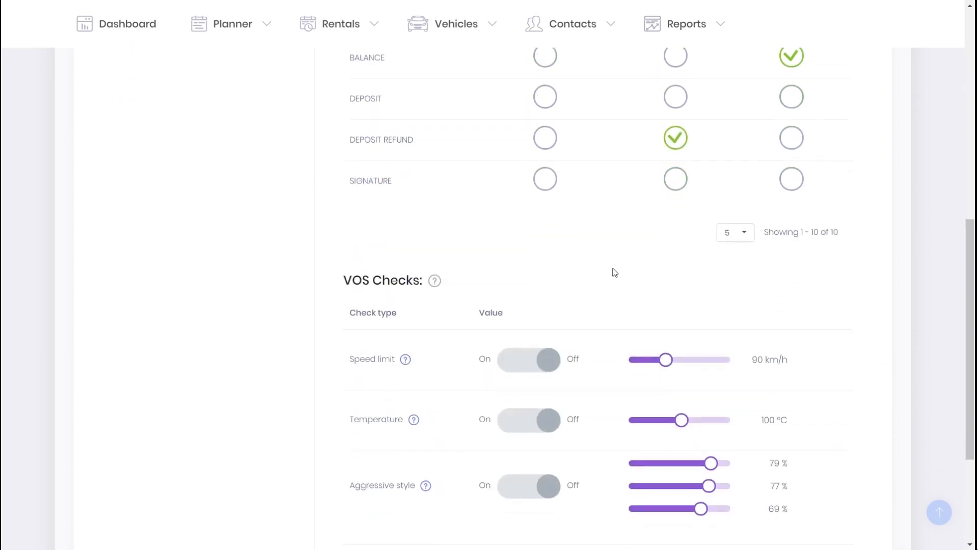
Step: Enable the temperature and speed limit checks, with the speed limit at 110 km/h
scroll("down", 3)
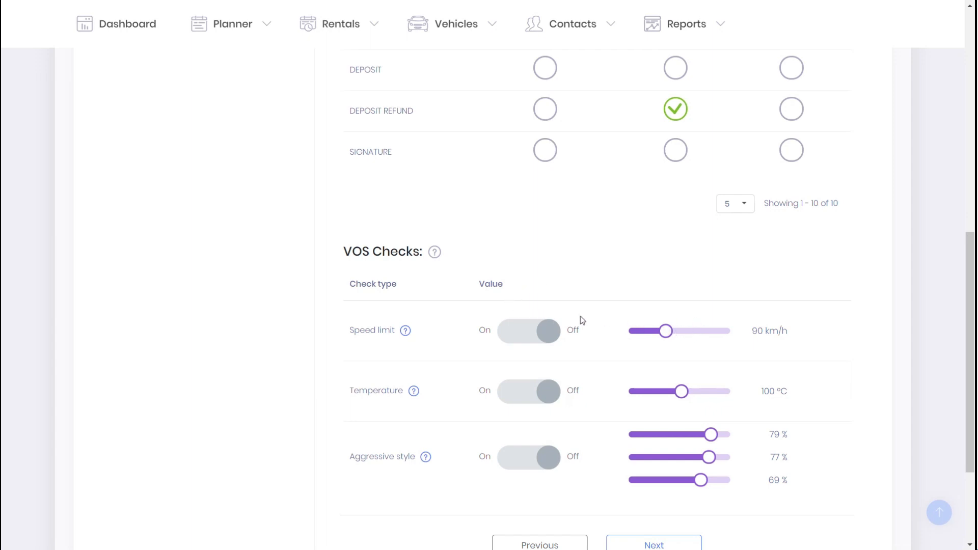
left_click(528, 331)
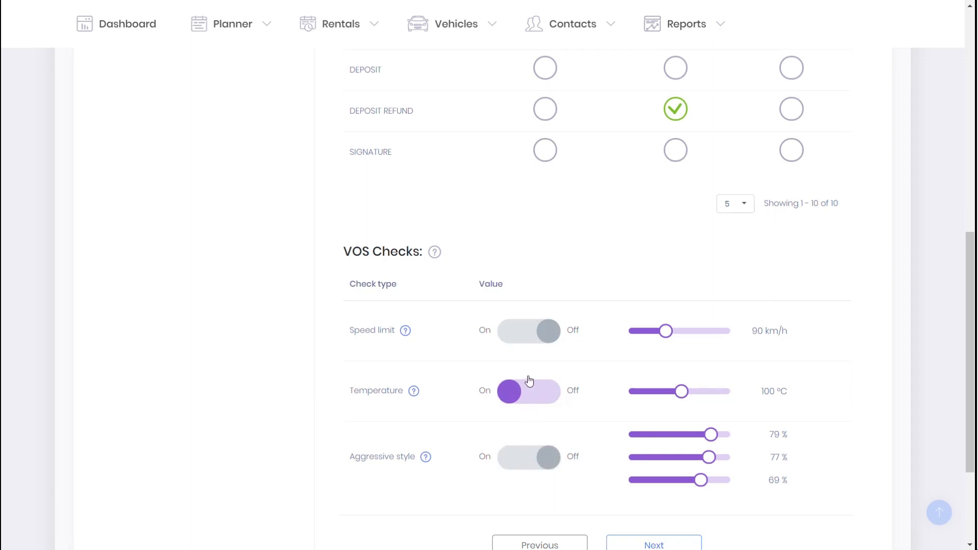
left_click(527, 331)
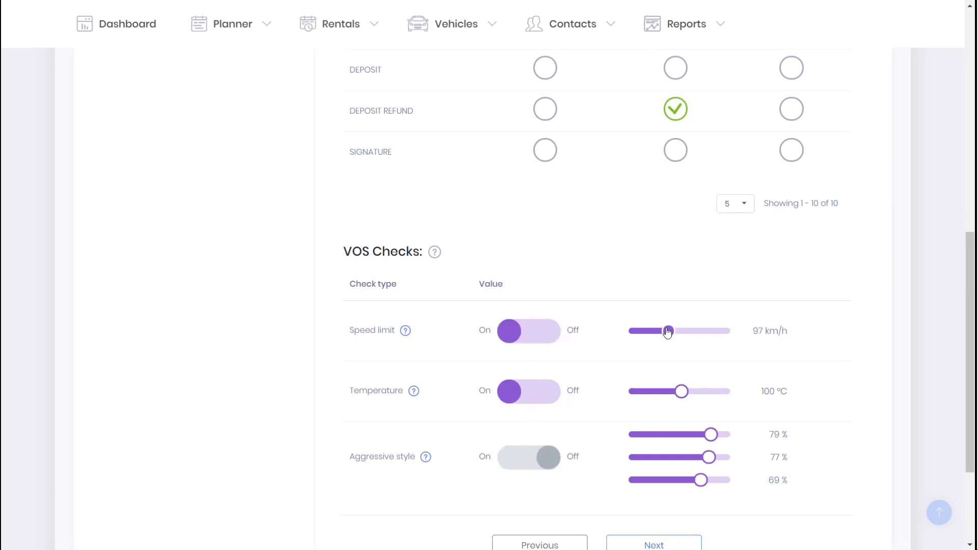
left_click_drag(659, 331, 672, 331)
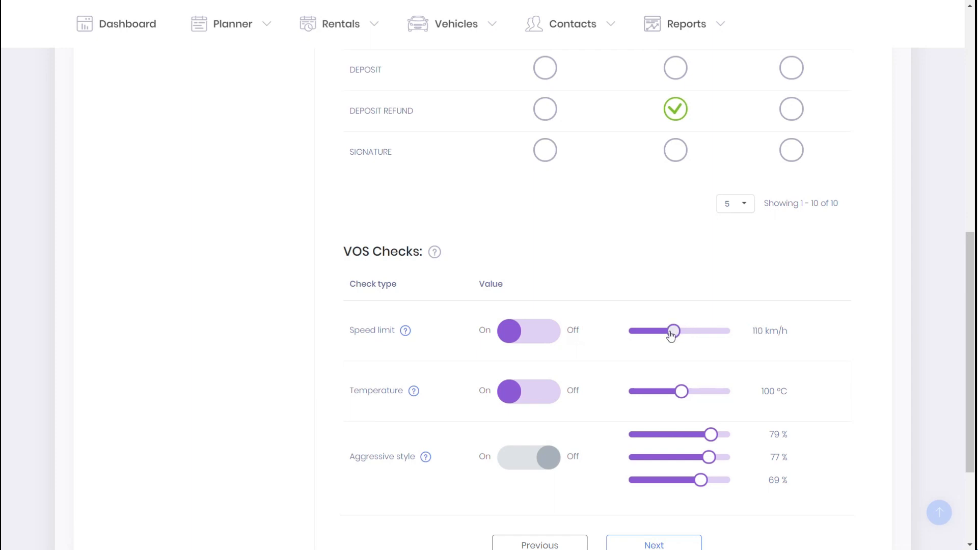
mouse_move(433, 480)
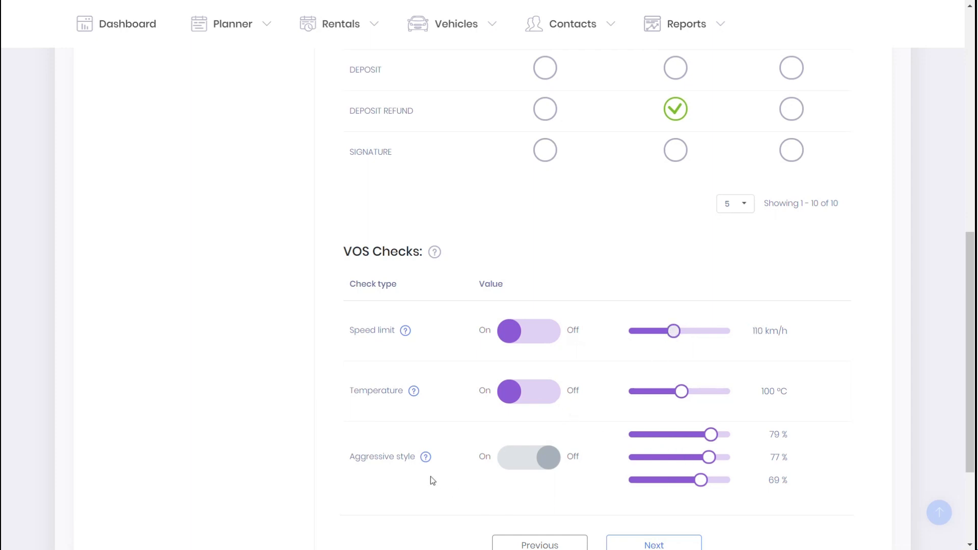
Step: Enable the aggressive style check with thresholds of 79%, 55% and 70%
left_click(528, 456)
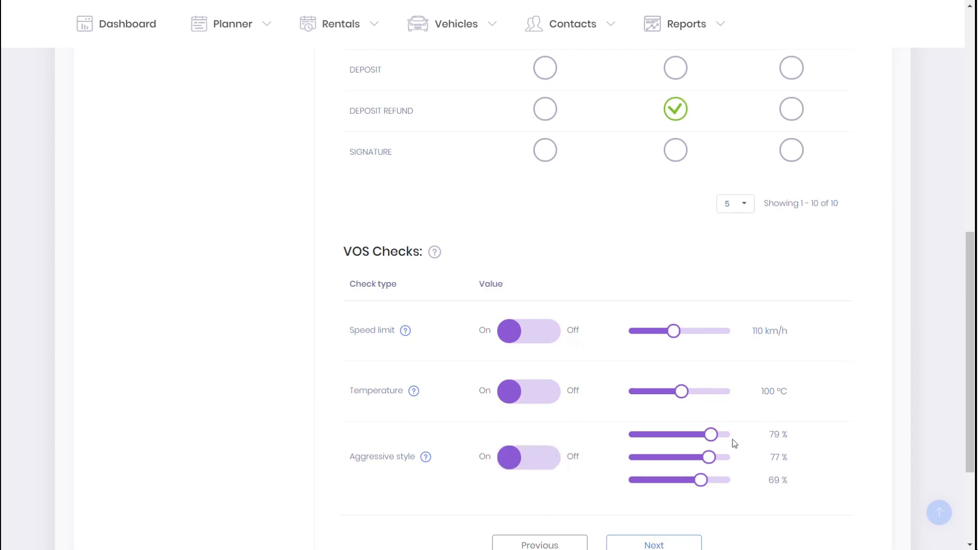
left_click_drag(711, 434, 702, 434)
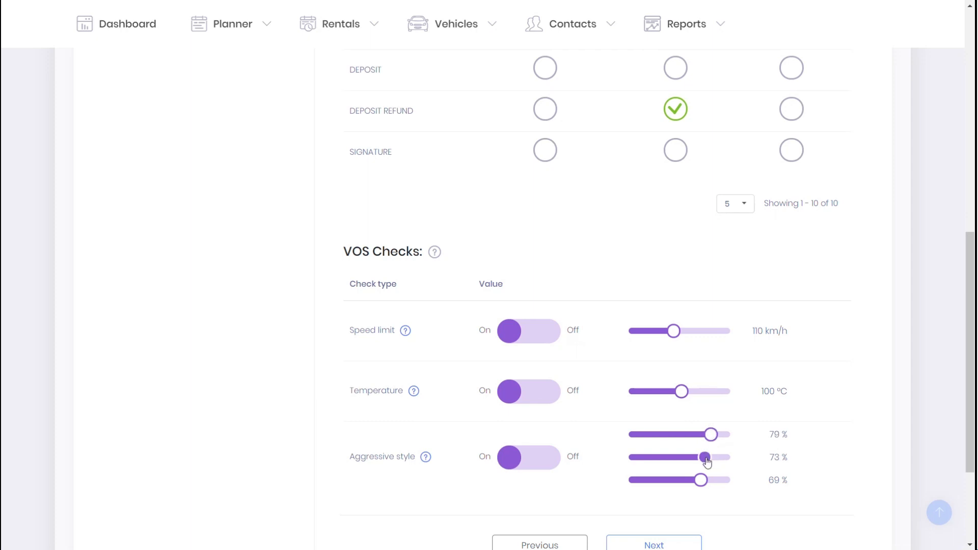
left_click_drag(703, 457, 686, 458)
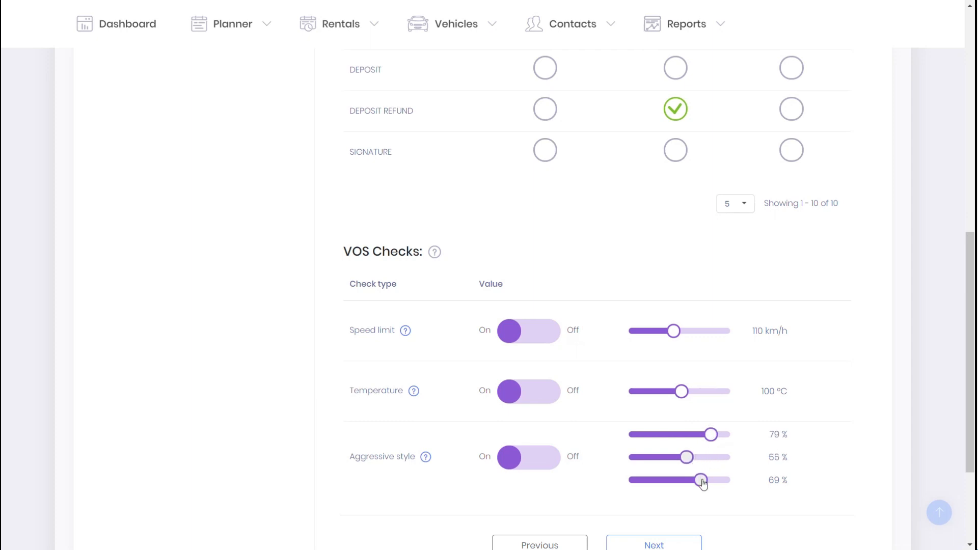
left_click_drag(700, 480, 703, 480)
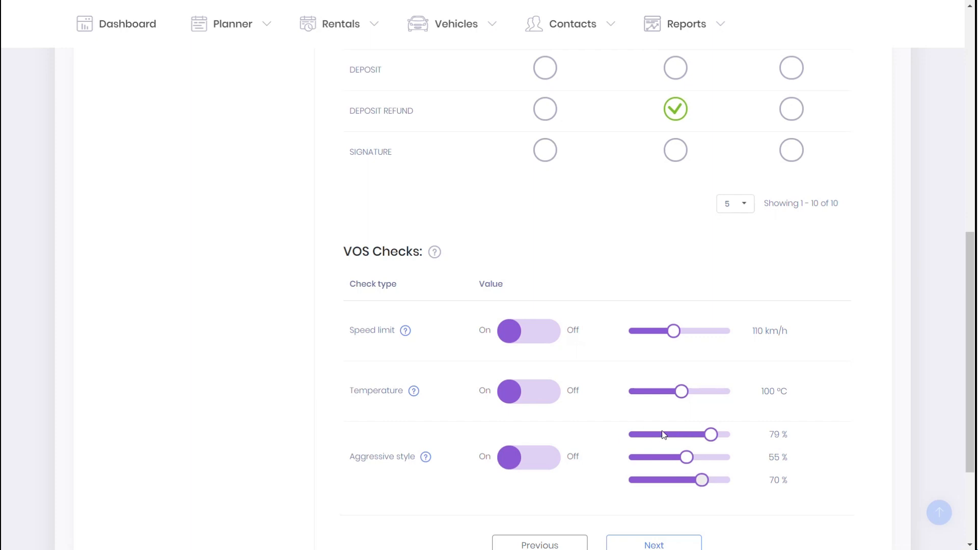
mouse_move(660, 430)
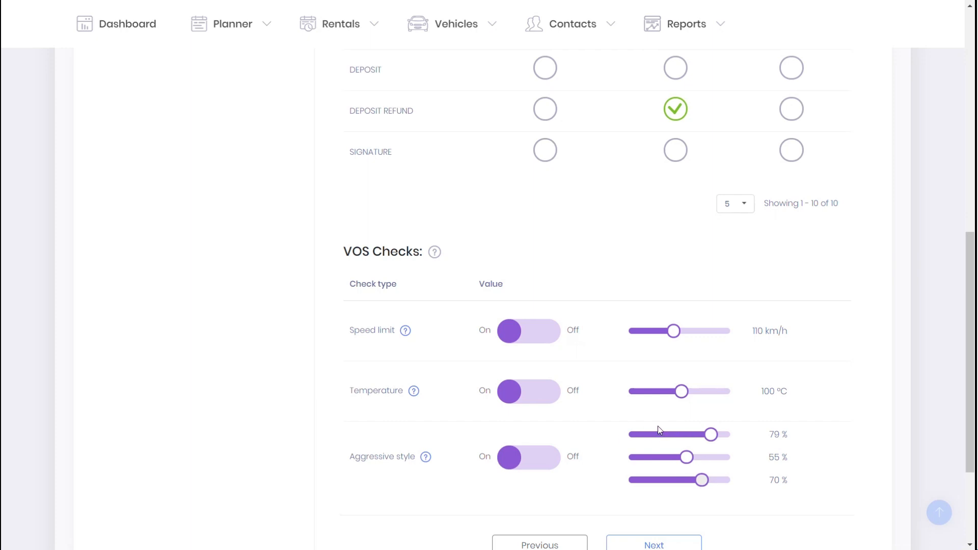
scroll("down", 3)
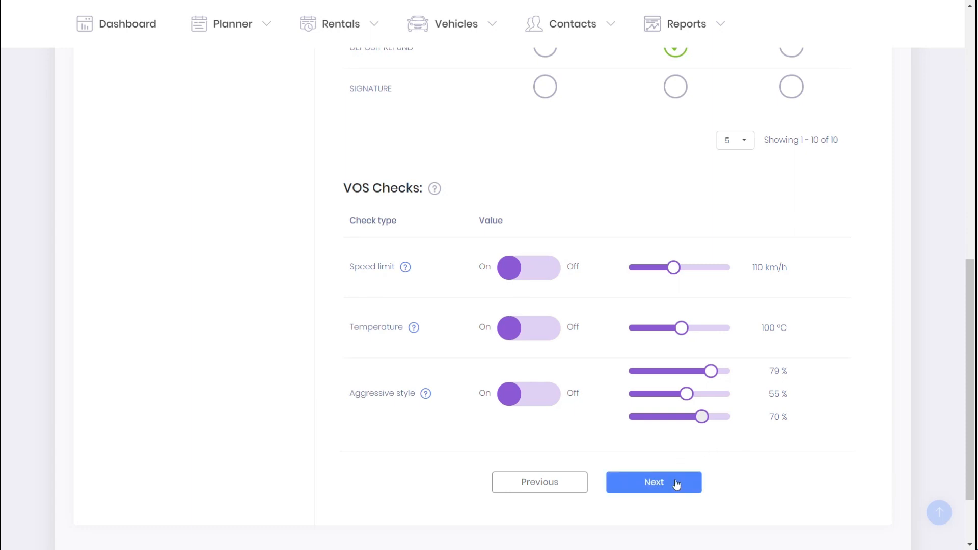
Step: Advance to Notifications & Templates and enable screen alerts for client order status changes
left_click(652, 481)
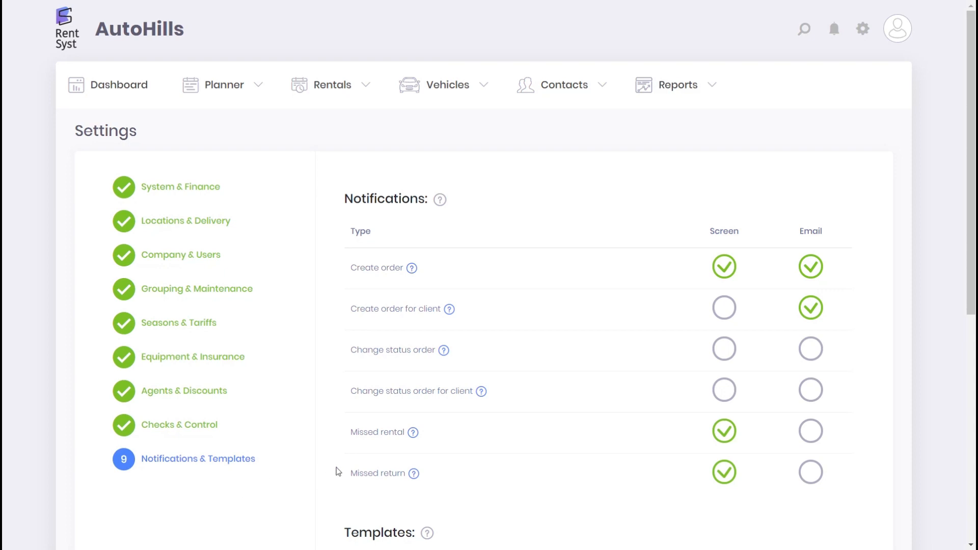
scroll("down", 3)
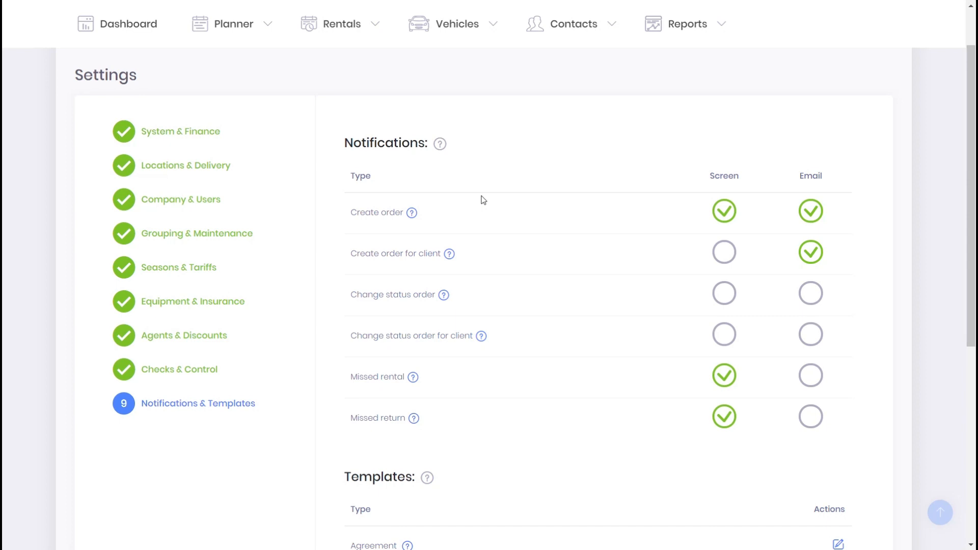
mouse_move(639, 312)
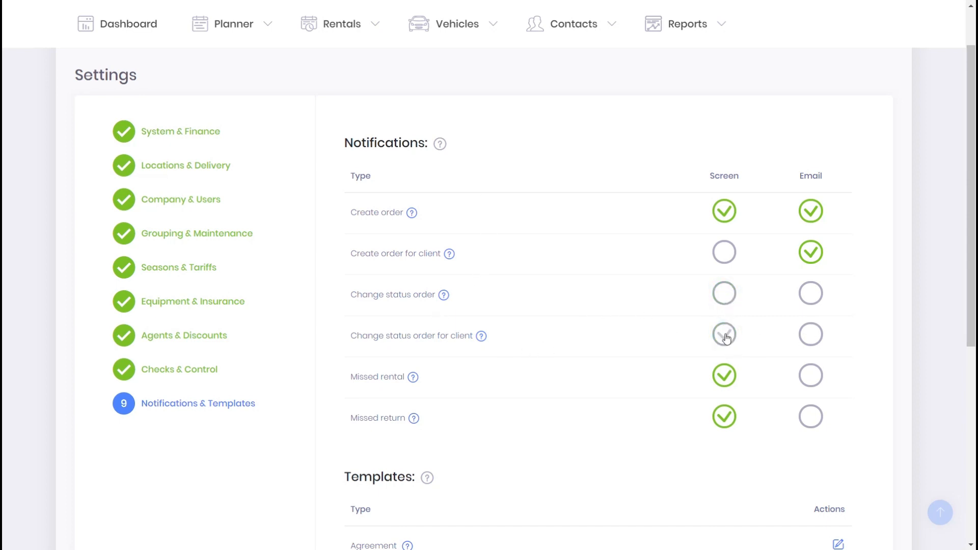
left_click(810, 334)
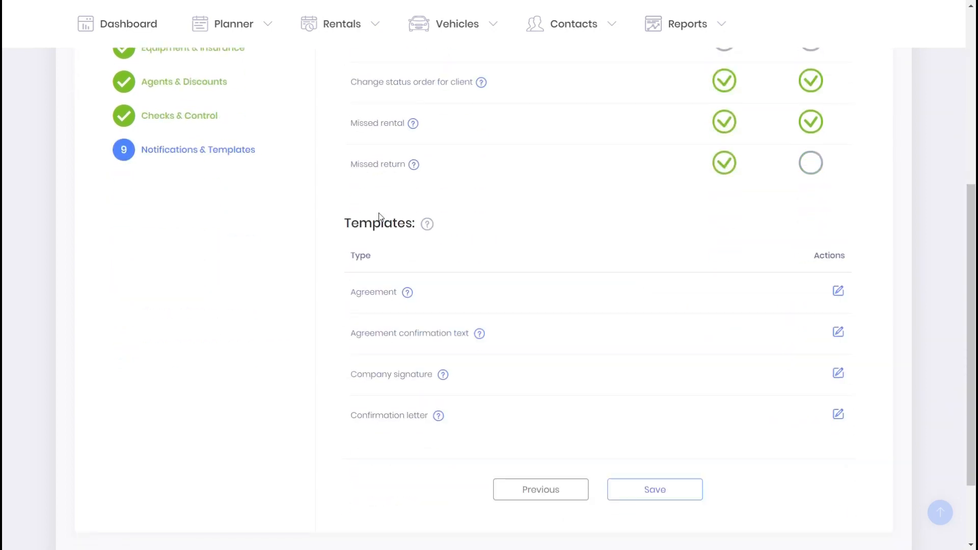
mouse_move(555, 297)
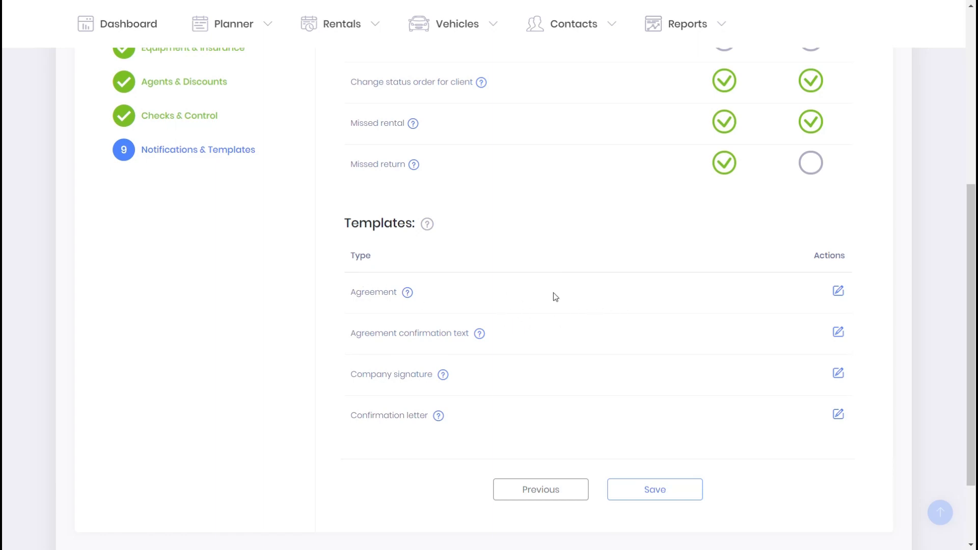
left_click(654, 489)
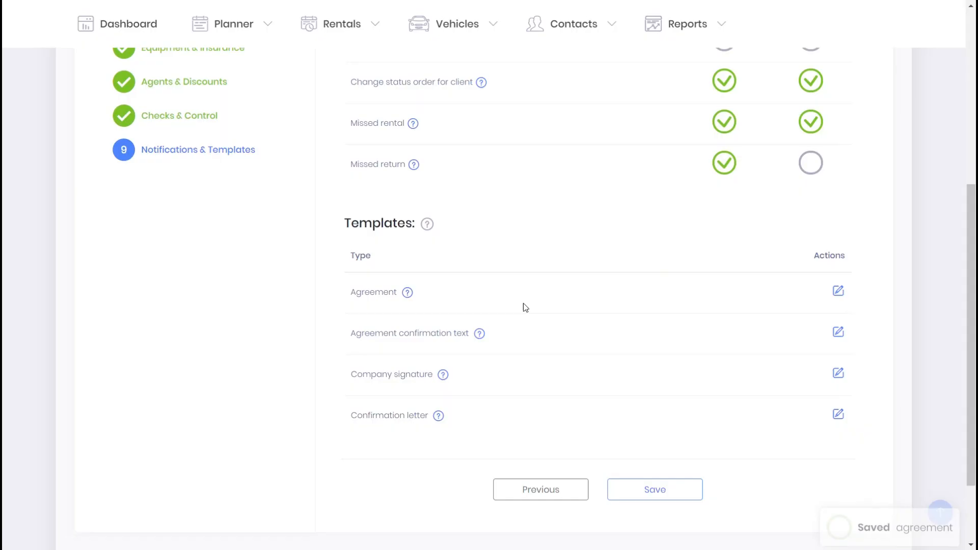
left_click(838, 291)
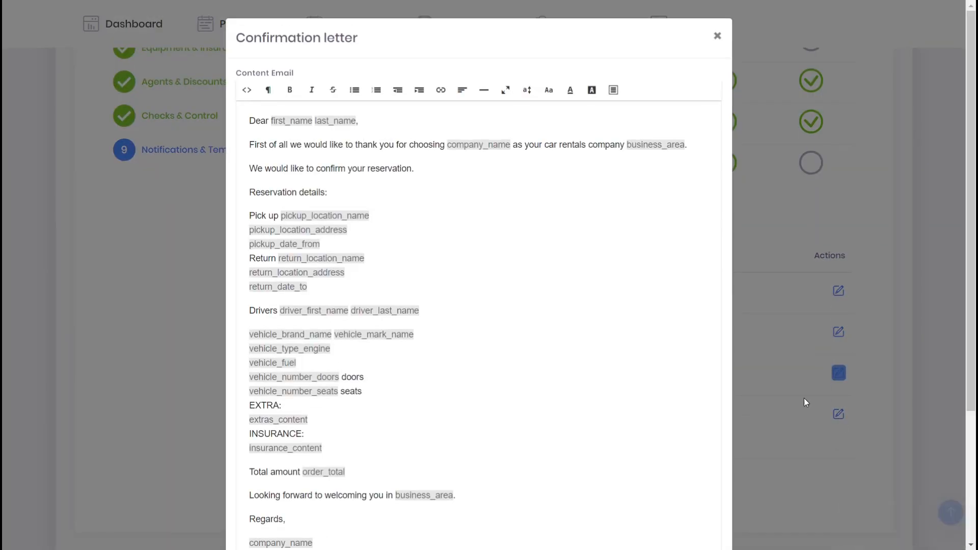
left_click(717, 35)
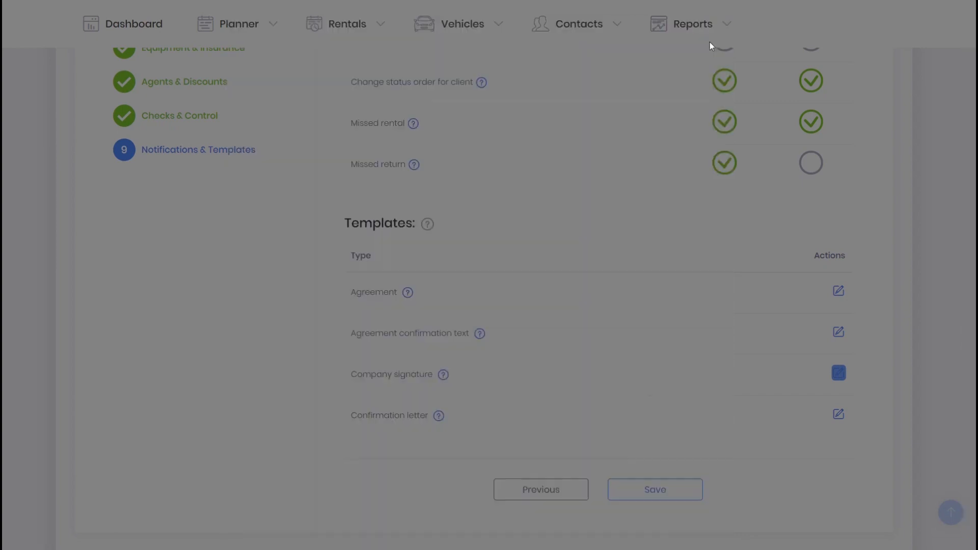